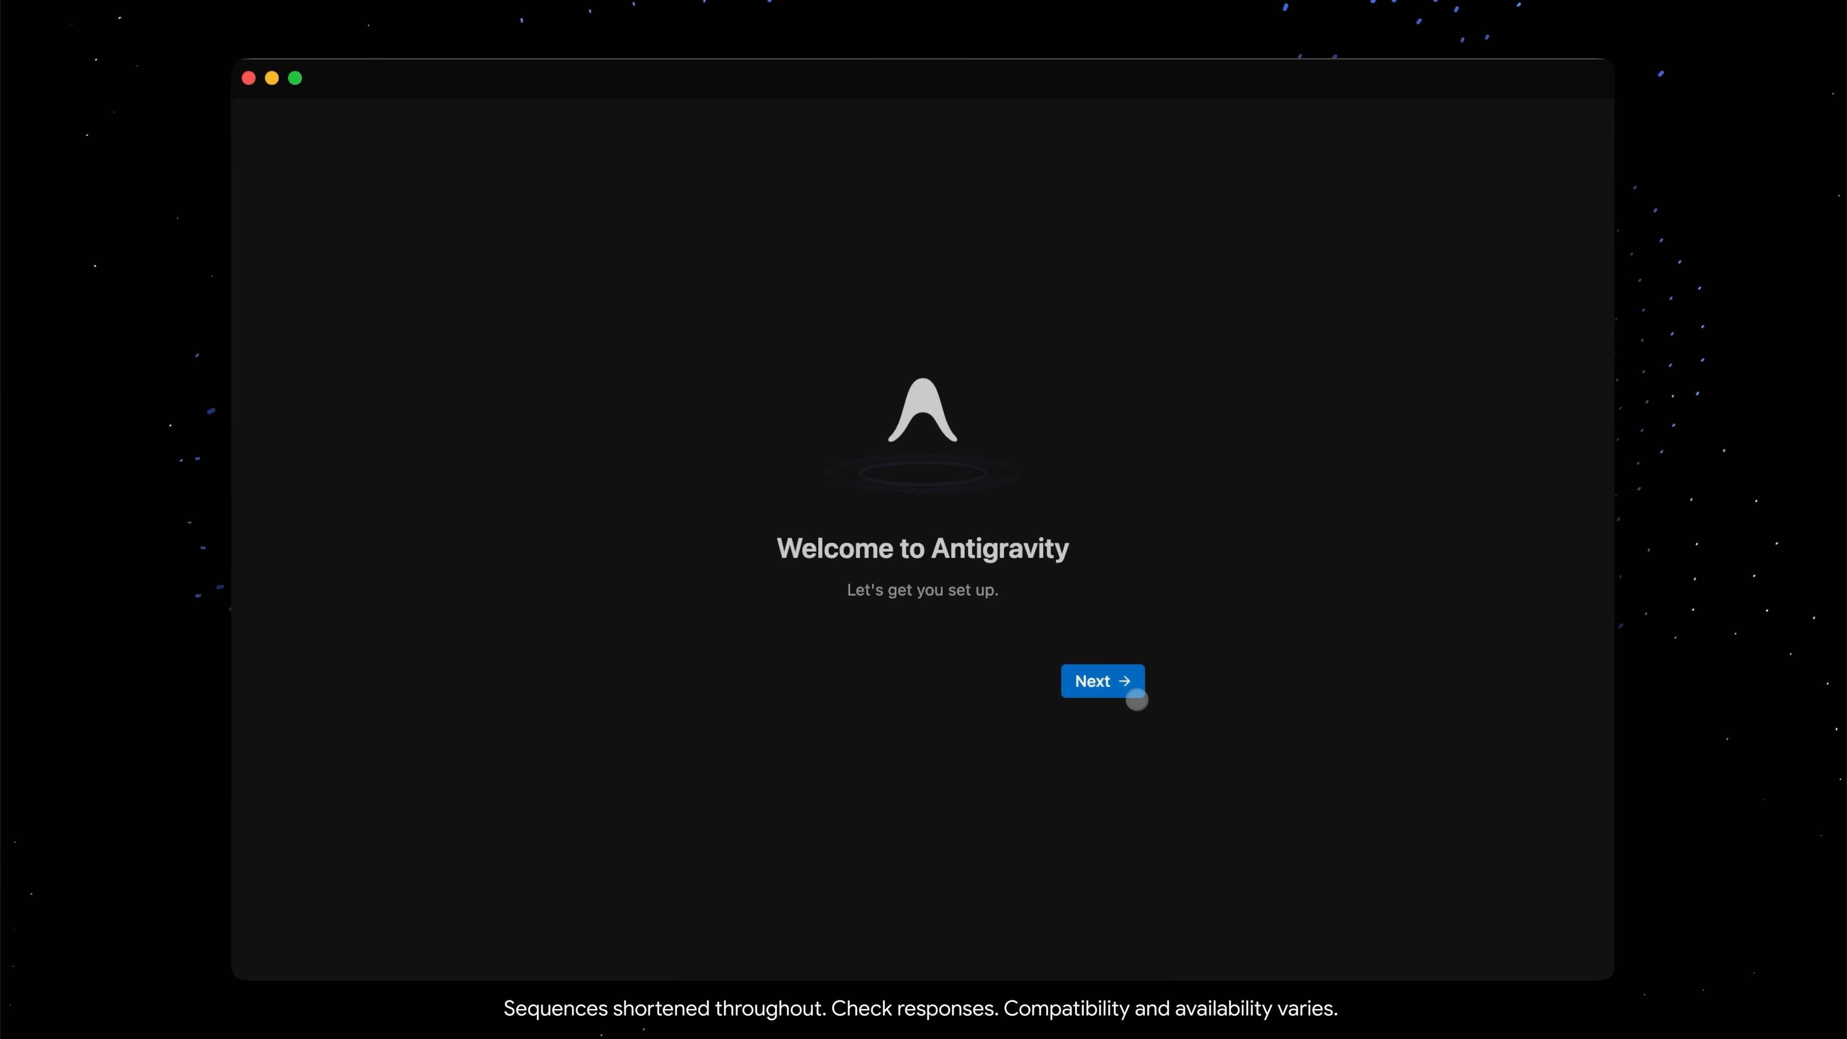
Choose the Default Light Modern theme during setup and start Google sign-in
click(1100, 681)
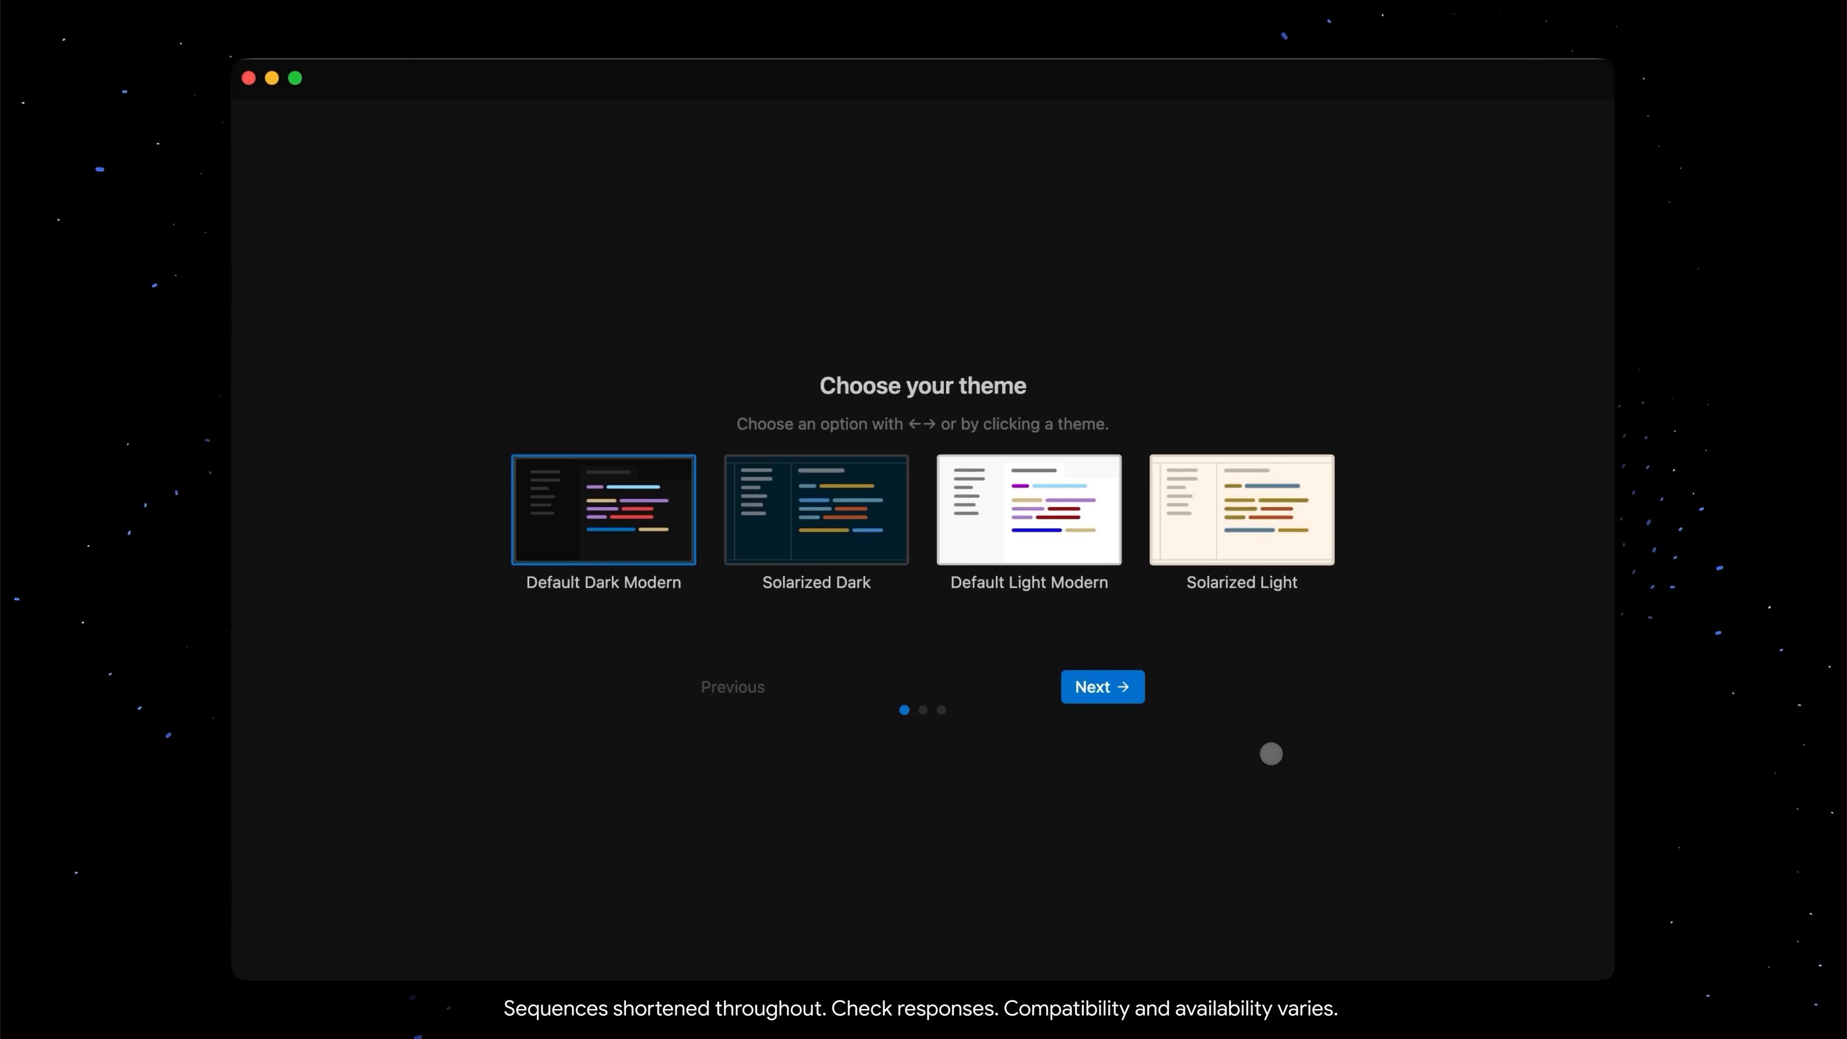
click(1028, 509)
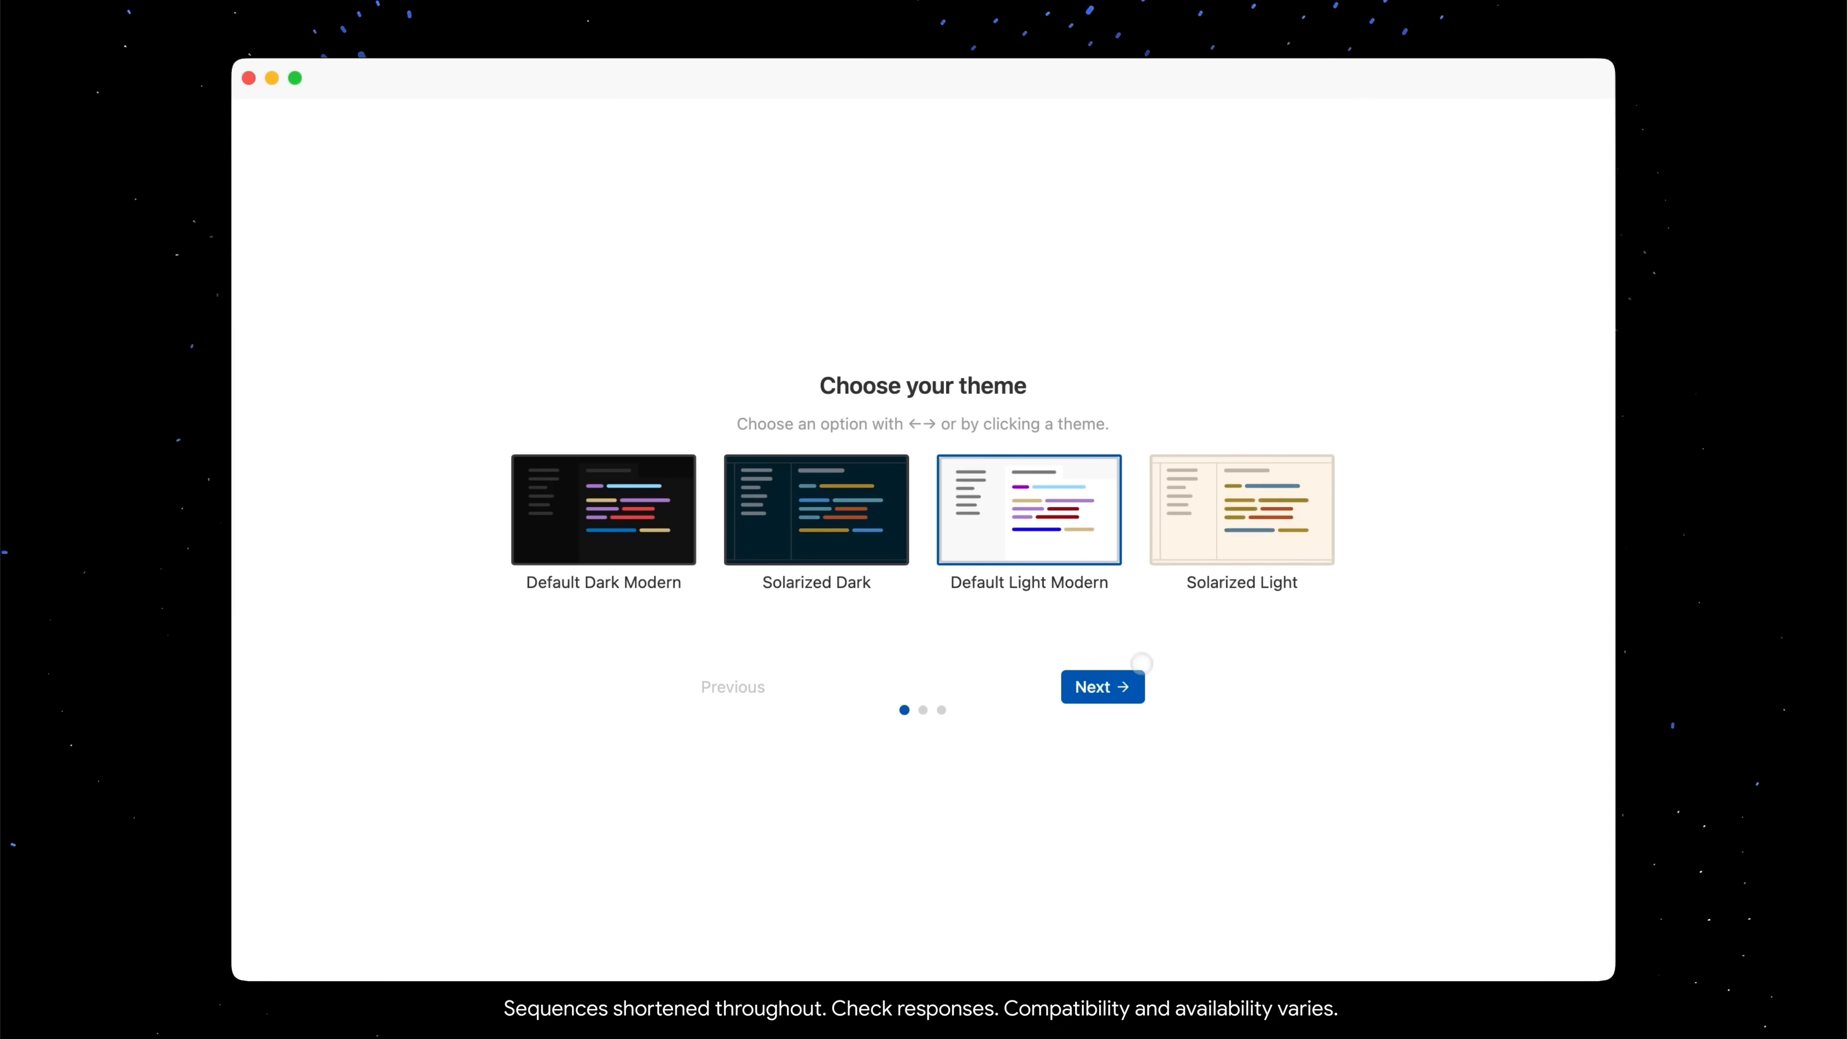
click(1101, 687)
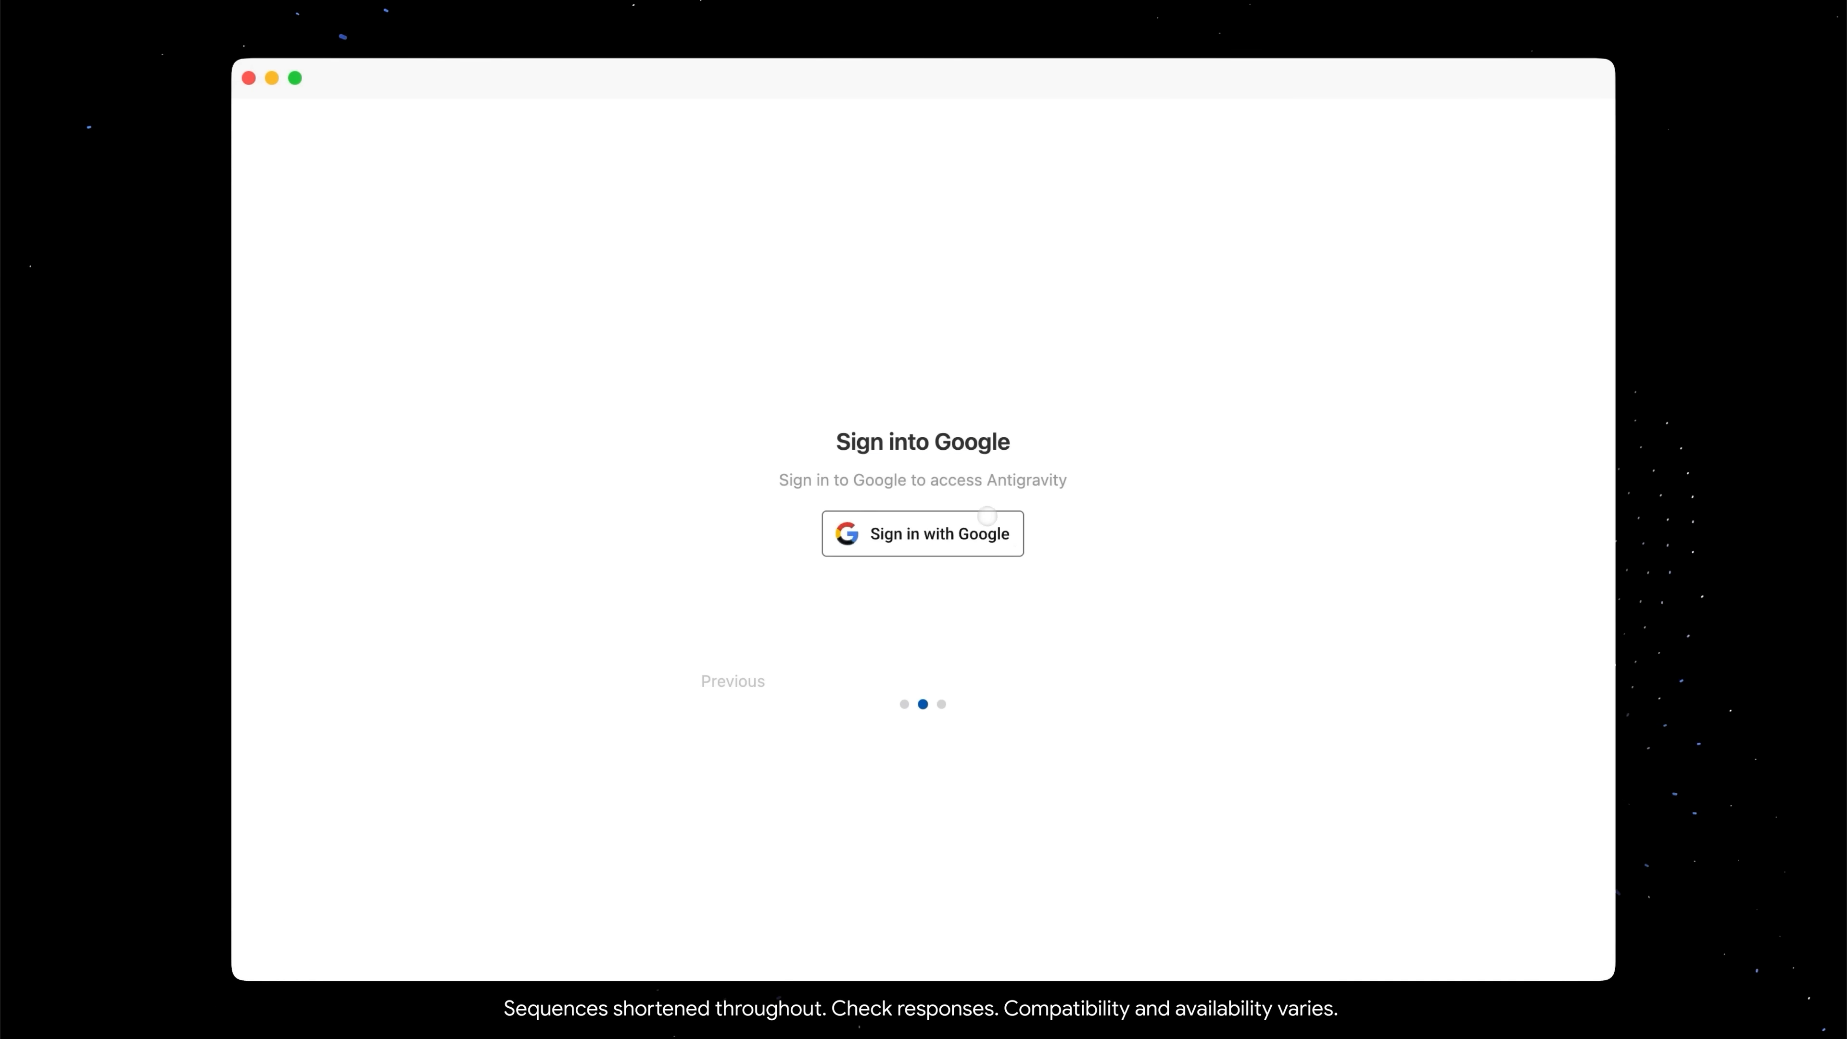
click(922, 534)
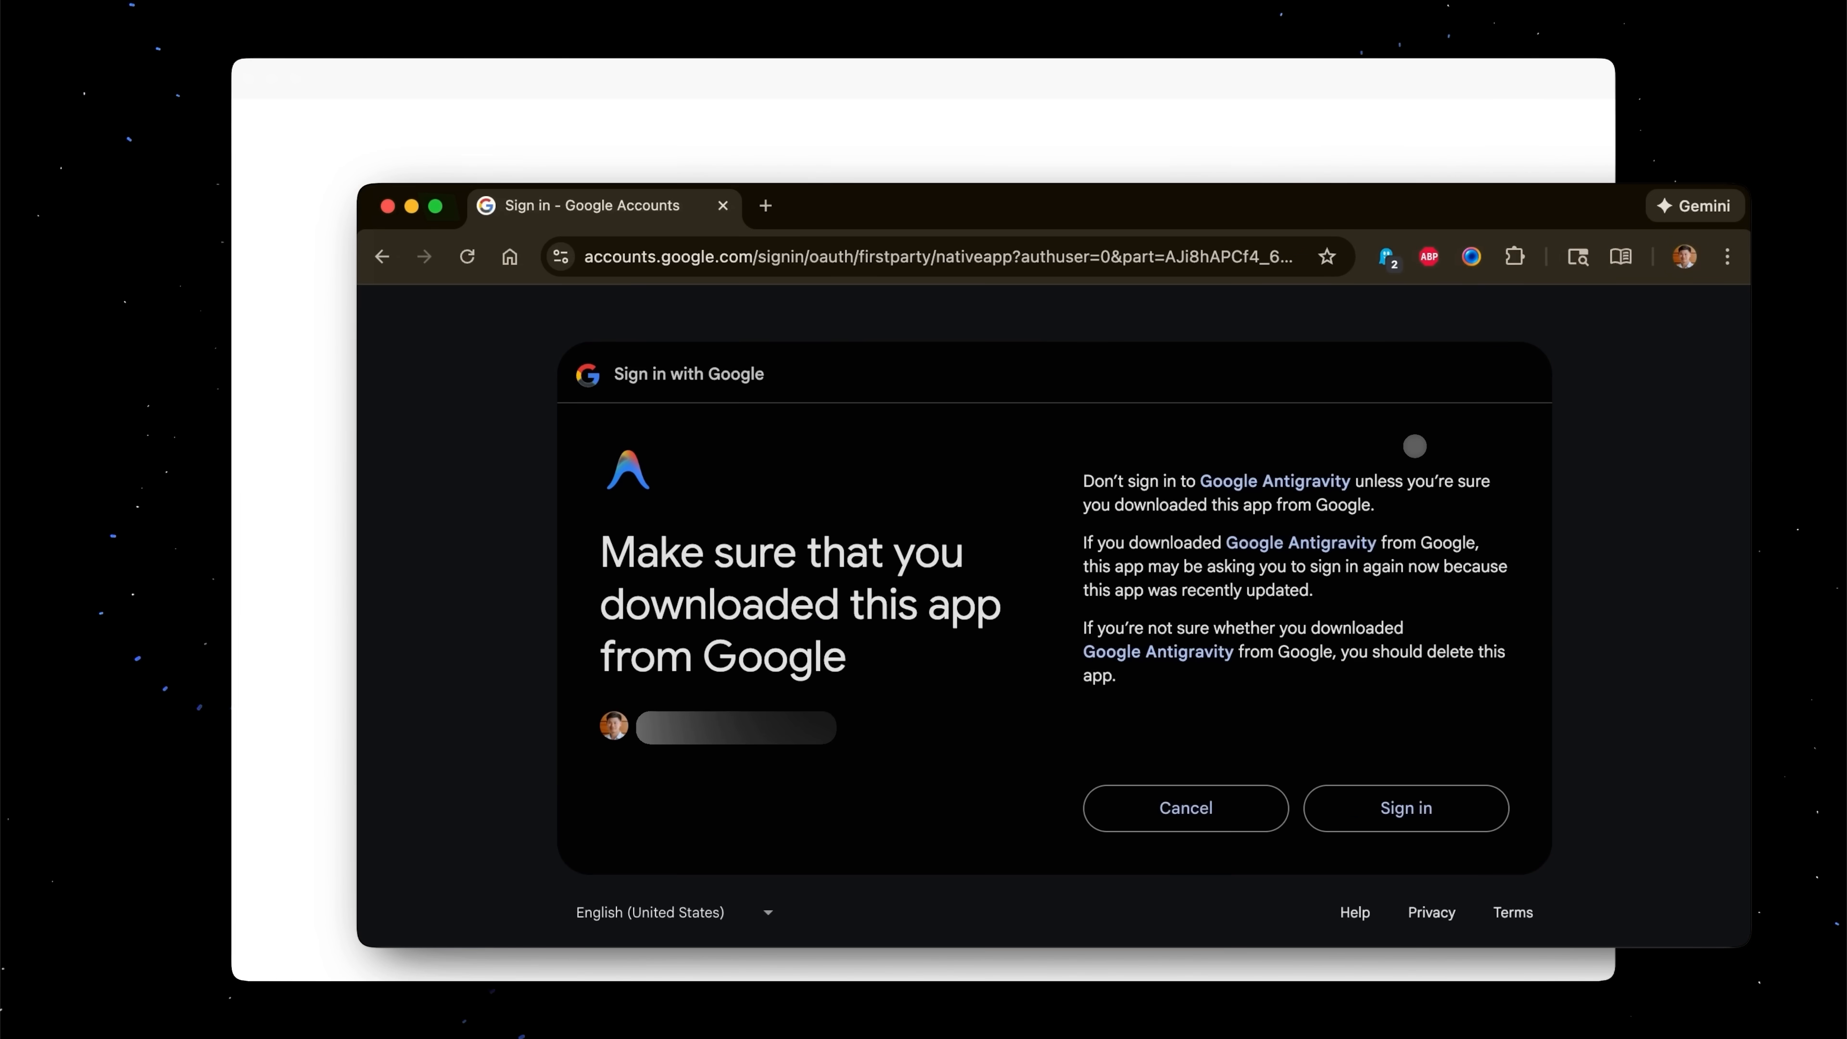
Approve the Google sign-in and hand authentication back to Antigravity
click(1404, 808)
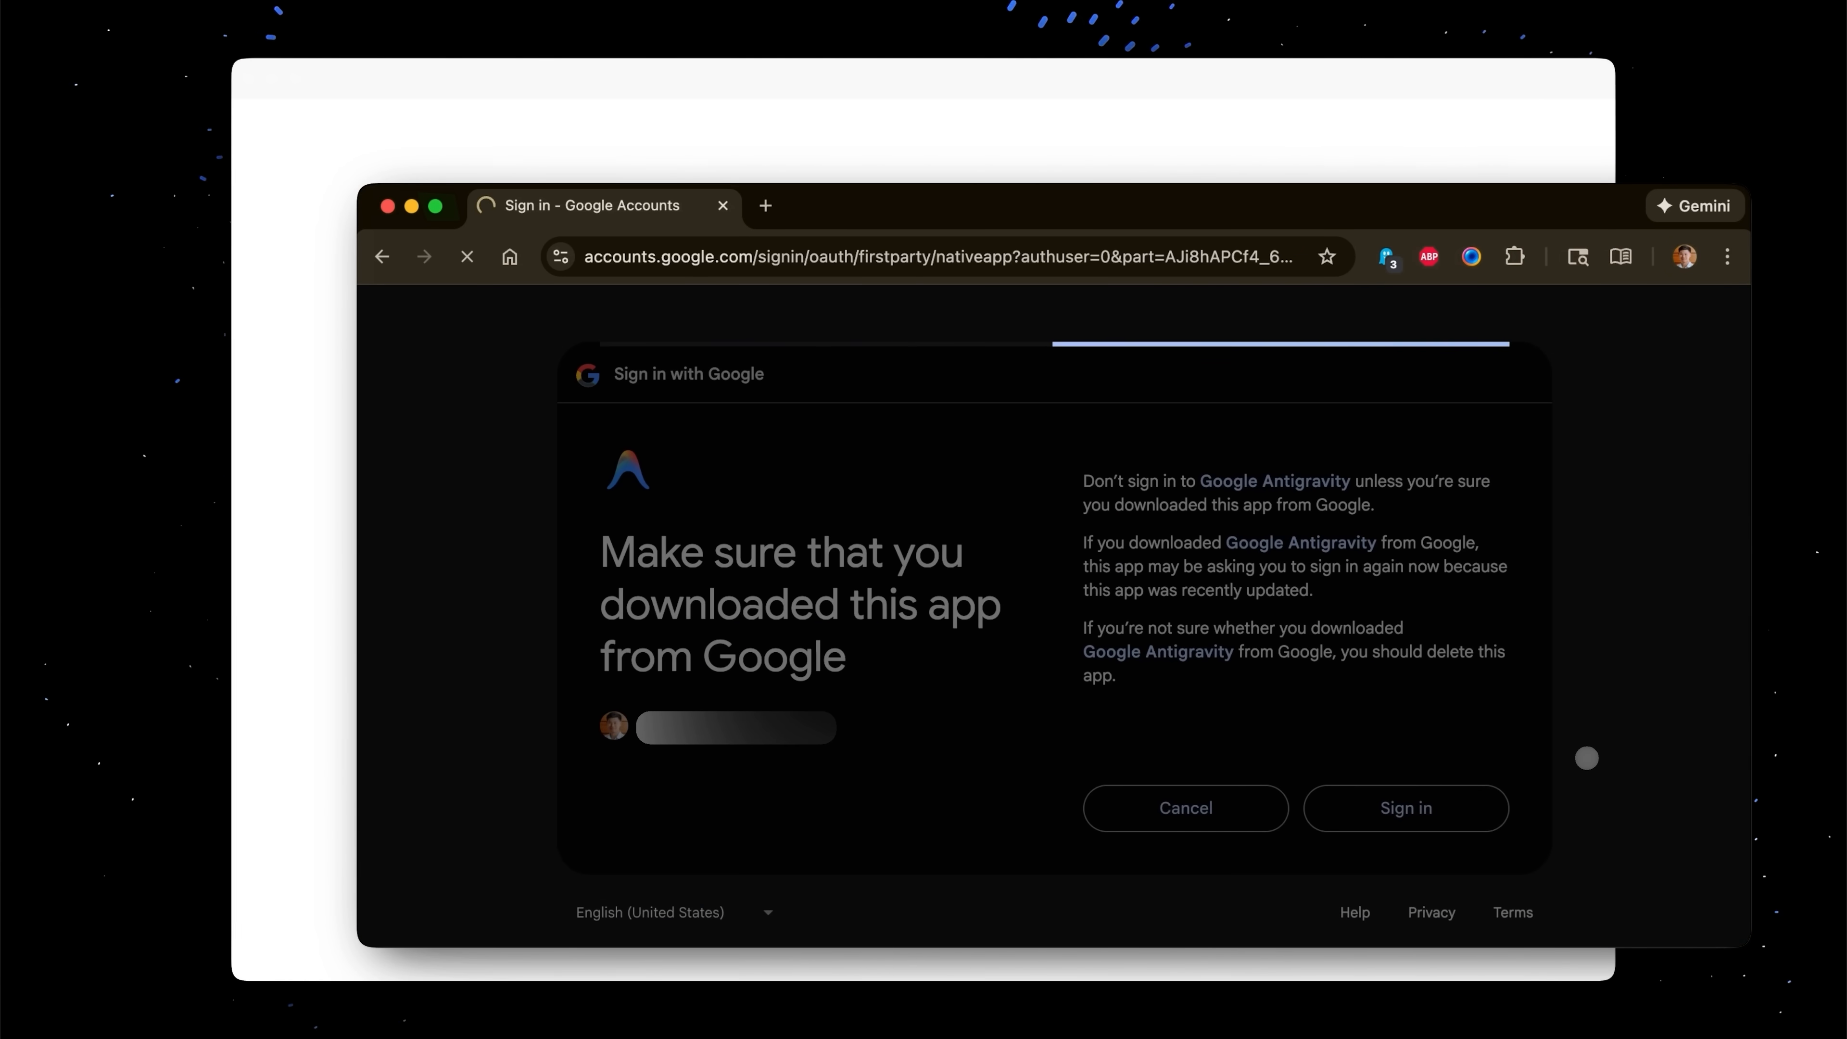
click(1406, 808)
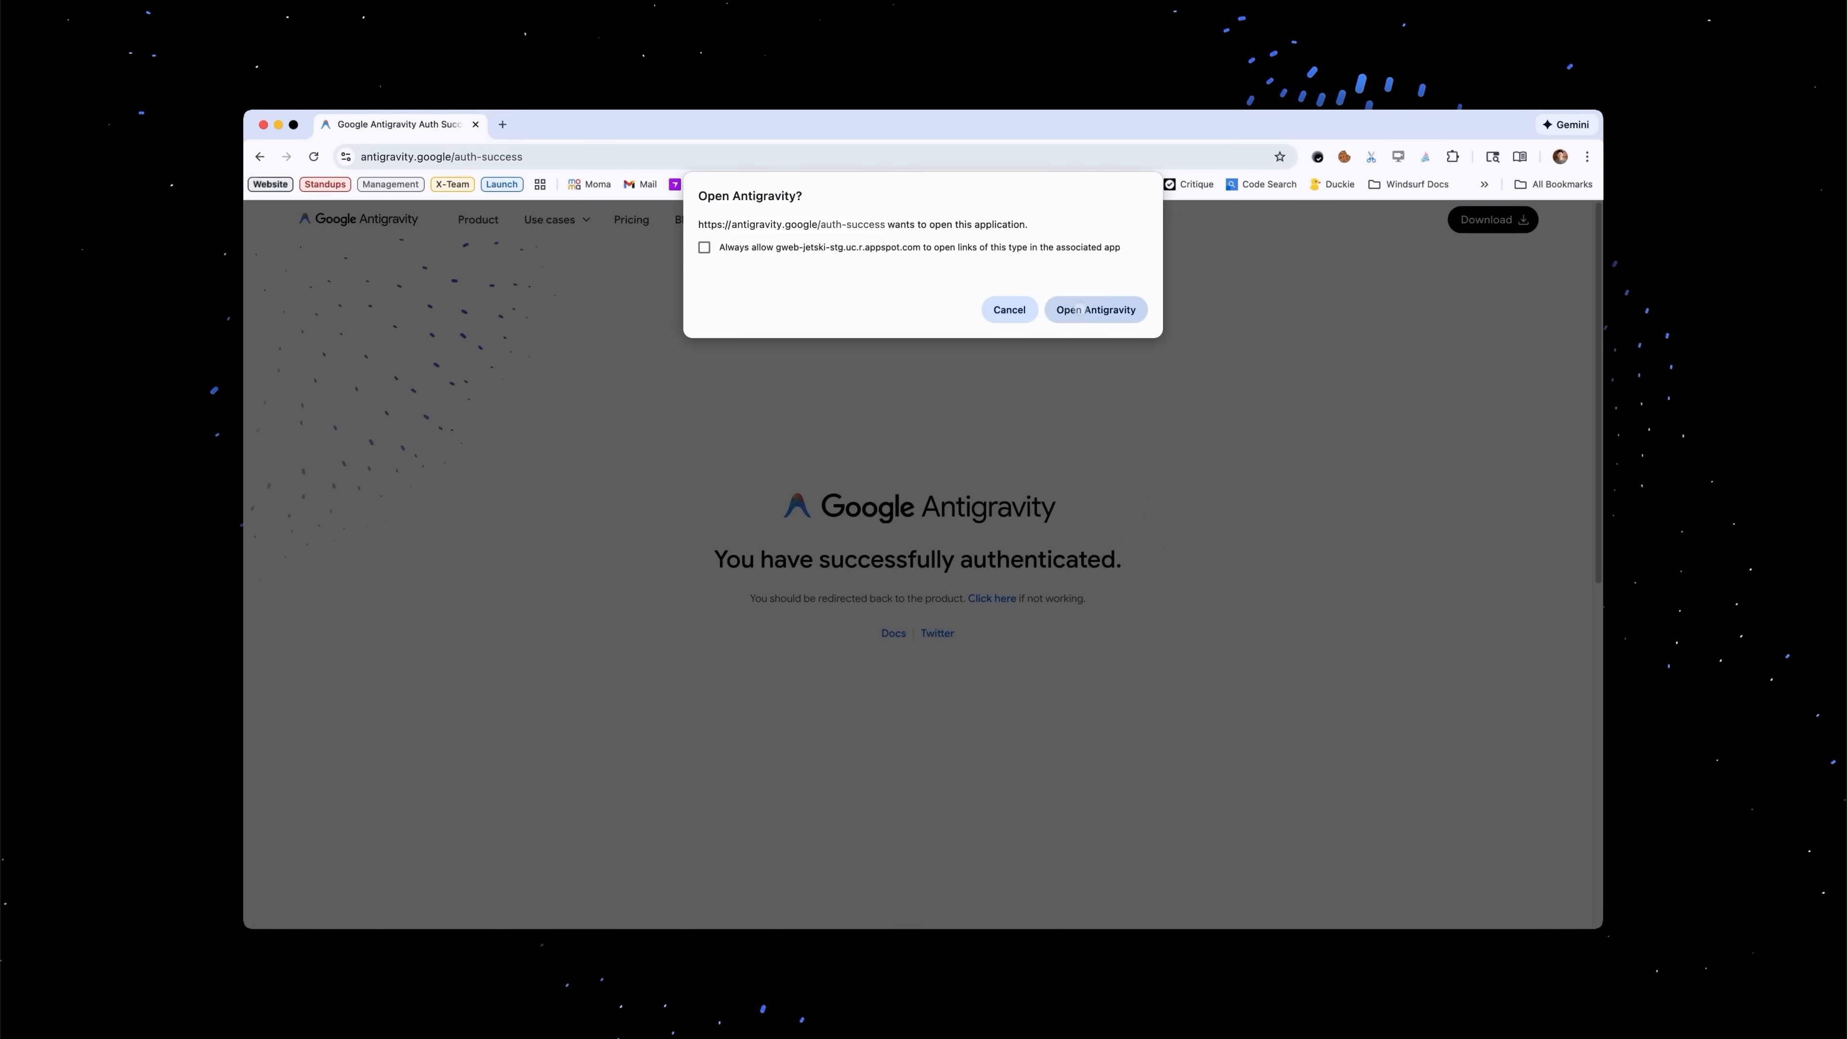
click(1093, 309)
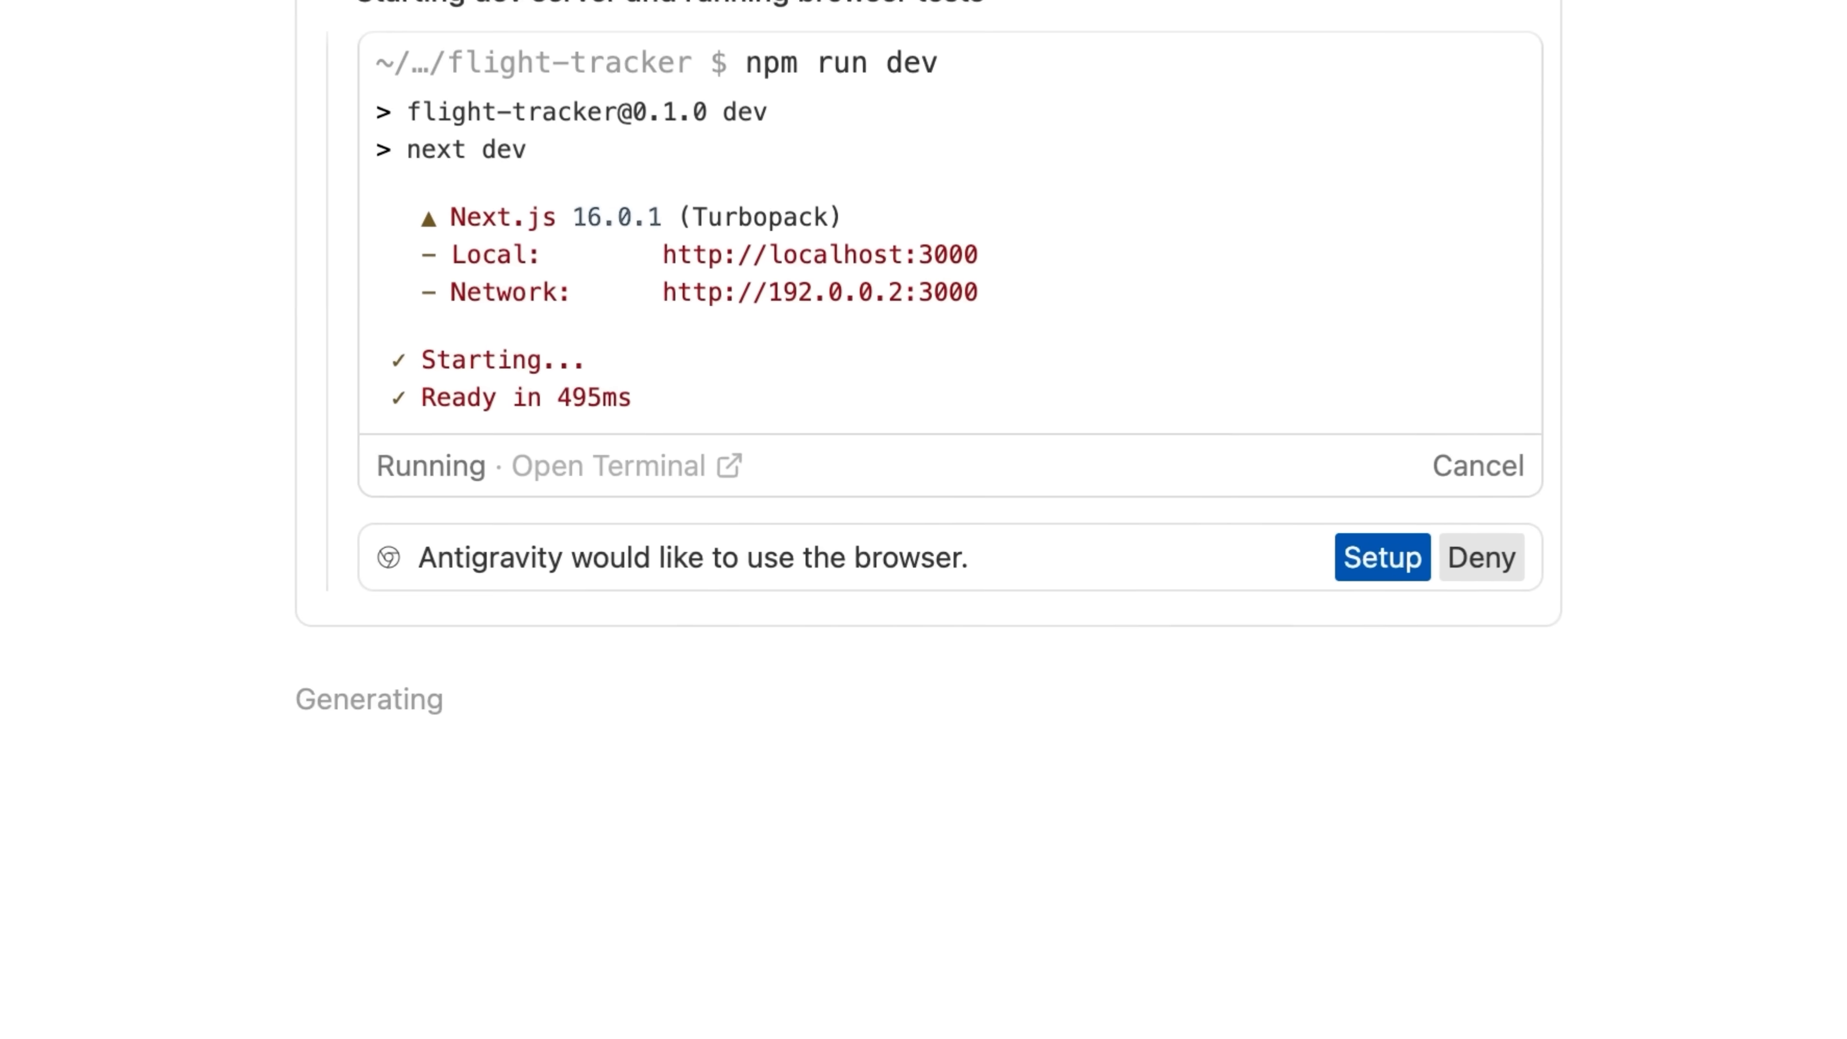
Allow browser use so the agent searches flight AA123 on the Flight Tracker page
click(1380, 557)
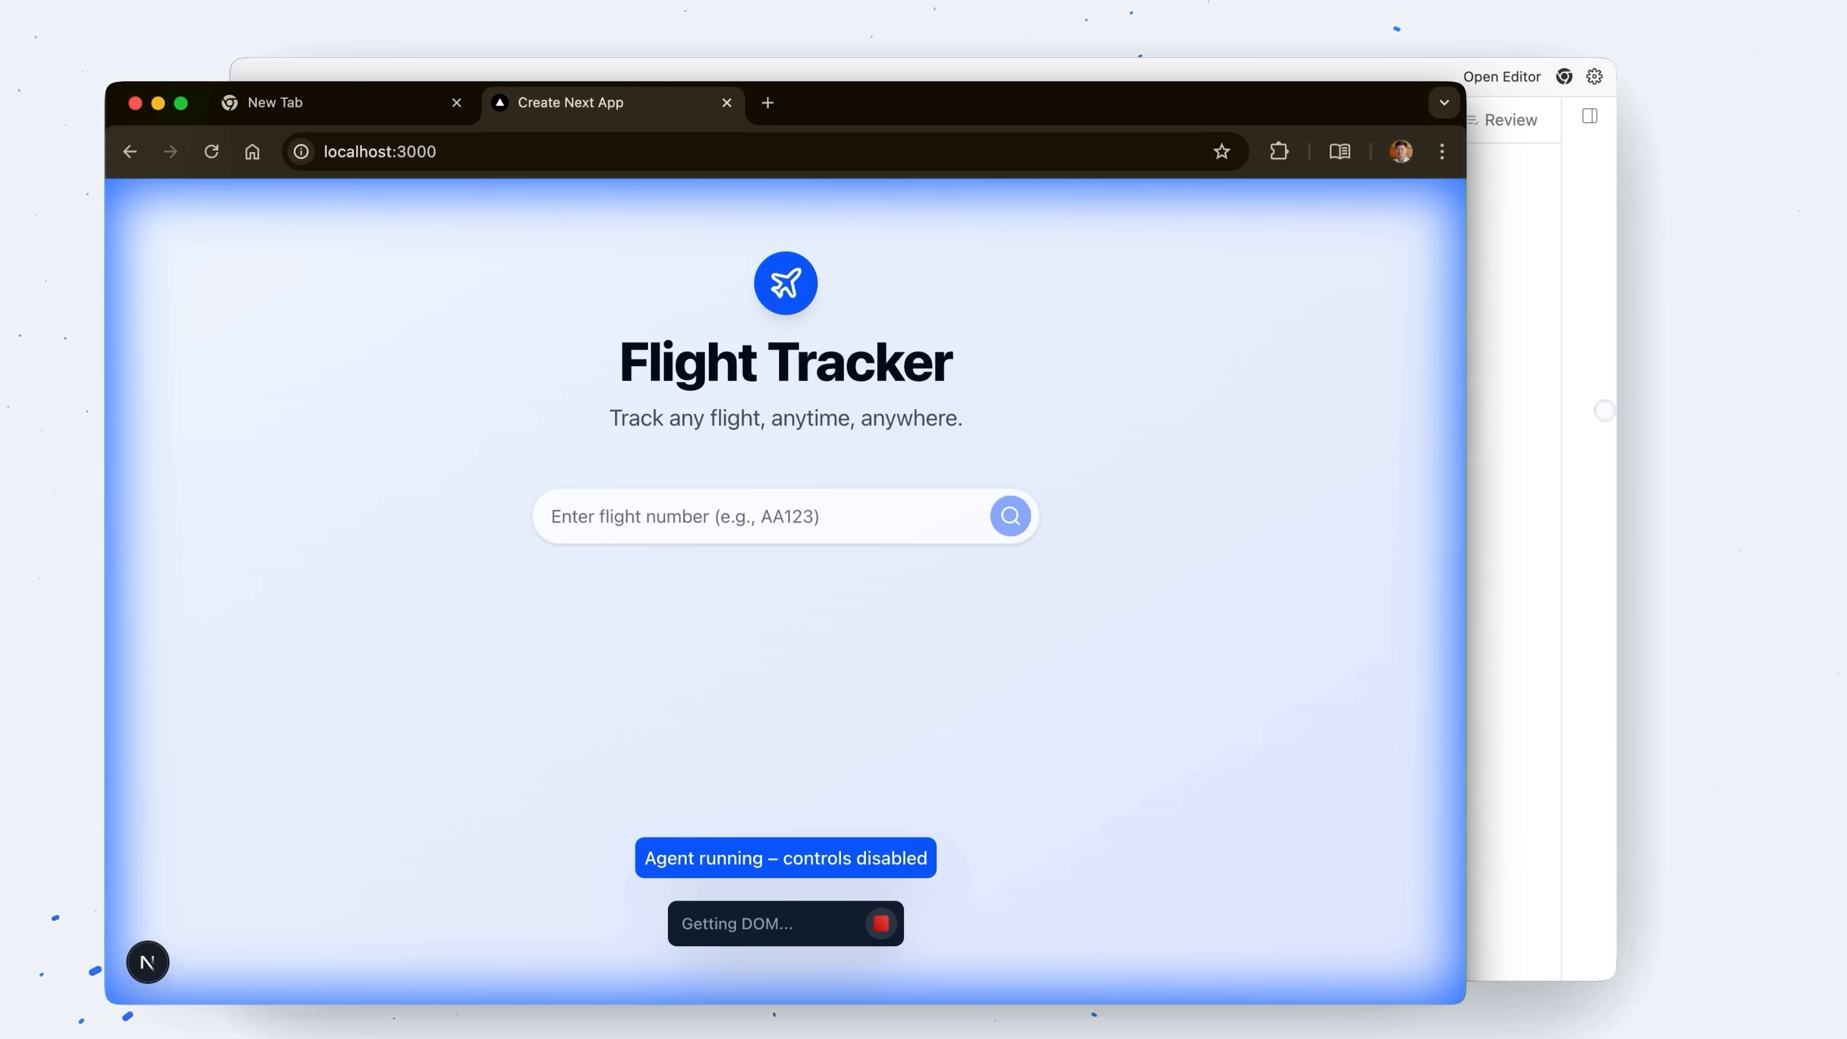
click(784, 515)
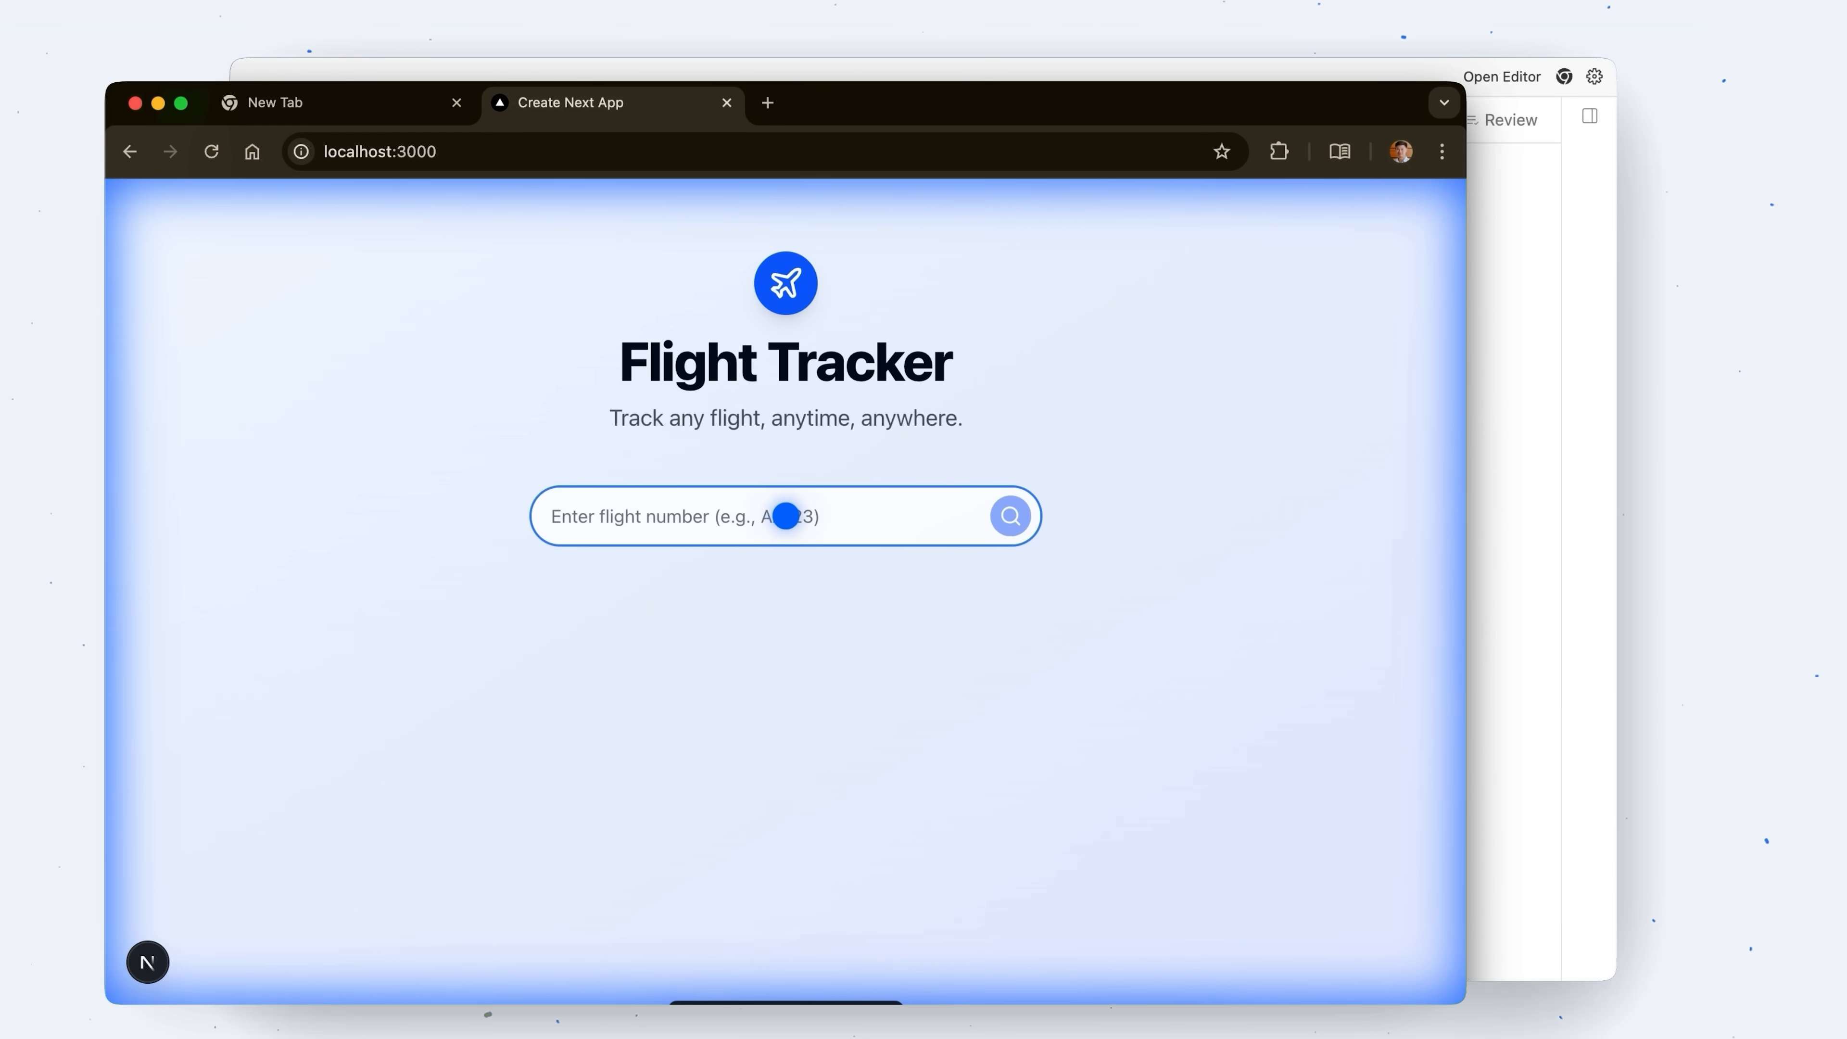
text(AA123)
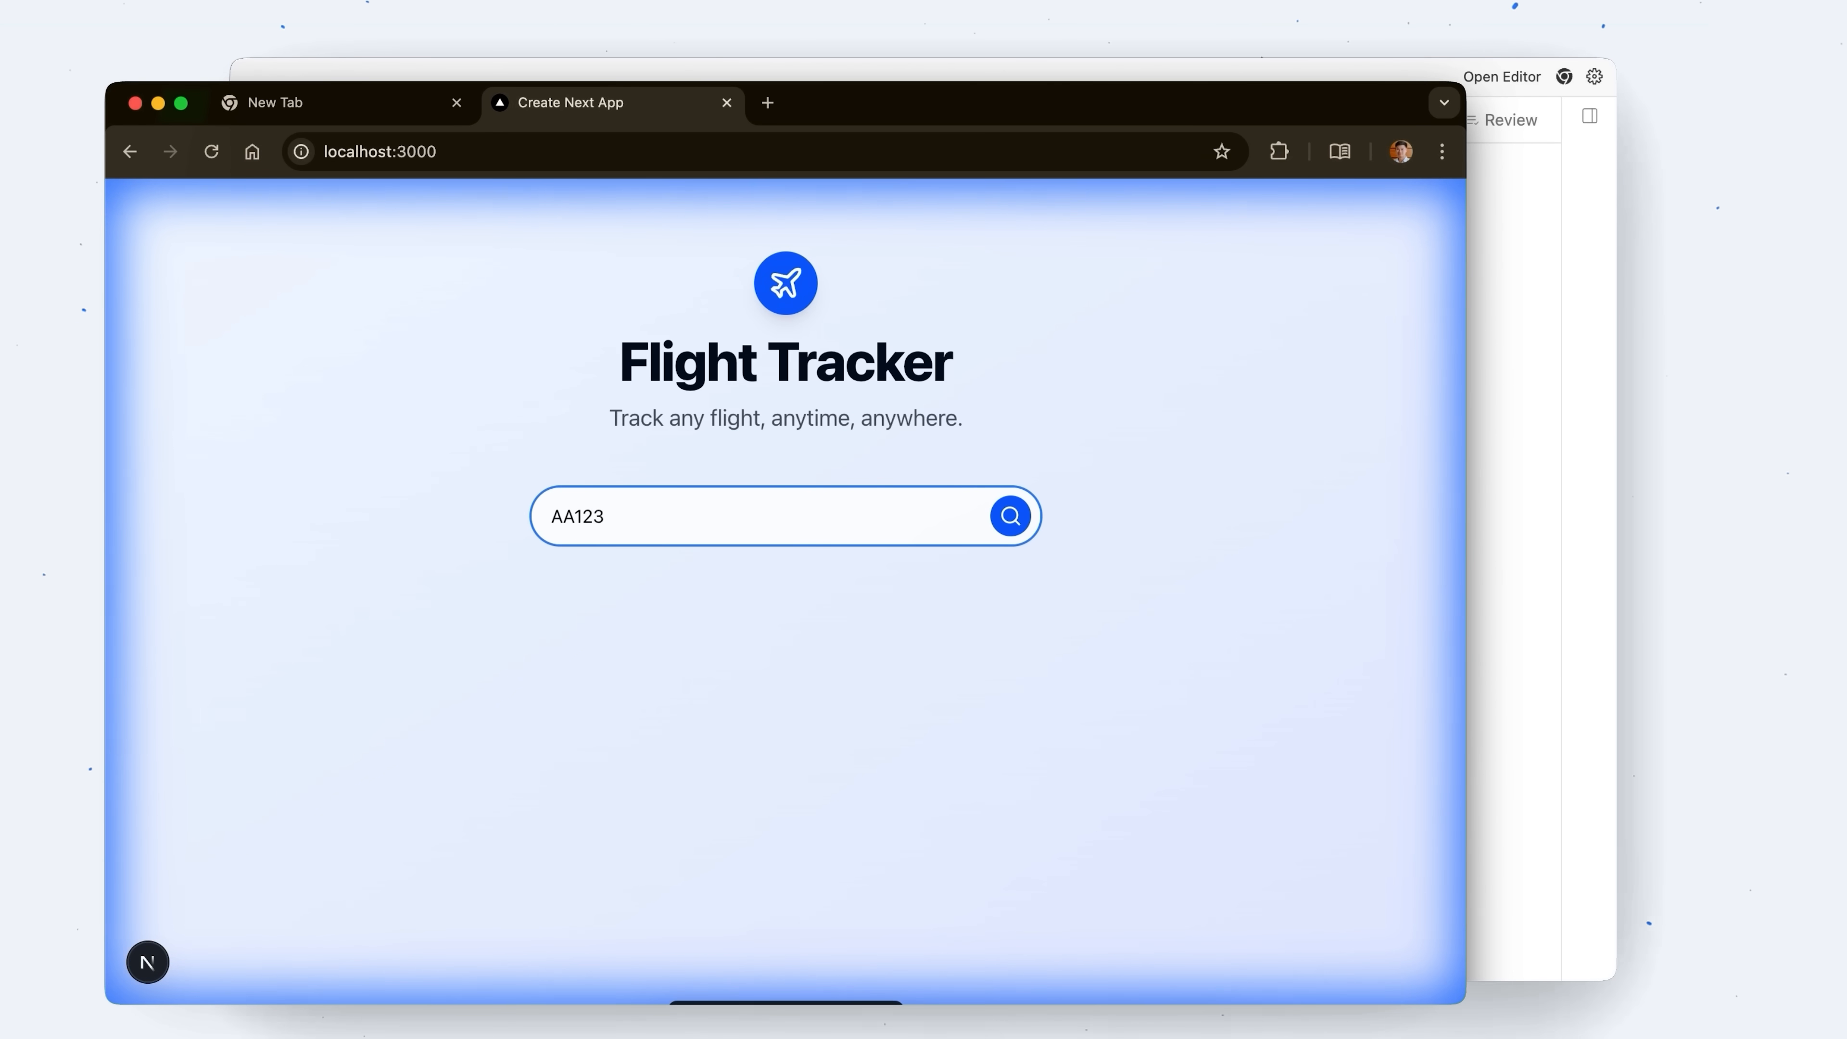
click(1009, 515)
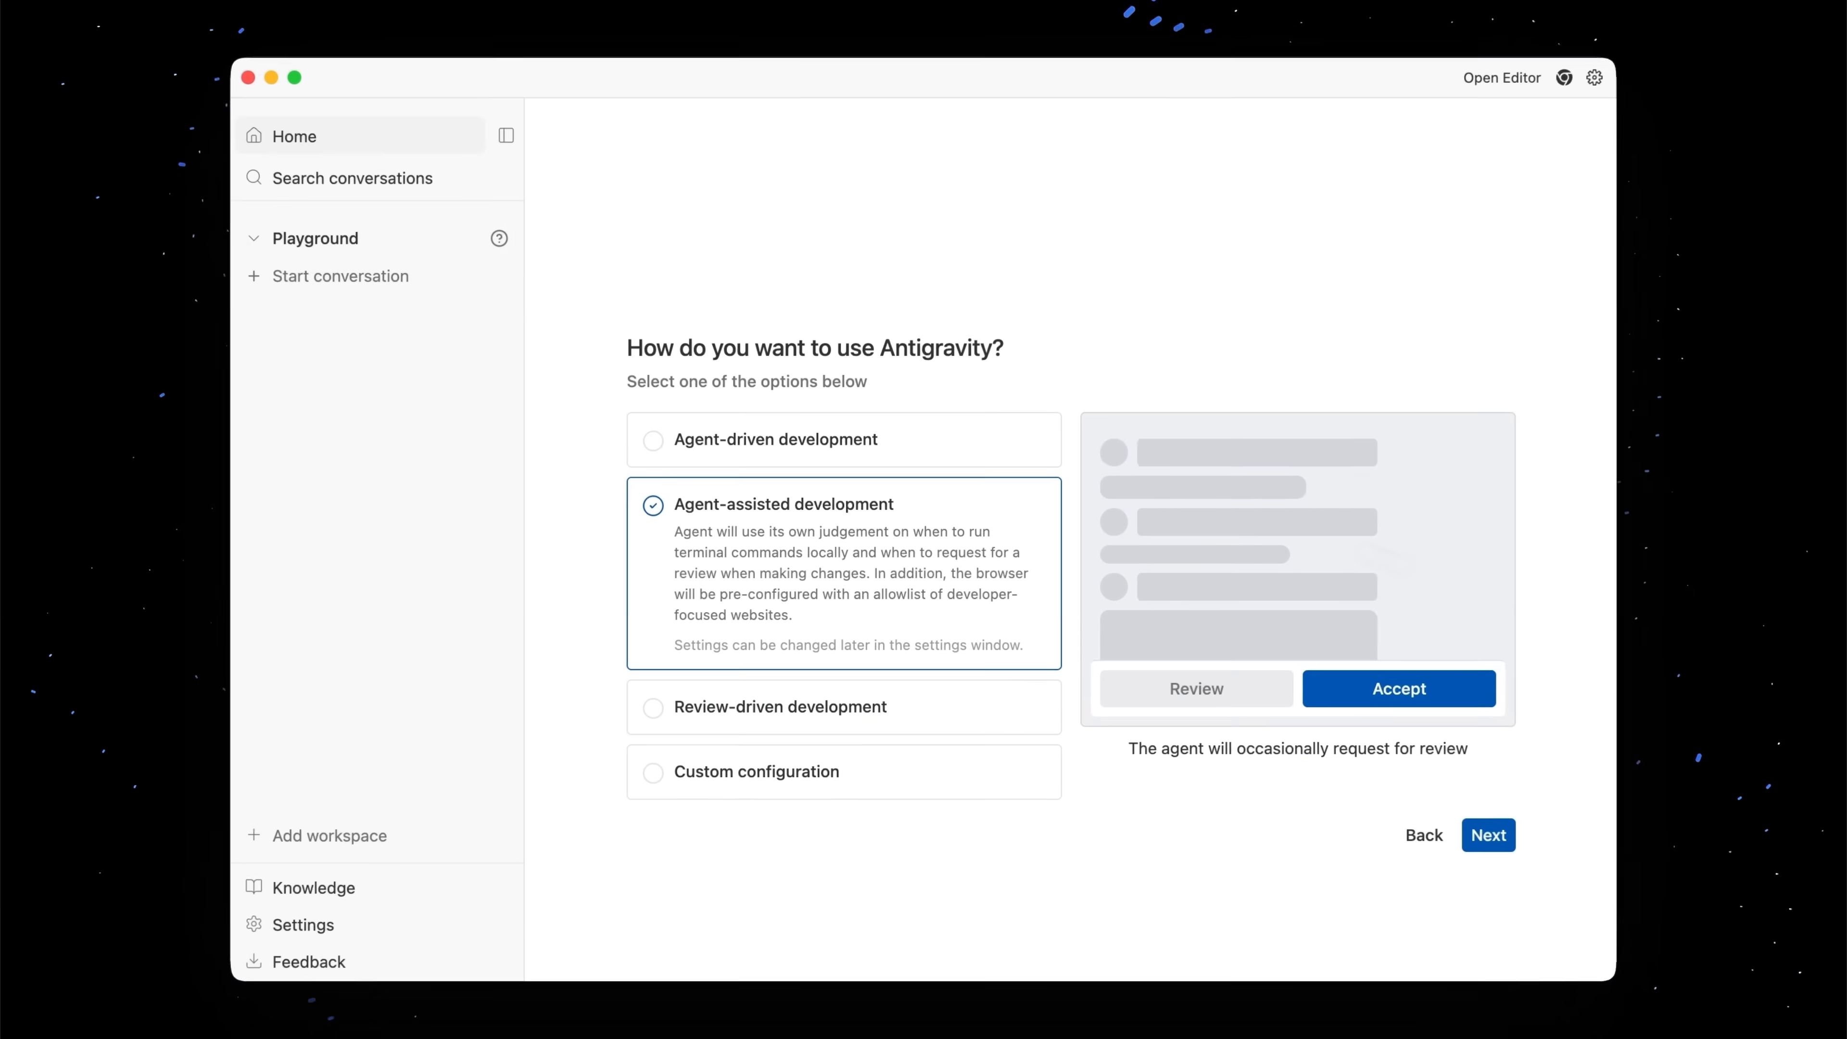
Keep Agent-assisted development selected and continue to the home screen
click(1486, 835)
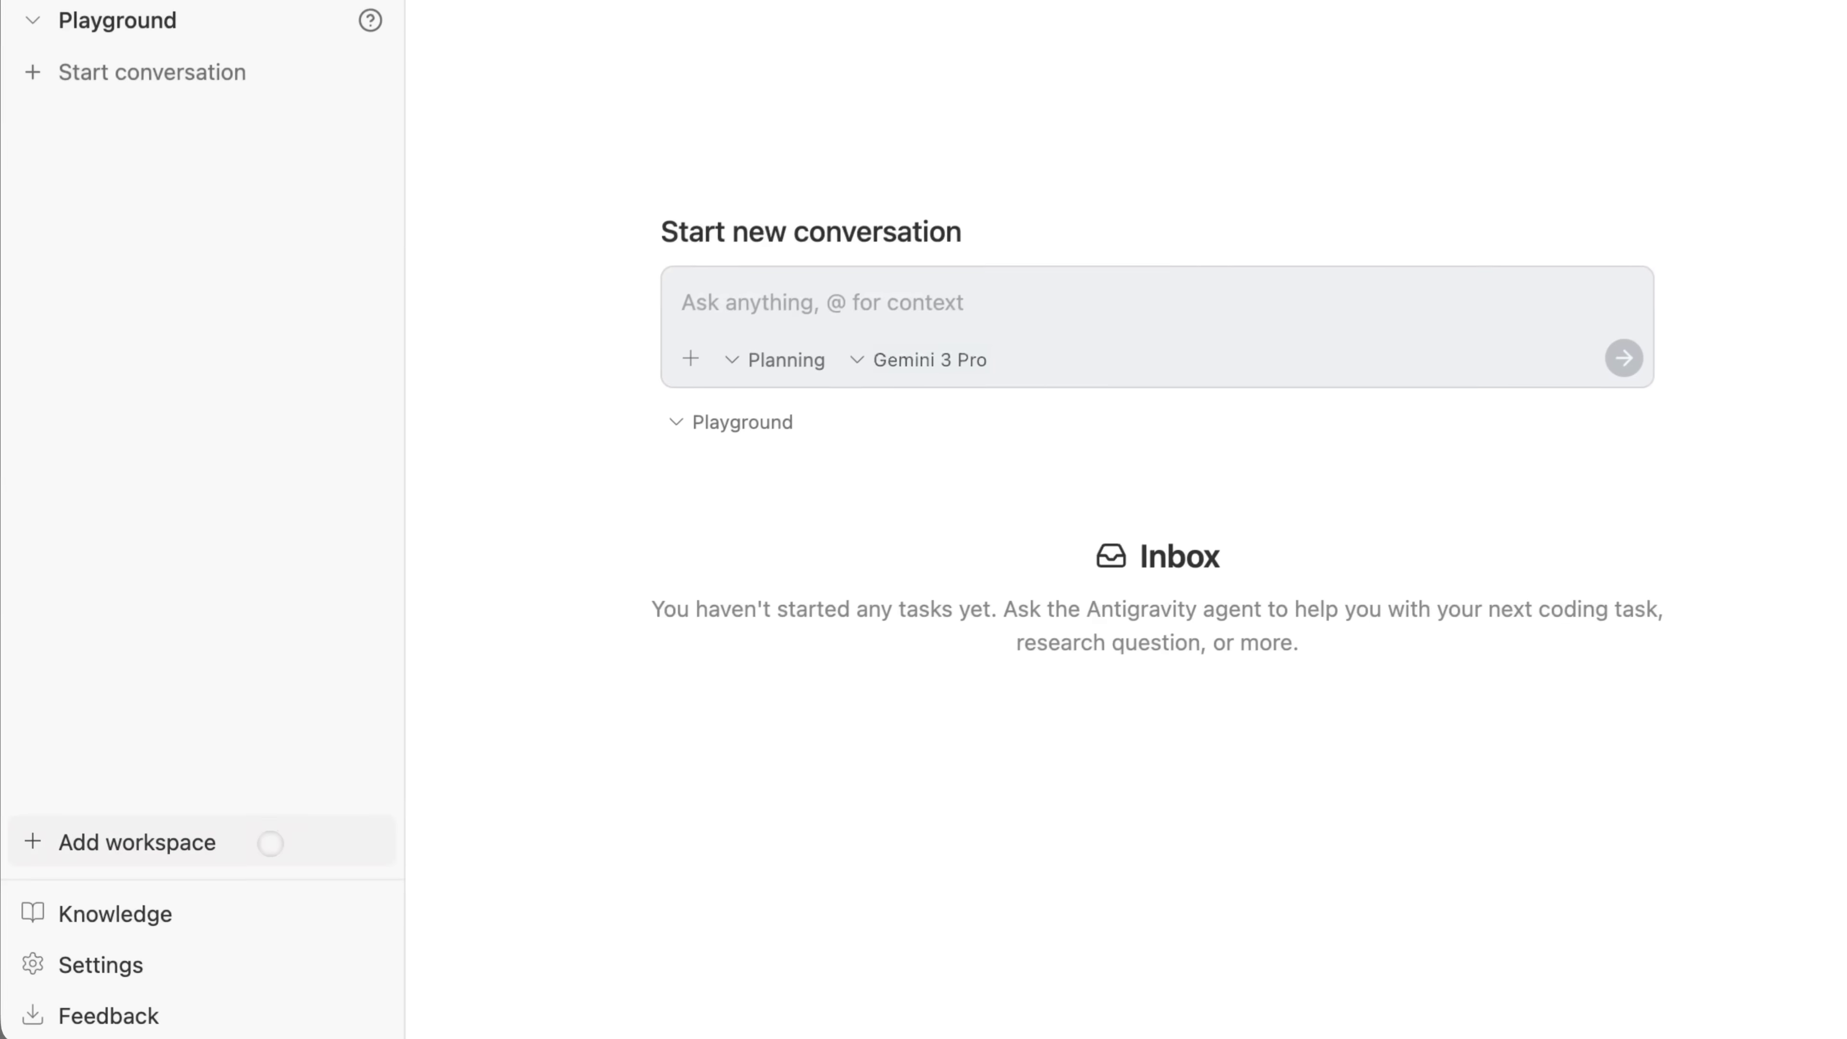
Add a new local folder named flight-tracker as the workspace and begin the build prompt
click(136, 840)
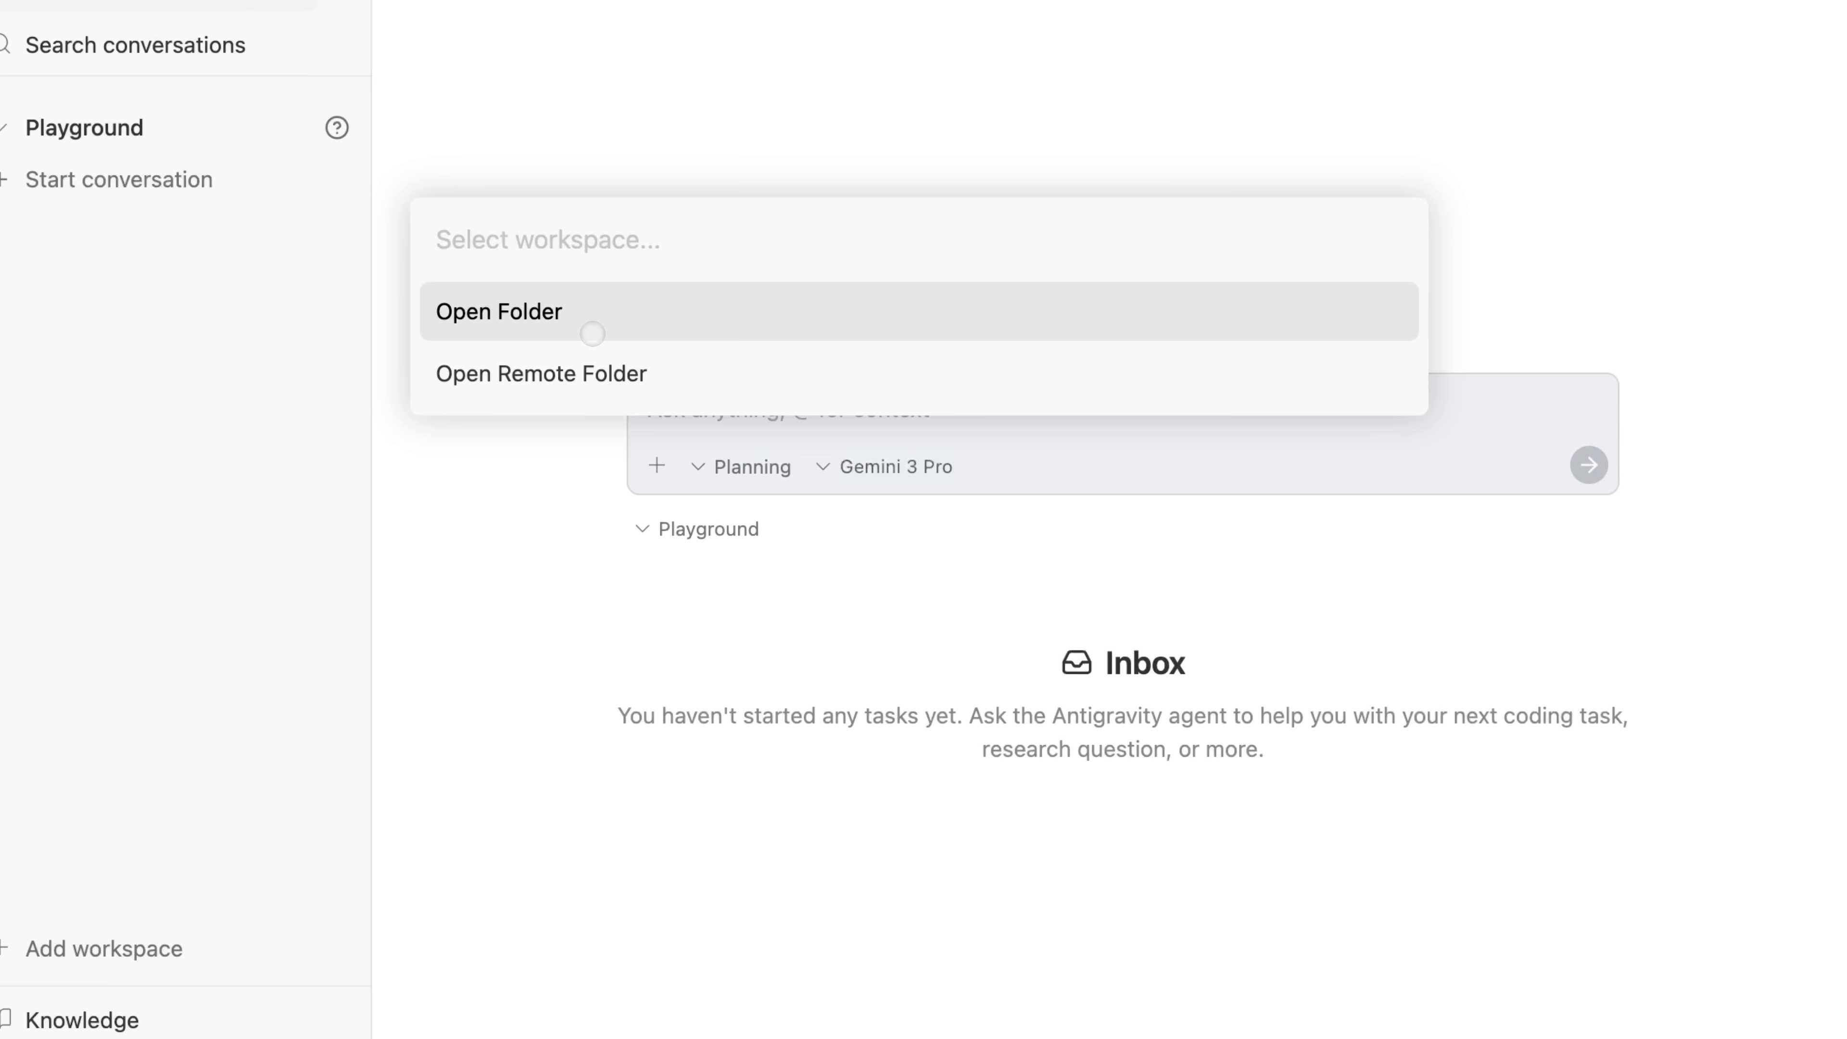
click(498, 311)
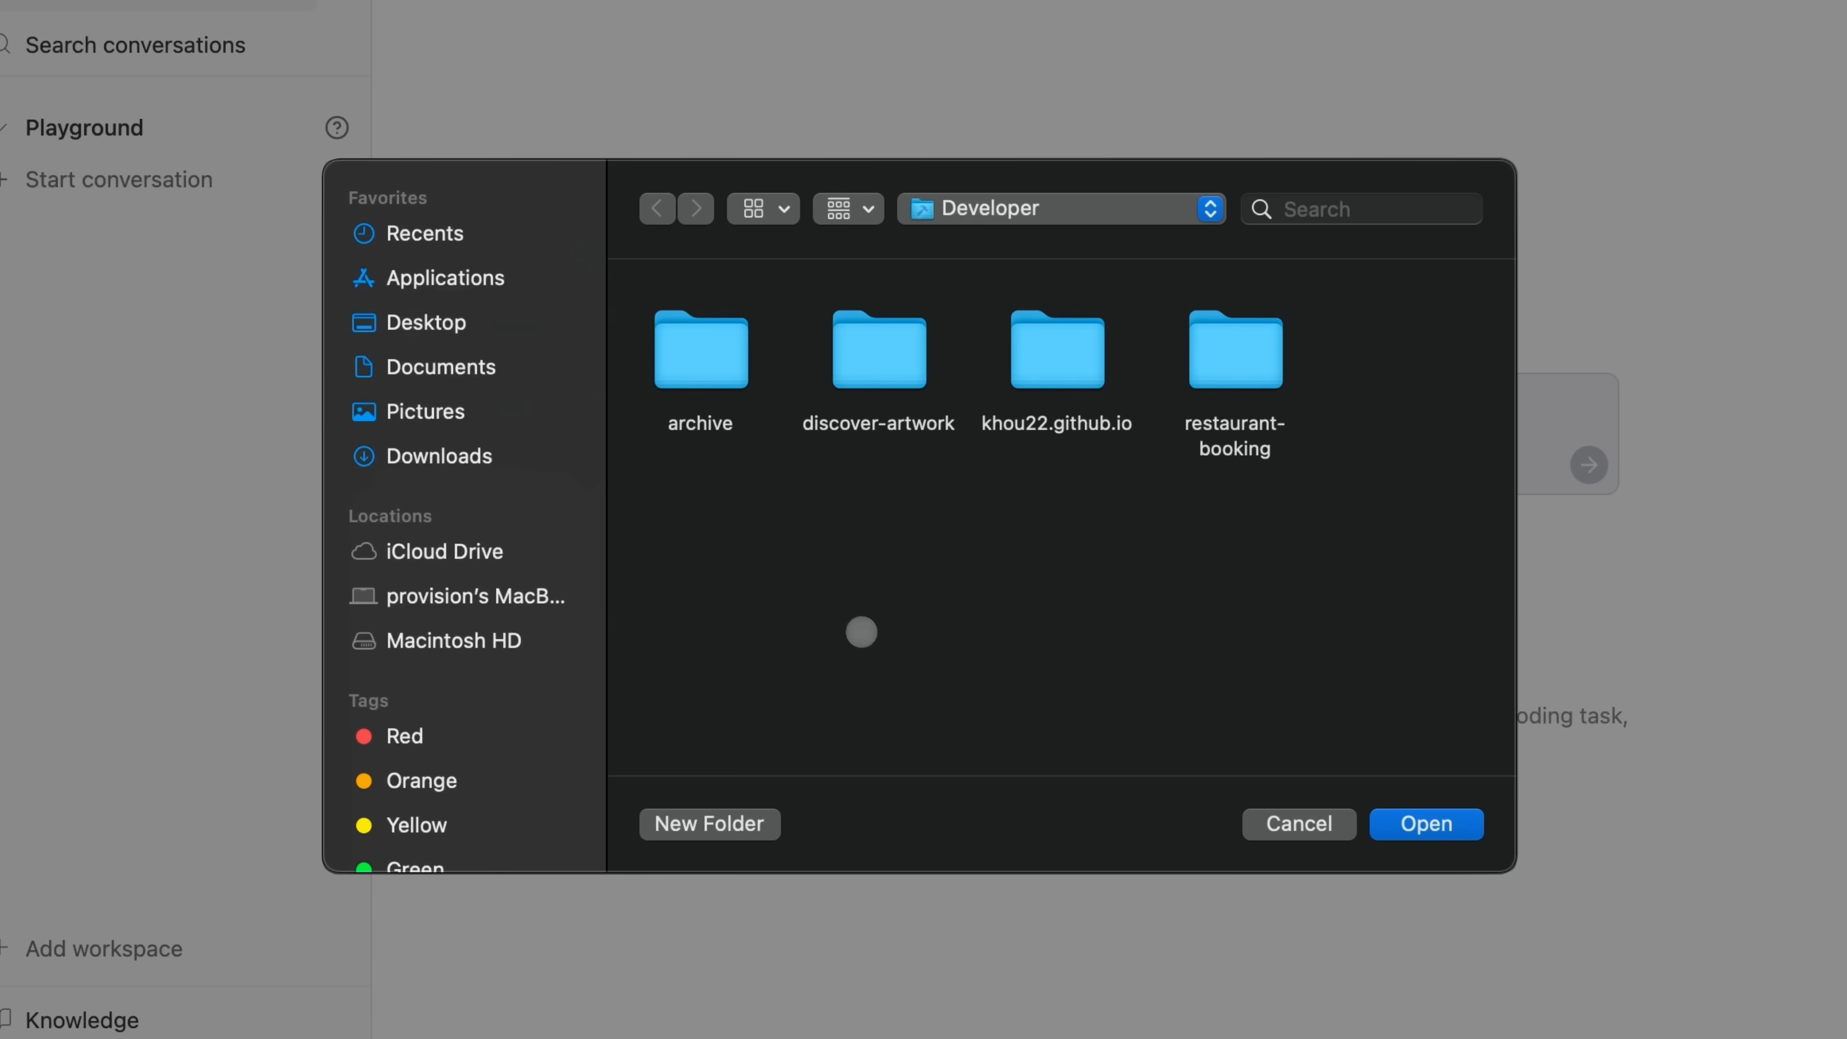
text(flight-tracker)
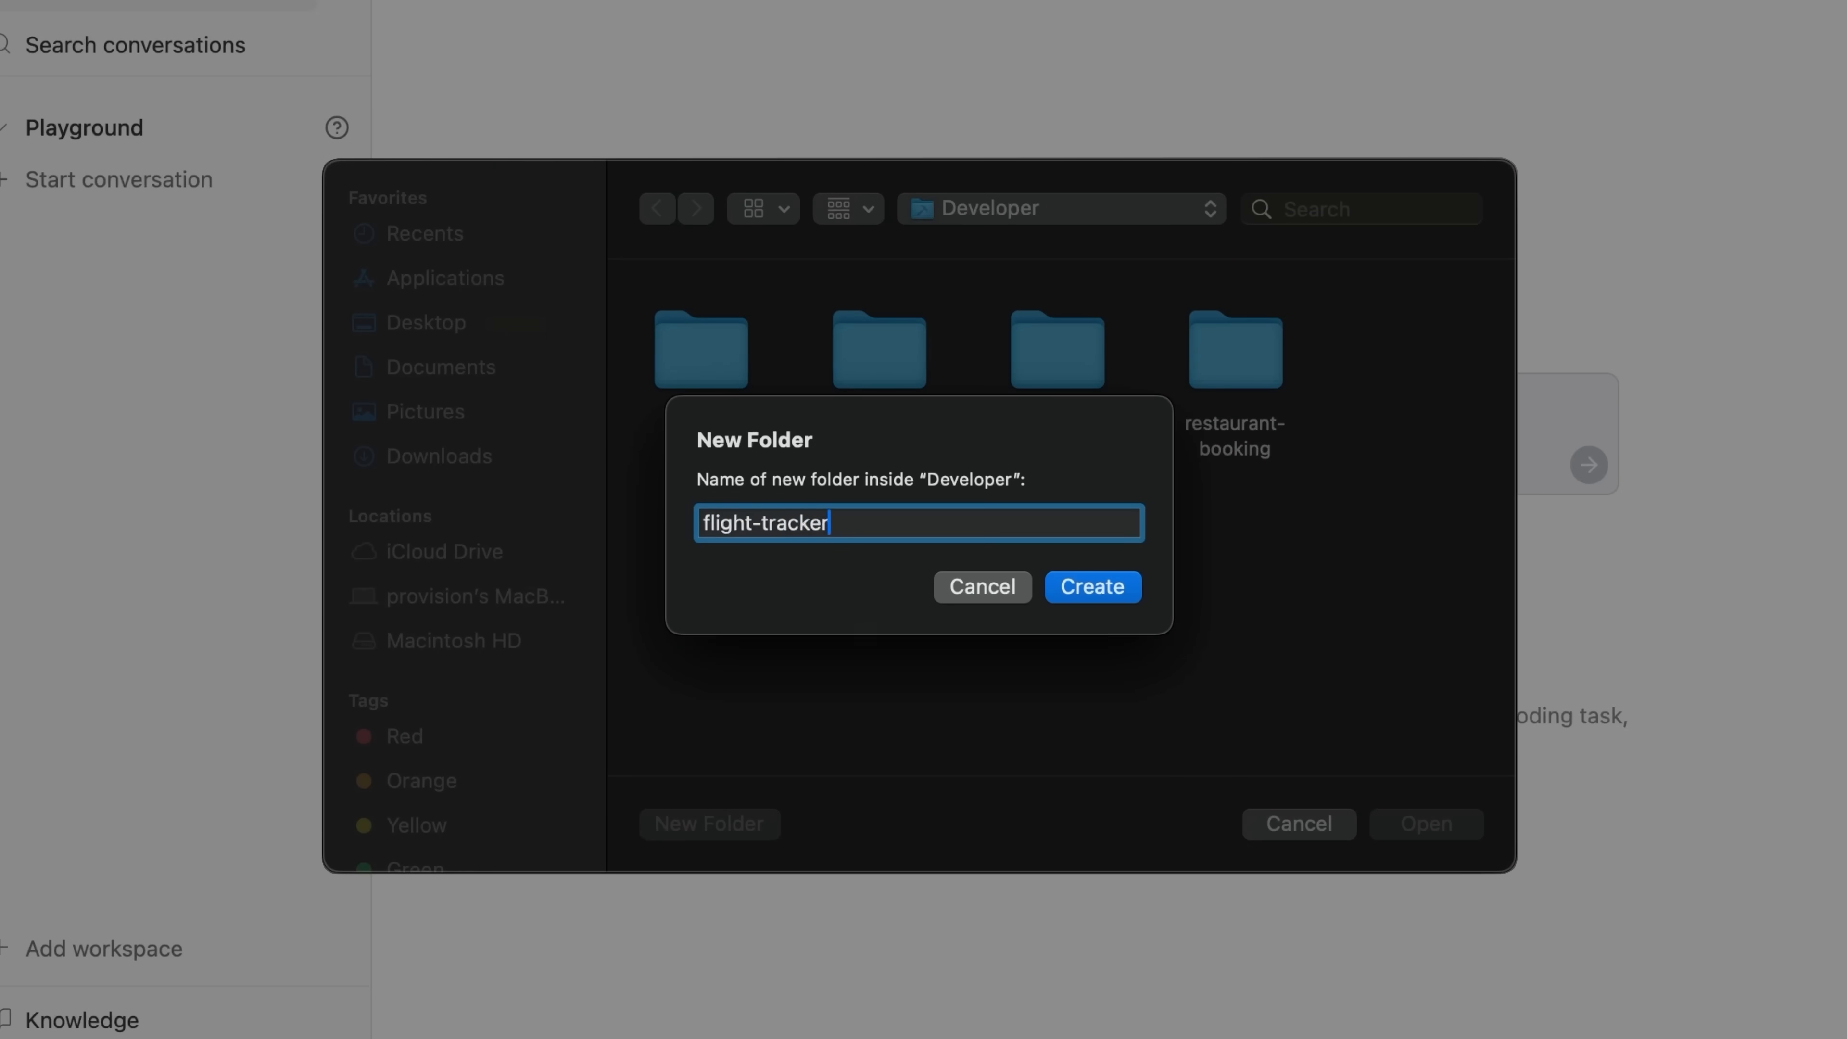
click(1090, 587)
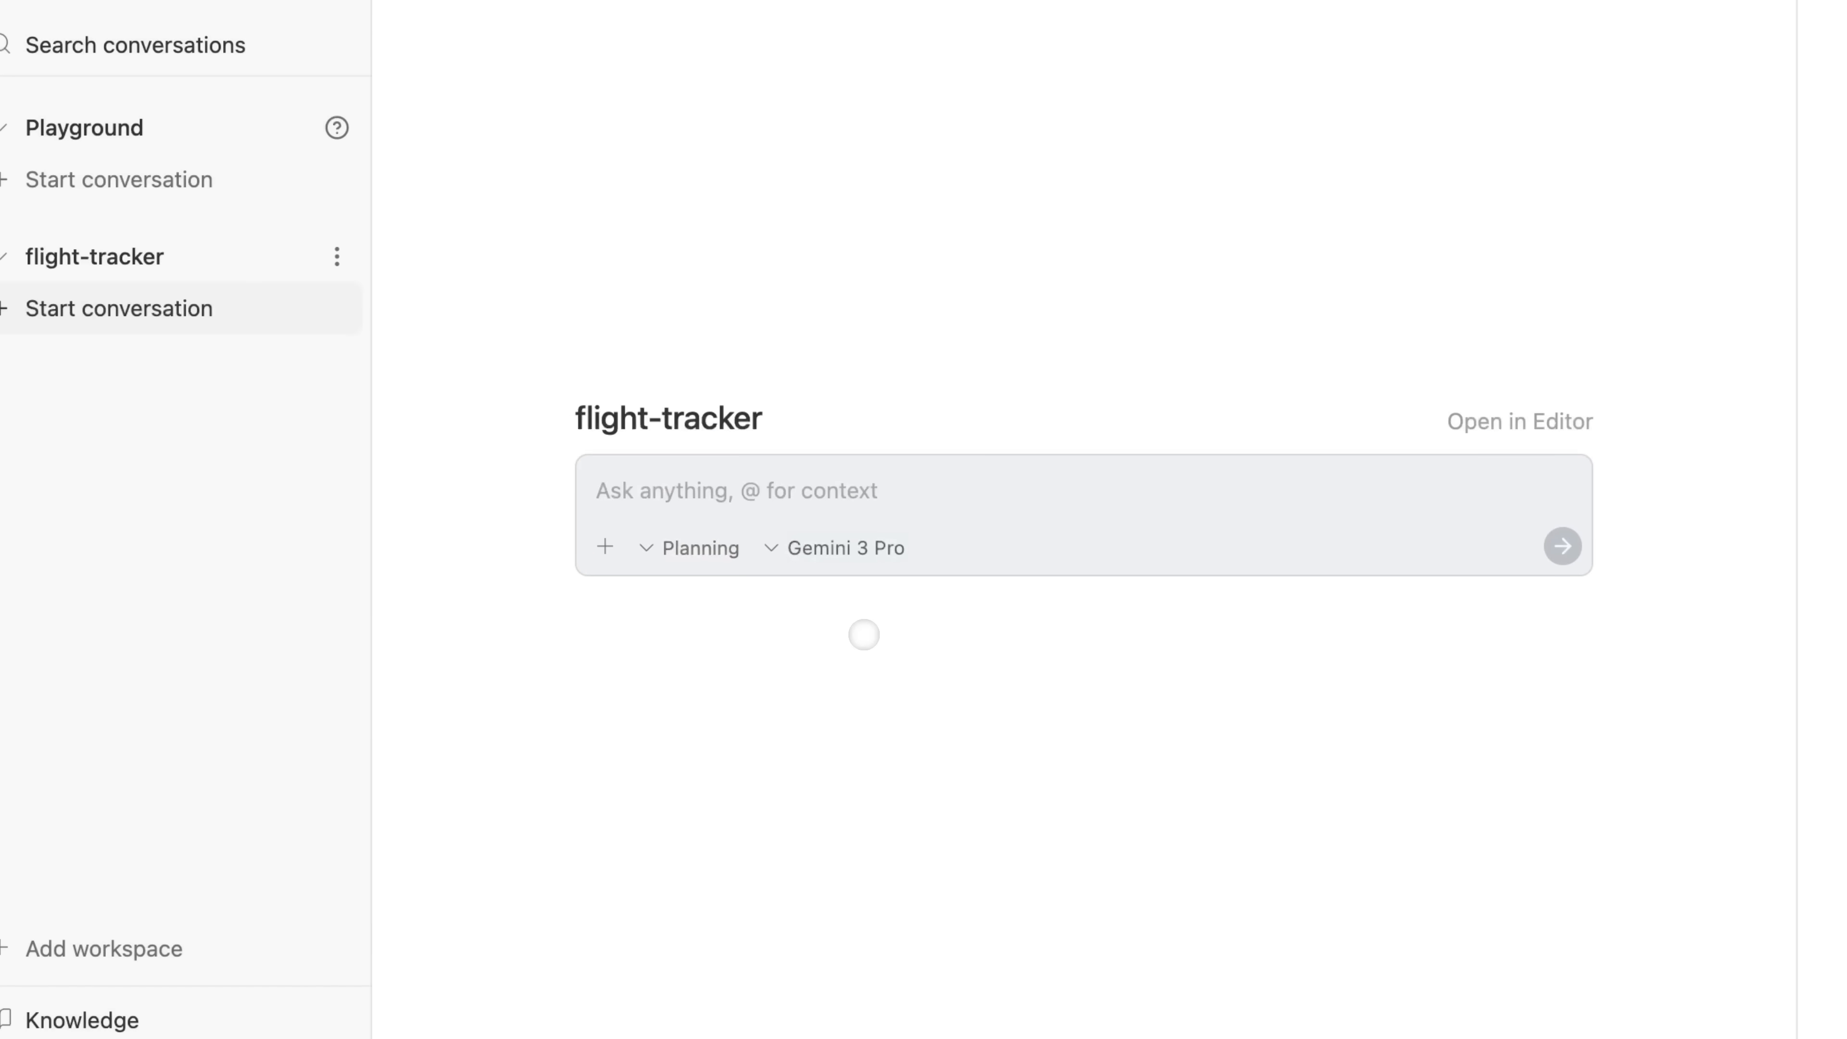
text(Build me a flight lookup nextjs web app where)
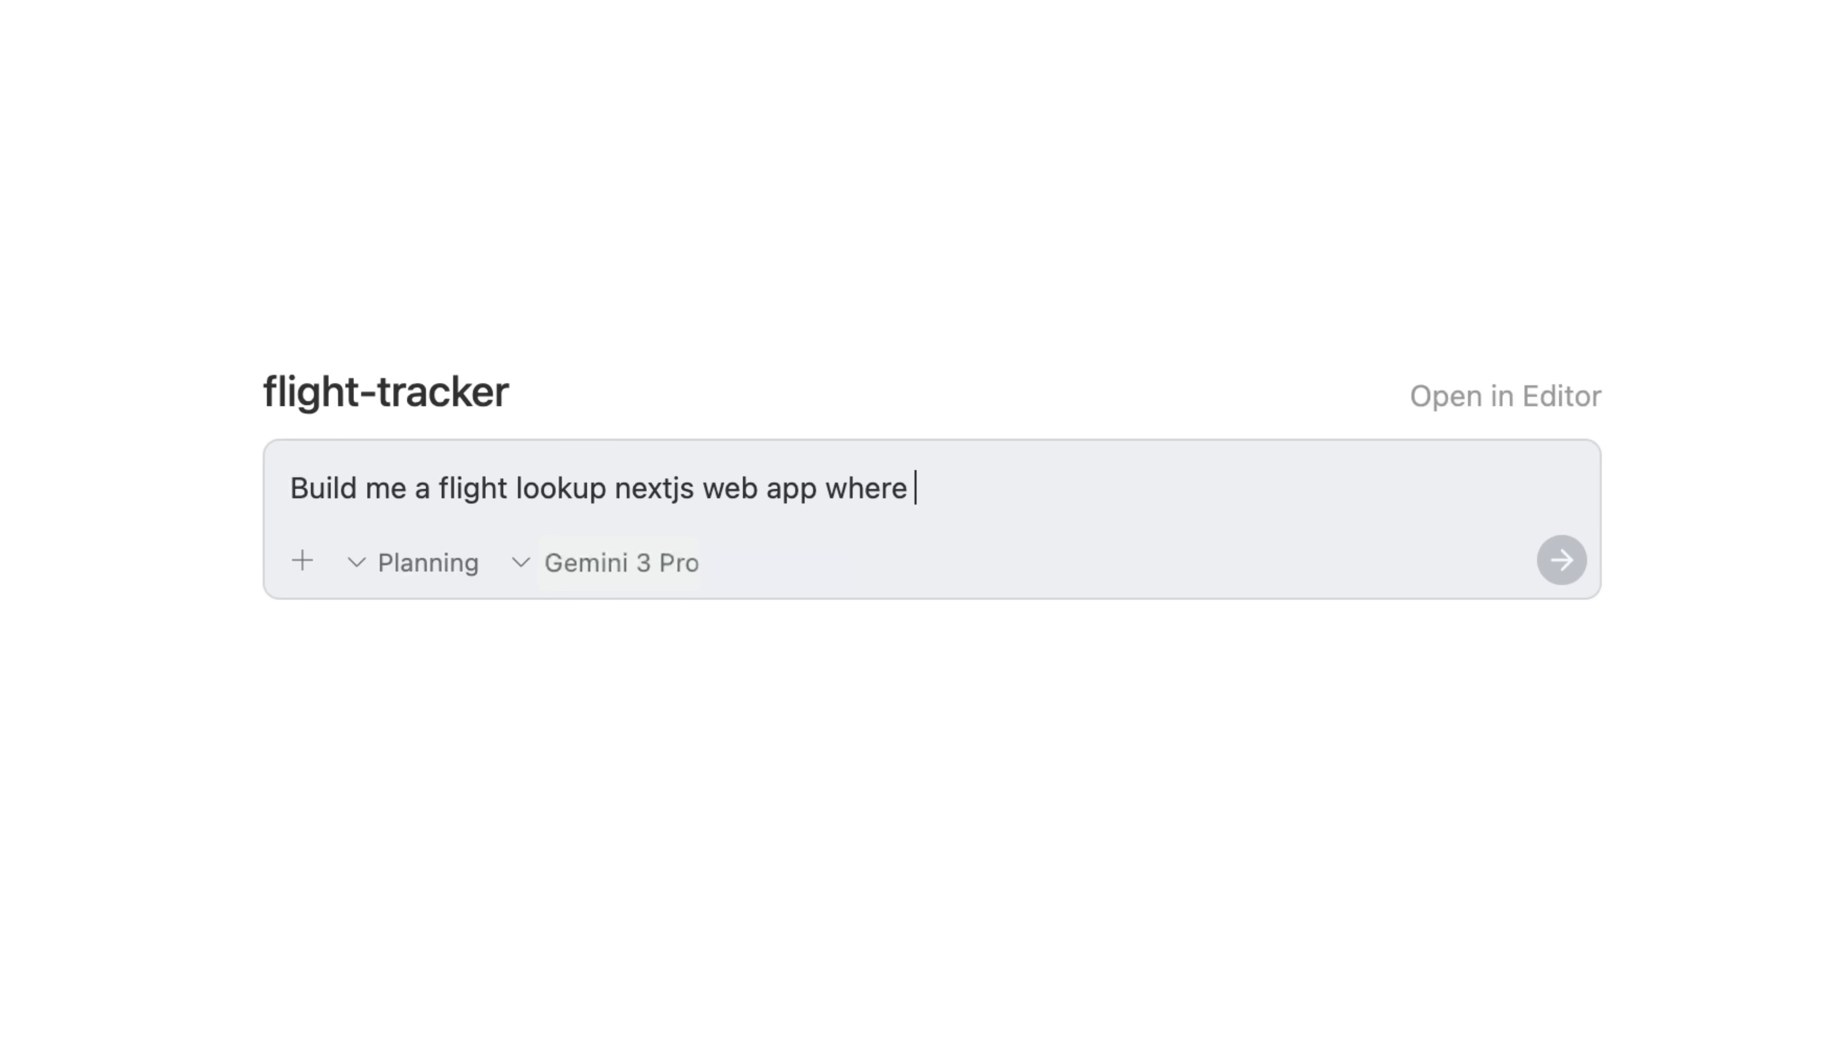
Send the prompt for a flight-number lookup app with a mock flights API and displayed results
text(the user can put in a flight number and the app giv)
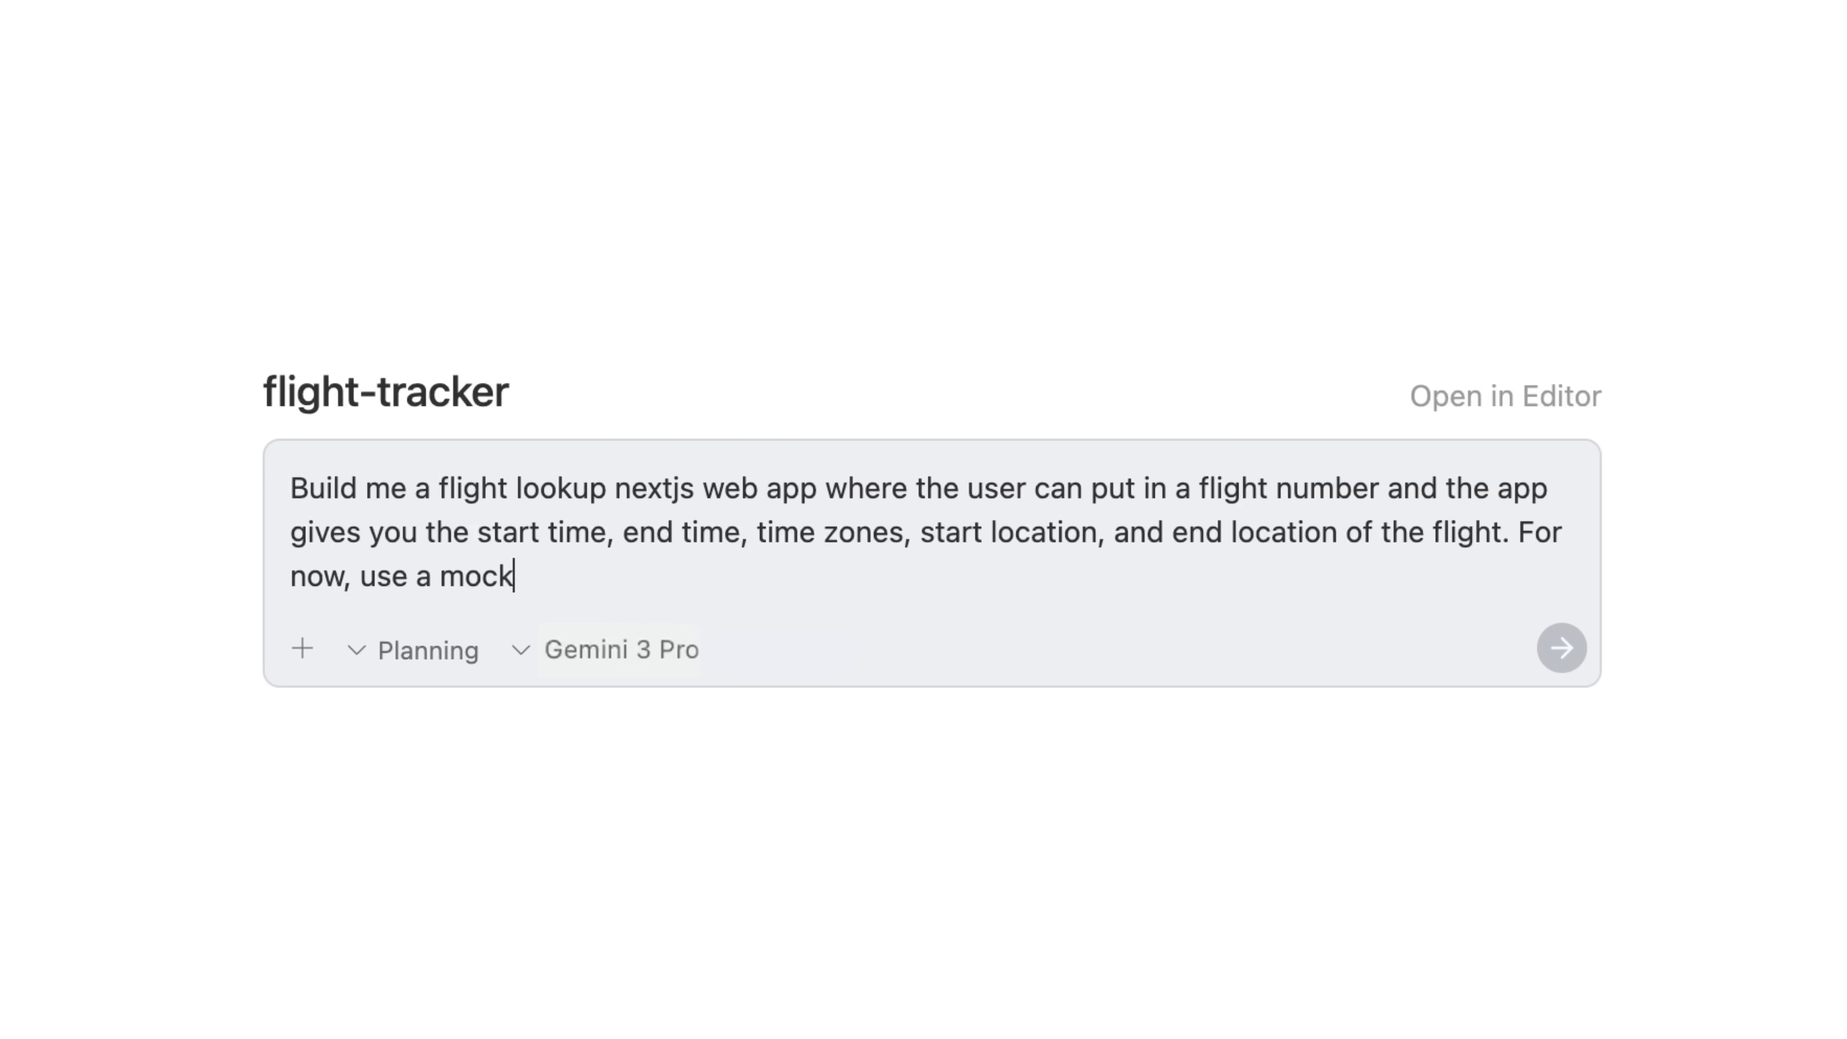
text(API that returns a list of matching flights)
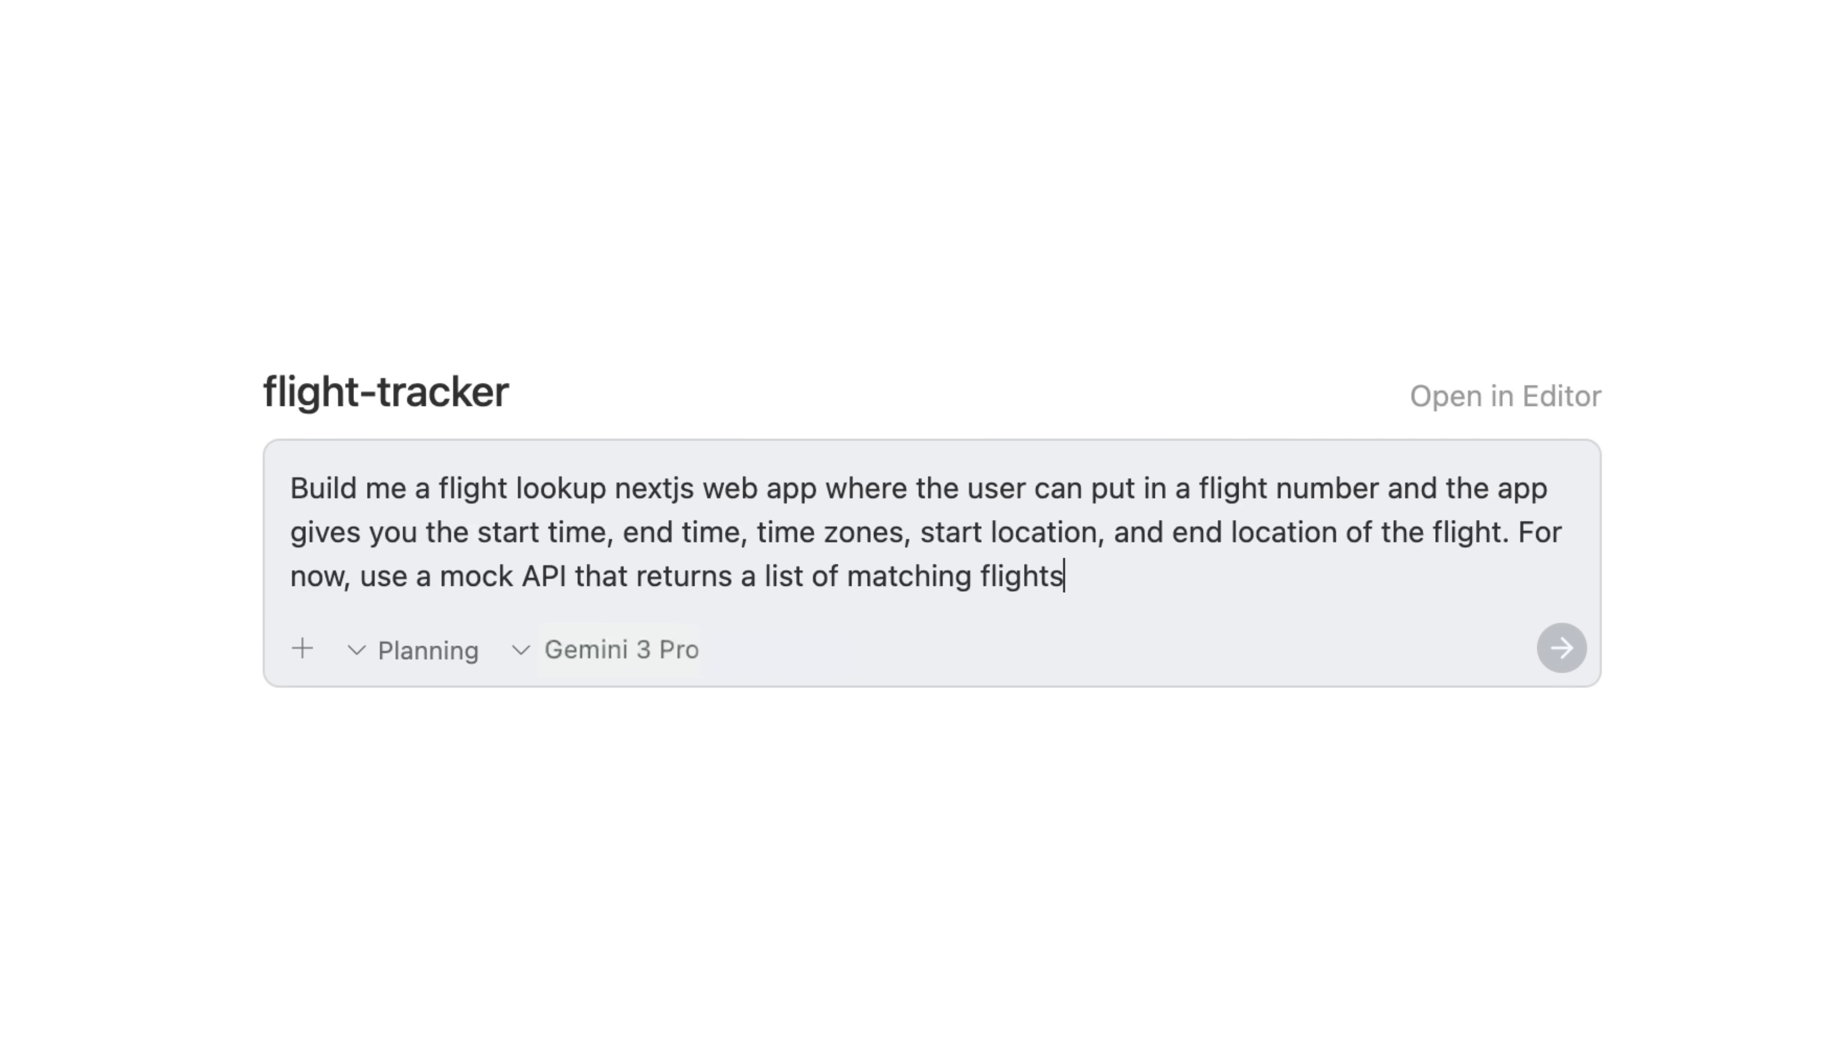
text(. Display the search results)
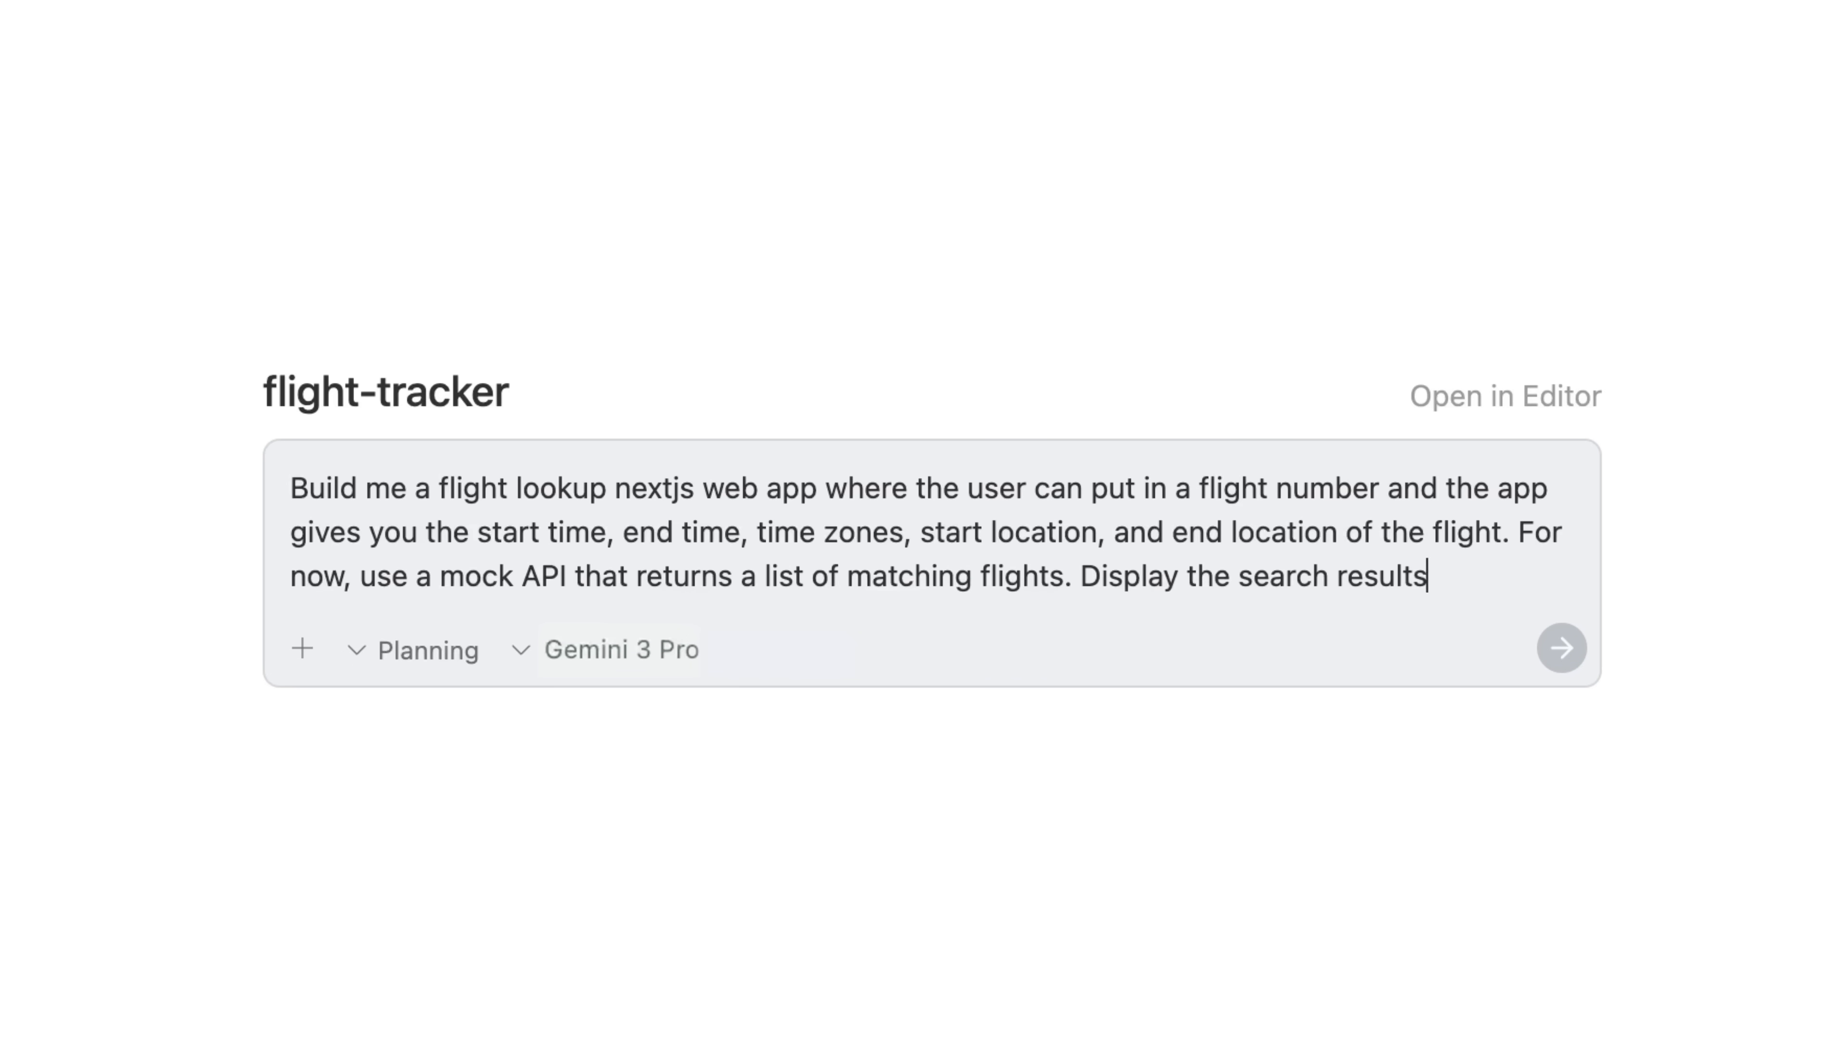
click(1562, 648)
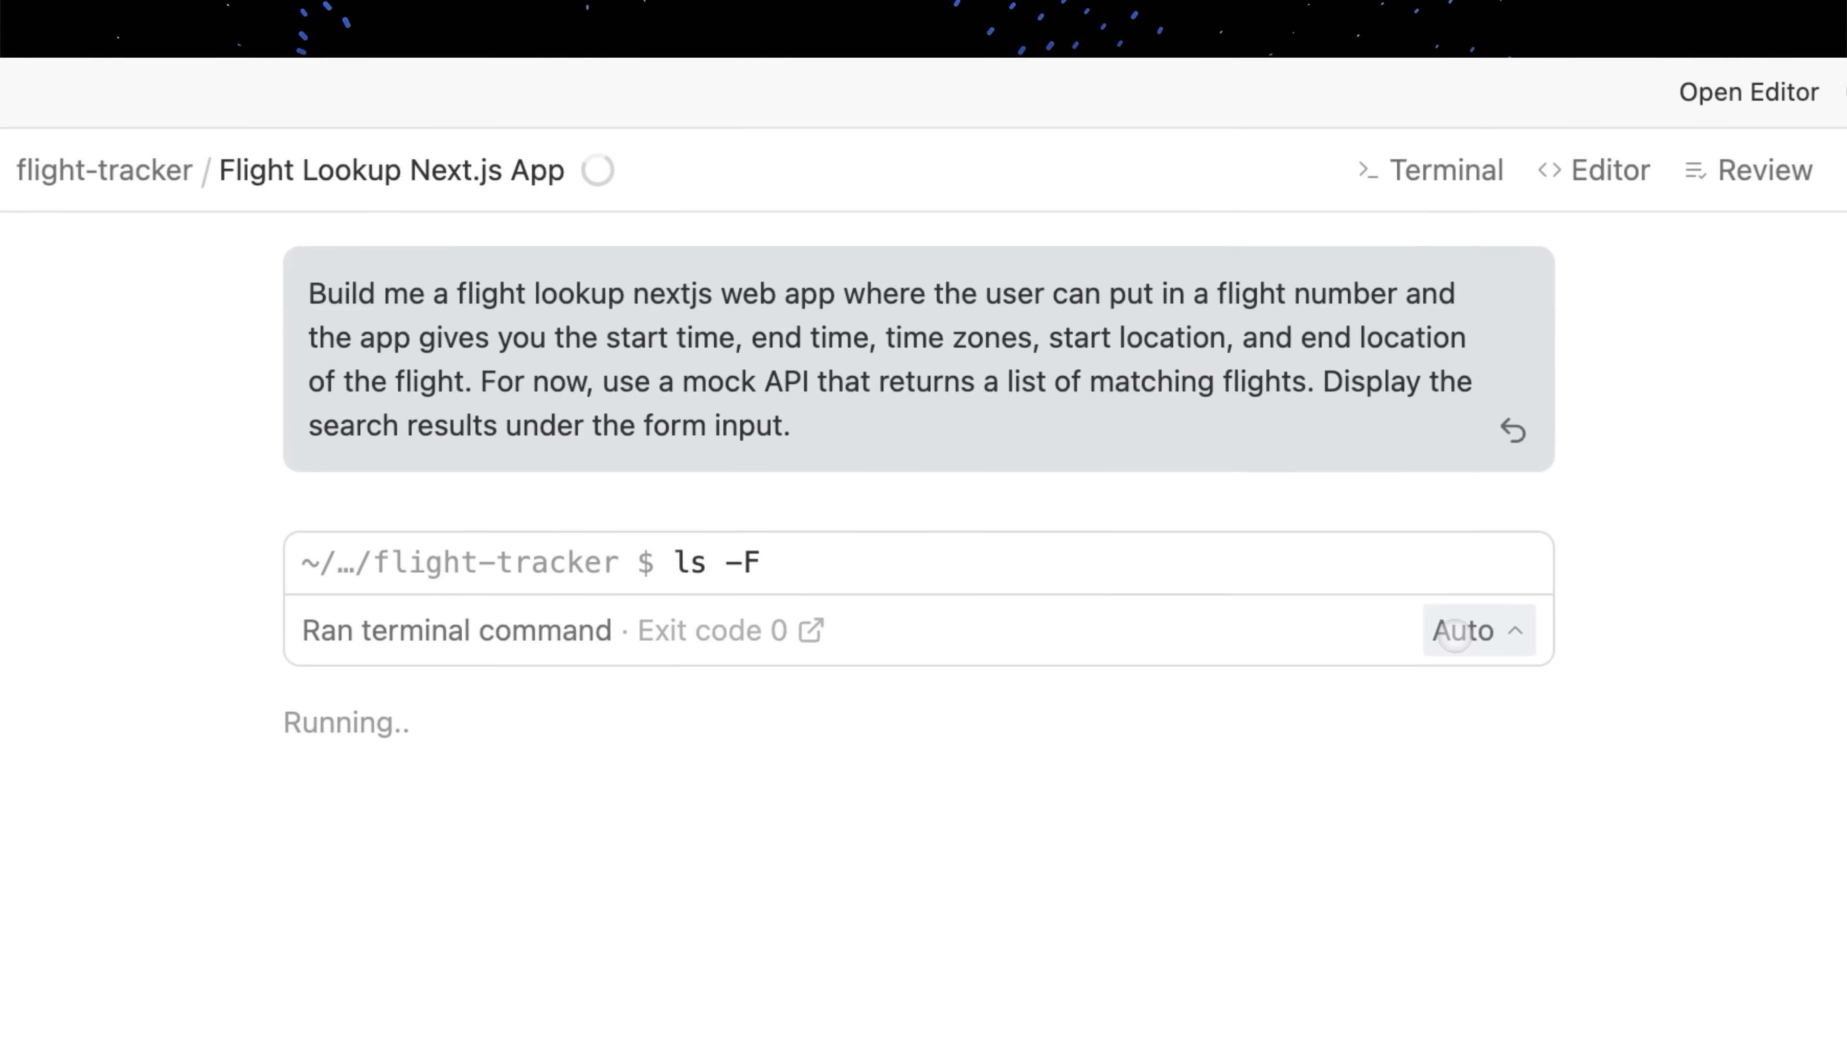
Let the agent run its terminal commands to scaffold the Next.js project
click(1463, 630)
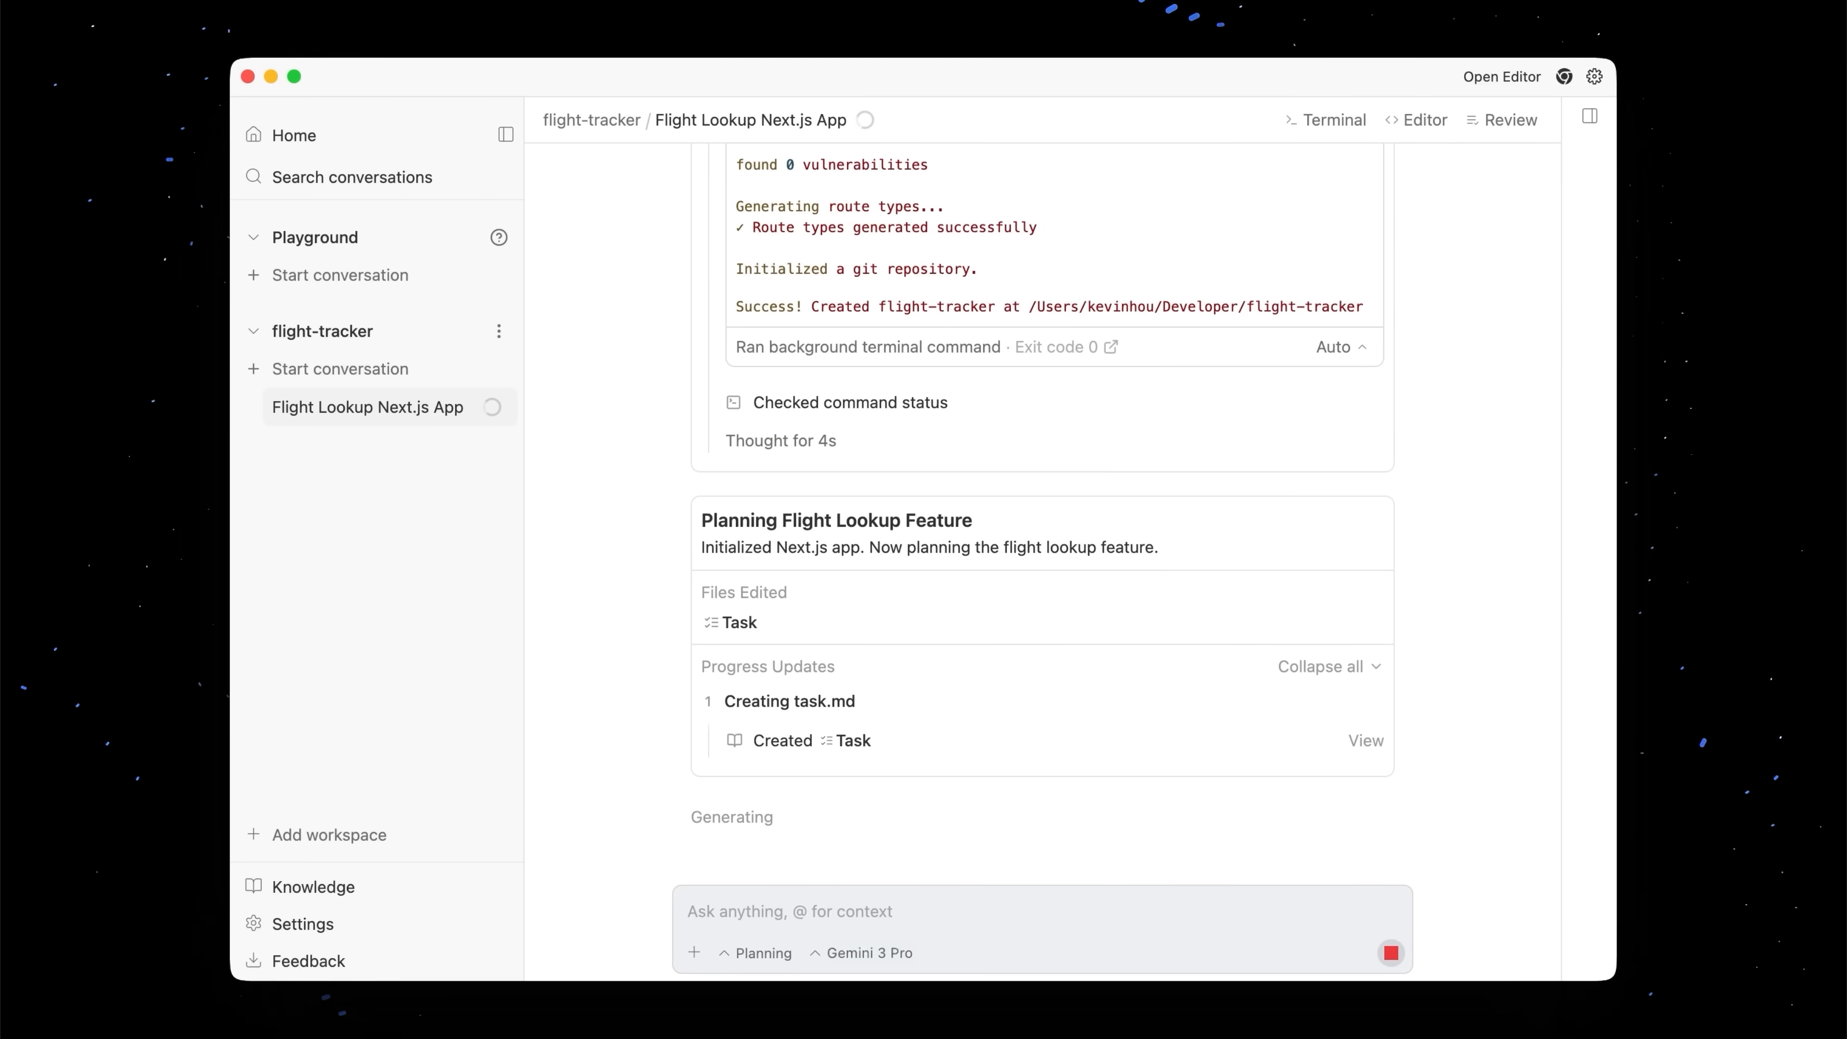
scroll(down, 3)
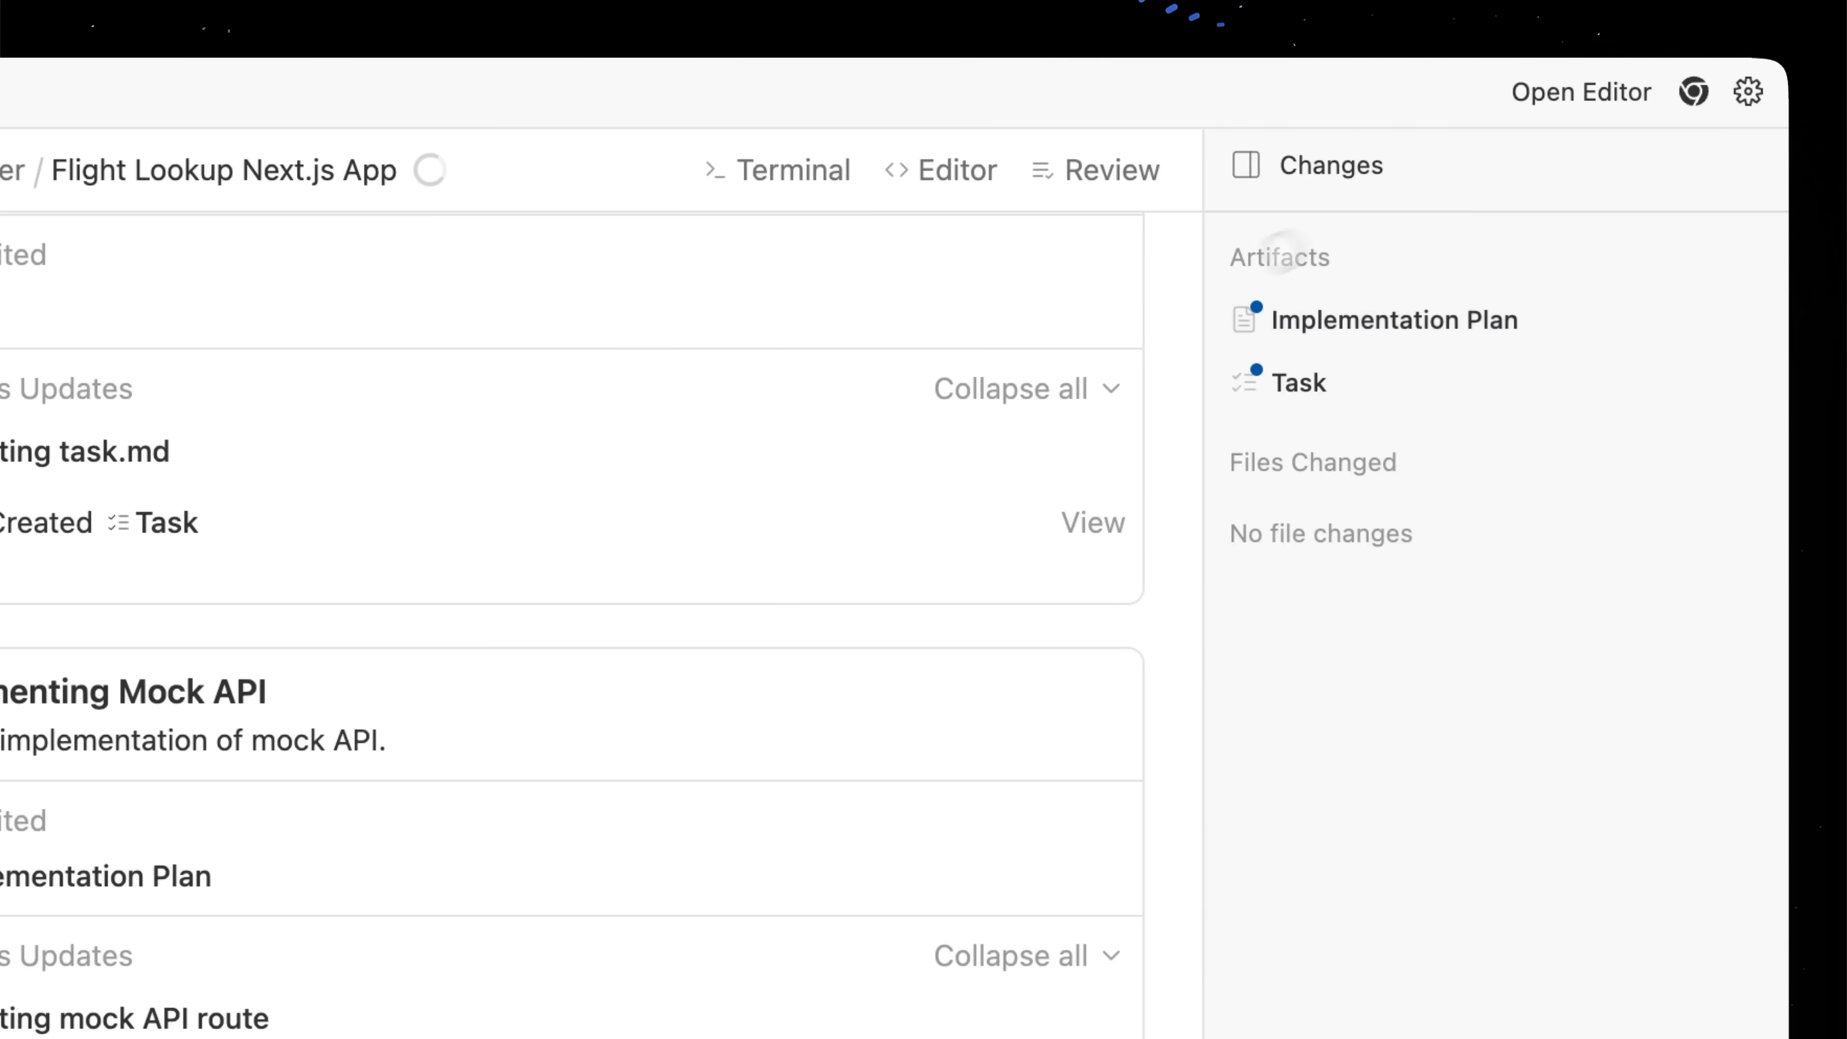
Show the Implementation Plan artifact in the side pane
click(1296, 382)
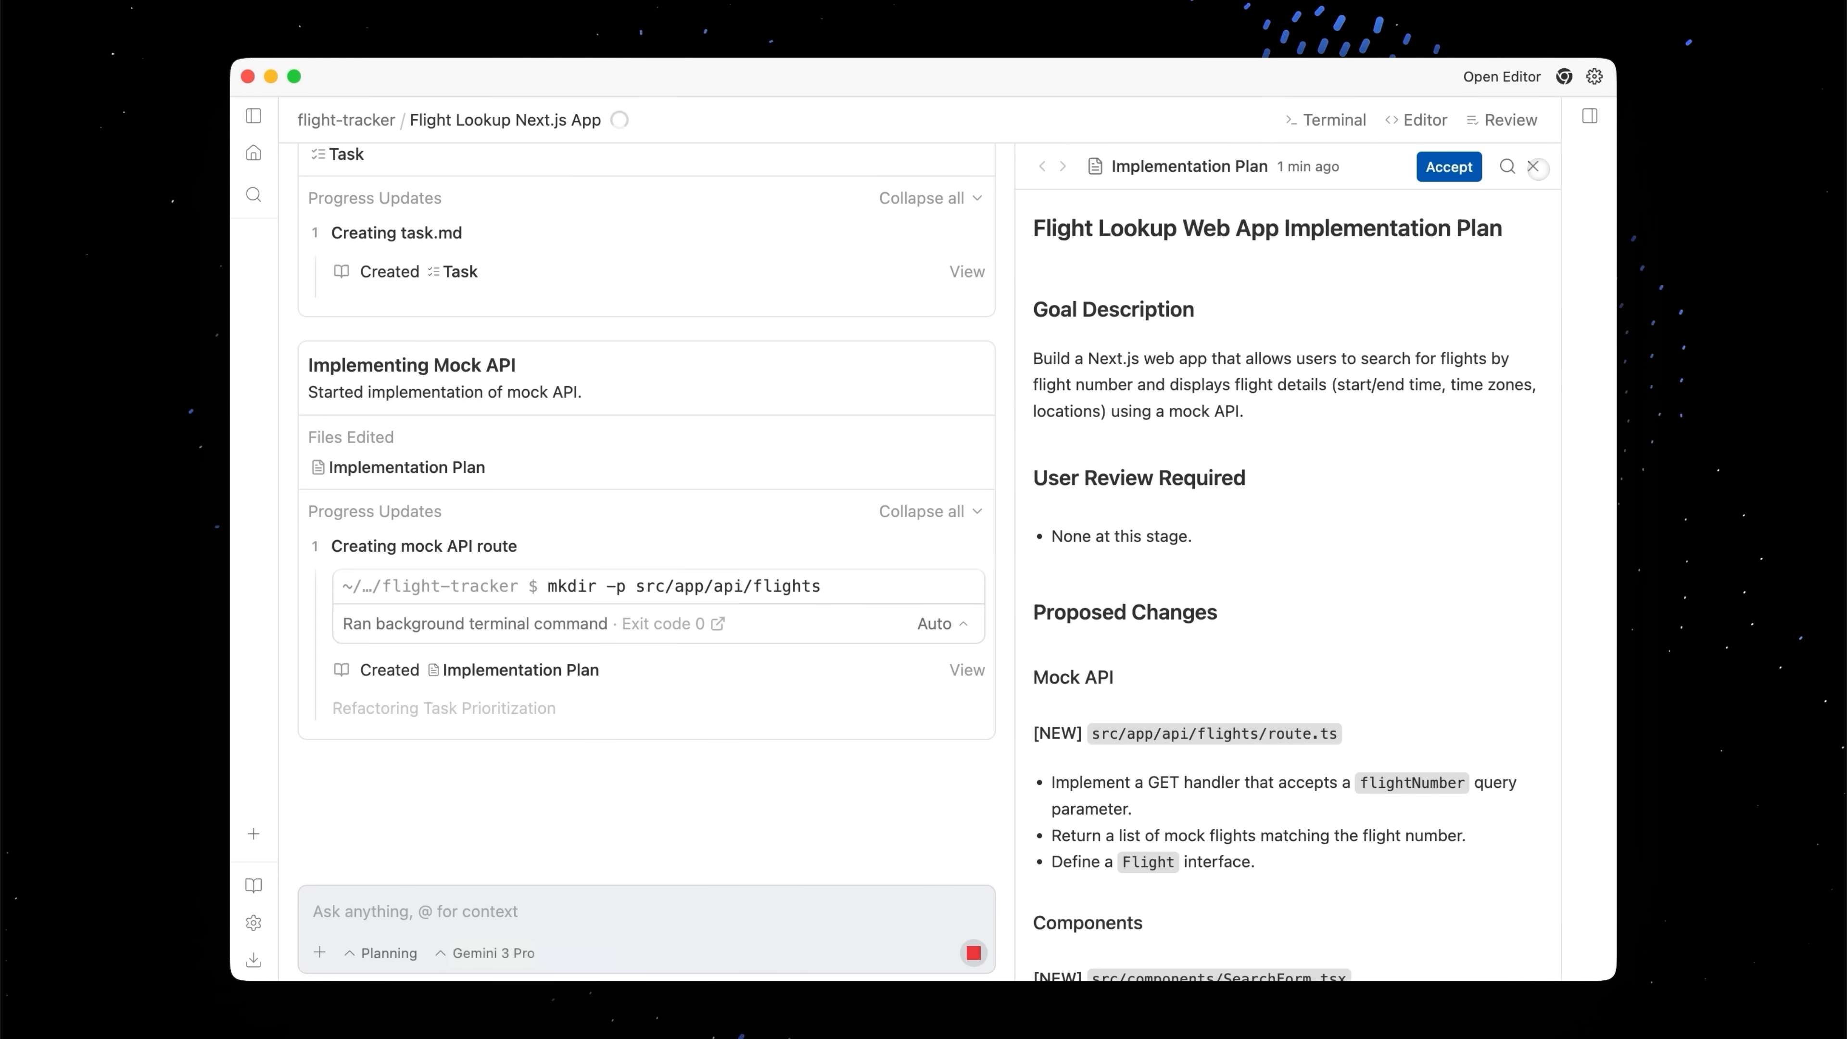
mouse_move(1532, 167)
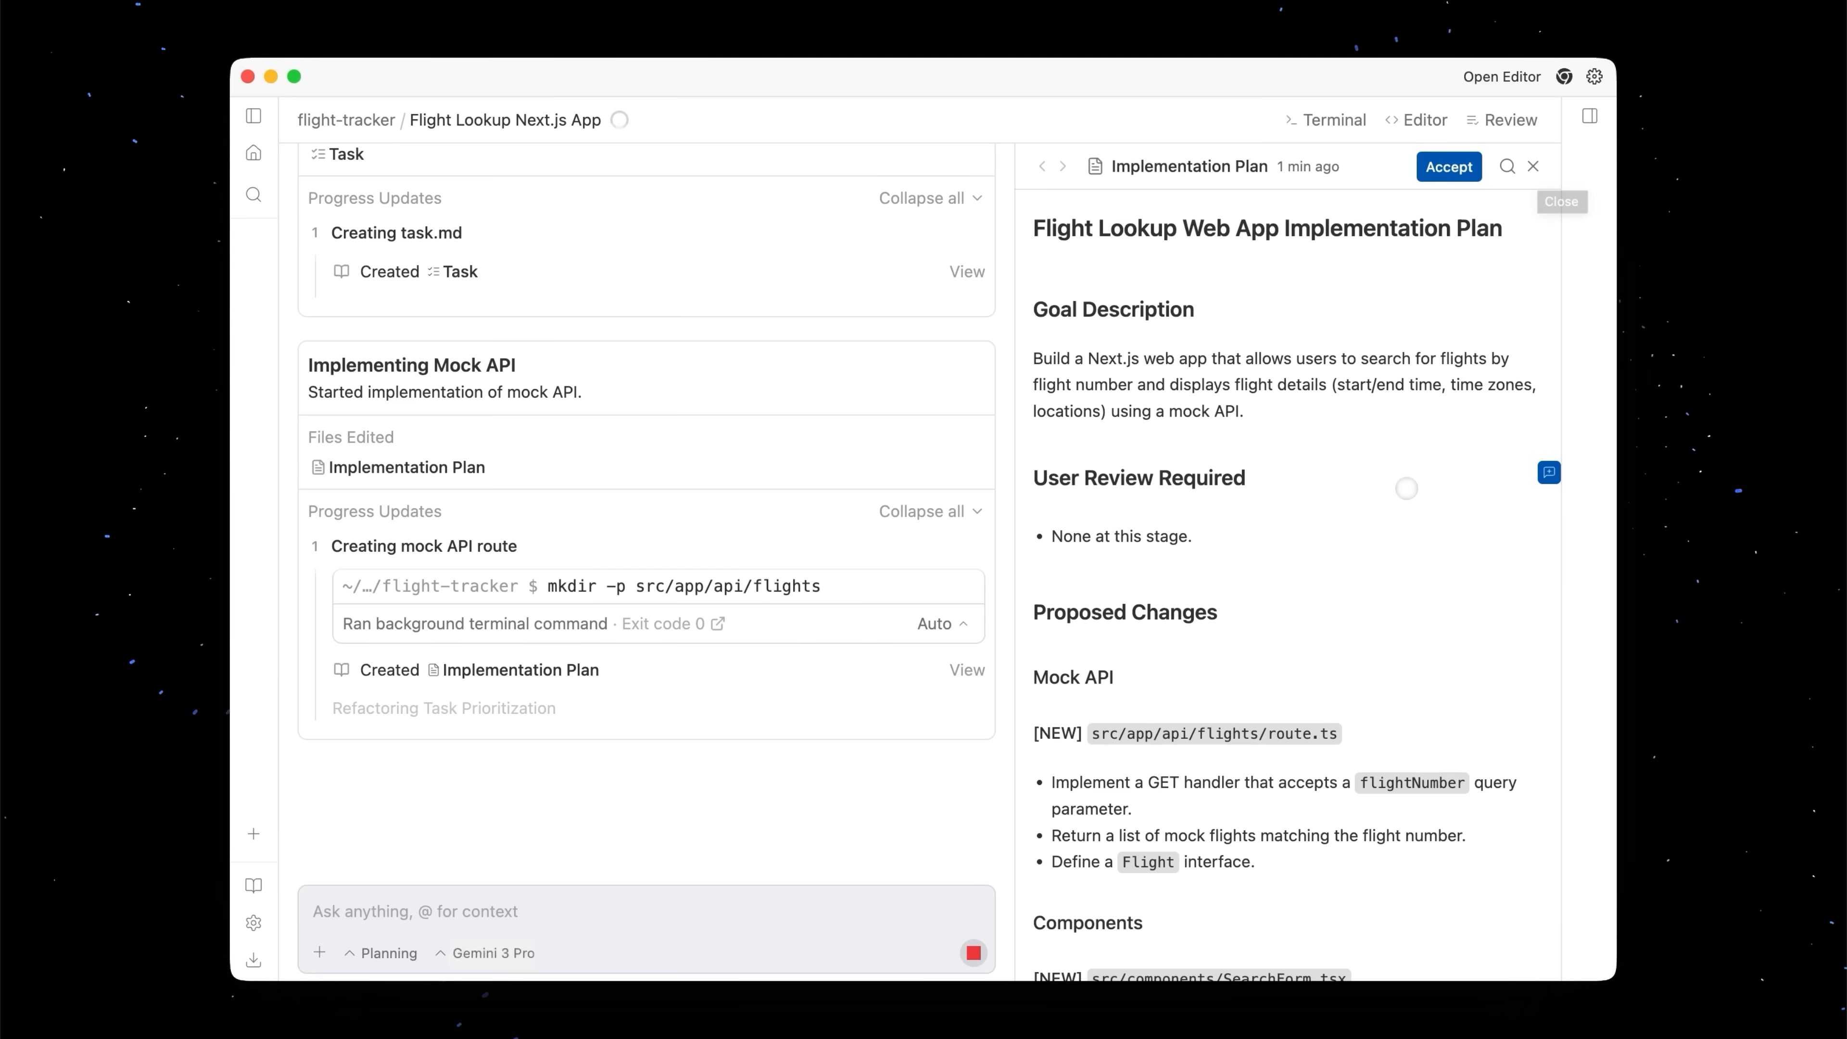
Scroll through the plan and agent progress while npm run dev starts
scroll(down, 3)
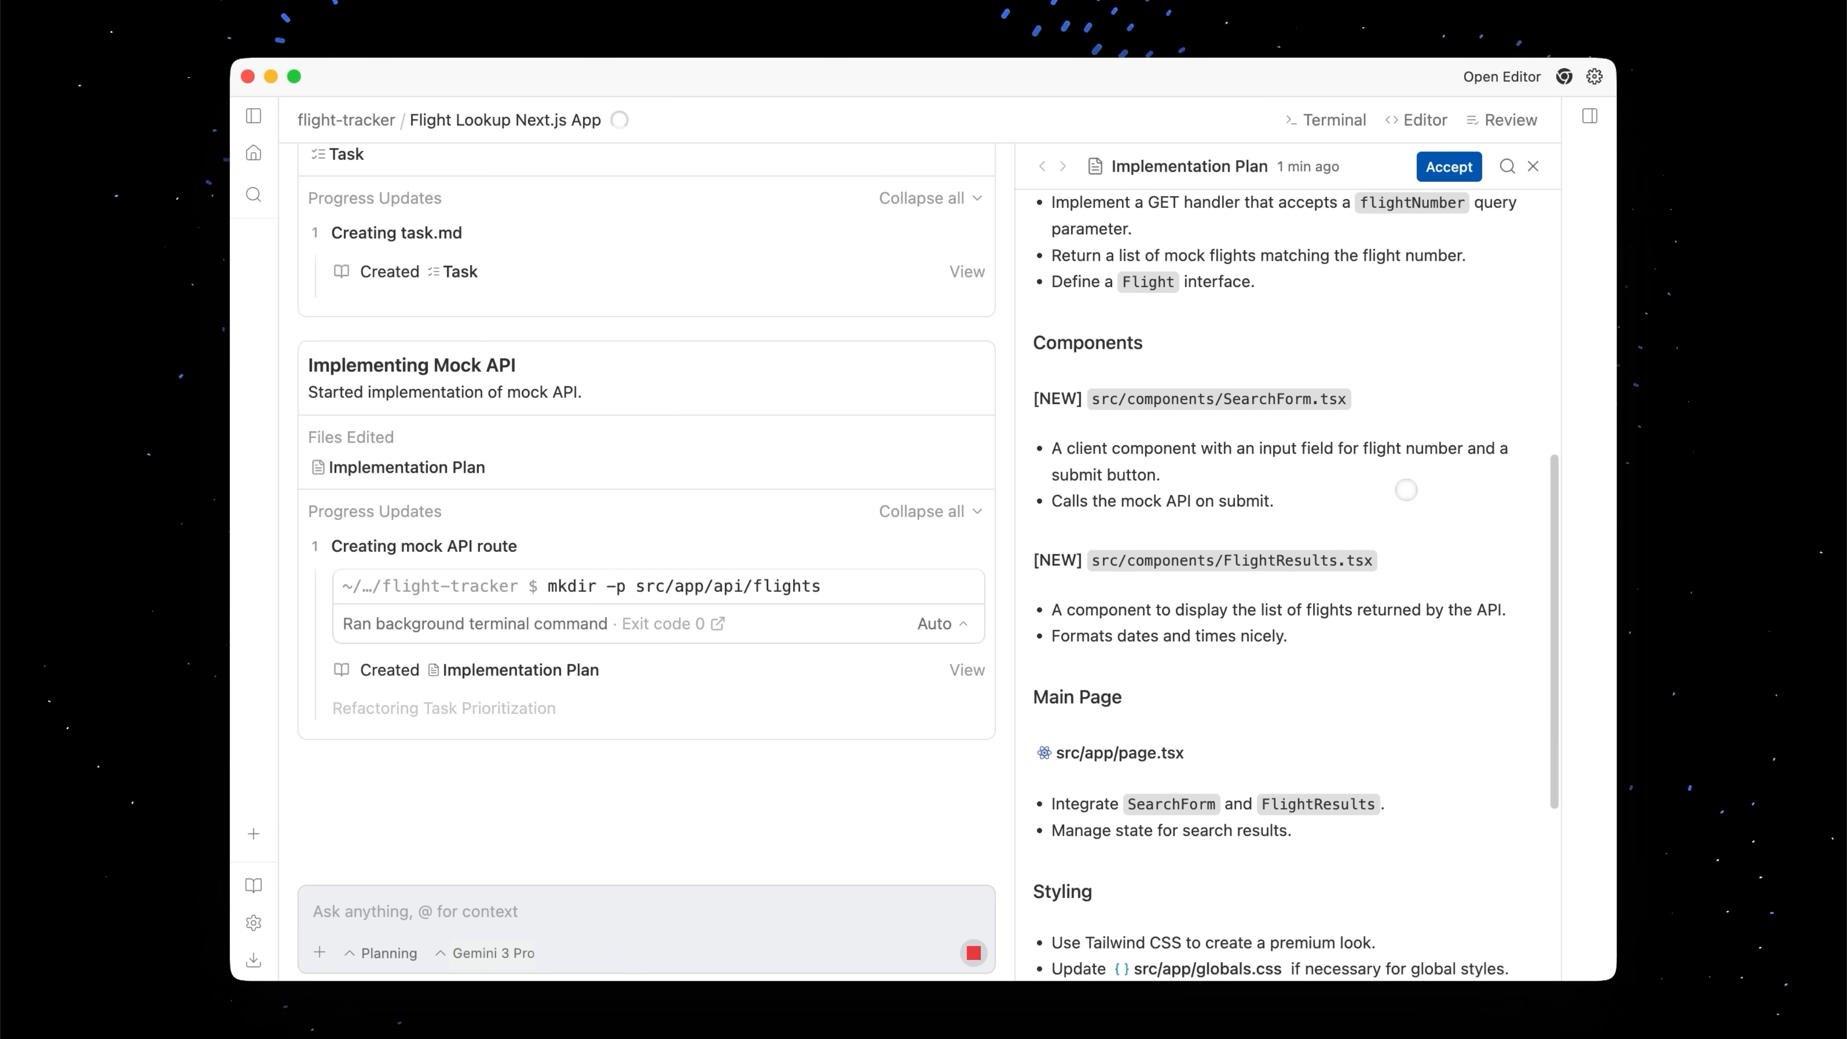
scroll(down, 3)
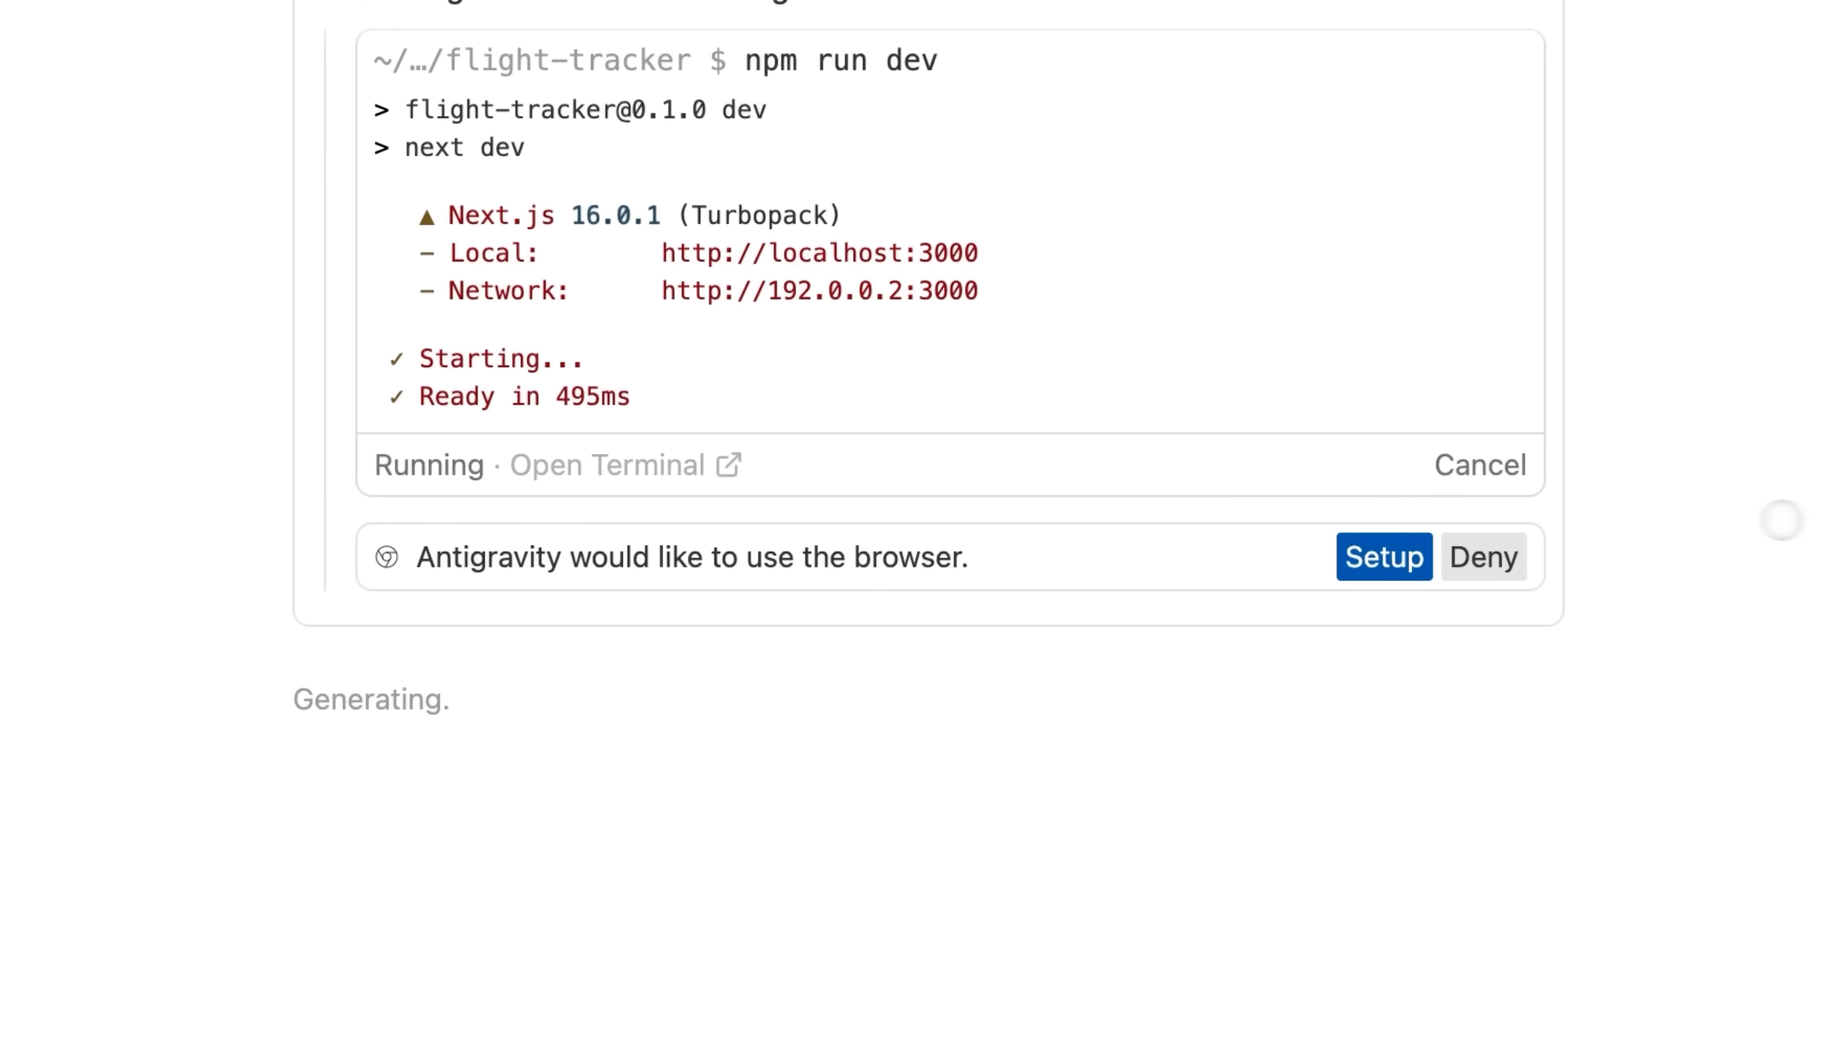
Install the Antigravity Browser Extension from the Chrome Web Store for agent browser access
click(1384, 556)
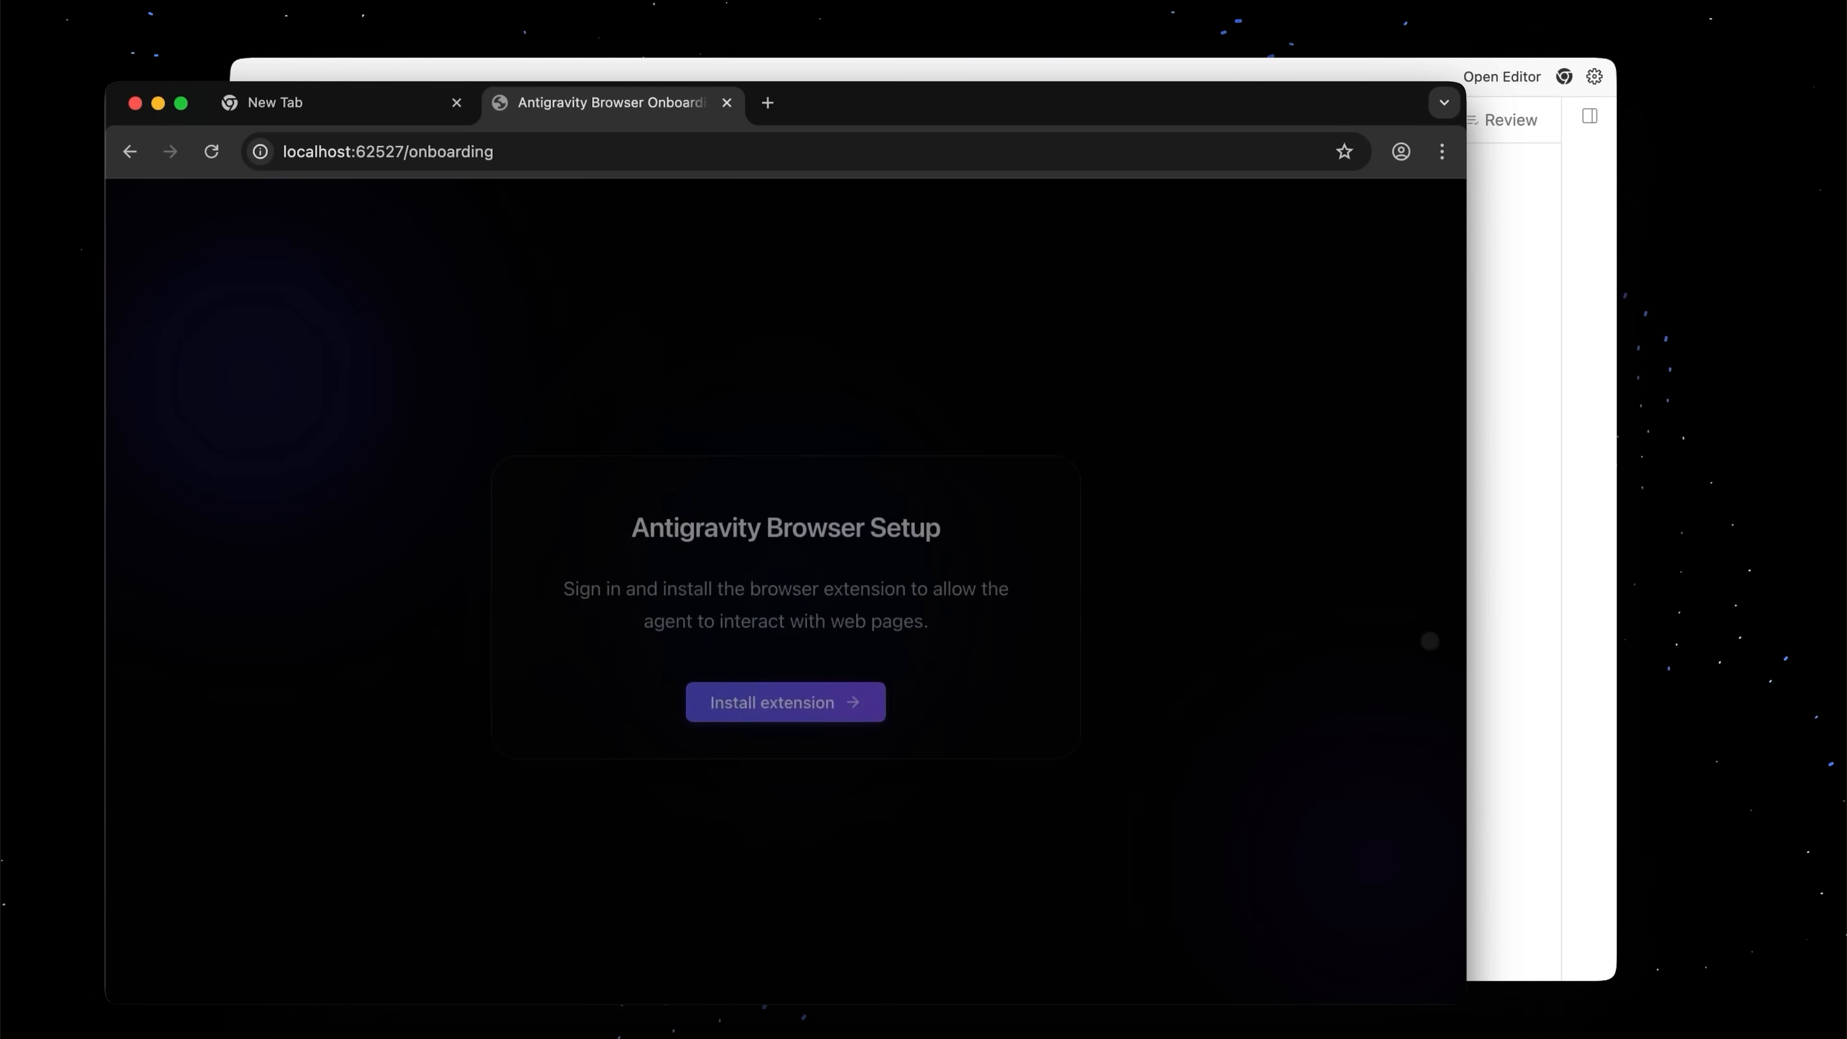
click(785, 686)
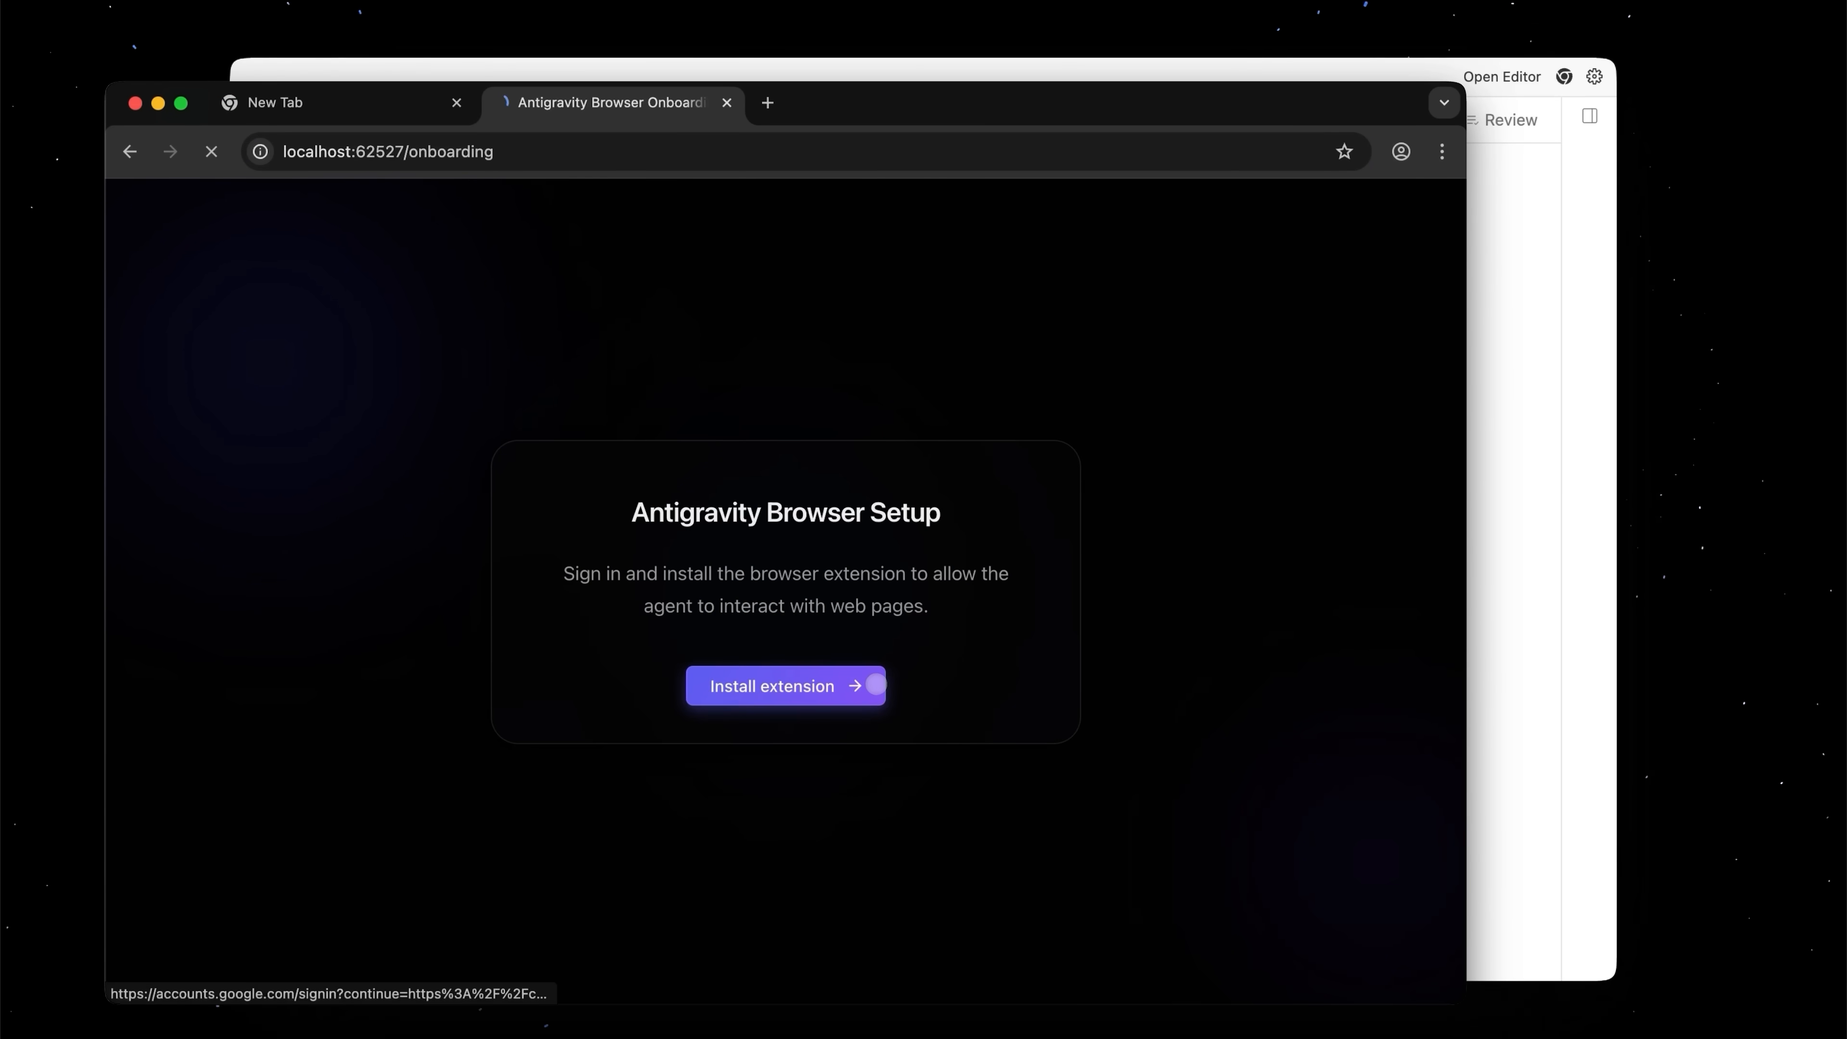
click(785, 685)
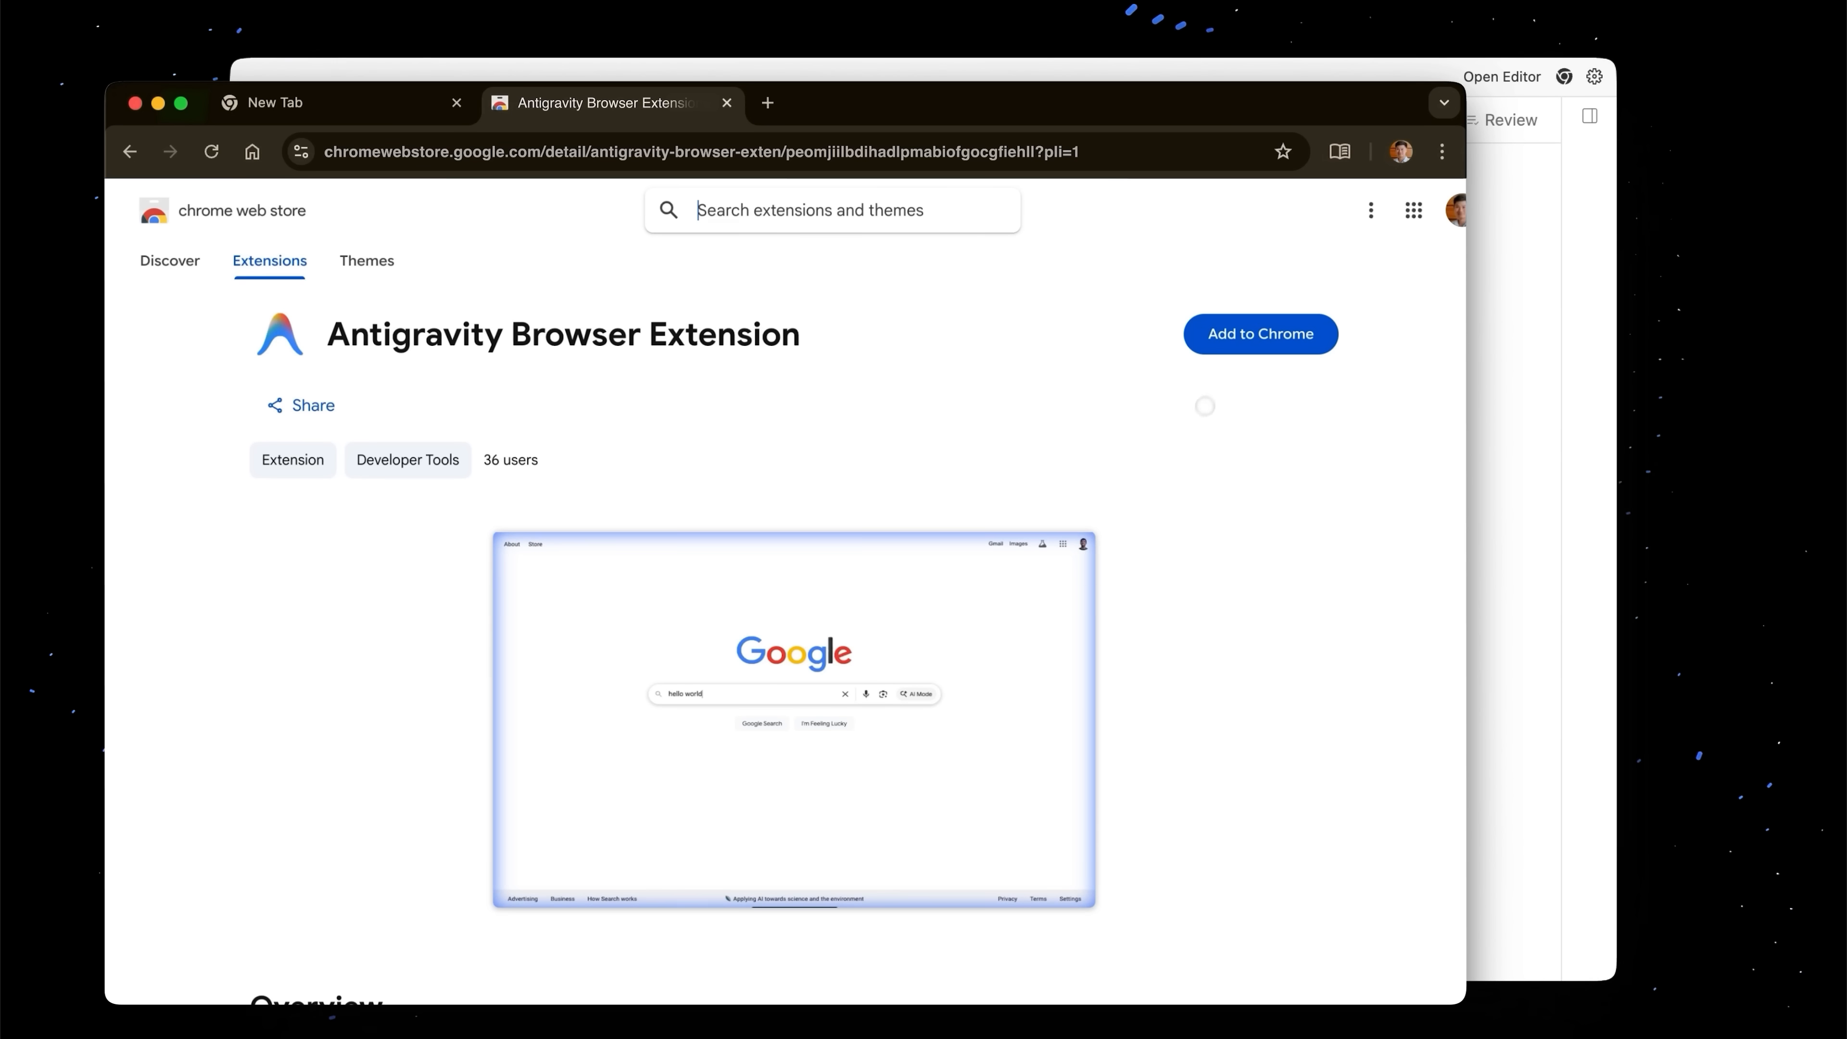
click(1258, 334)
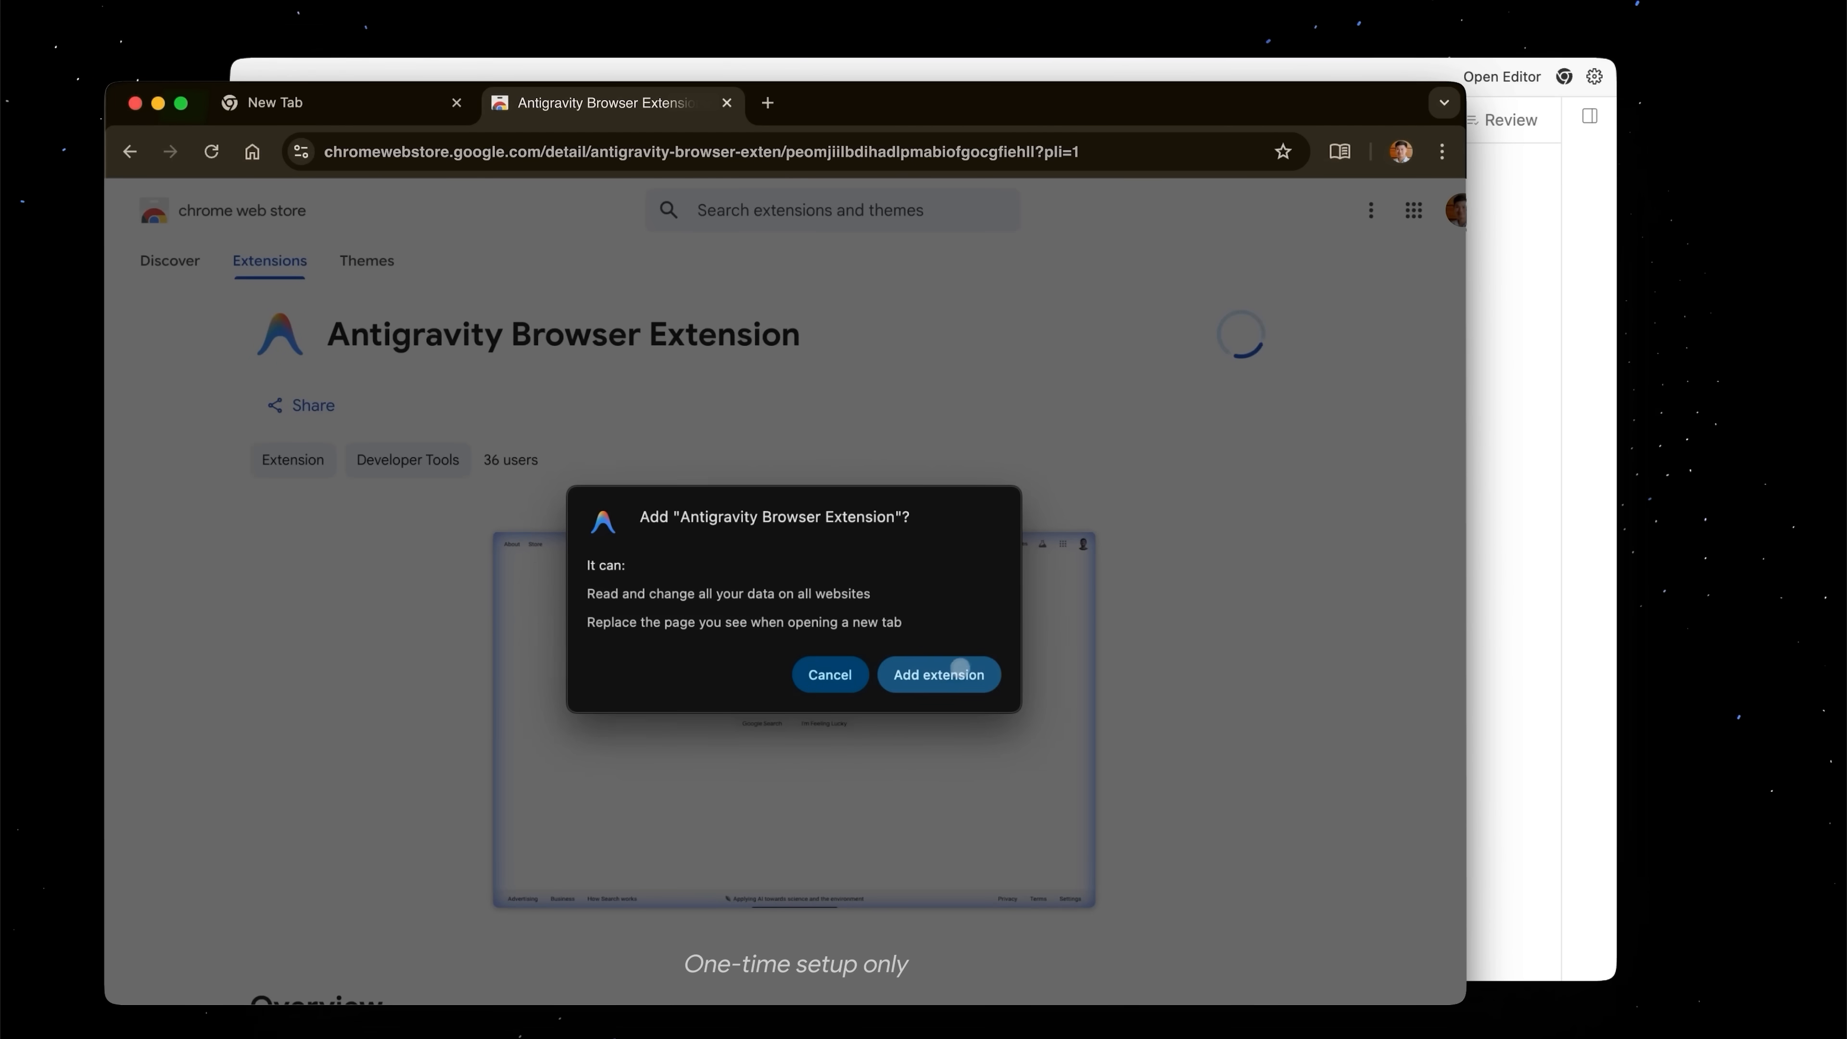
click(939, 673)
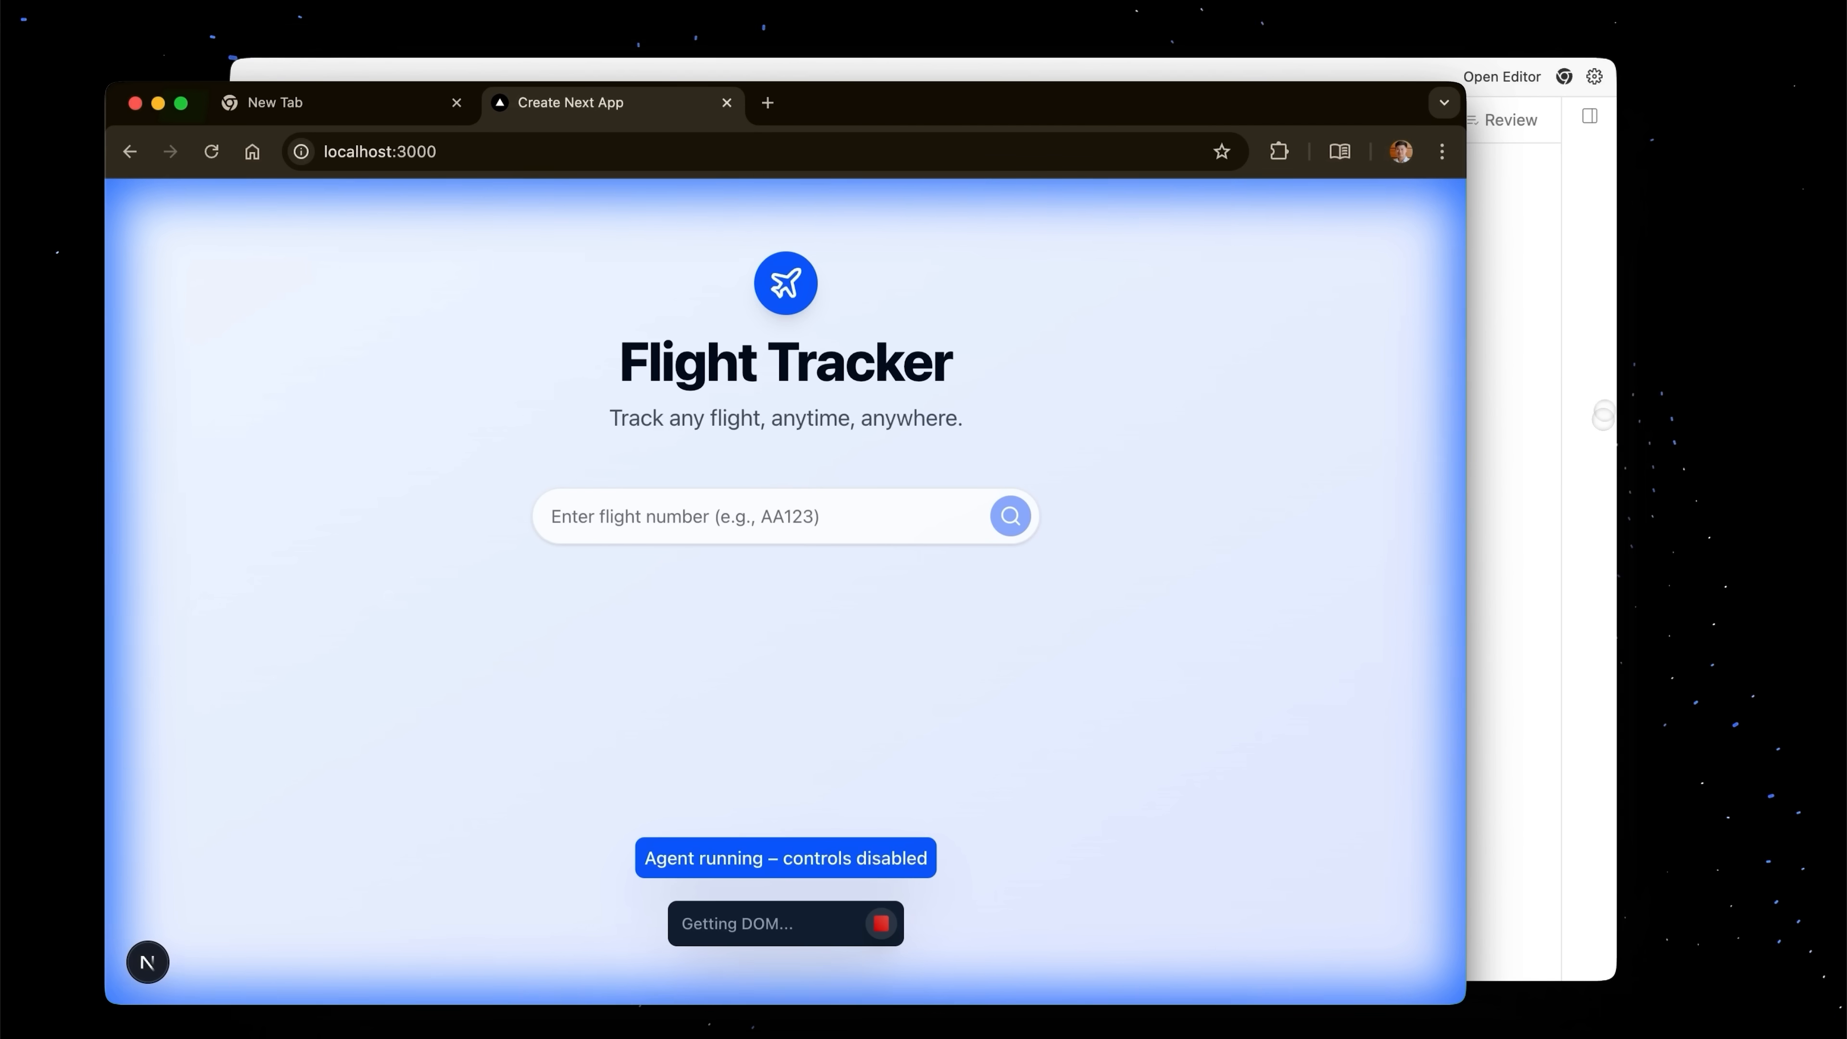
Search flight AA123 and get the American Airlines JFK to LAX card
click(785, 515)
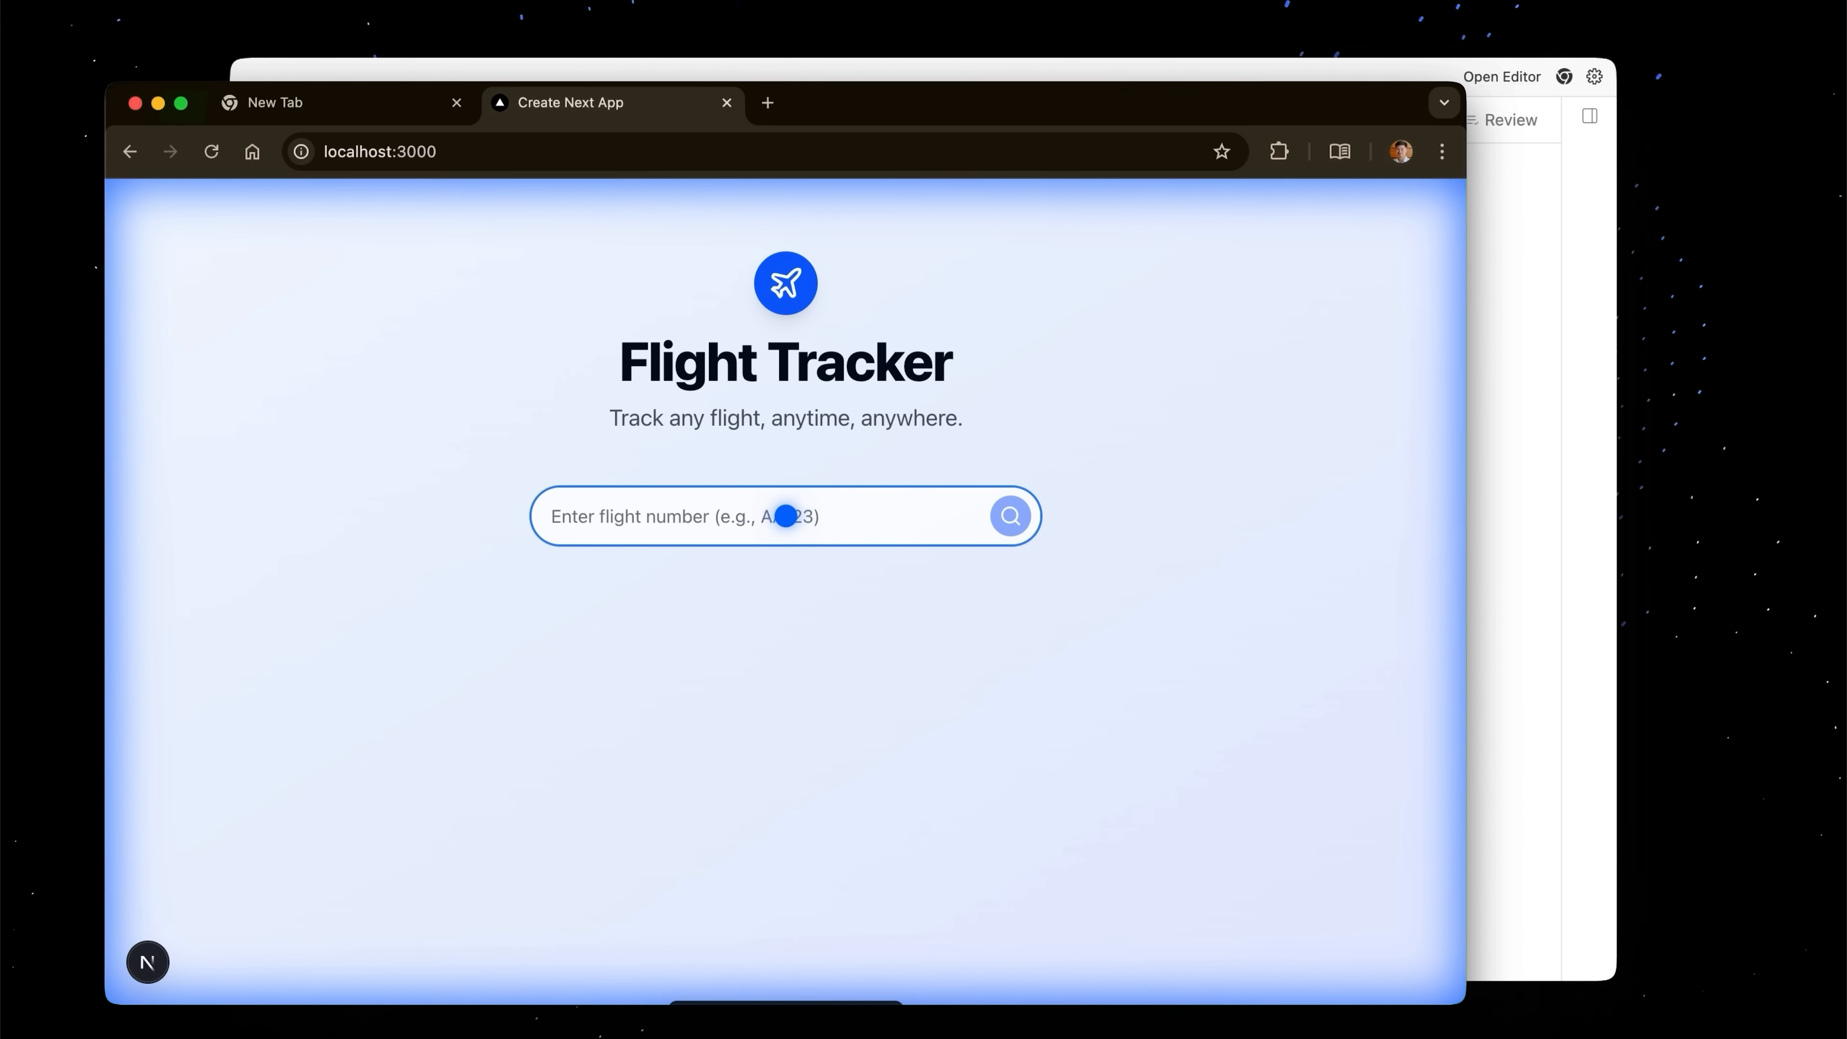
text(AA123)
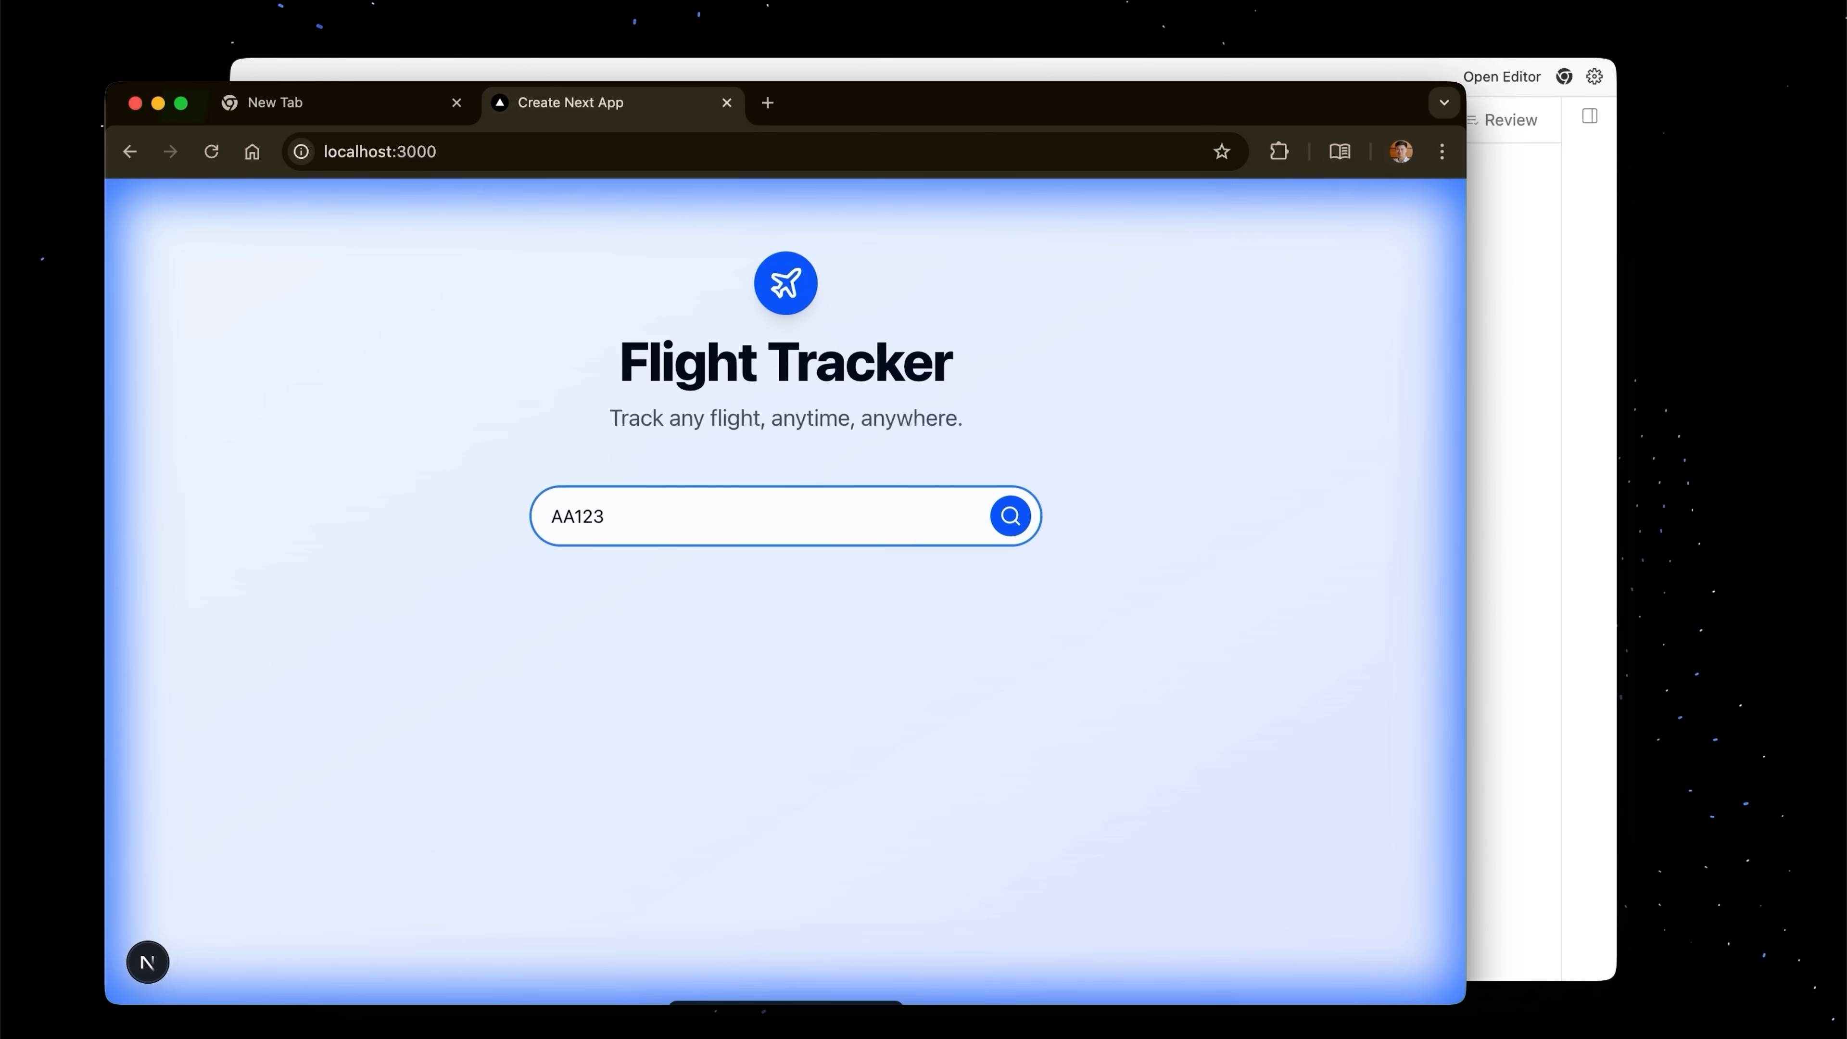
click(1008, 515)
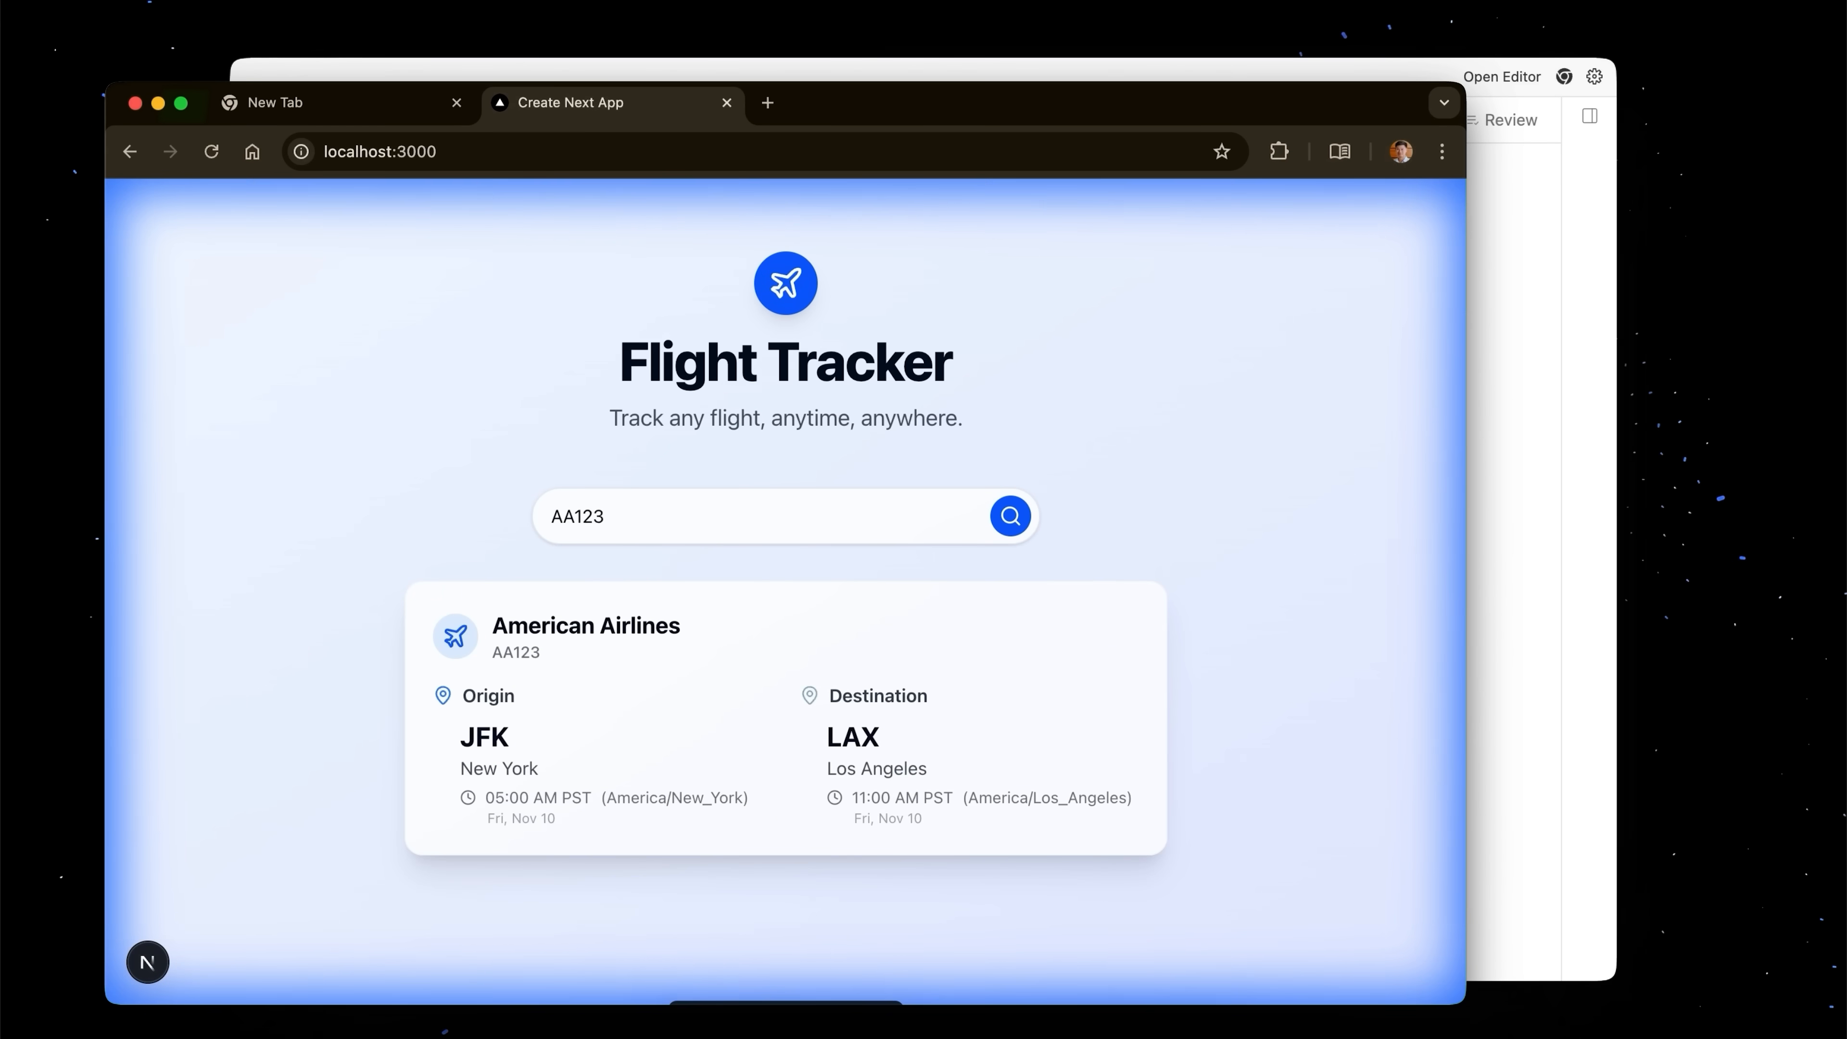
Search the flight number INVALID to check the error handling
text(INVALID)
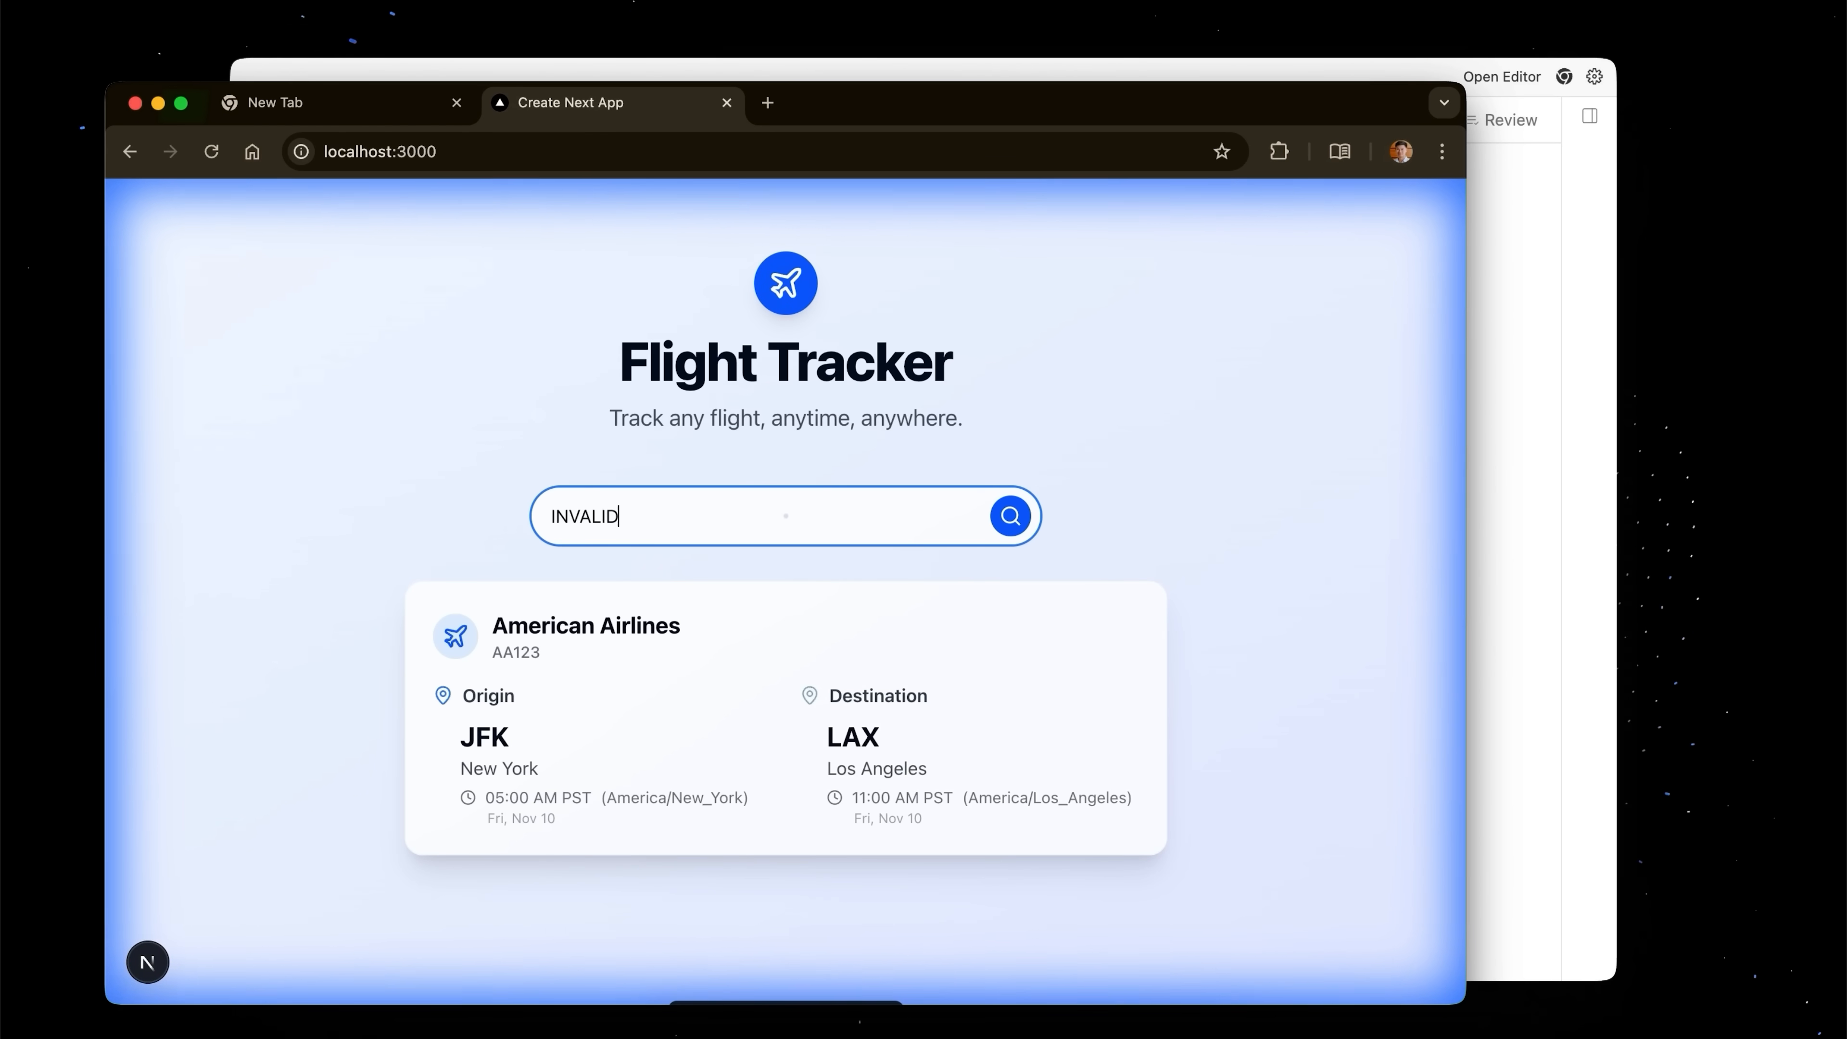
click(1007, 516)
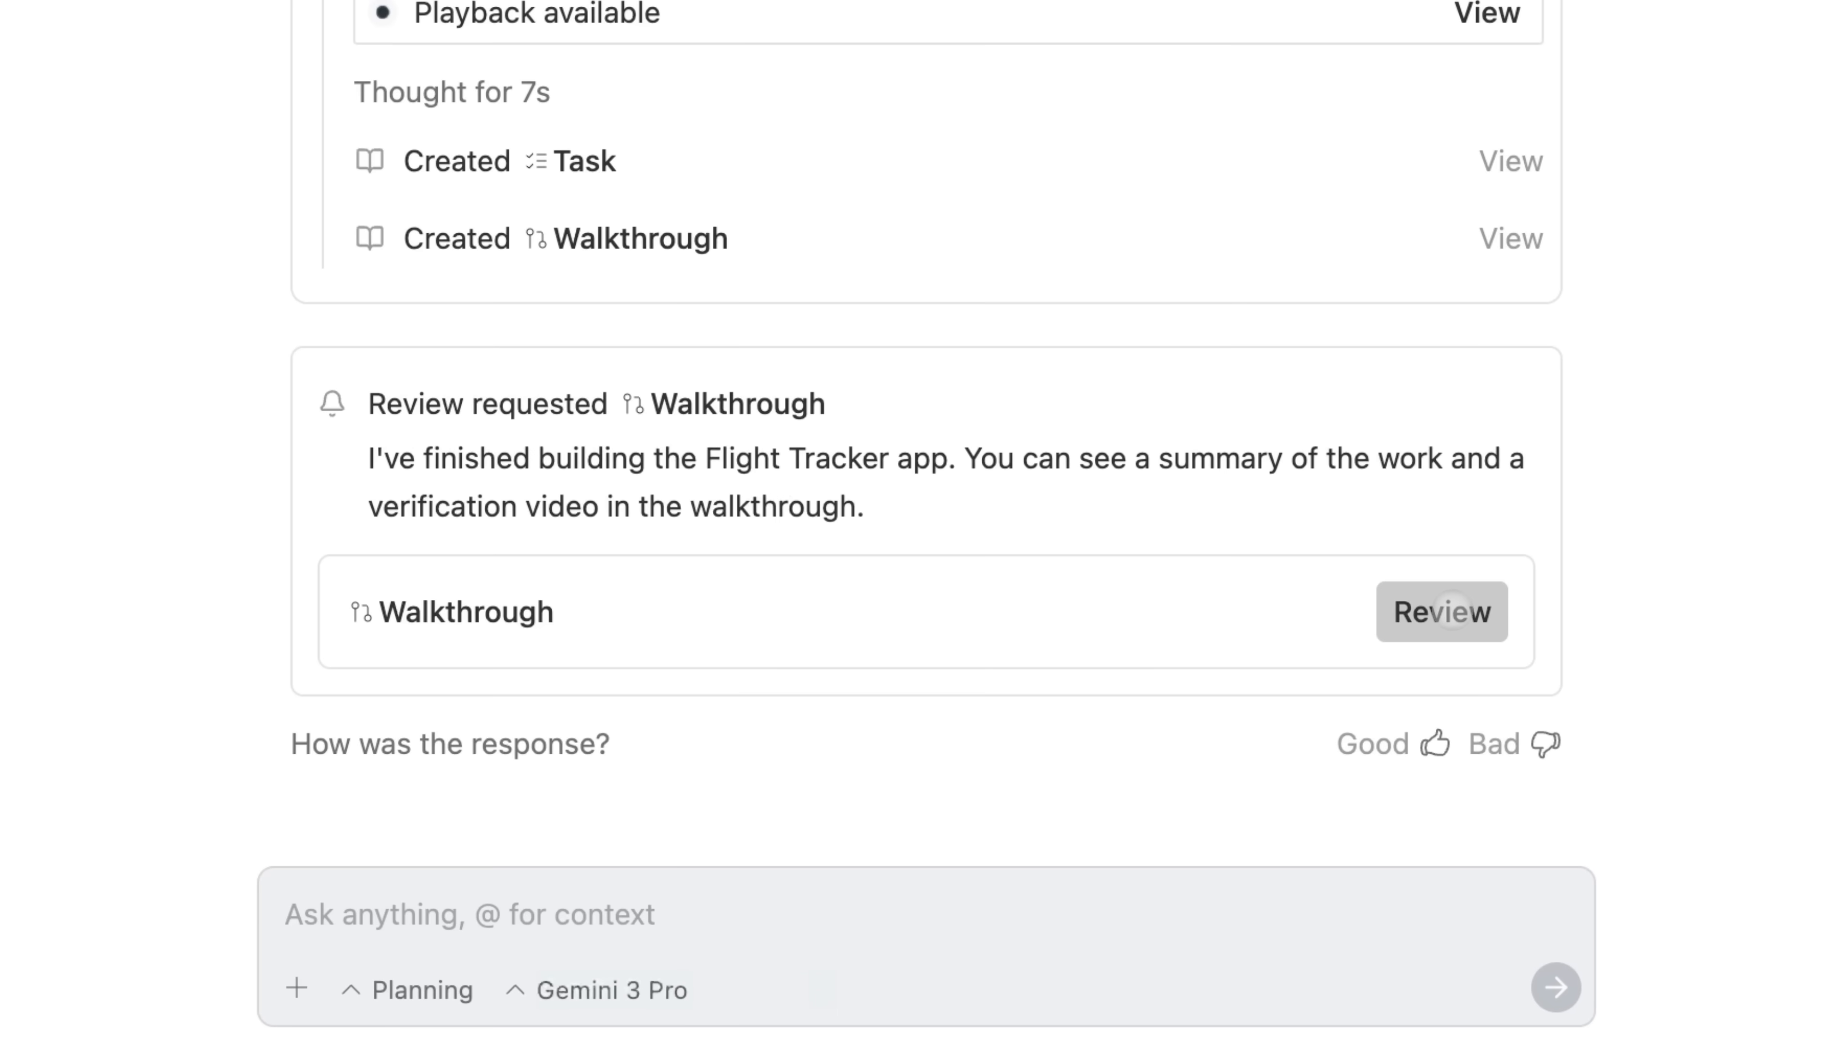
Review the agent's walkthrough of the finished app, then return to the home inbox
click(1440, 612)
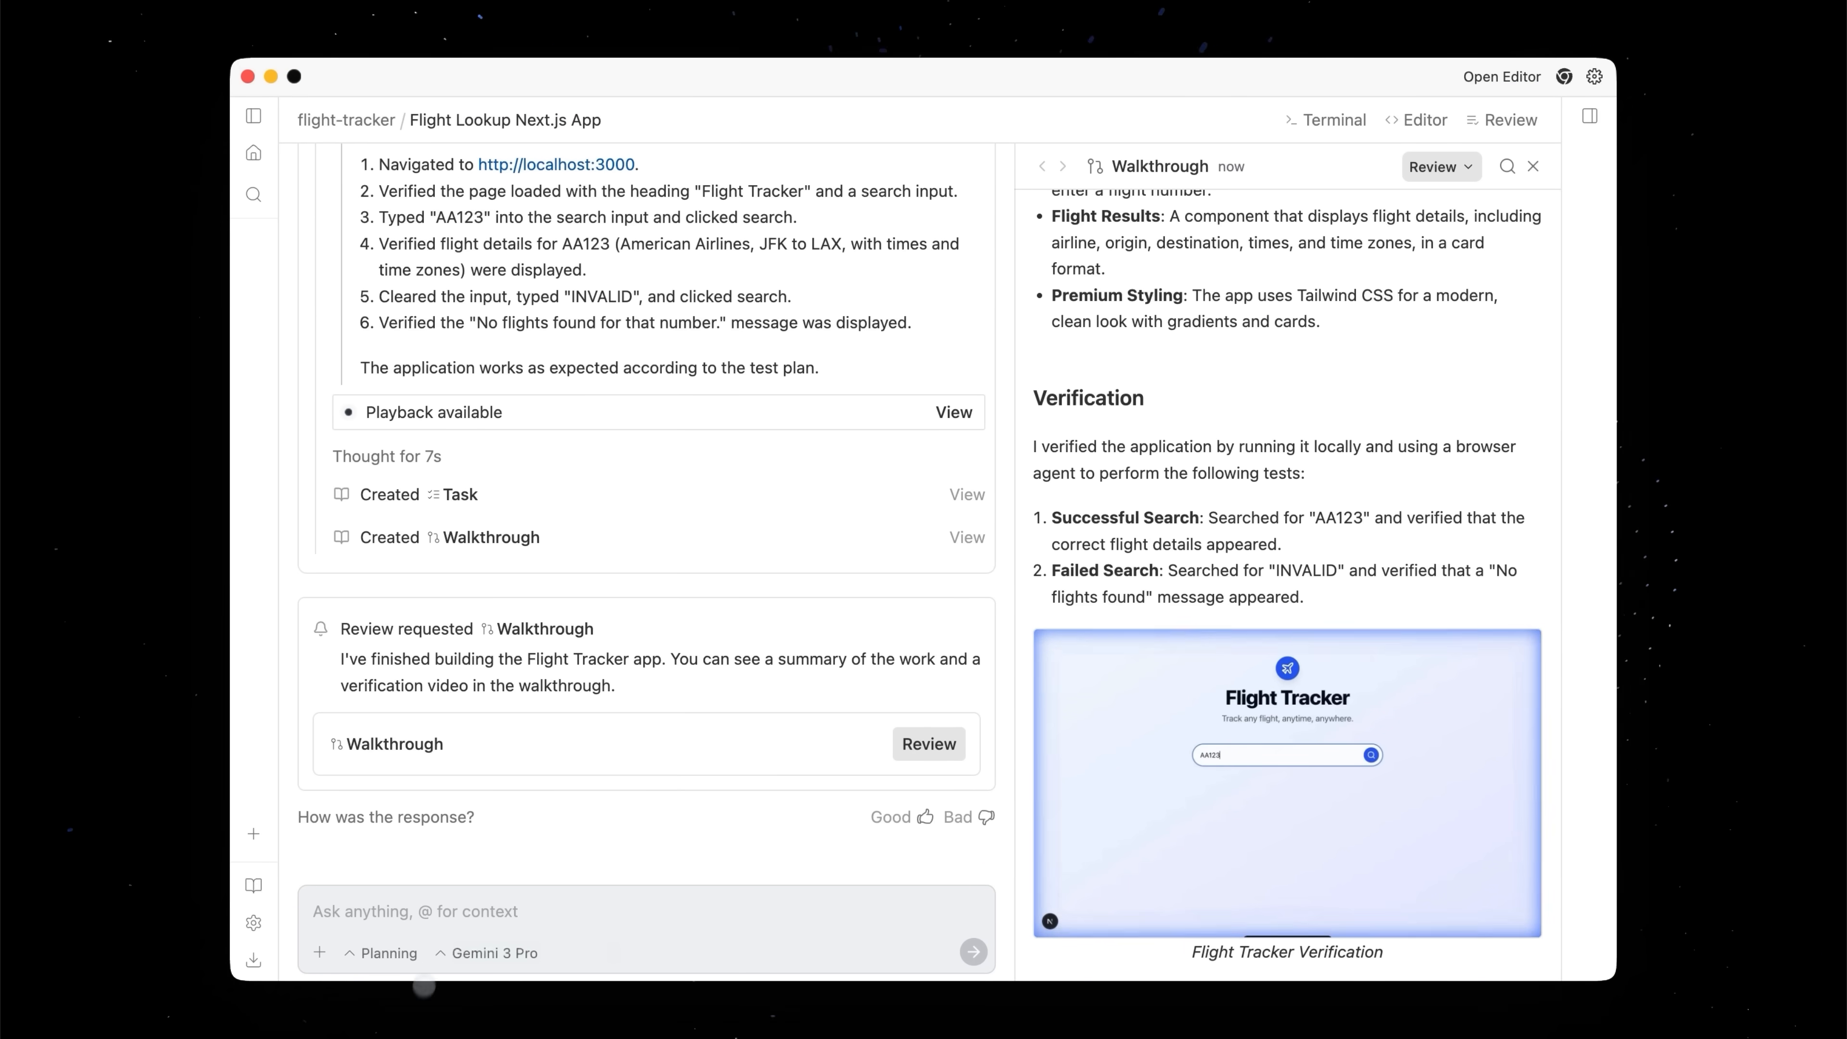
click(1532, 164)
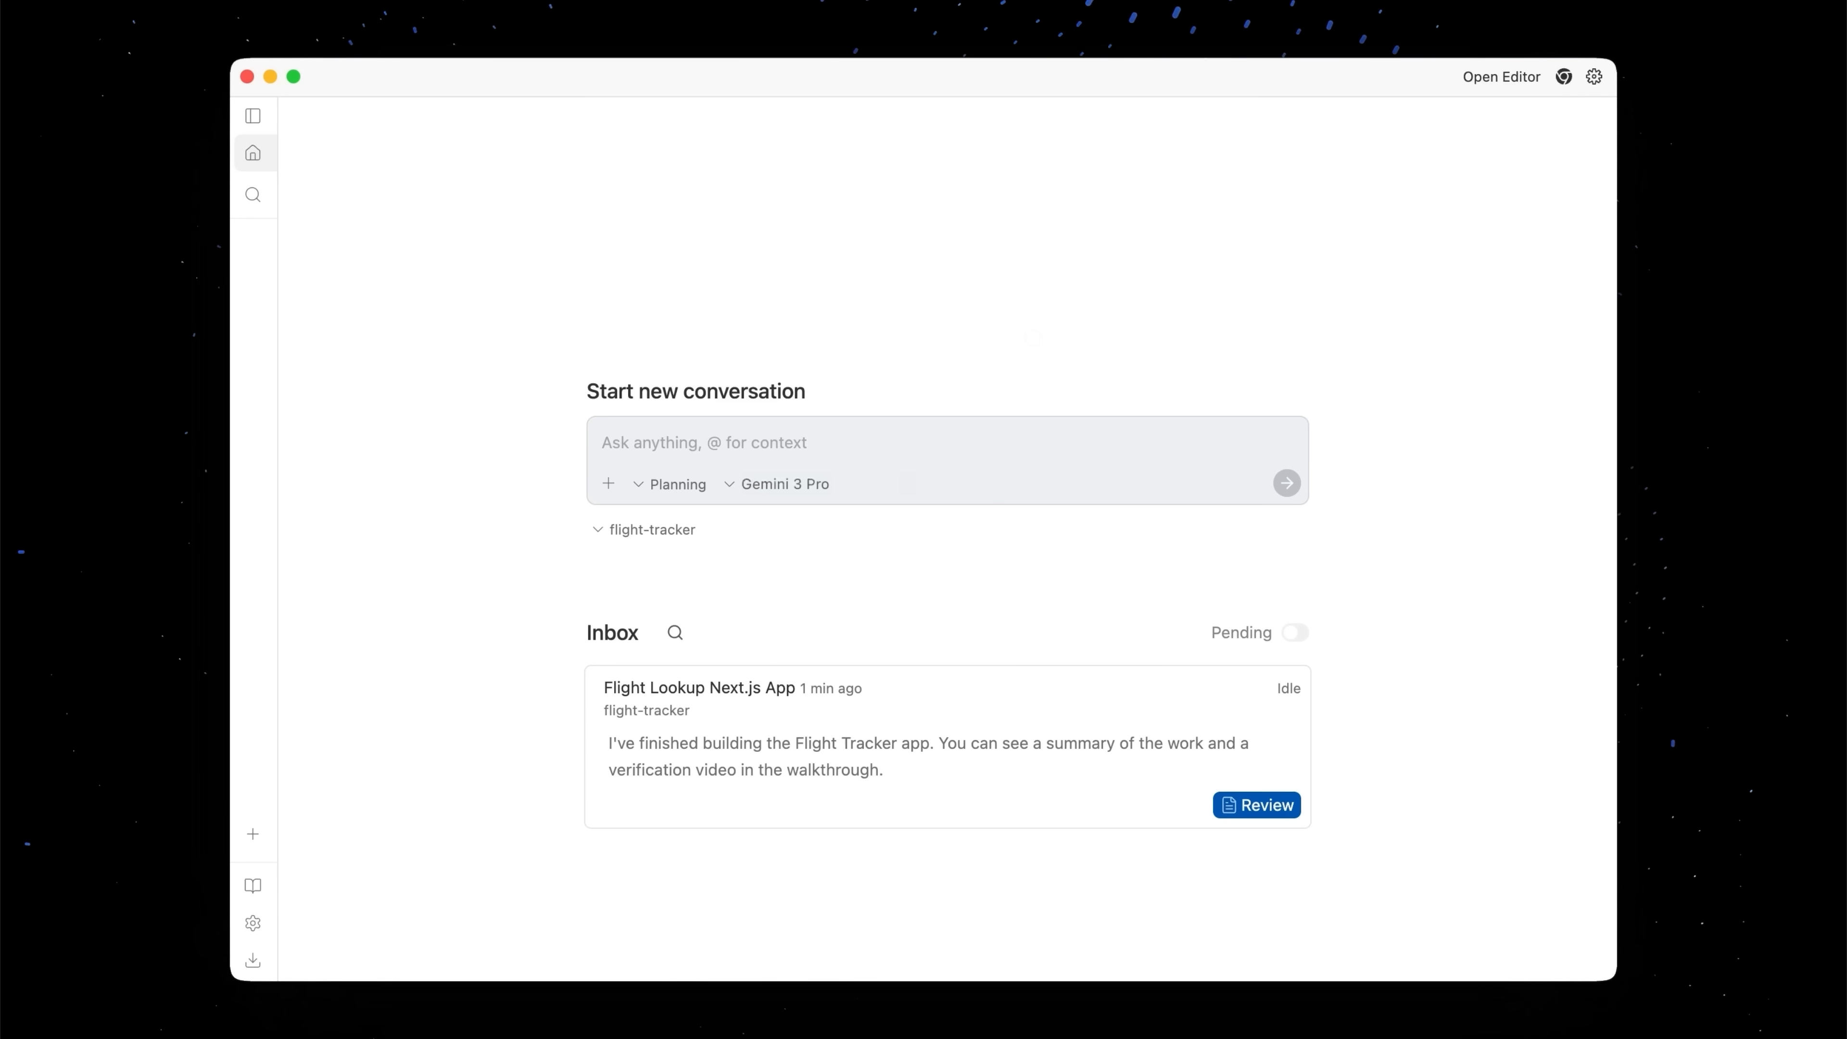
Send a new conversation asking the agent to research the Aviation Stack flights API, testing with curl using my key
text(Research the aviat)
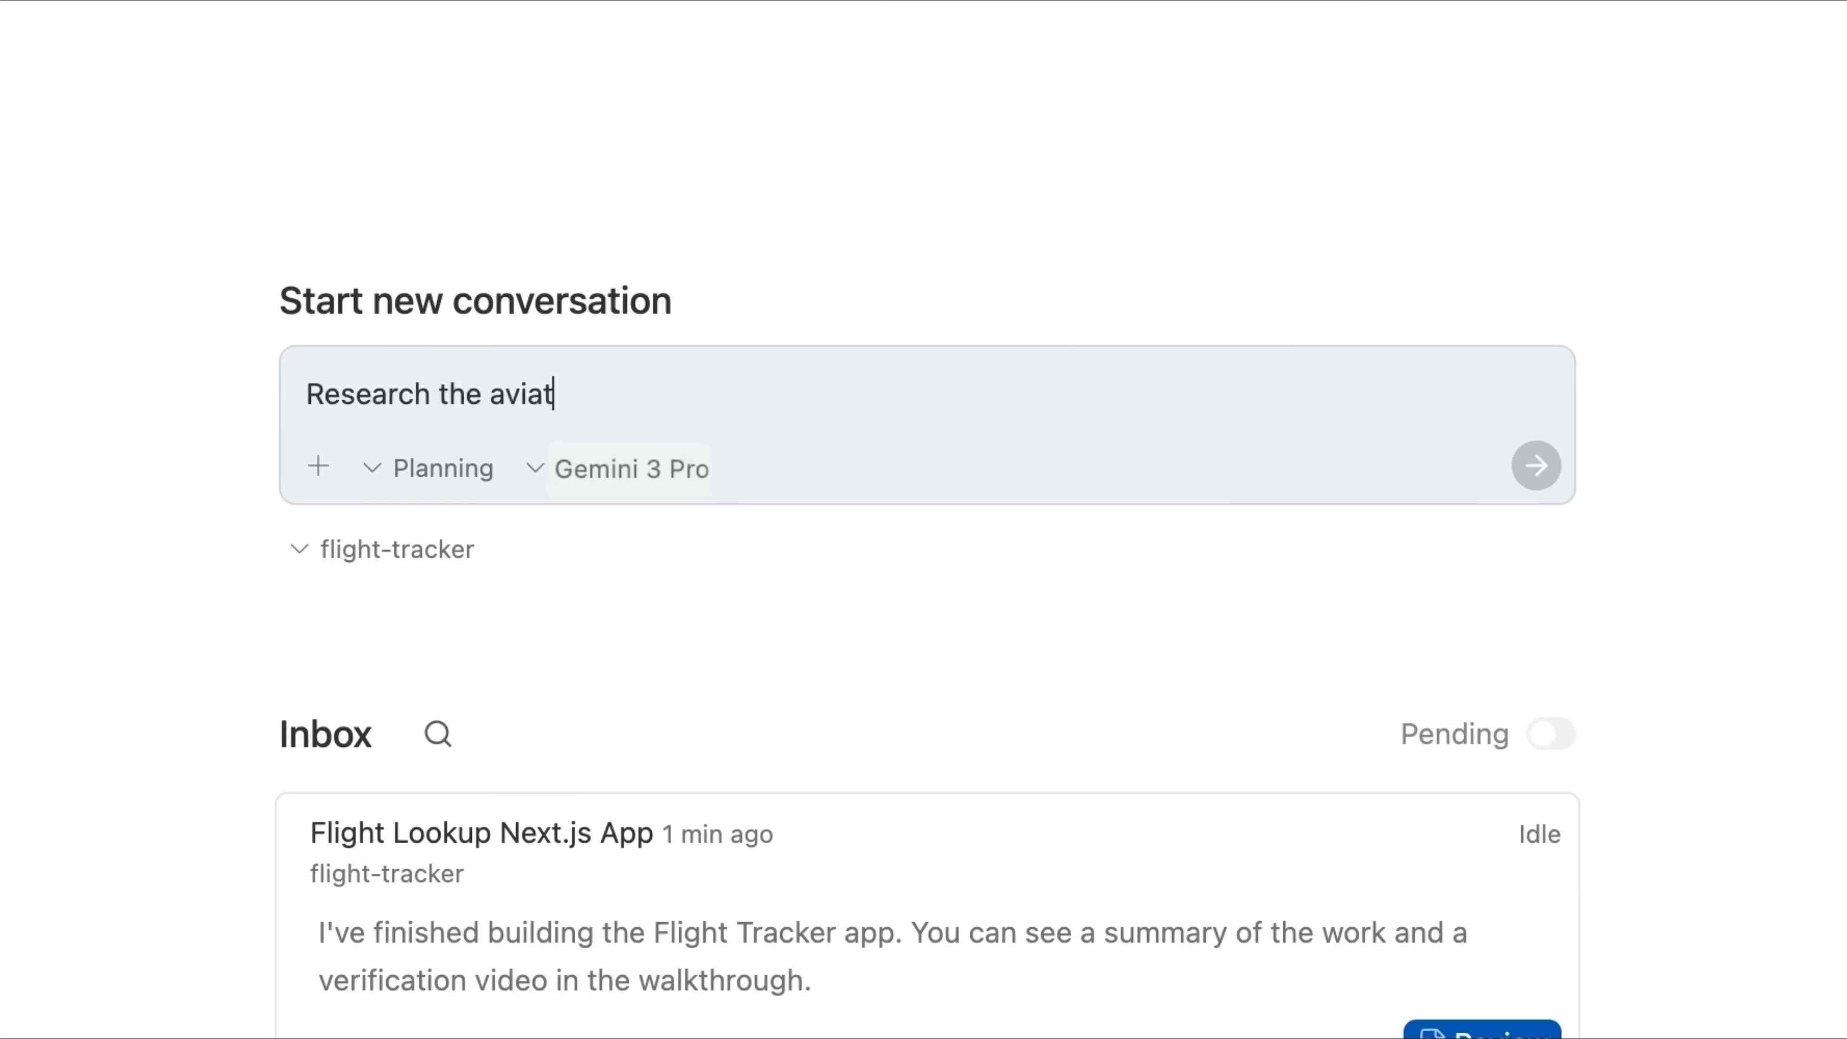
text(ion stack flights API)
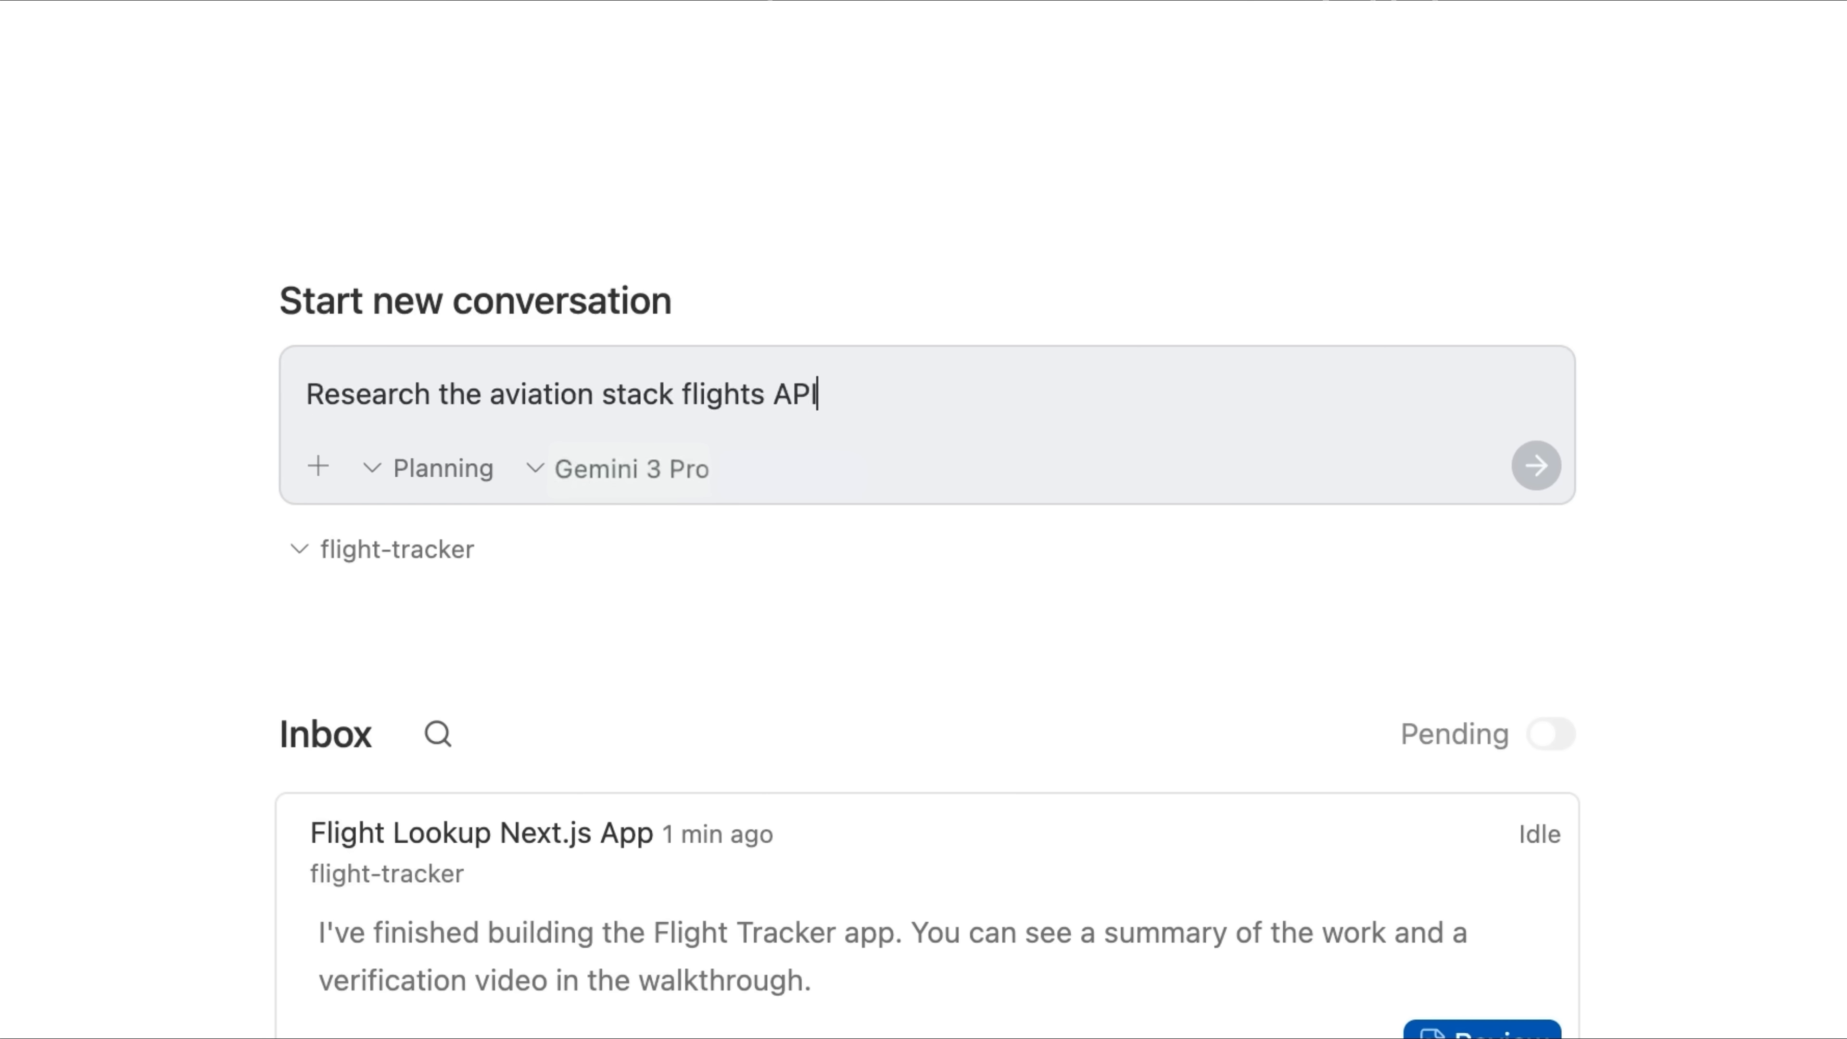
text(. I already have an API ke)
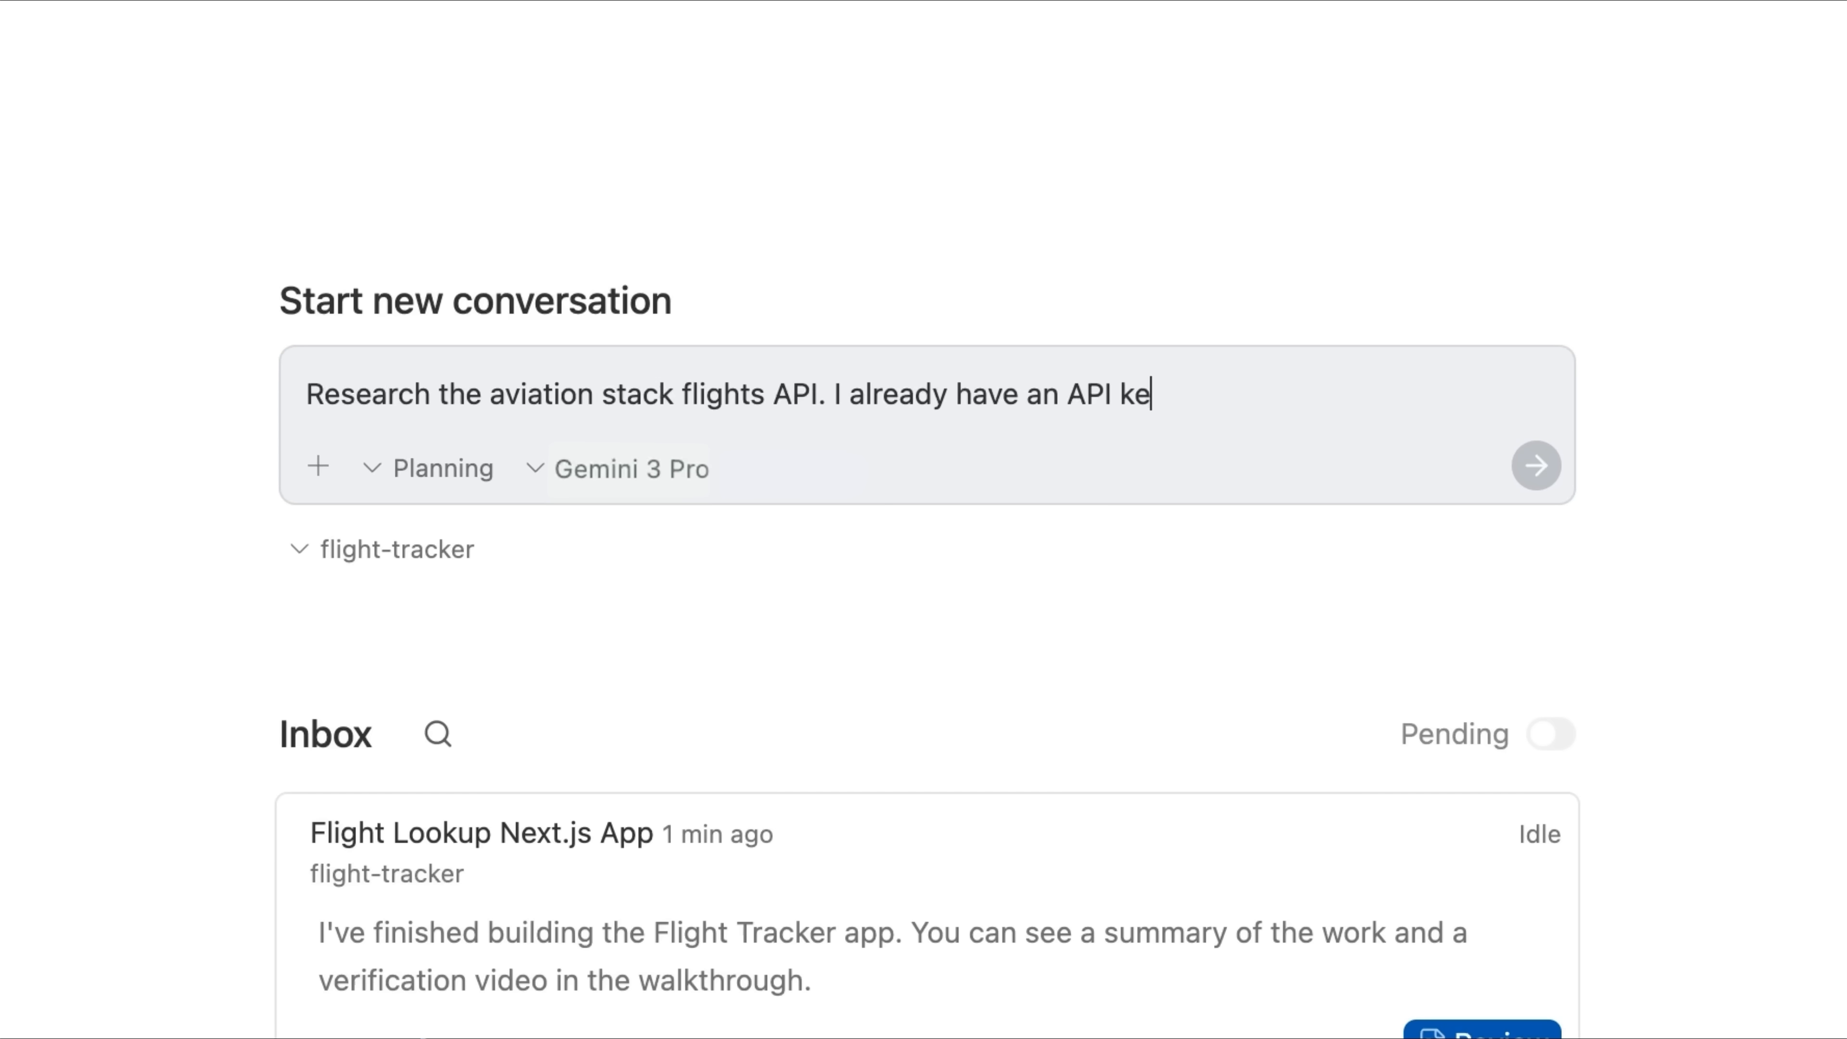
text(y if you want to test with curls. Lookup the documentation and make sure you use the curl responses to get the interf)
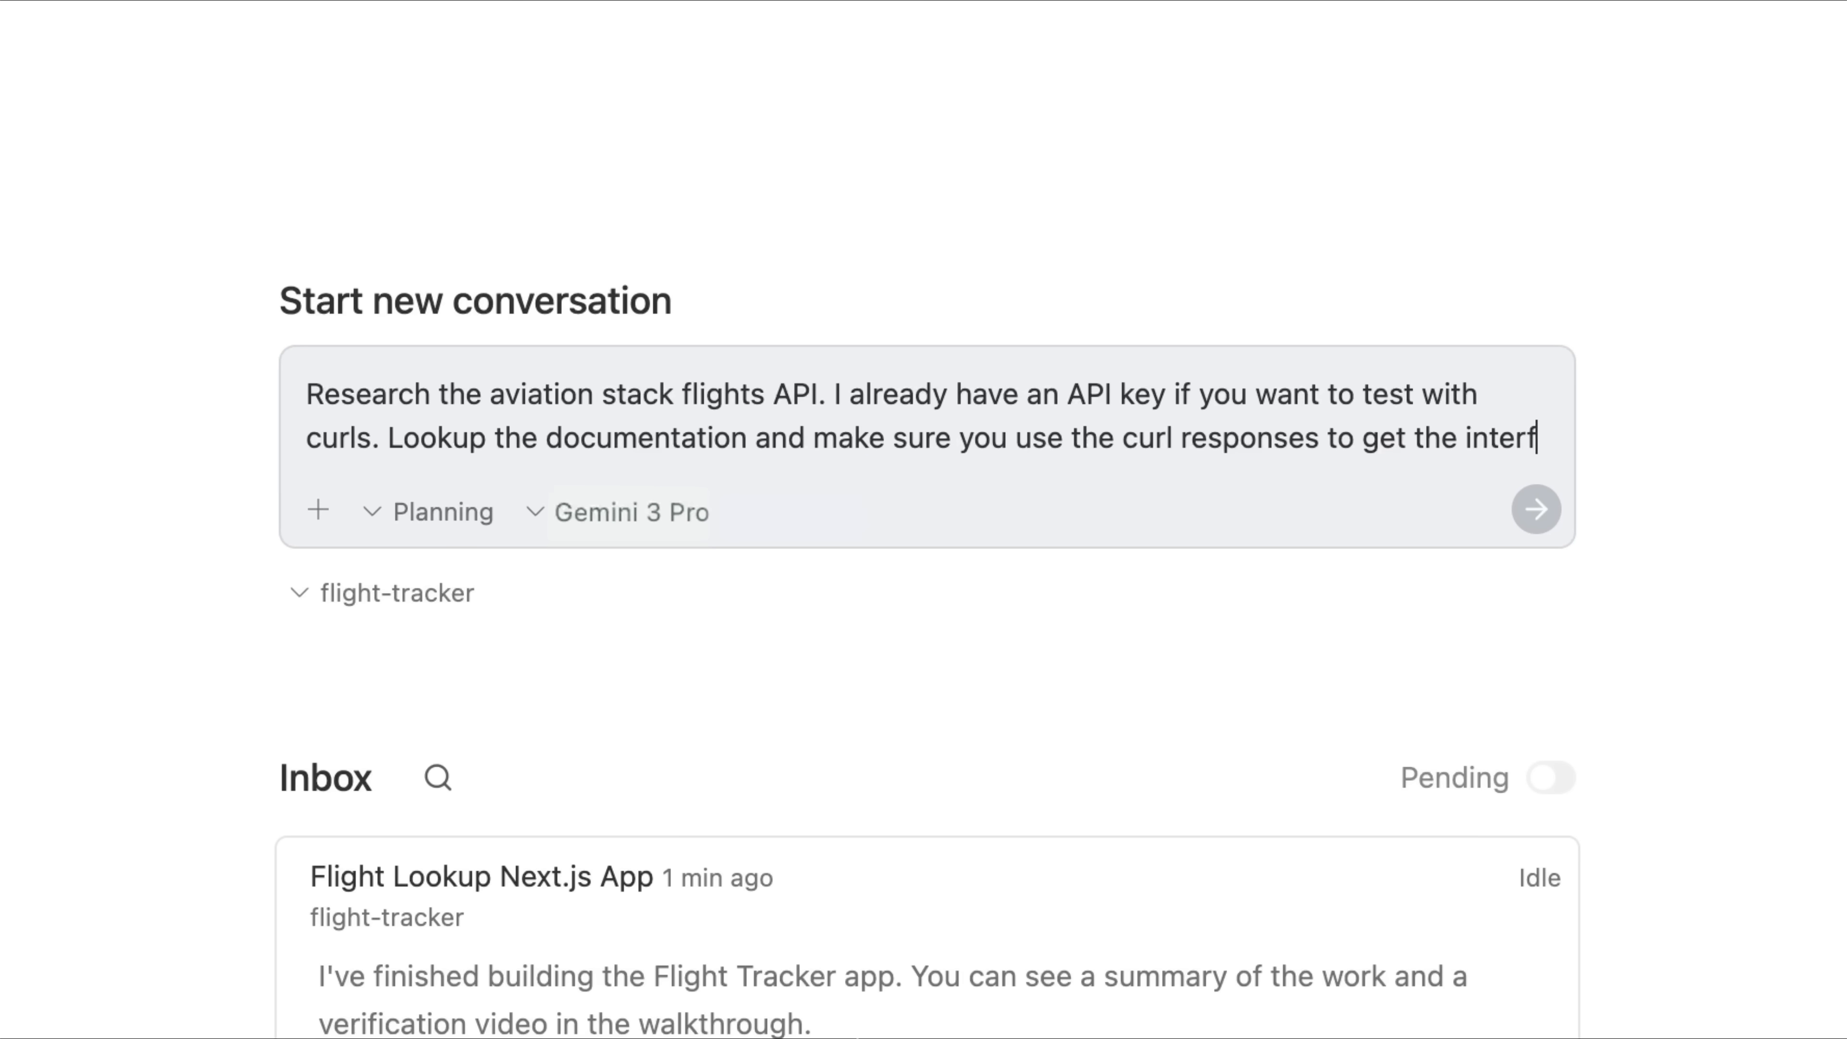
click(1535, 509)
text(Design a few different mockups for a)
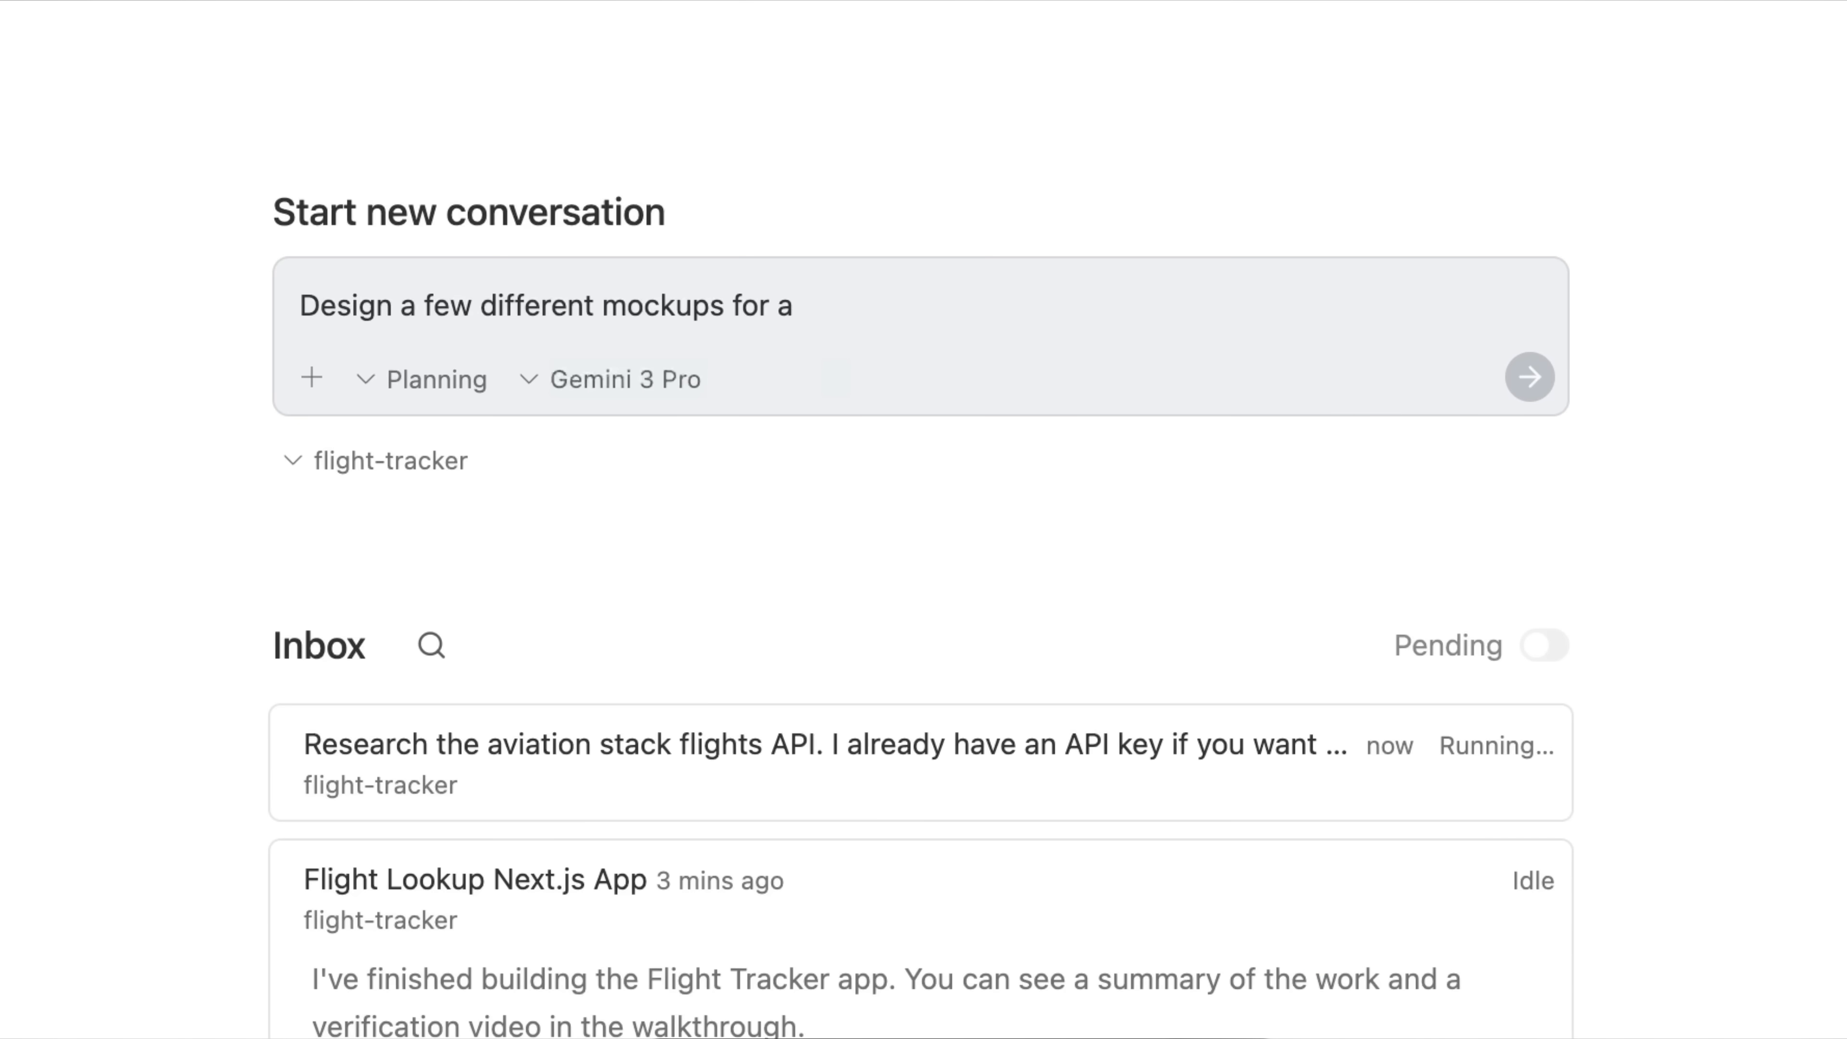
Send a prompt requesting favicon logo mockups: minimalist, classic, clearly a calendar, and others that fit
text(logo for our app.)
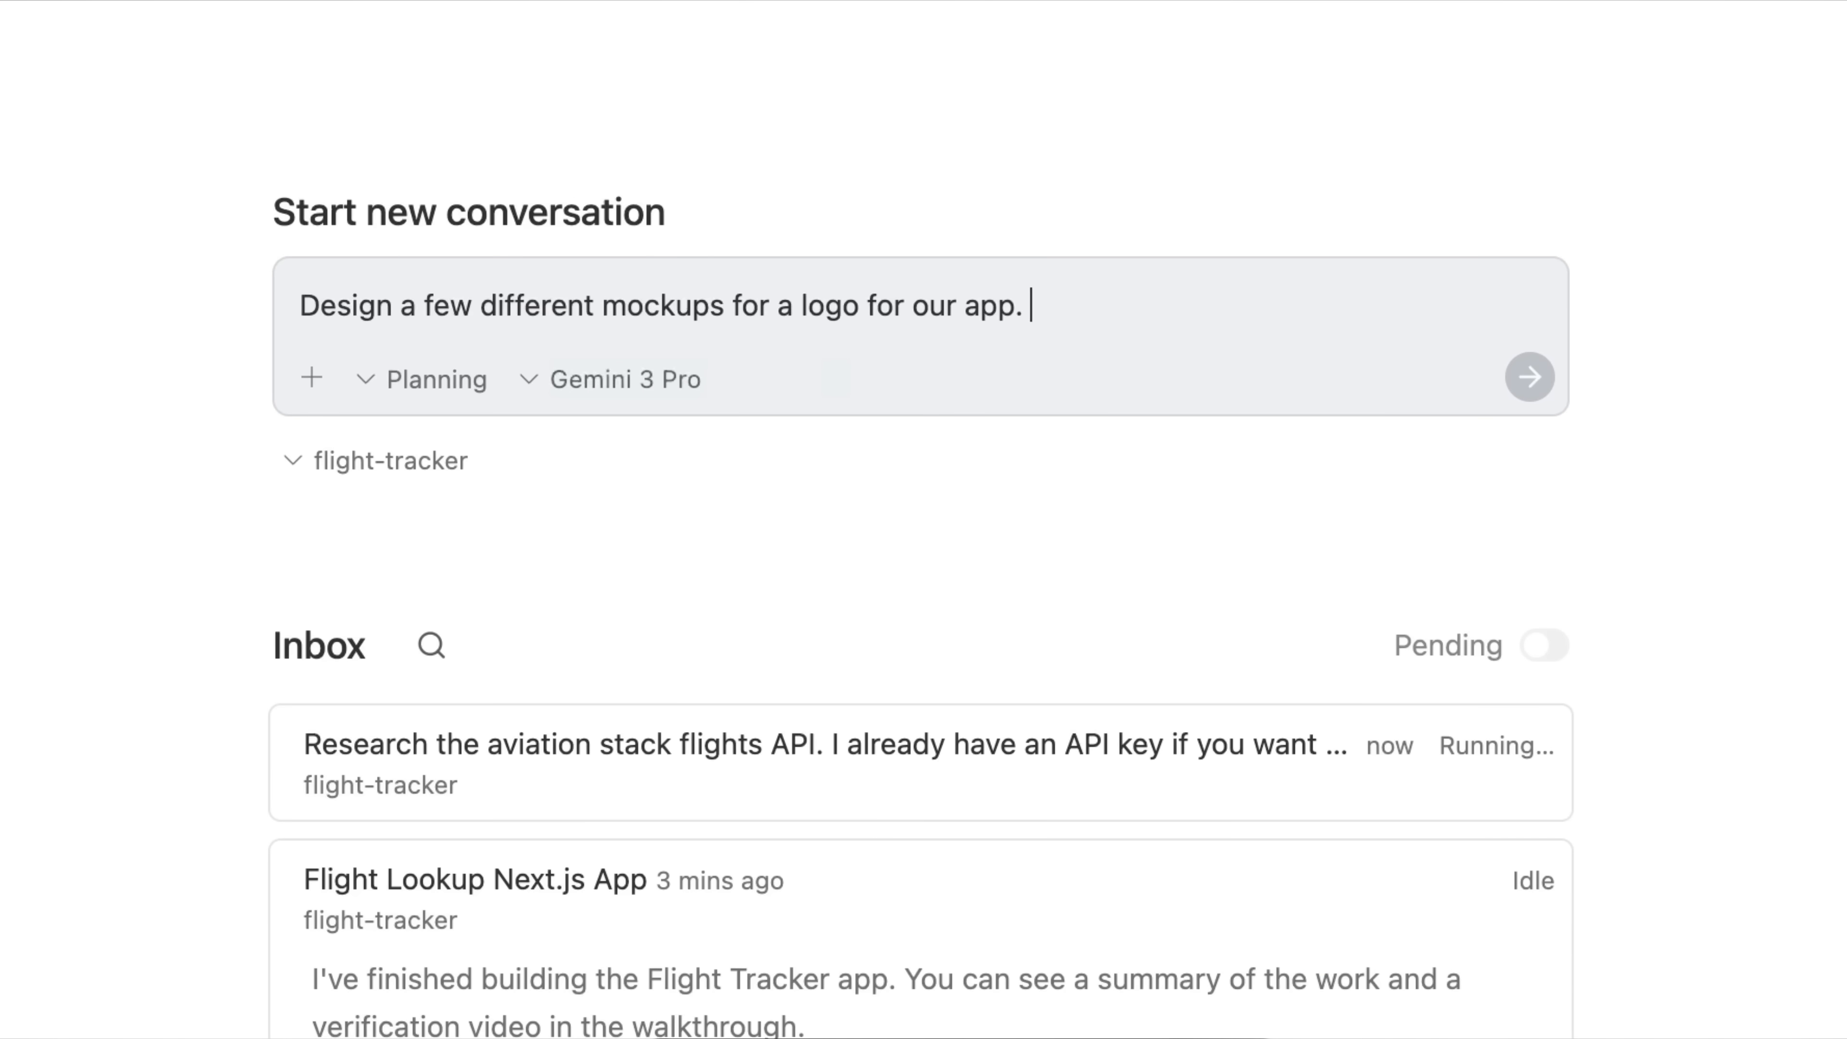
text(I want one that's minimalis, one that's)
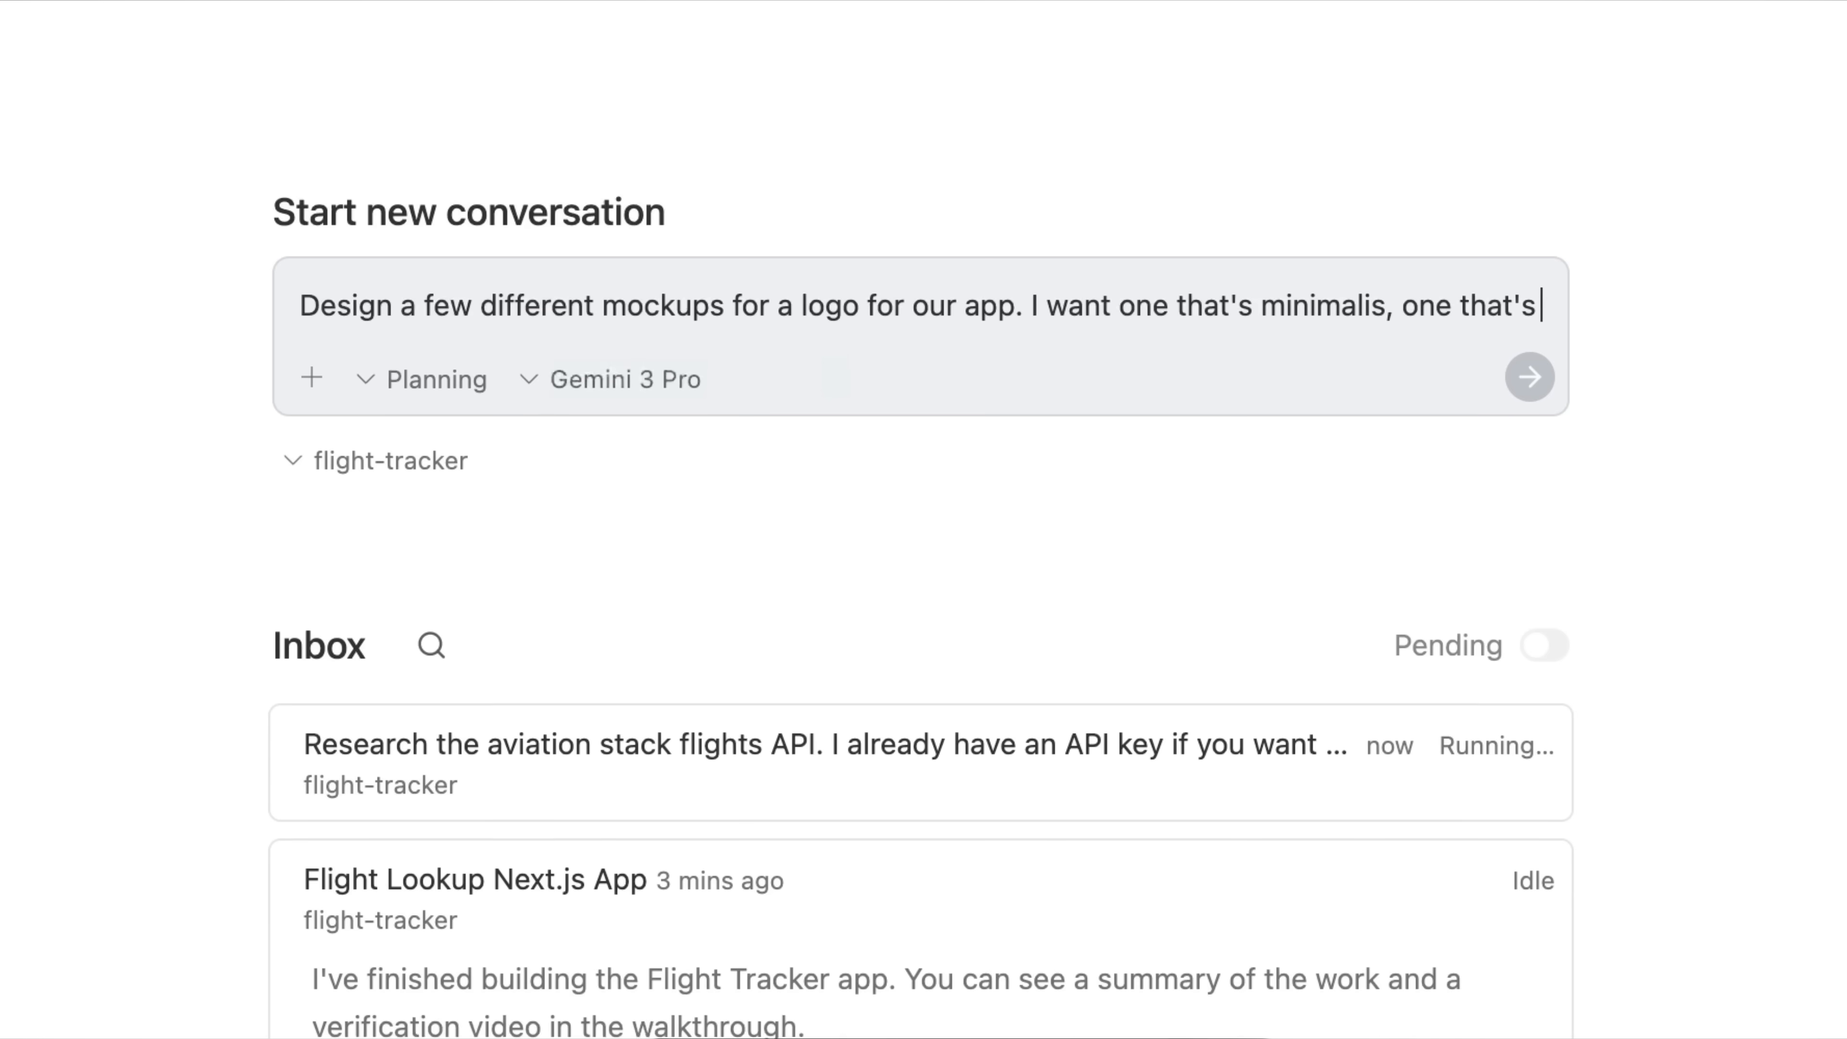
text(more classic, one that is clearly a calendar, and any others that you th)
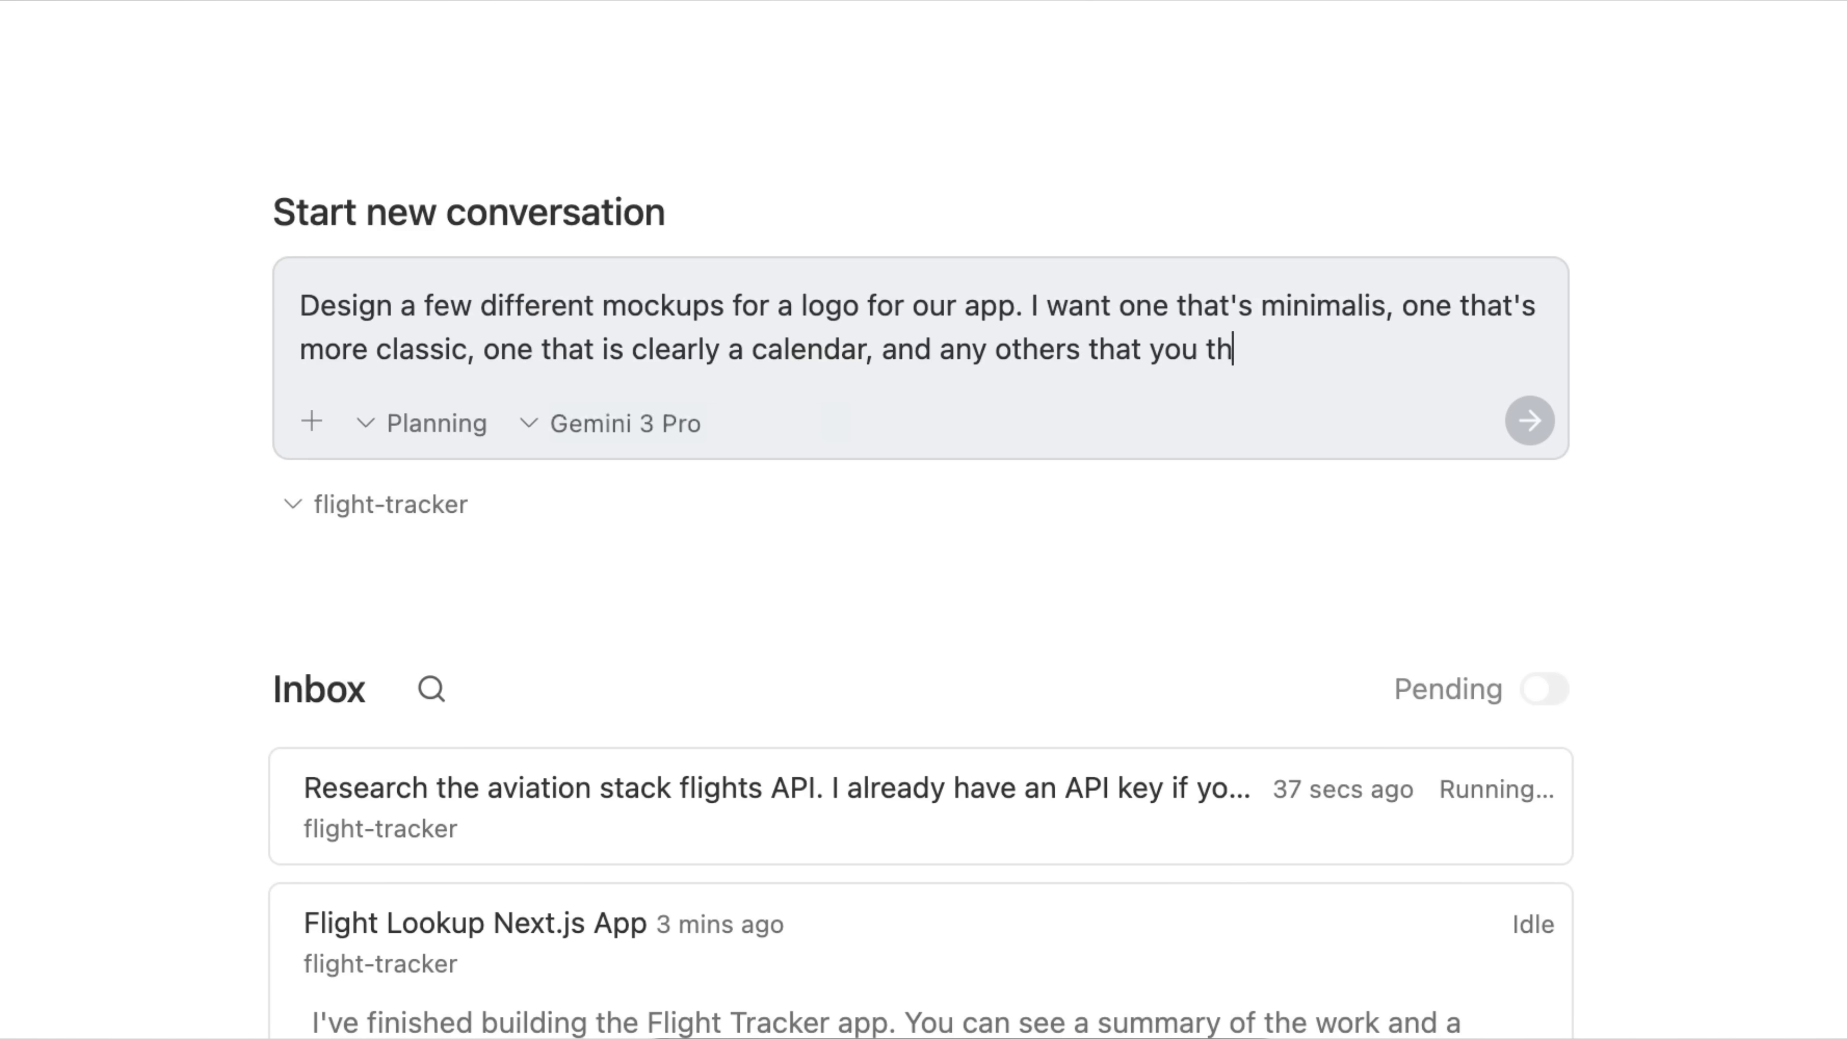
text(ink might fit. I want to use this as the favicon f)
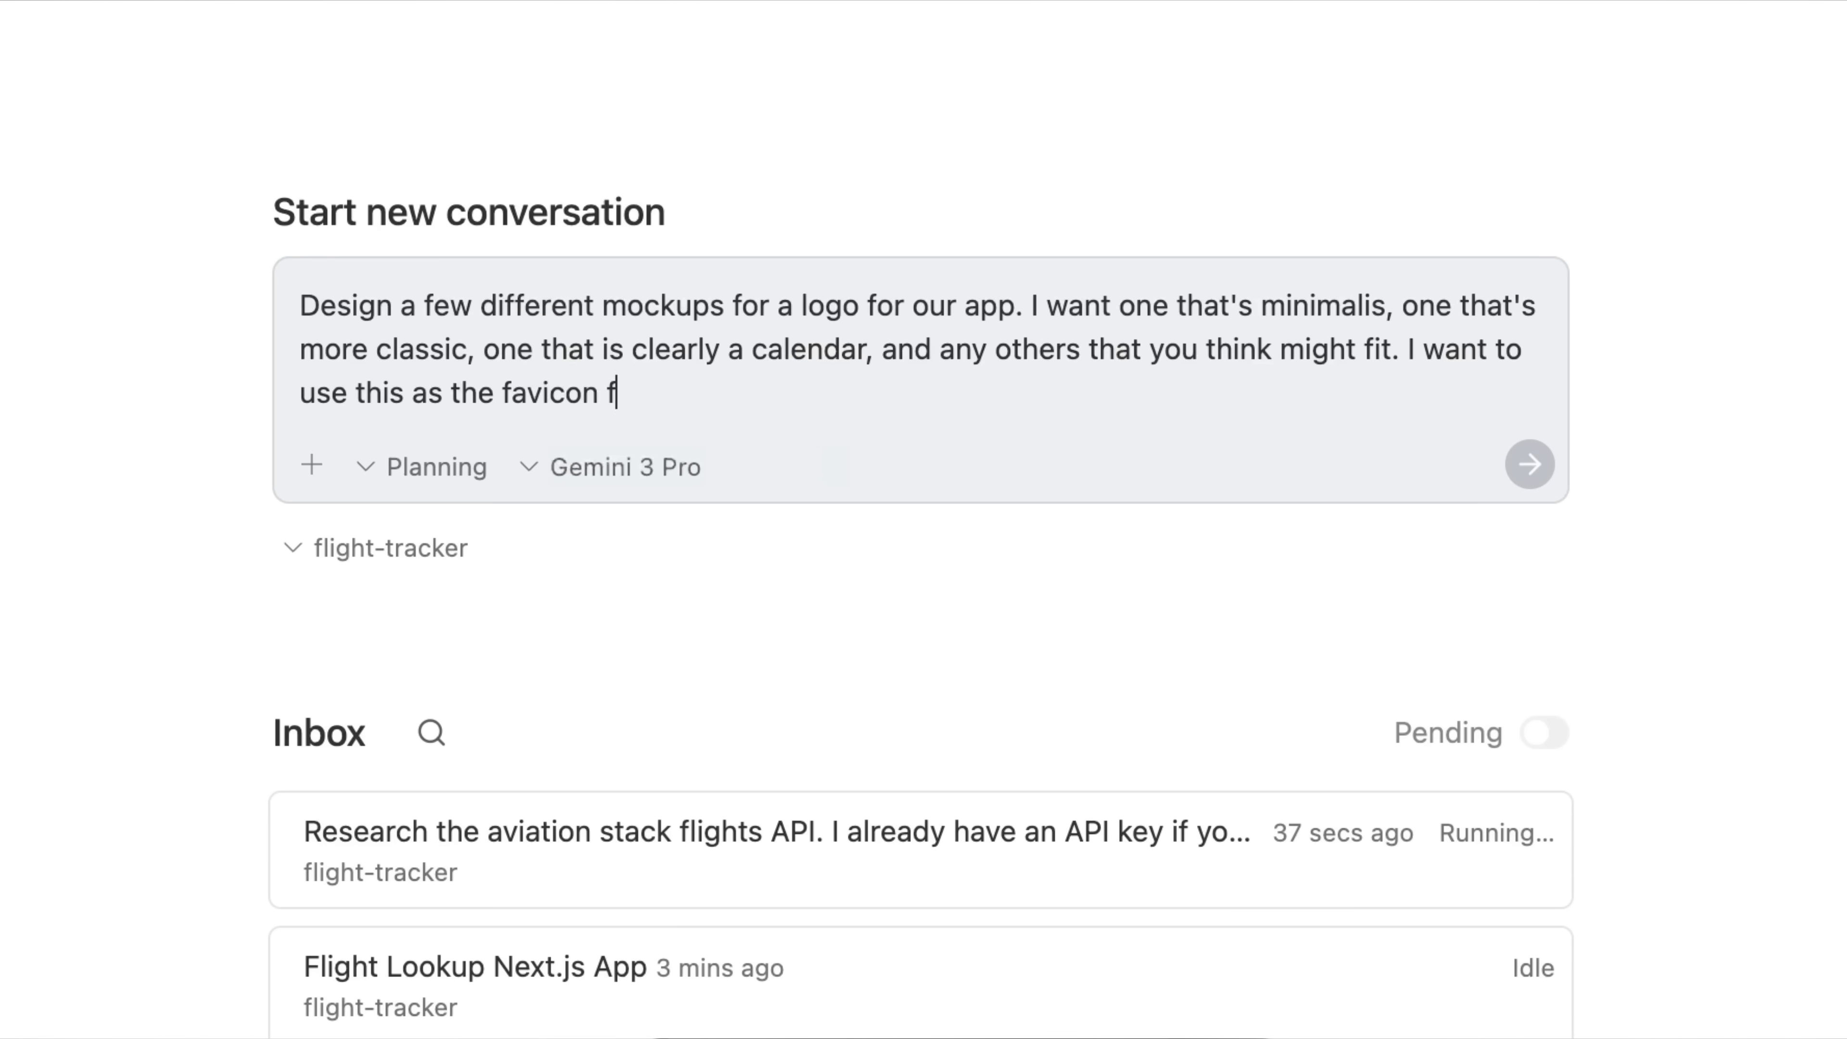
click(1528, 462)
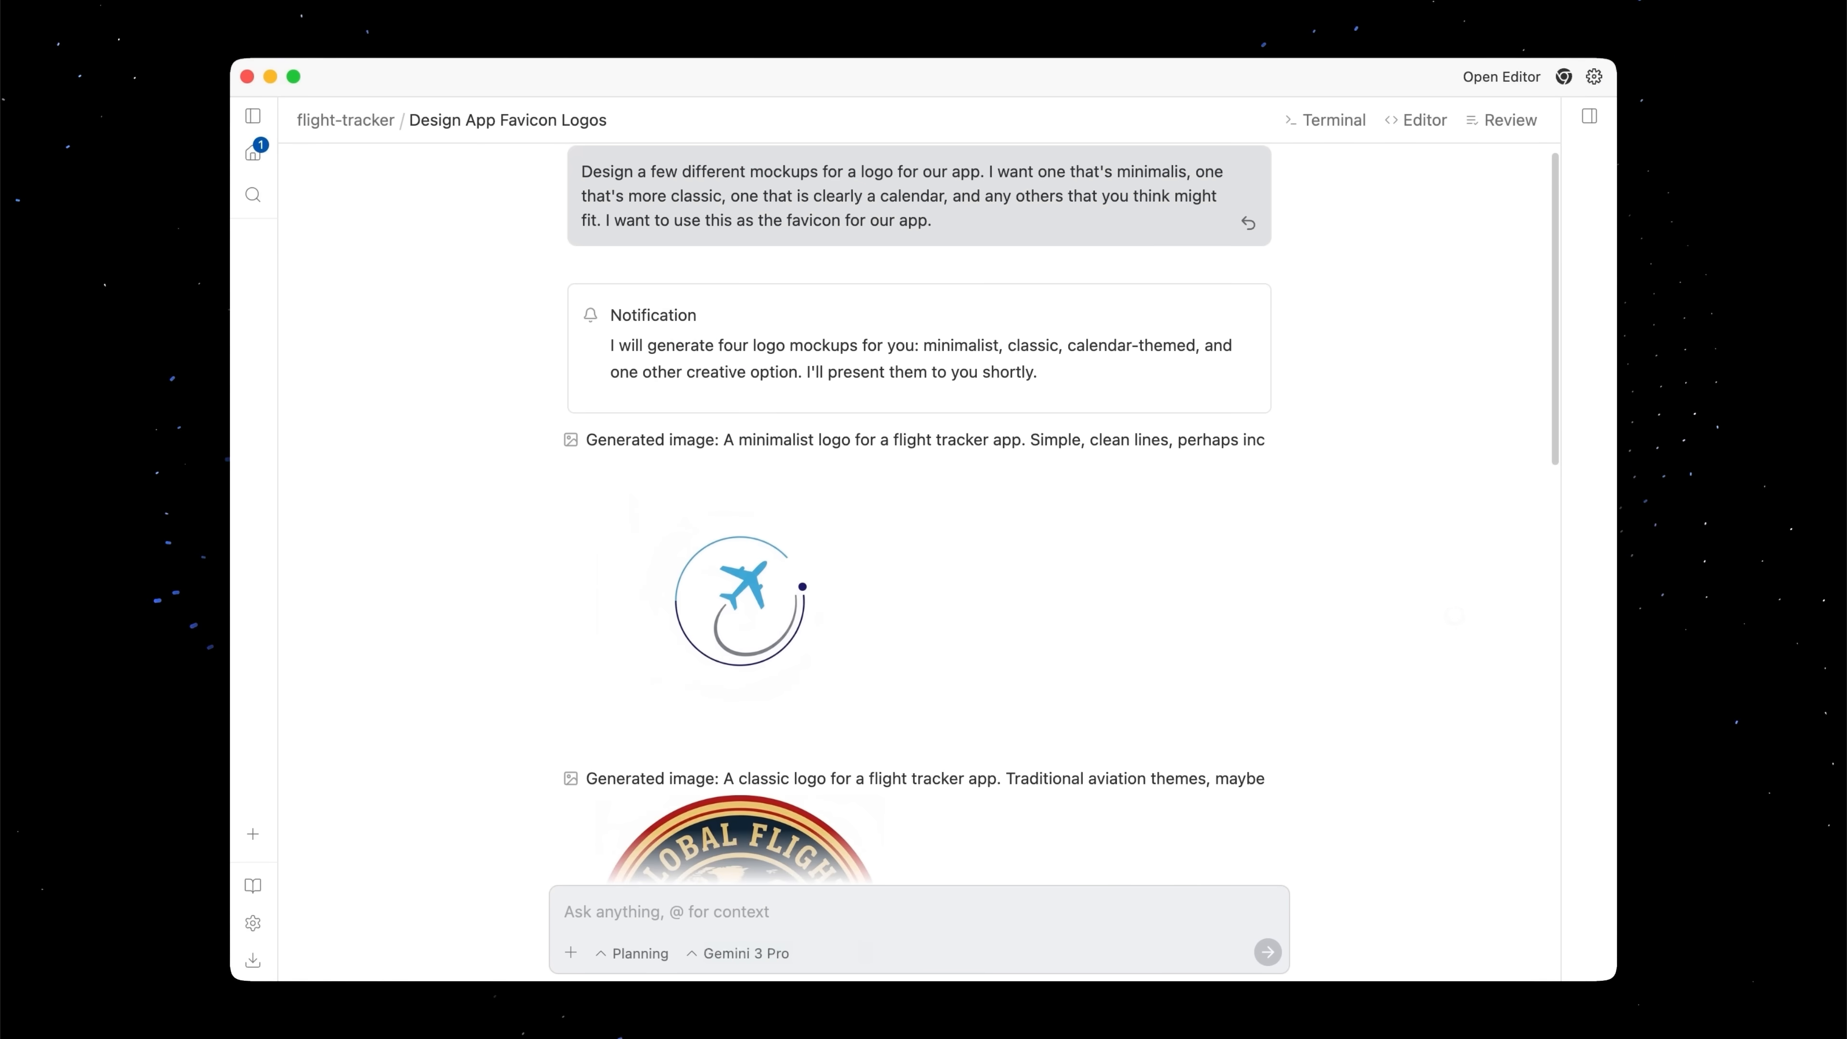
Reply choosing the Global Flight Tracker aviation-theme logo and asking to retitle the site "Flight Tracker"
scroll(down, 3)
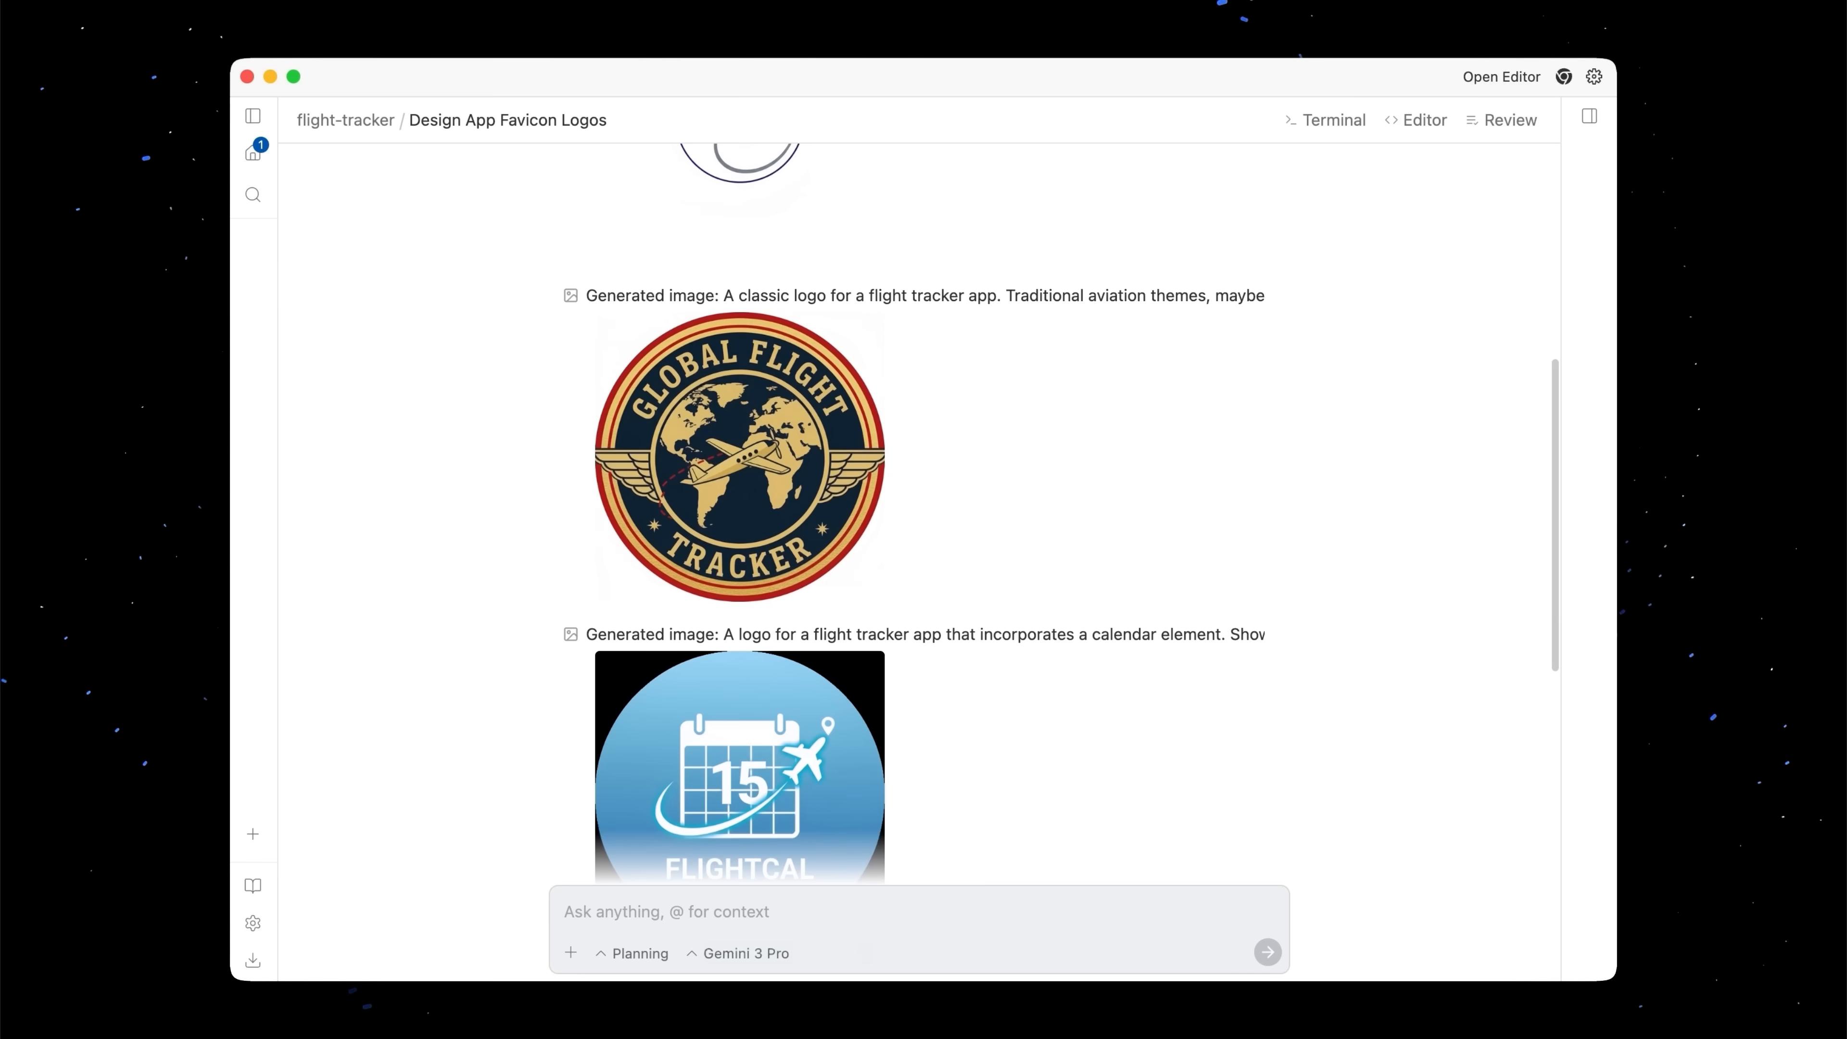
scroll(down, 3)
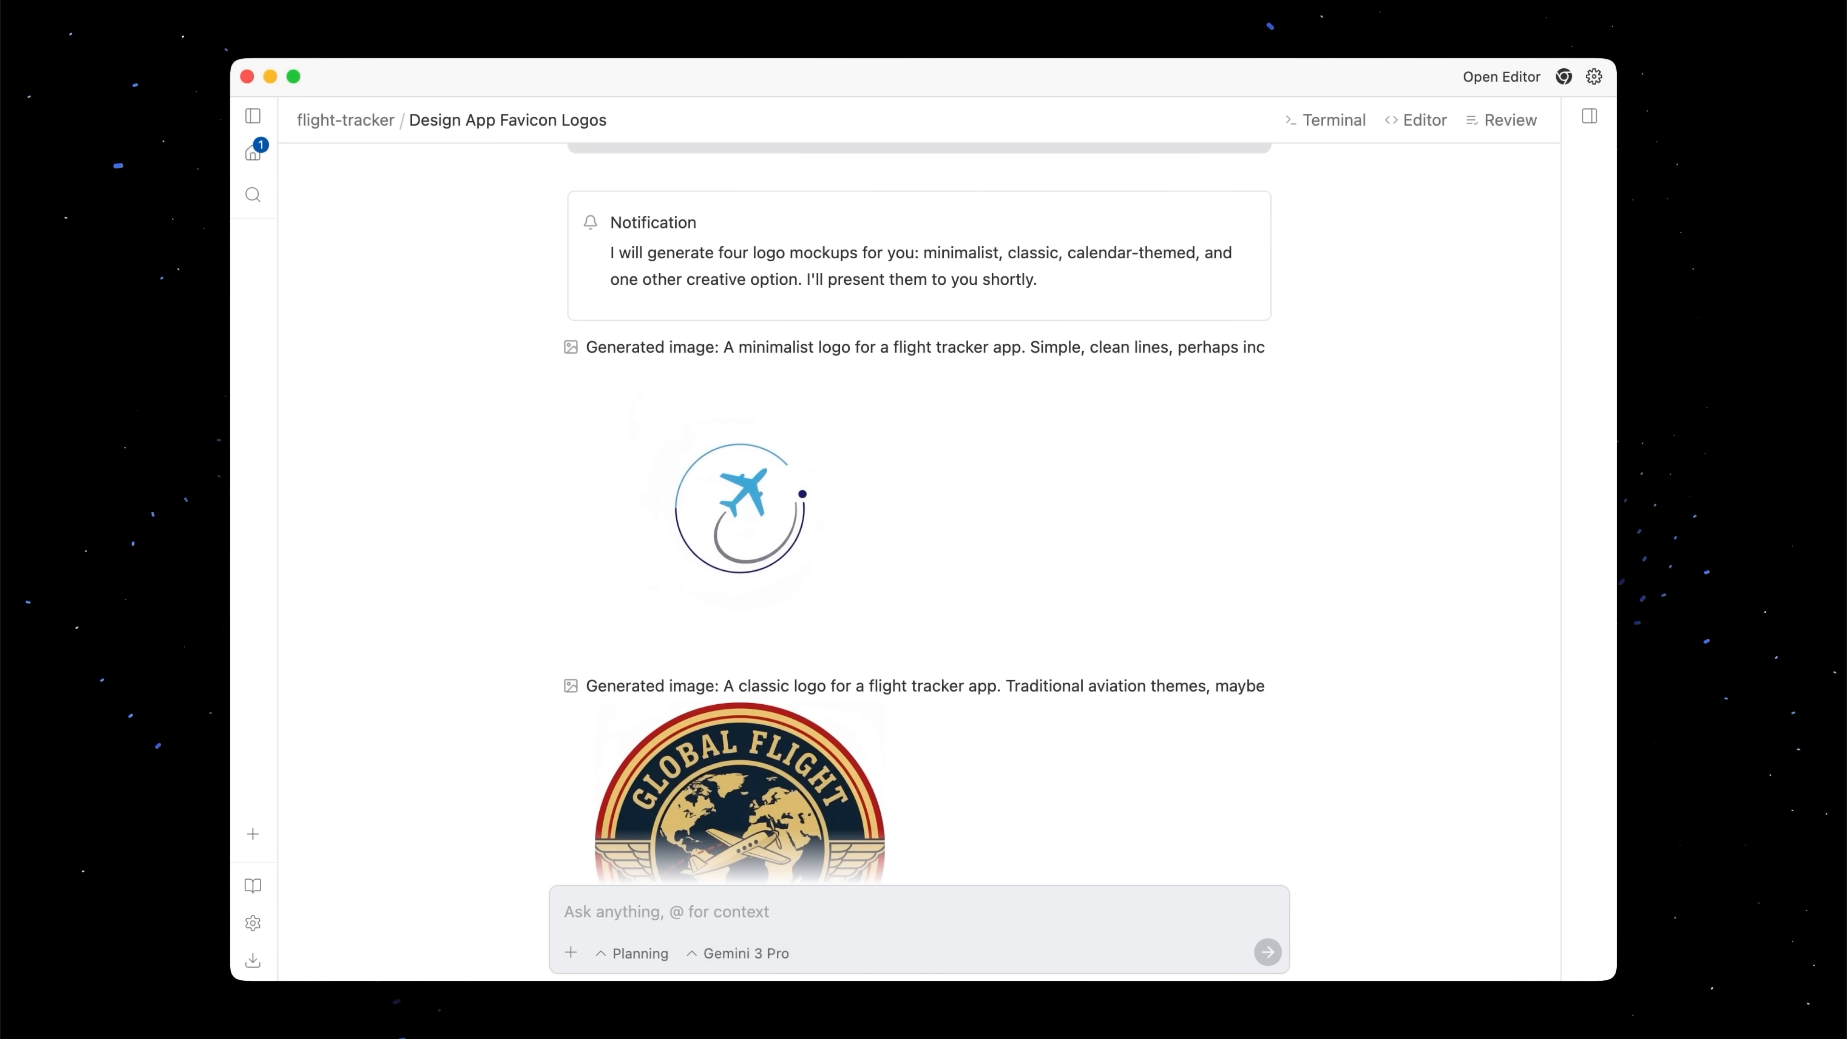
scroll(down, 3)
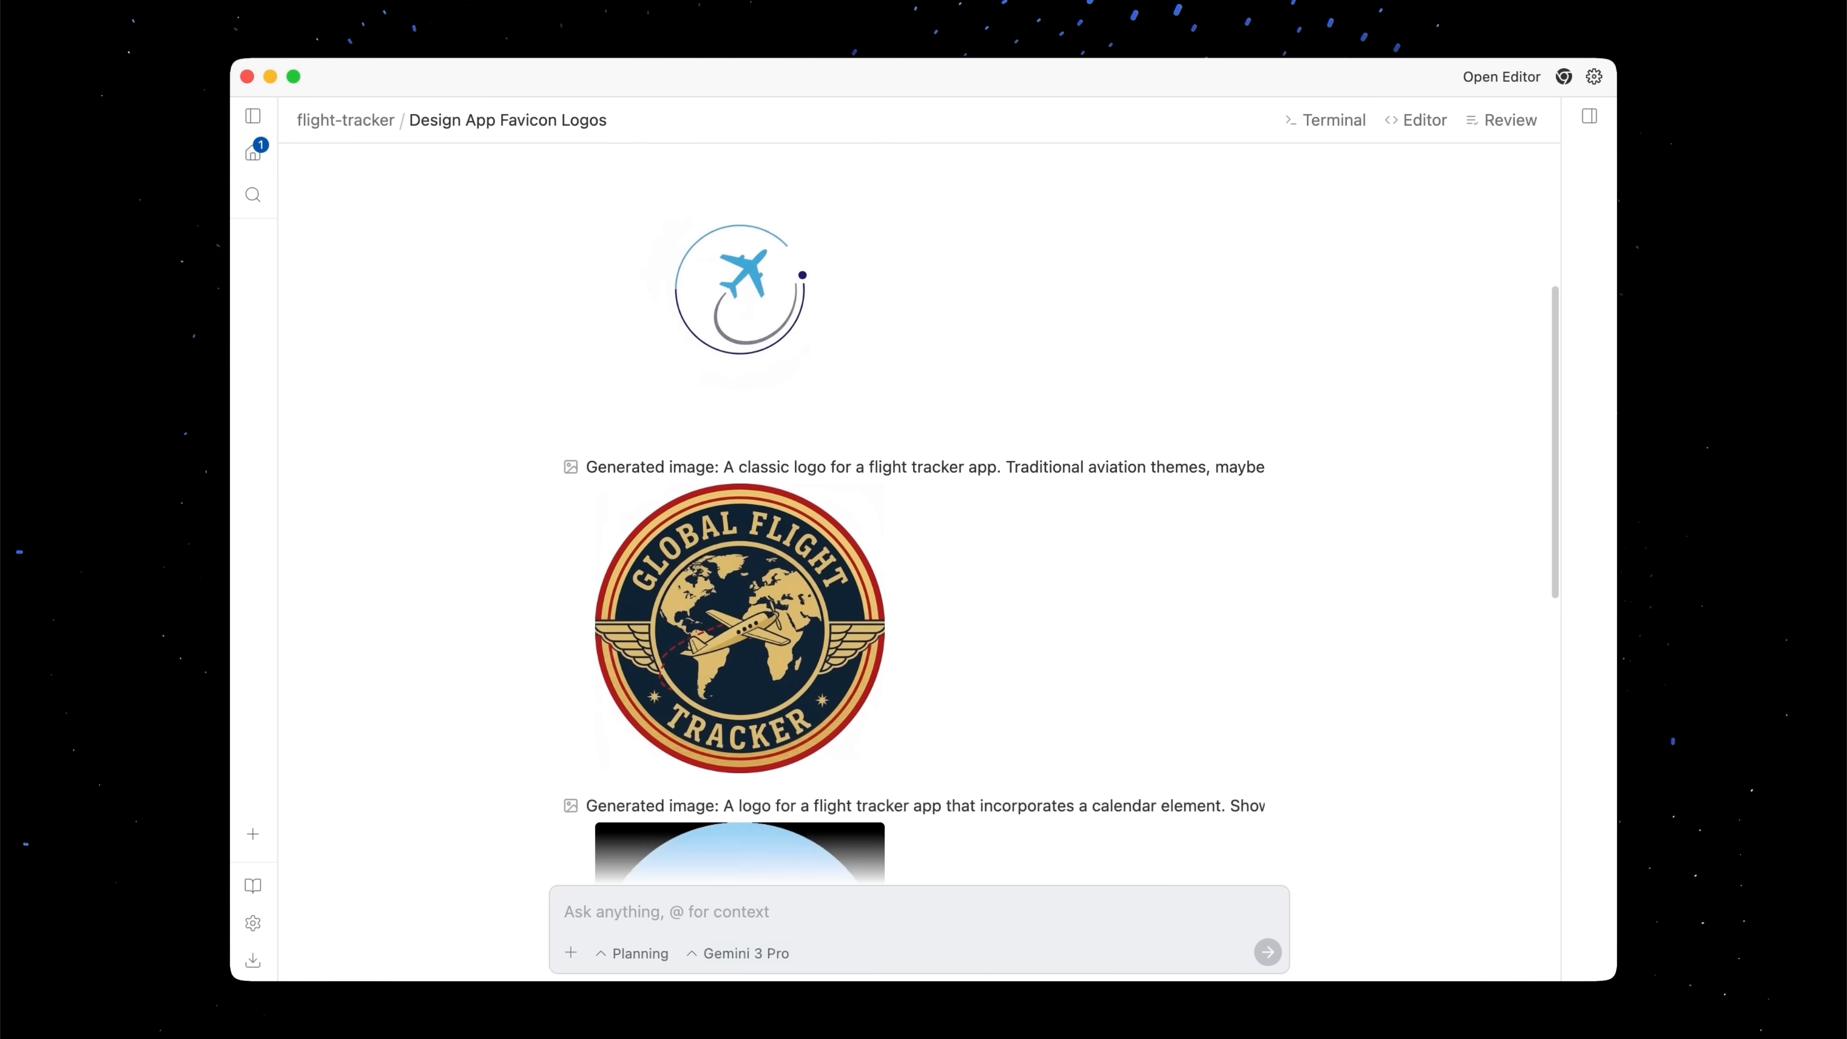
text(I like t)
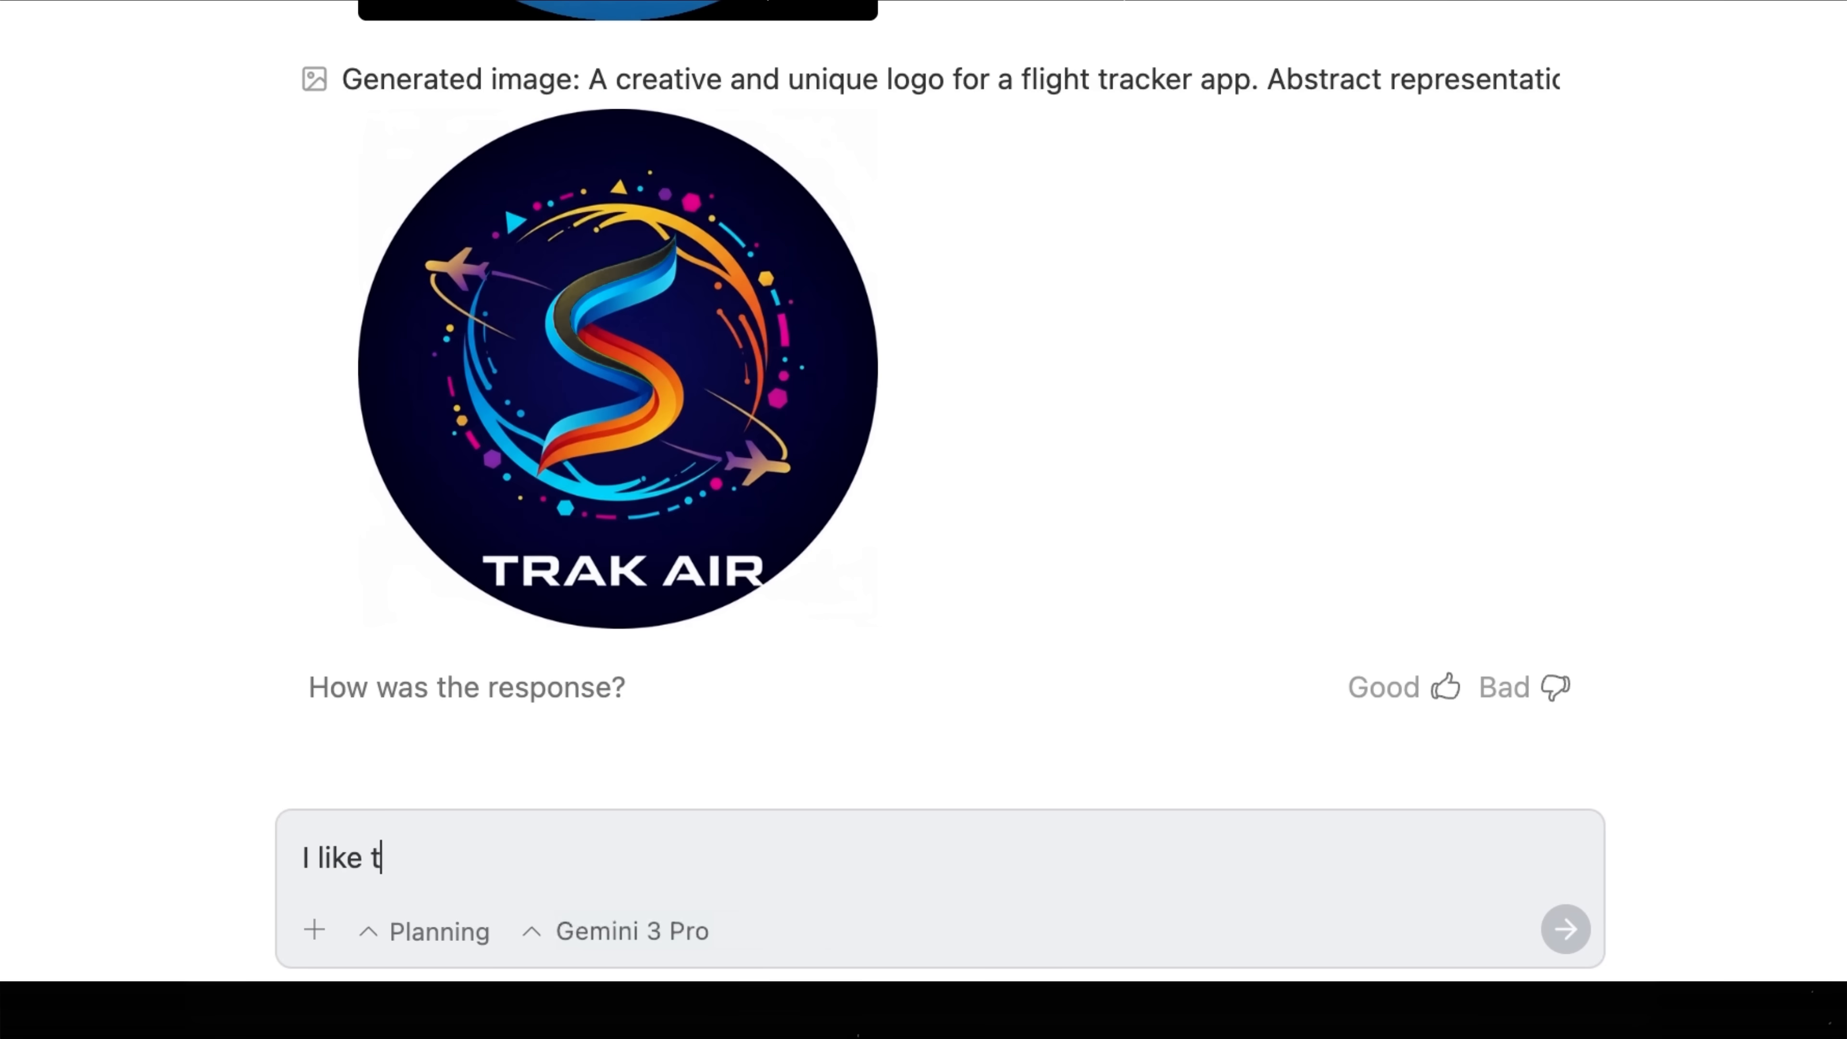
text(he global flight tracker with aviation theme. Add)
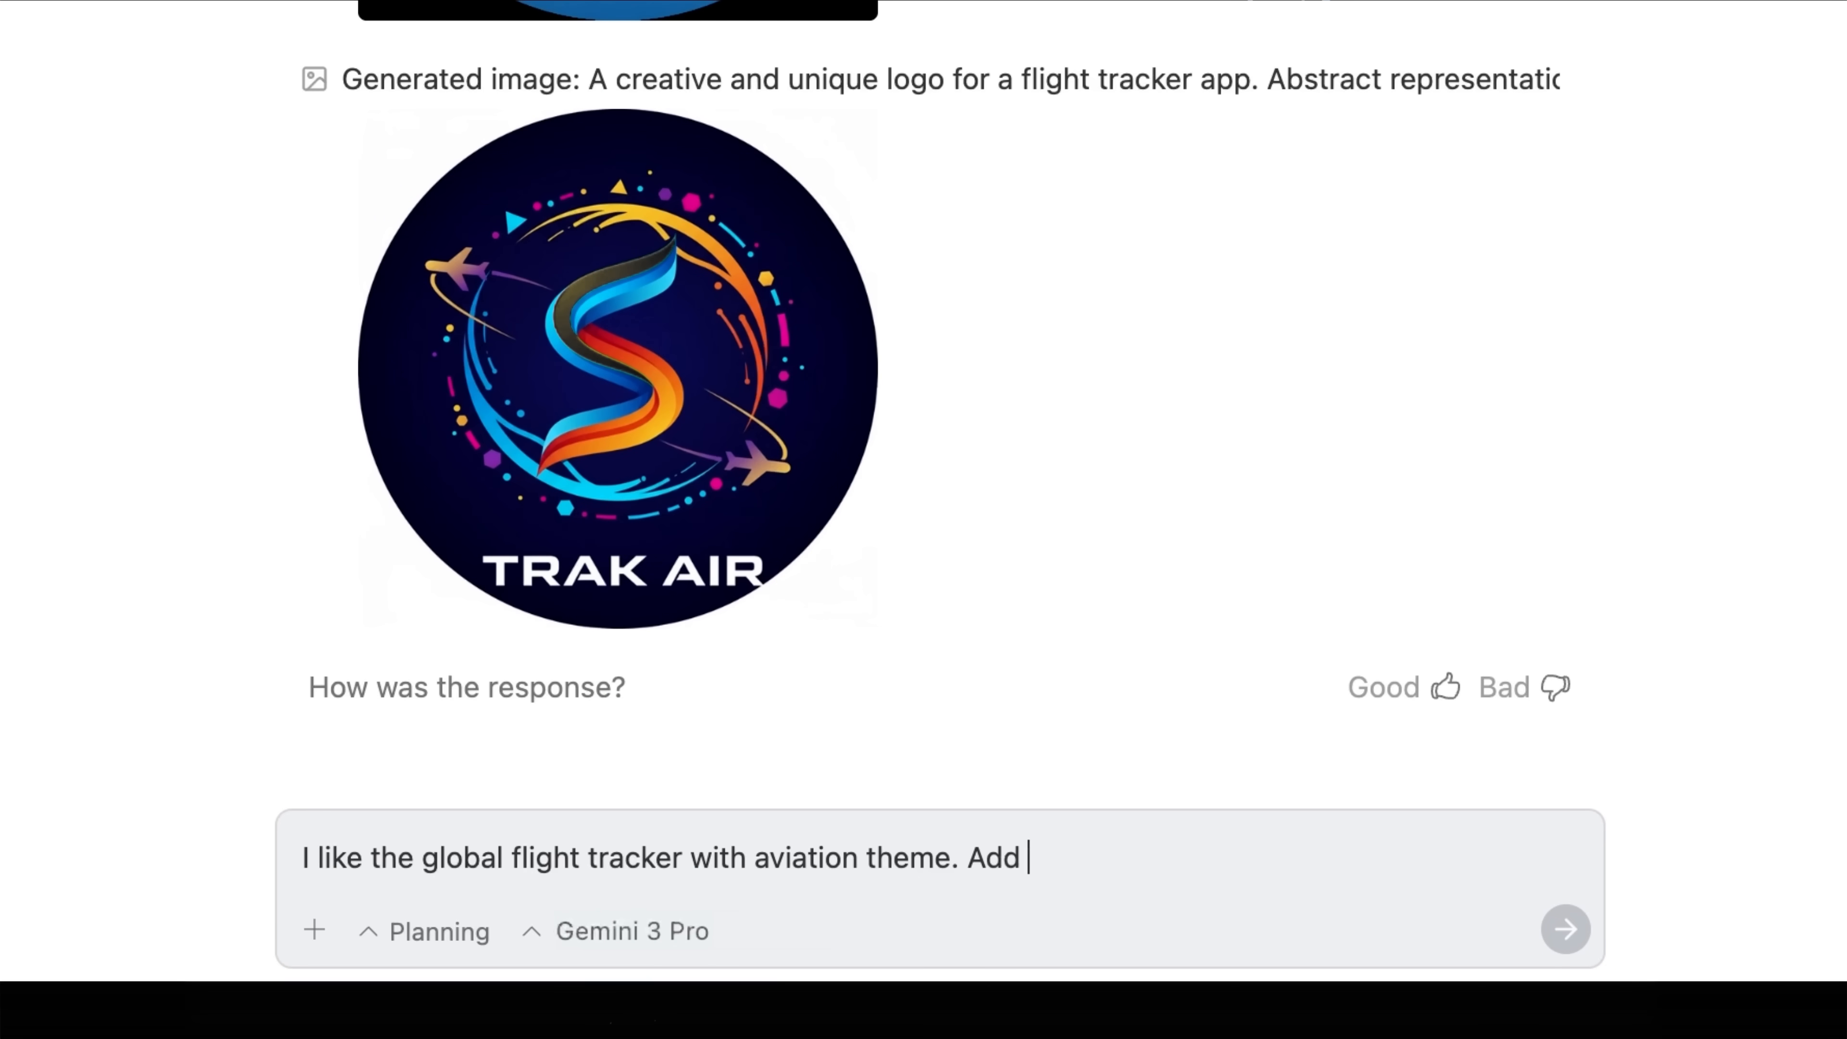
text(Oh and also update my site title to "Flight Track)
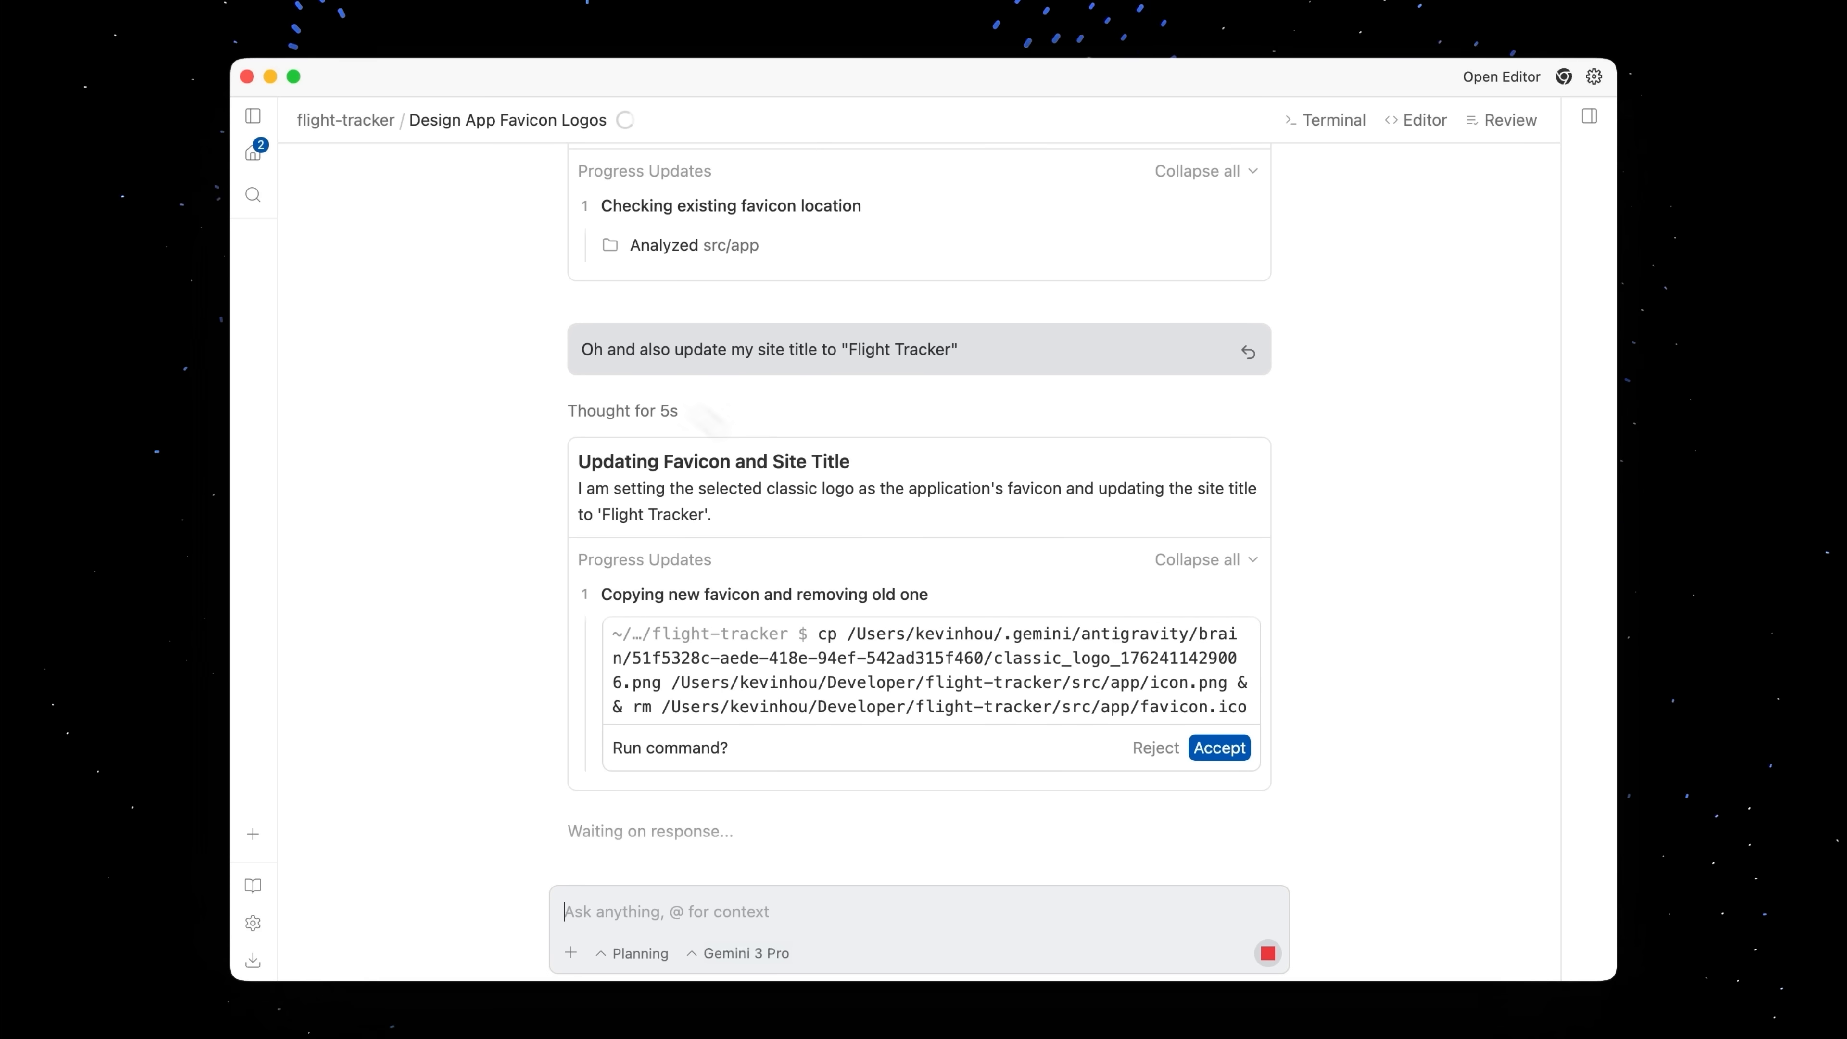
Accept the agent's command copying the new favicon into the app
click(1219, 746)
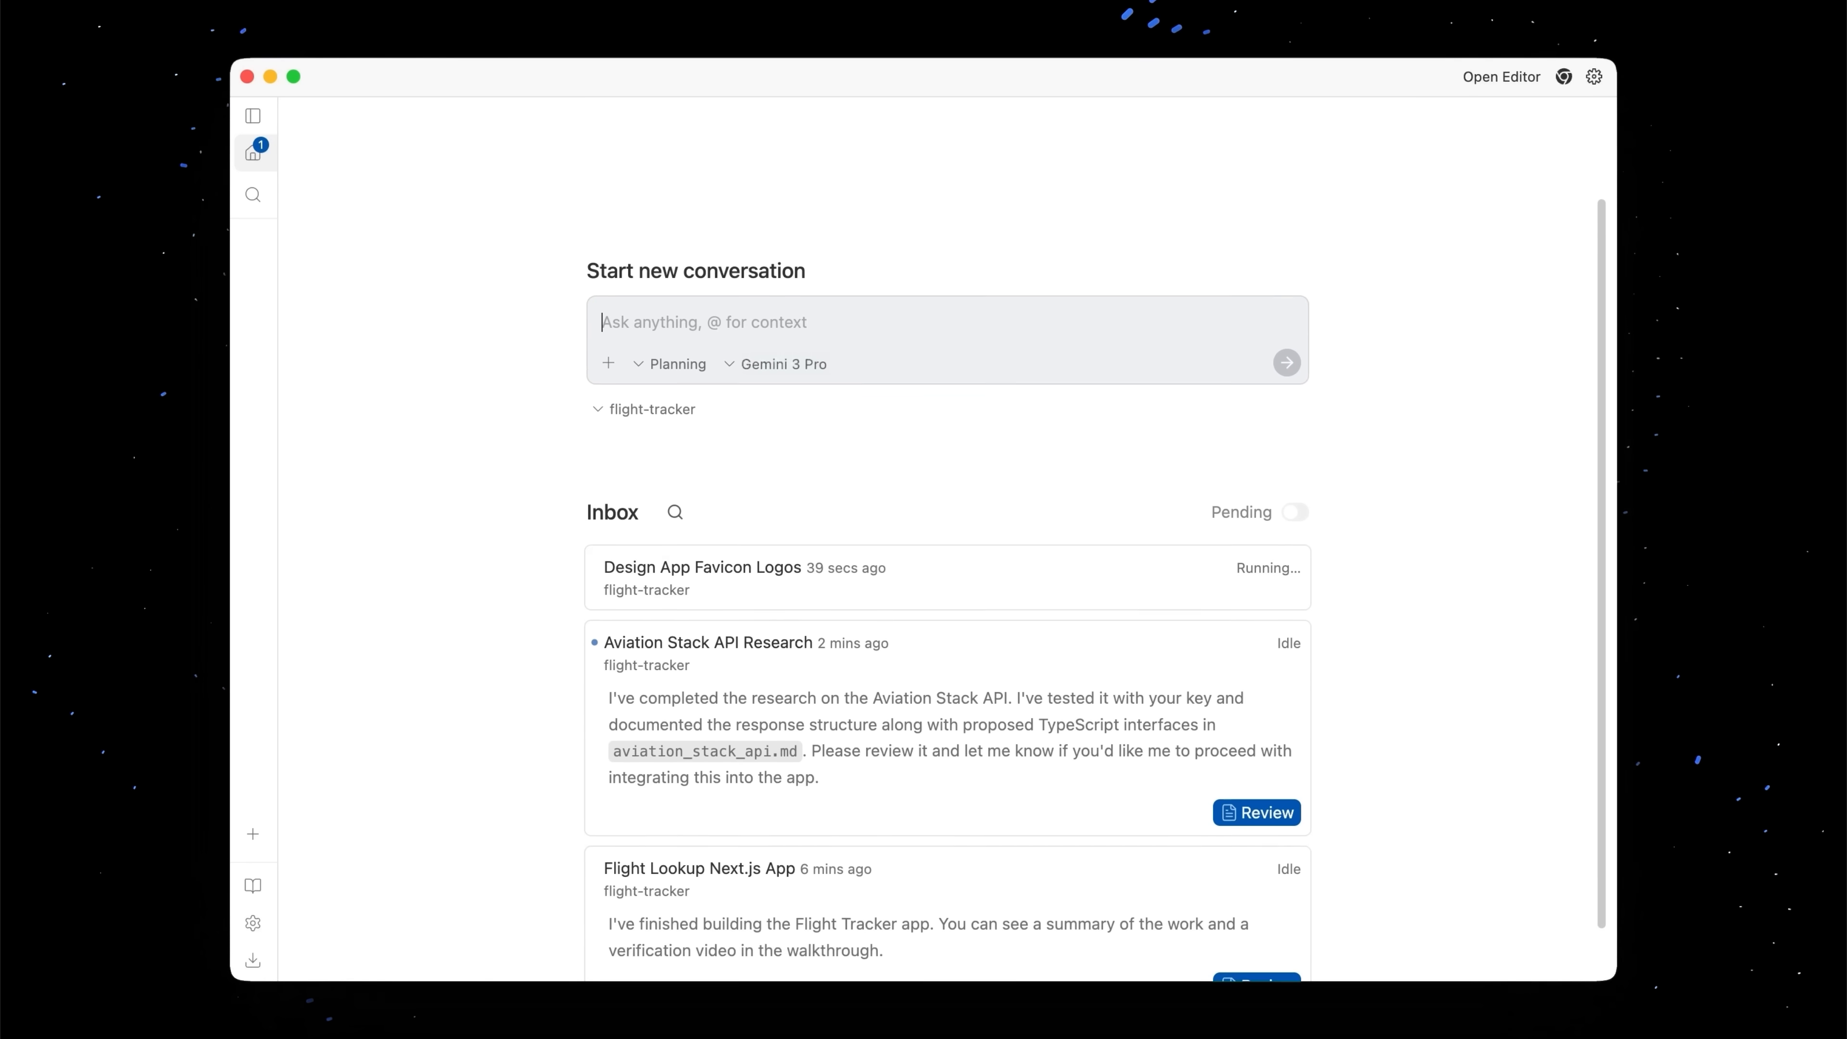
Open the Aviation Stack API Research conversation and read through its research document
click(708, 644)
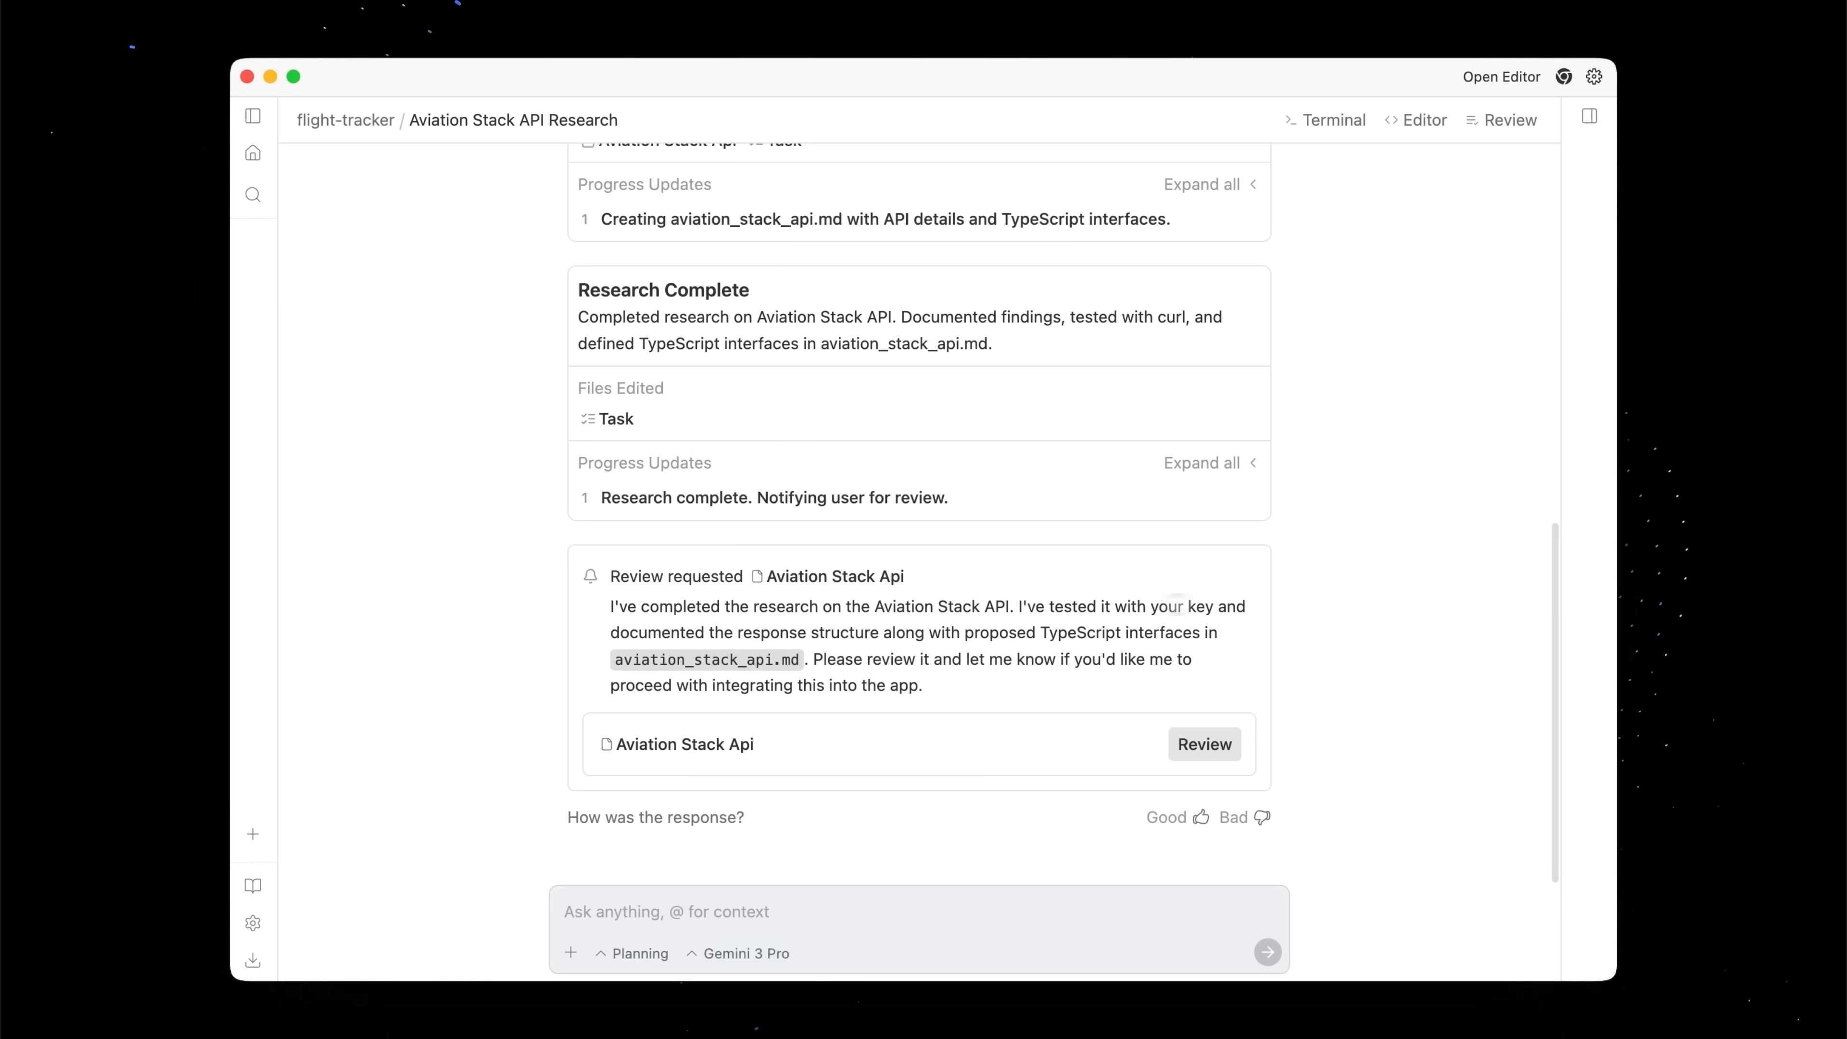
click(1203, 744)
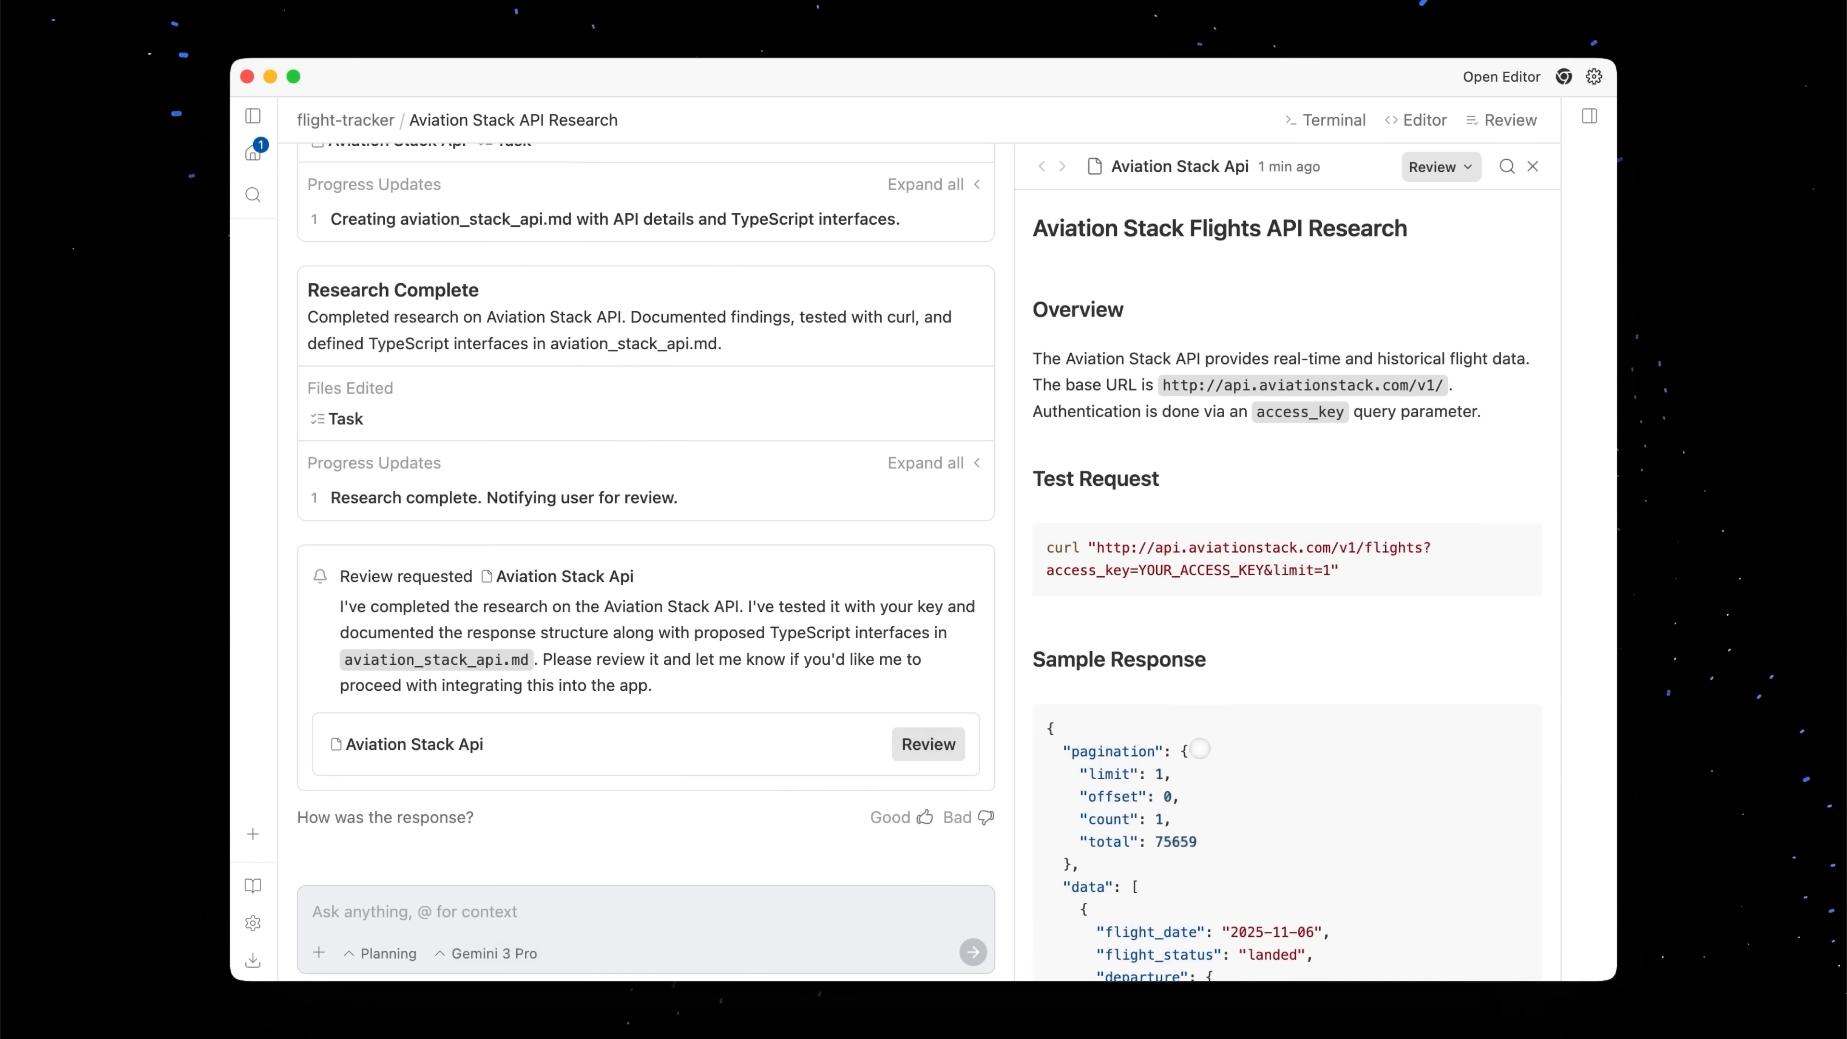
scroll(down, 3)
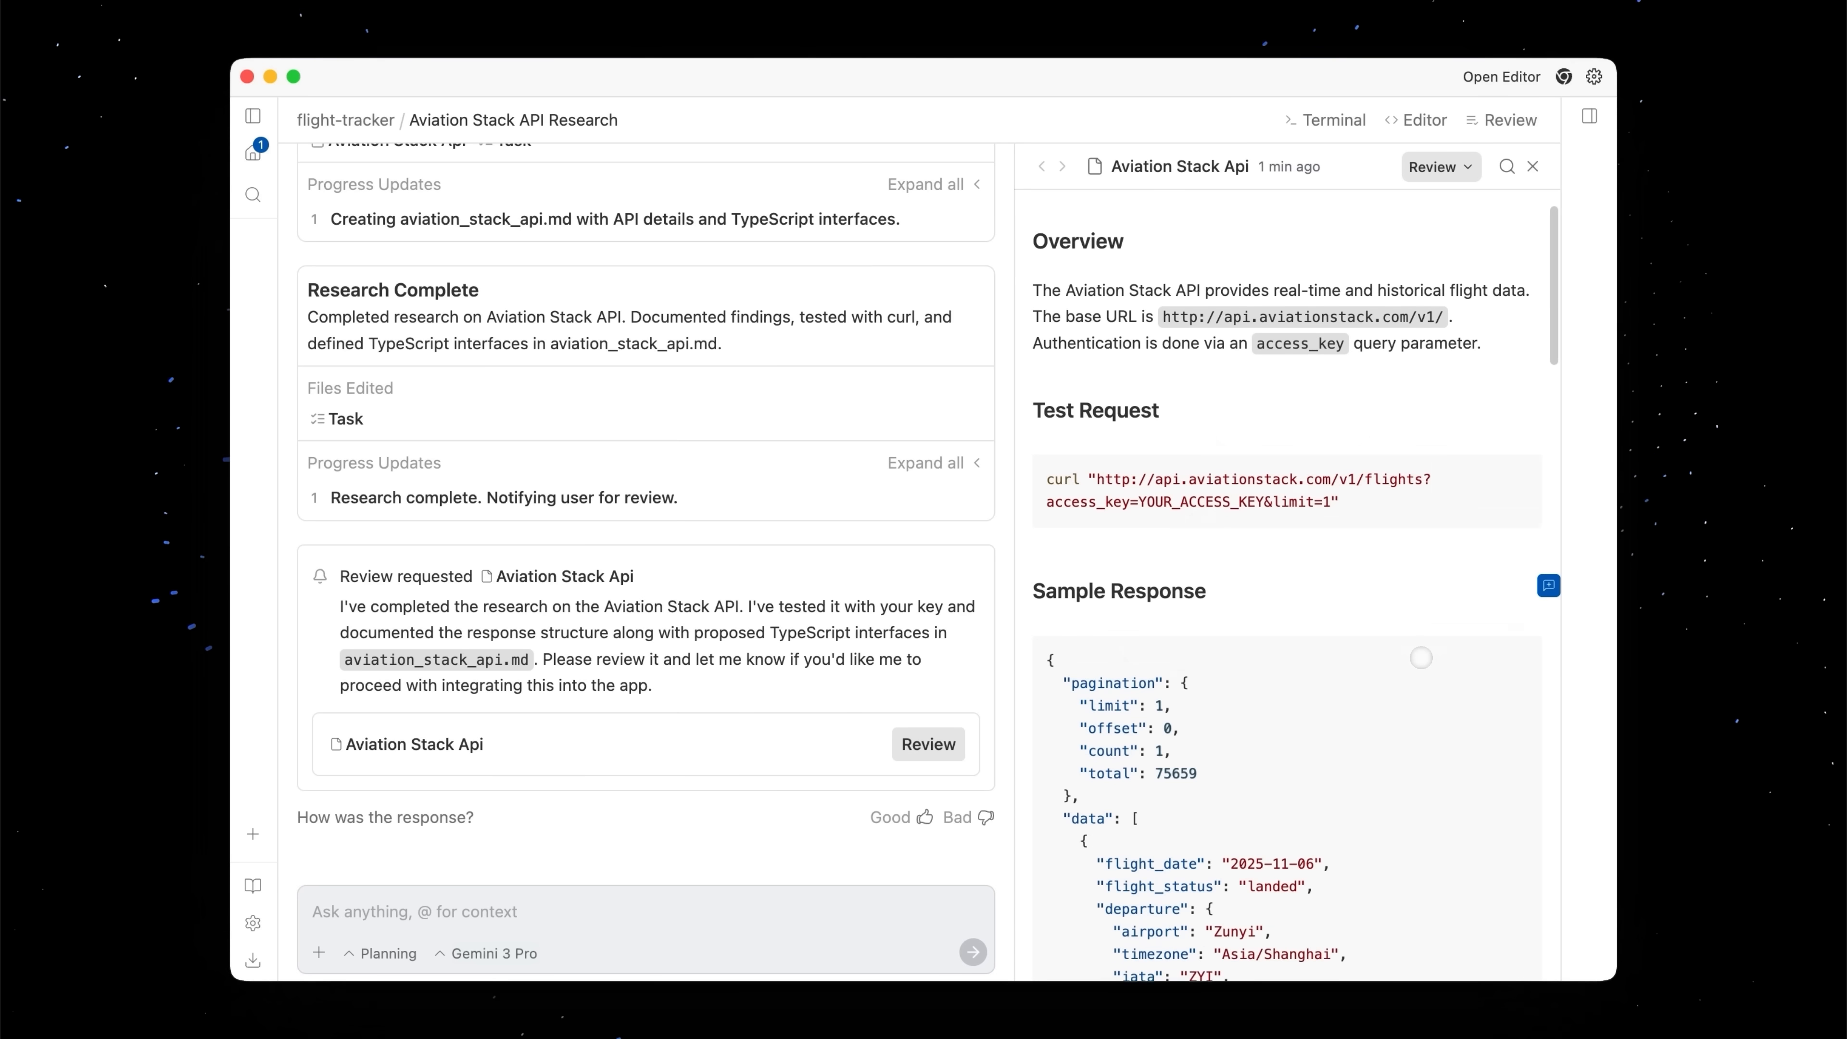
scroll(down, 3)
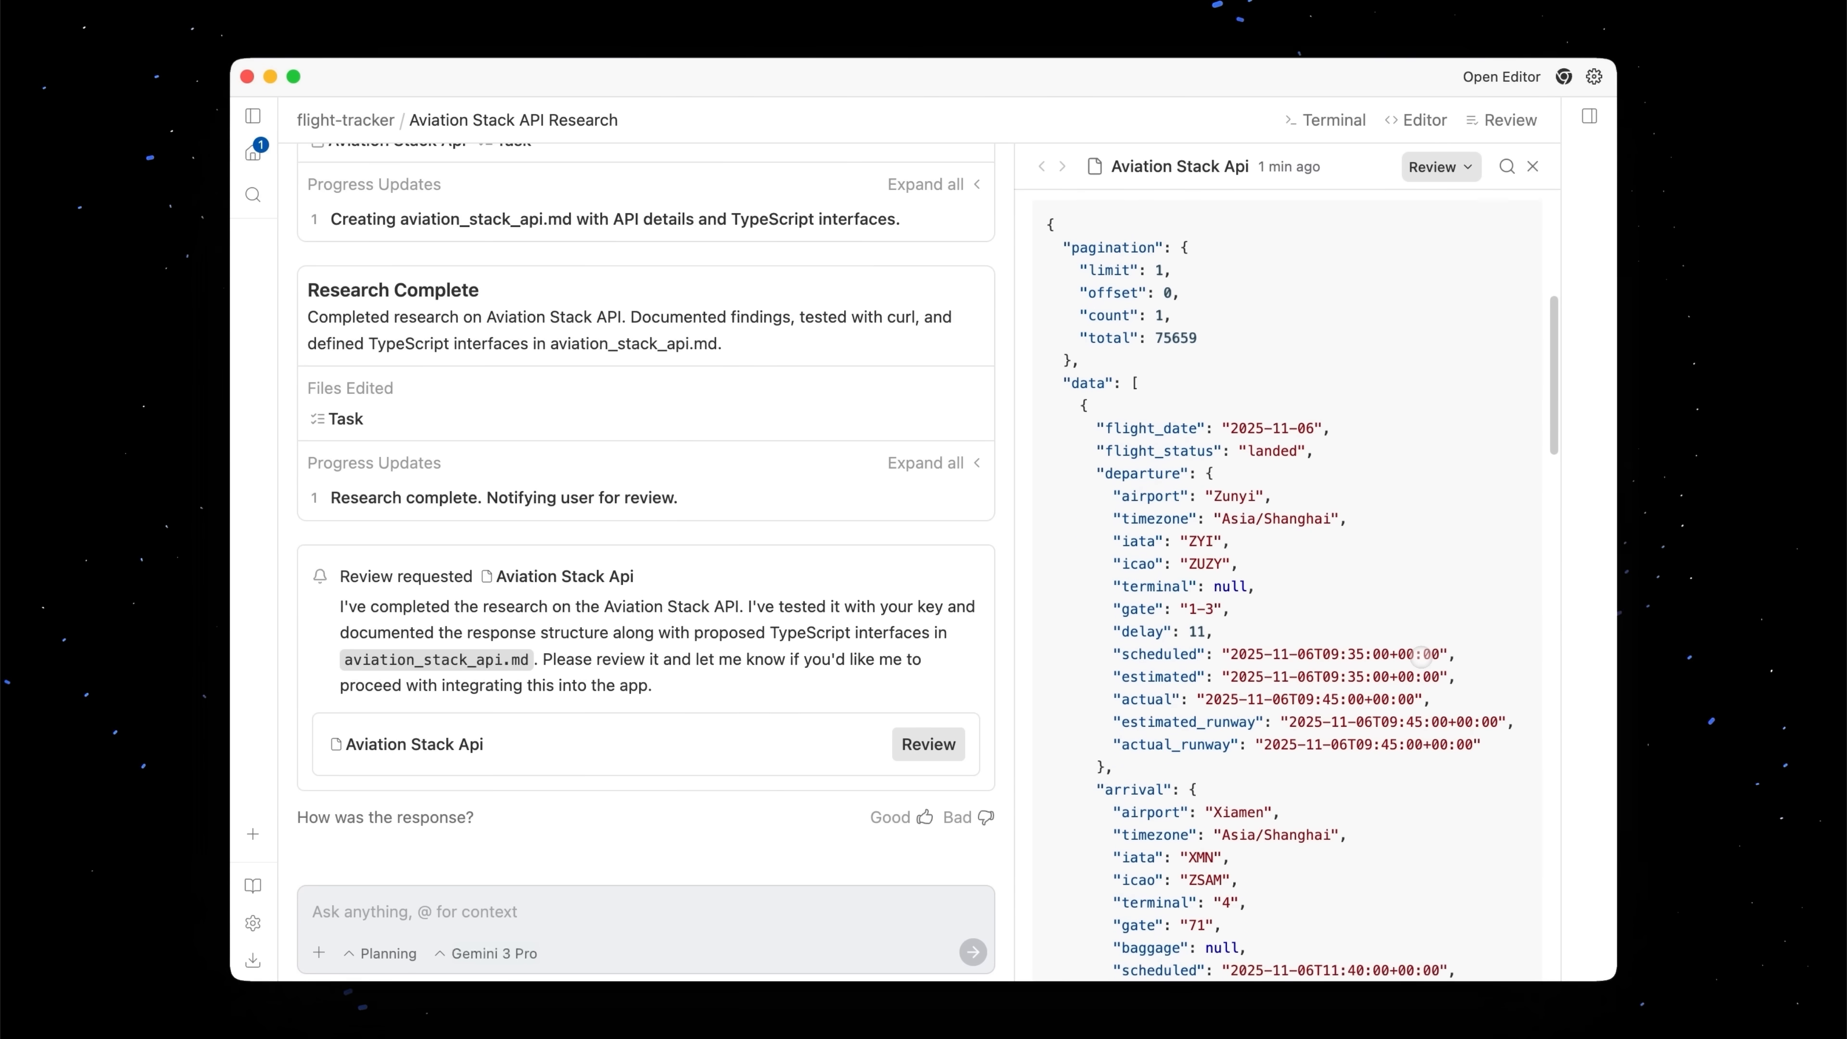
scroll(down, 3)
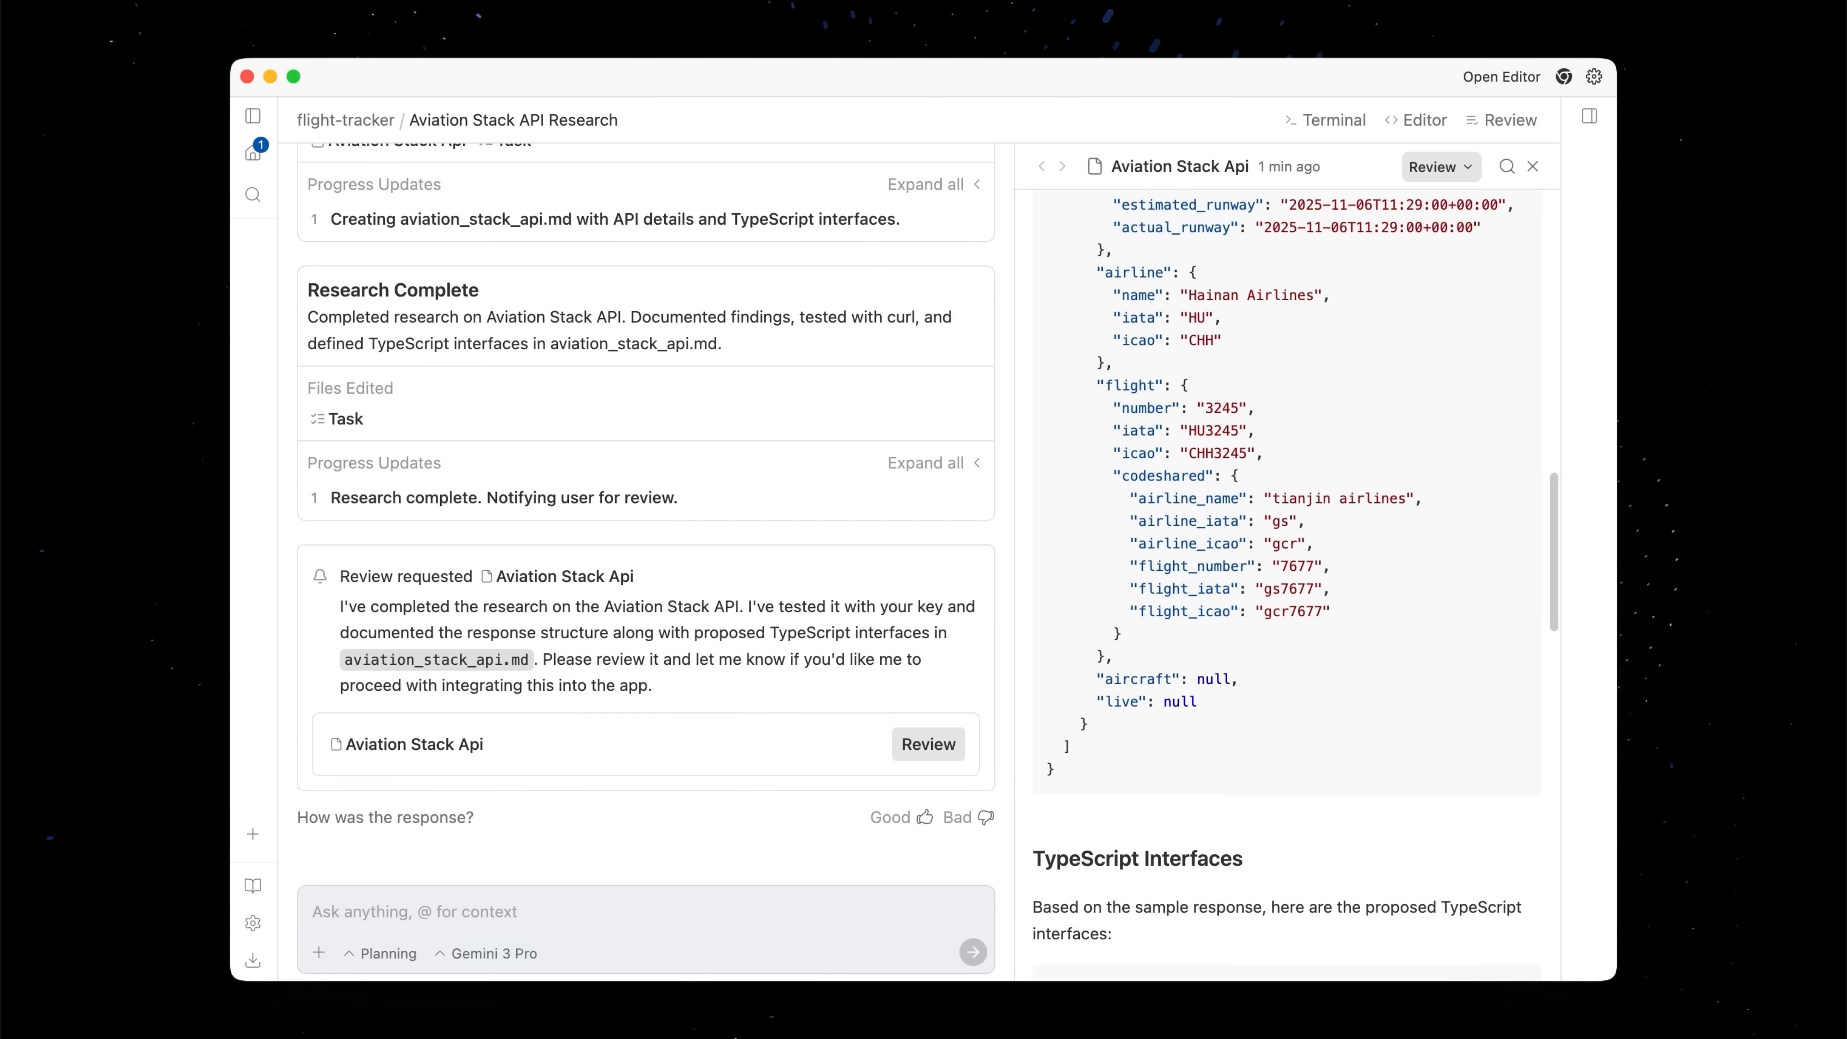
scroll(down, 3)
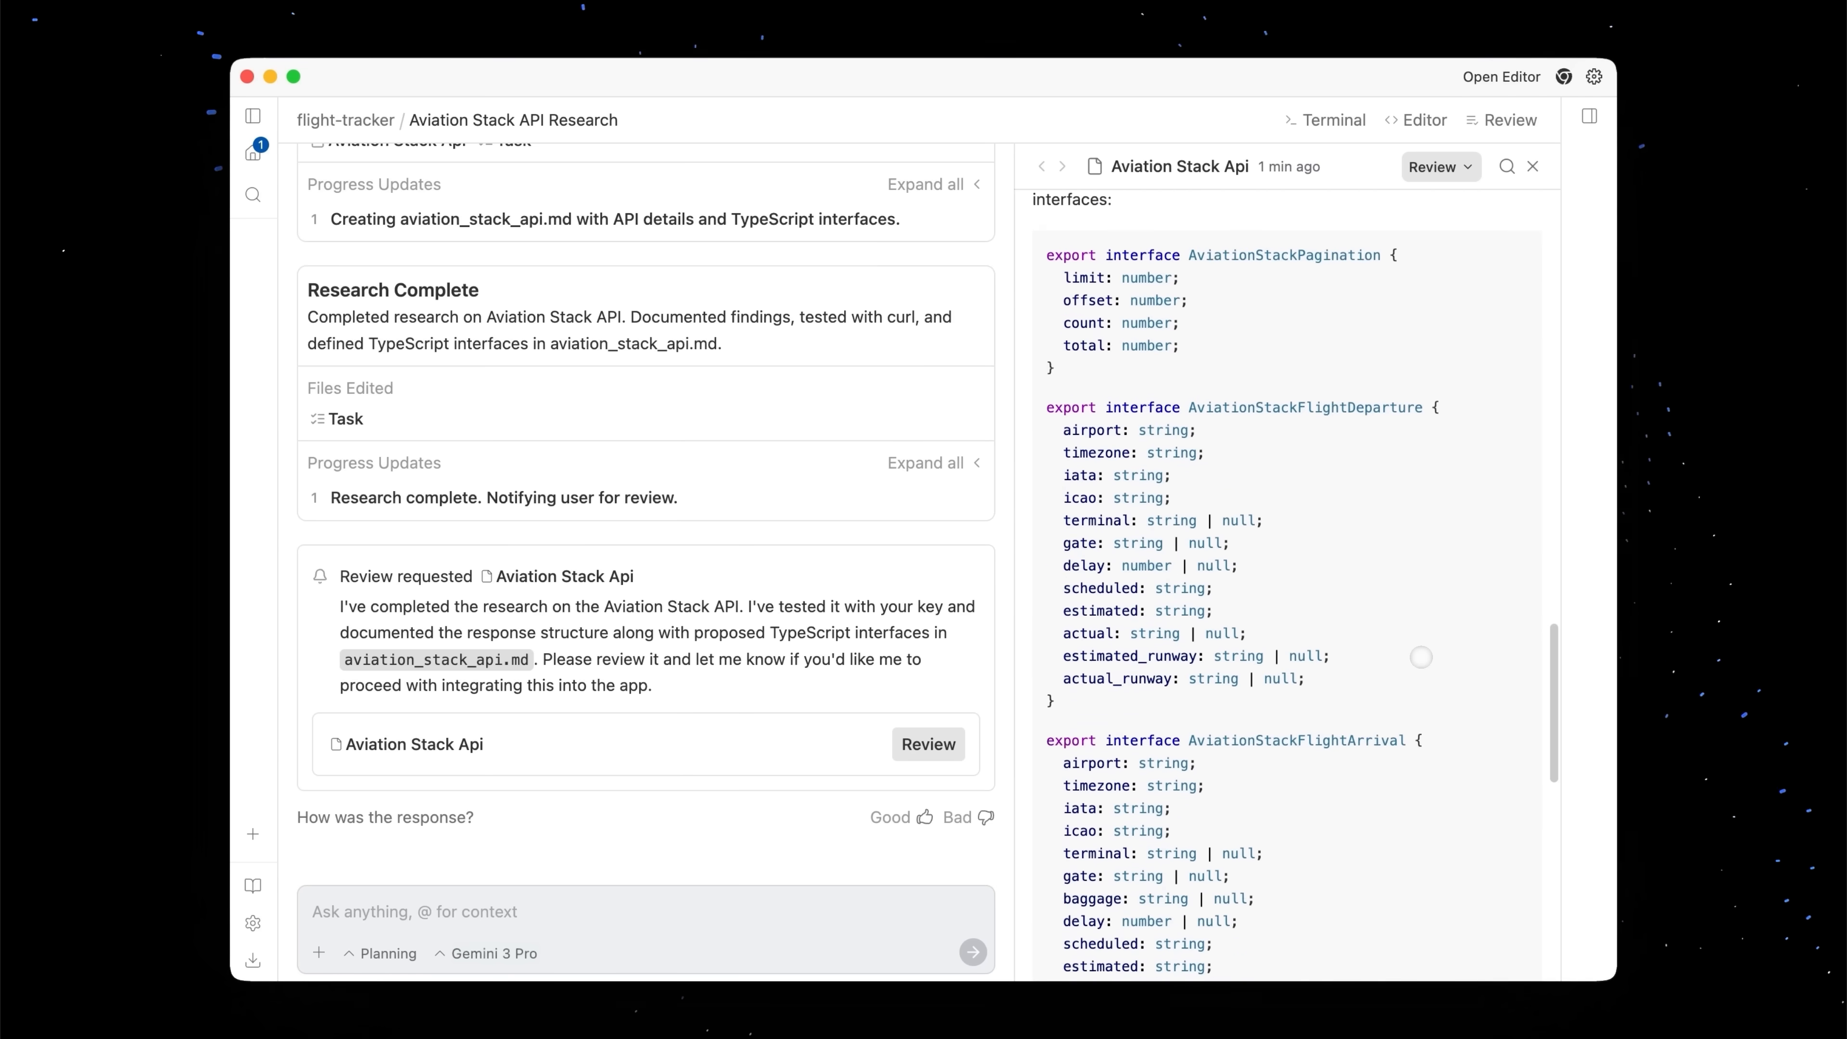
scroll(down, 3)
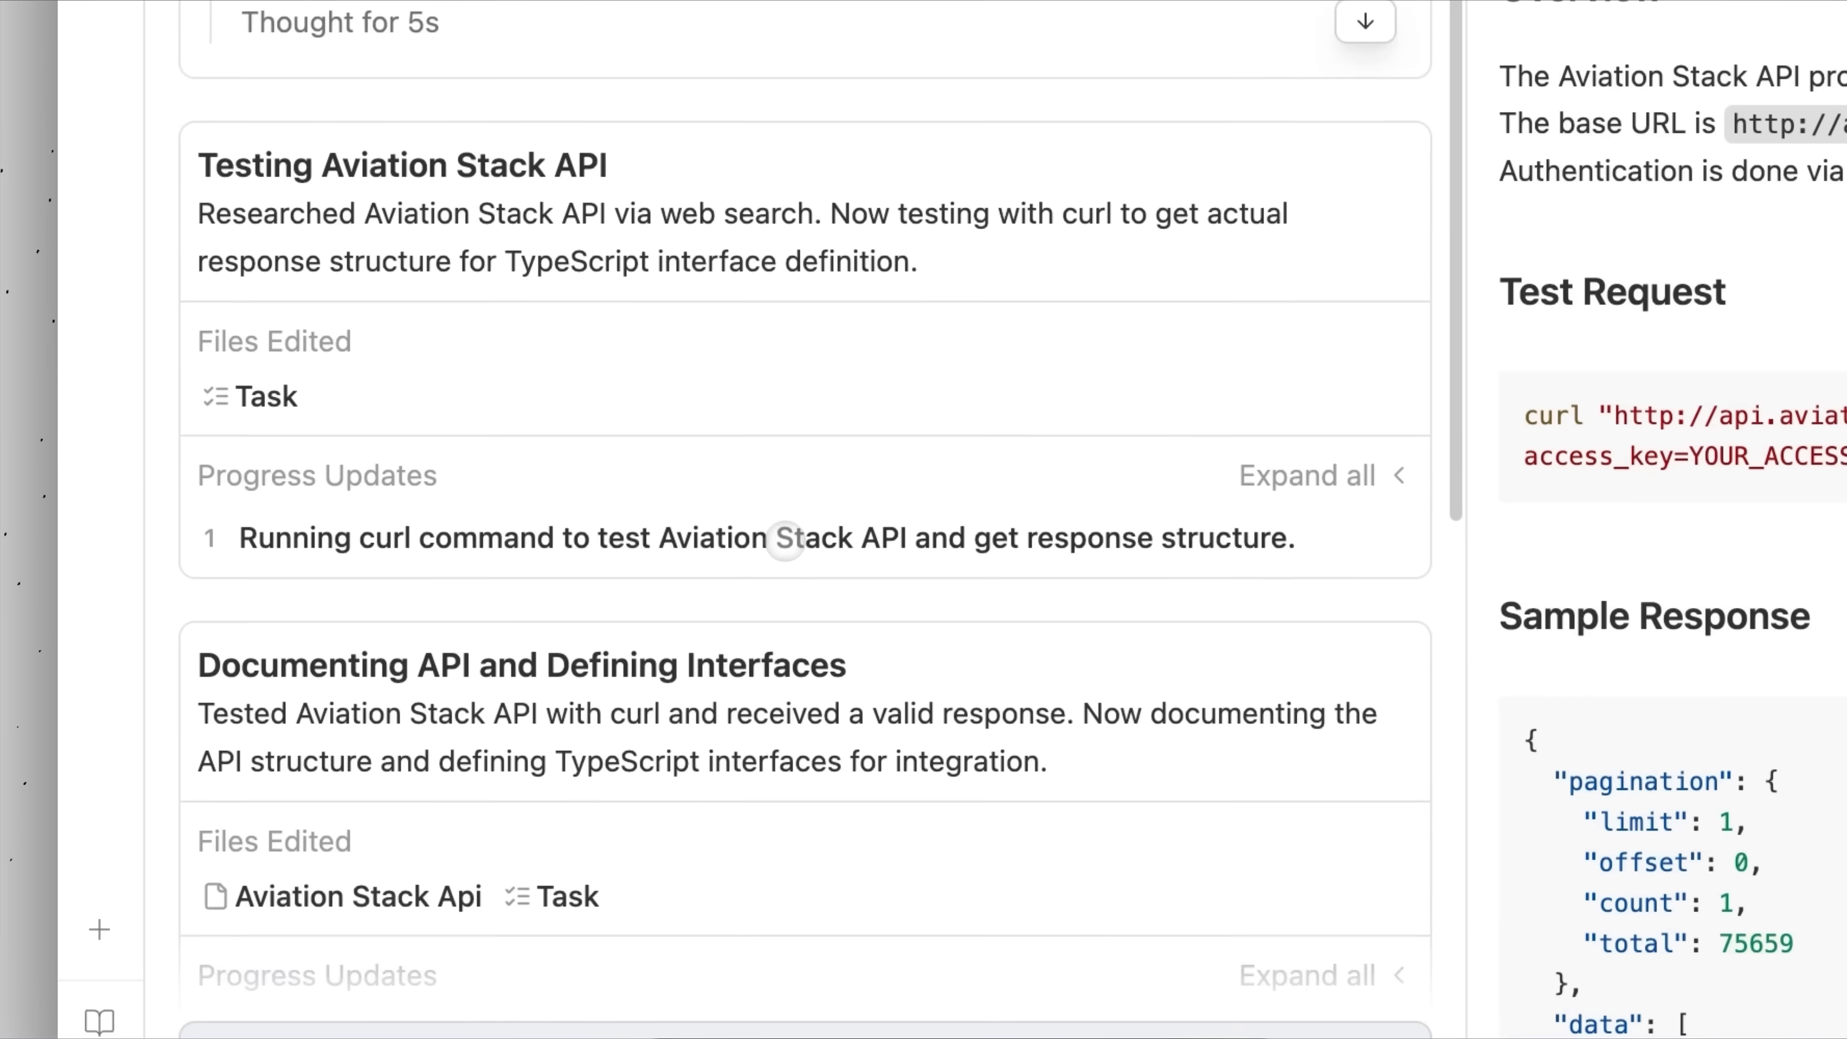
Expand the Testing Aviation Stack API step to see the curl command and its response
click(1306, 474)
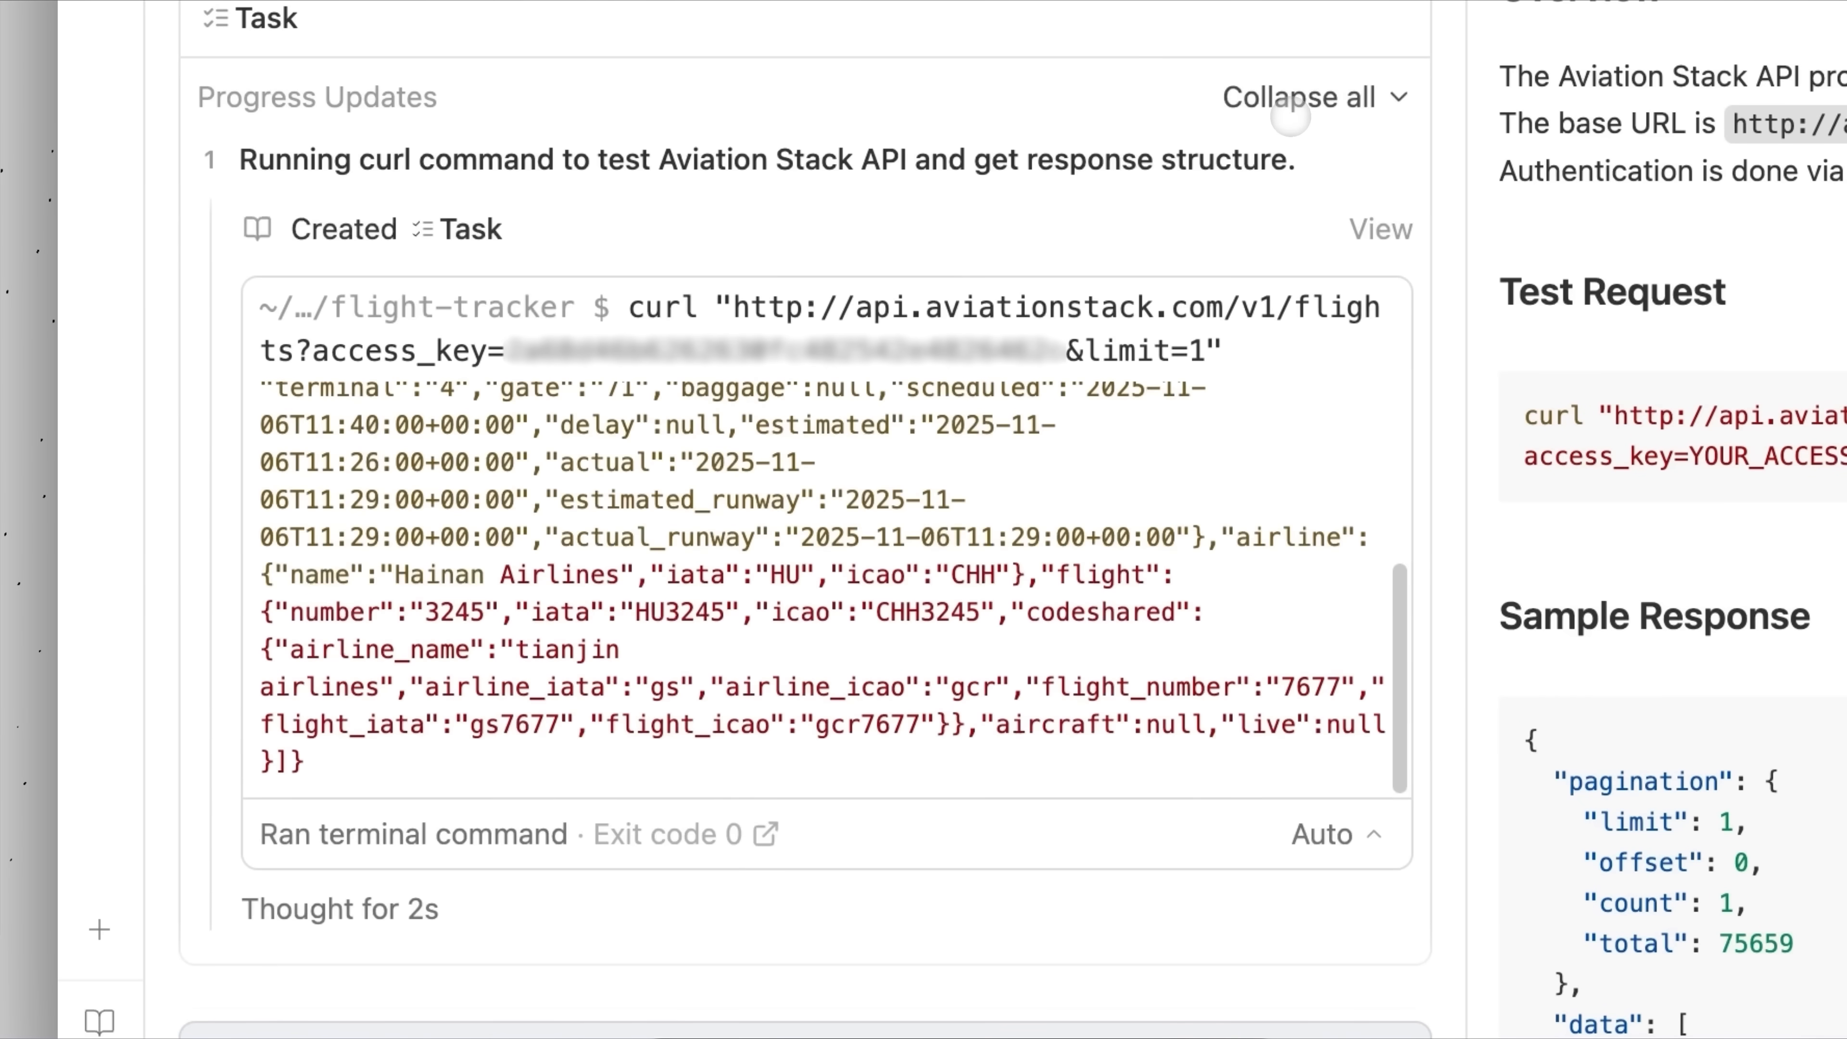
scroll(down, 3)
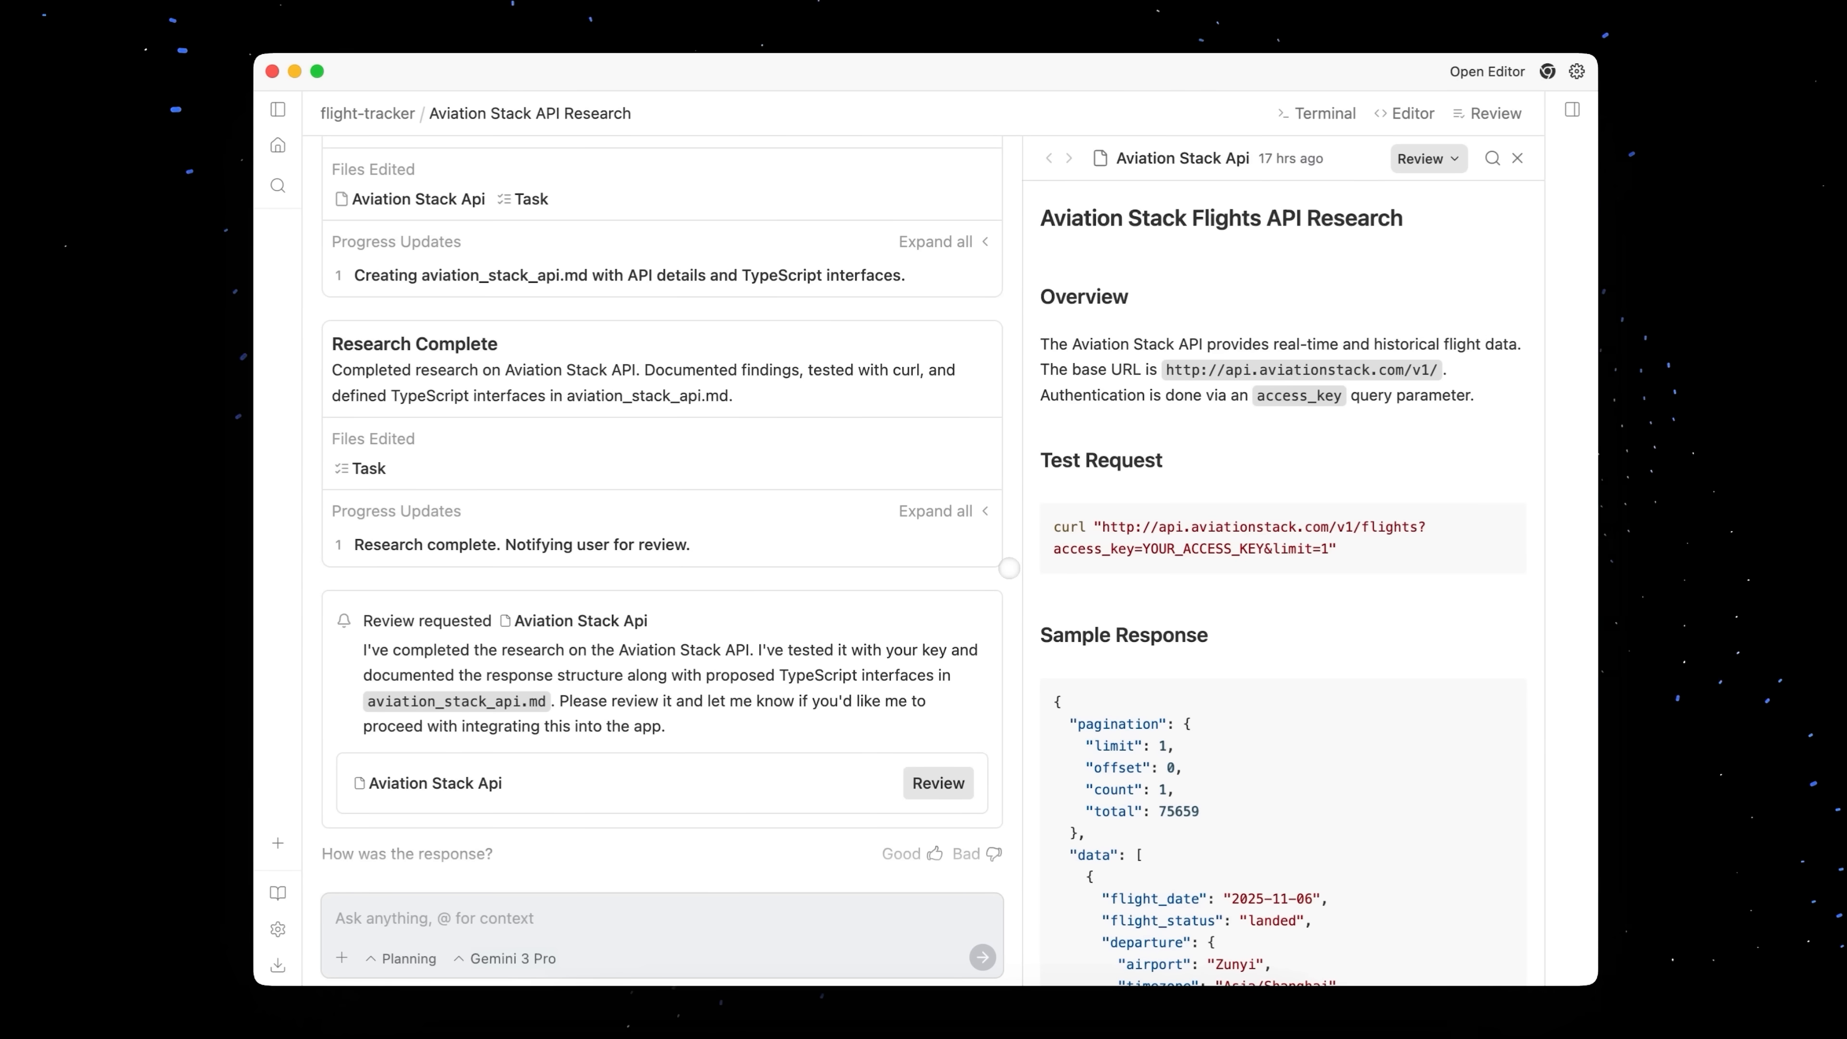
Start a comment on access_key=YOUR_ACCESS_KEY saying to use the key I have
scroll(down, 3)
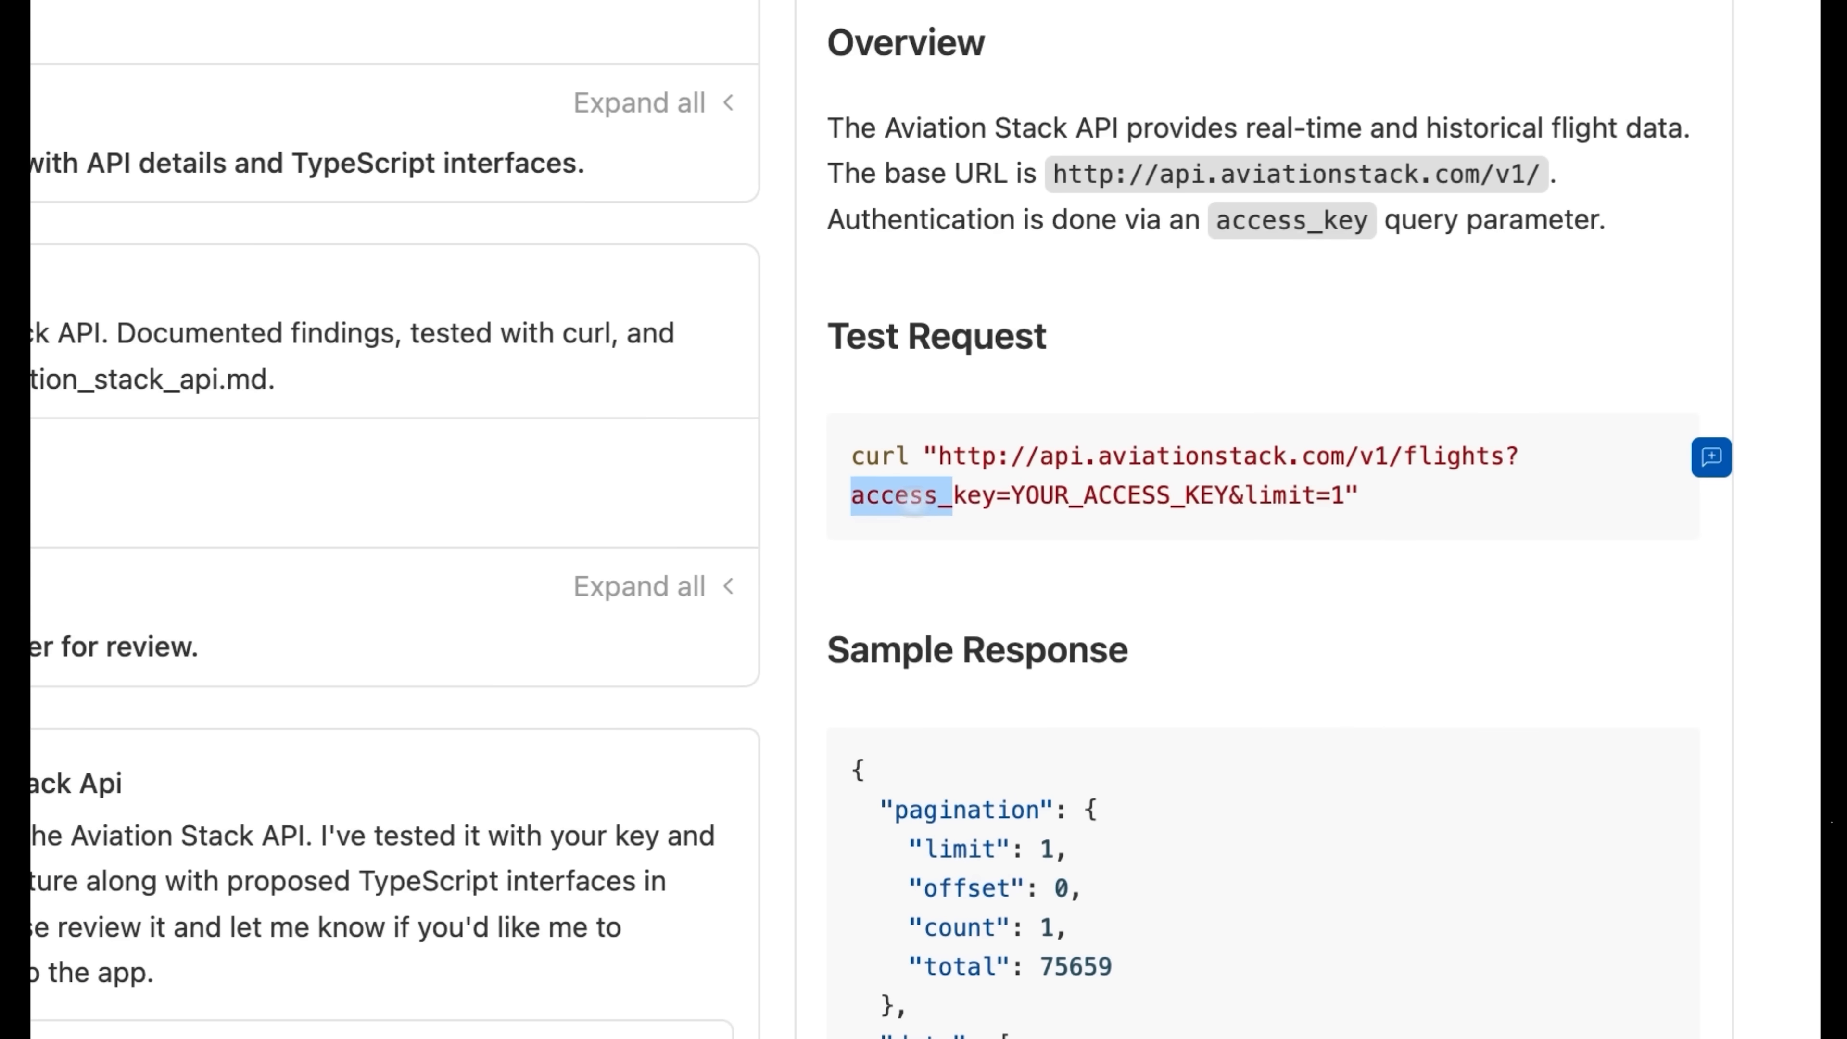
click(1711, 457)
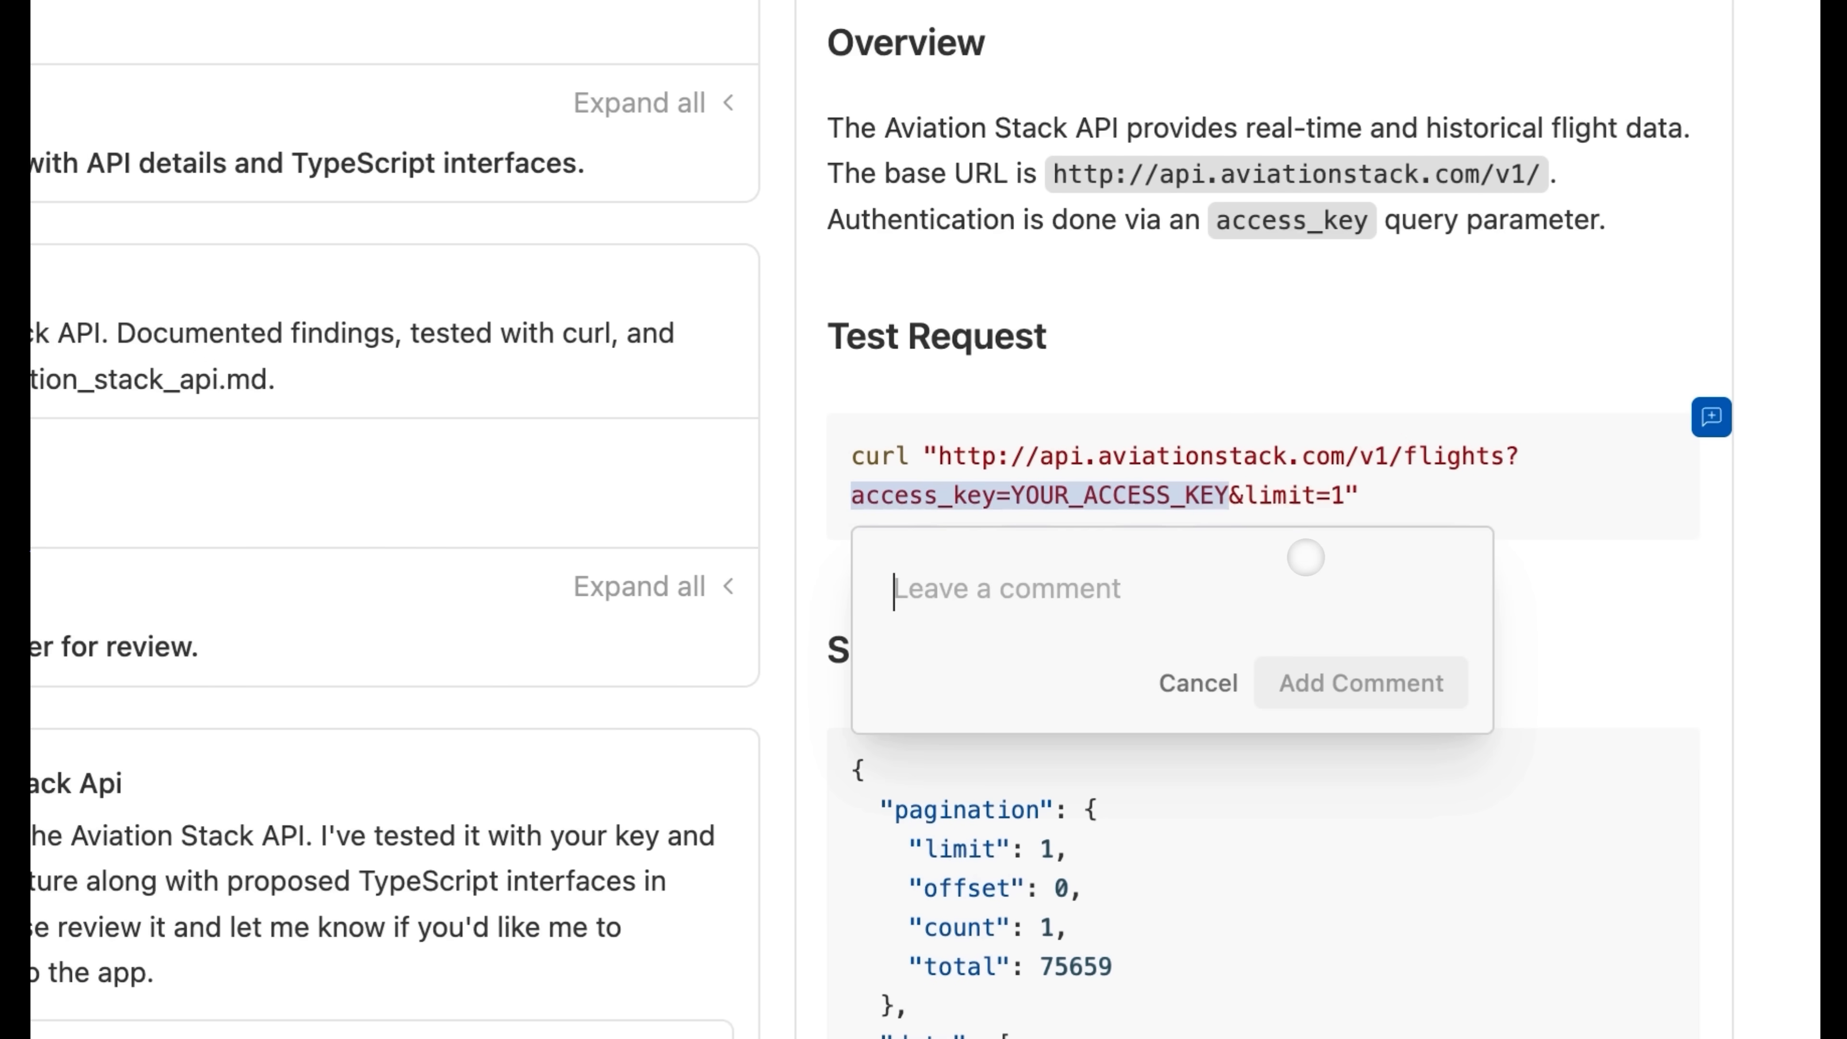
text(Use)
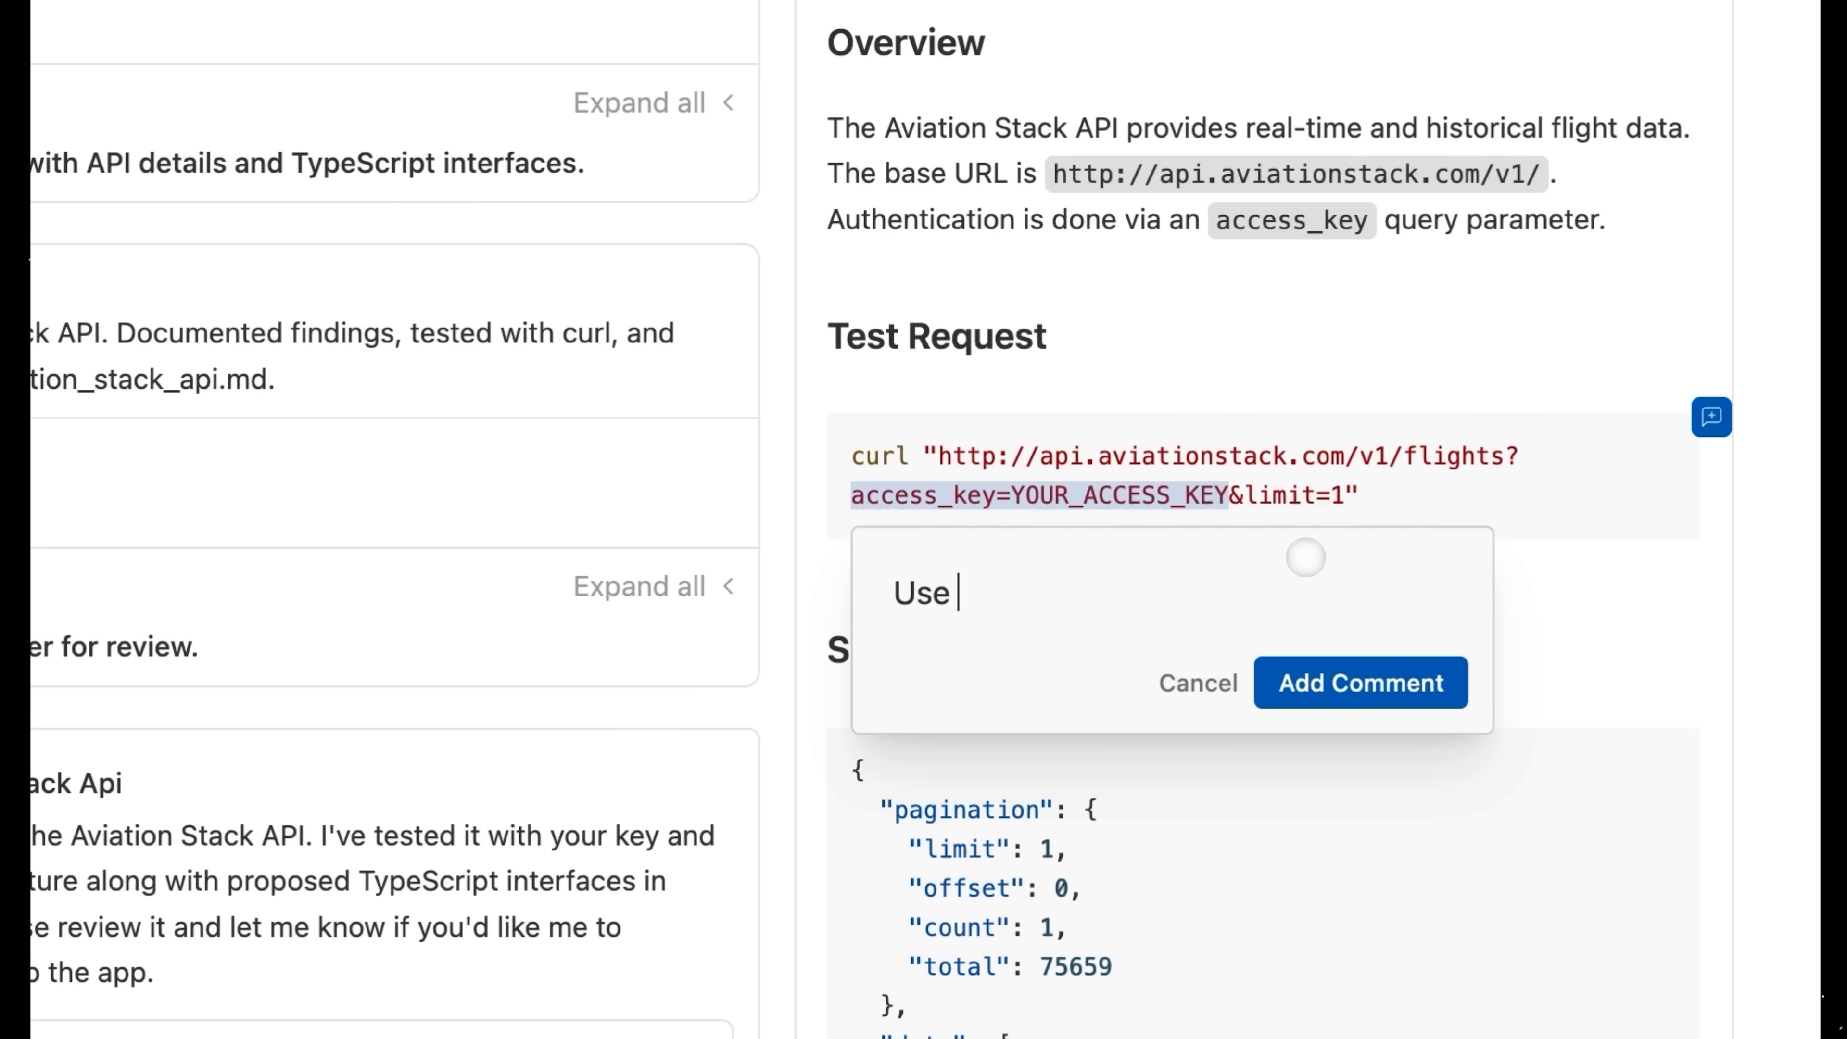
text(the key I hv)
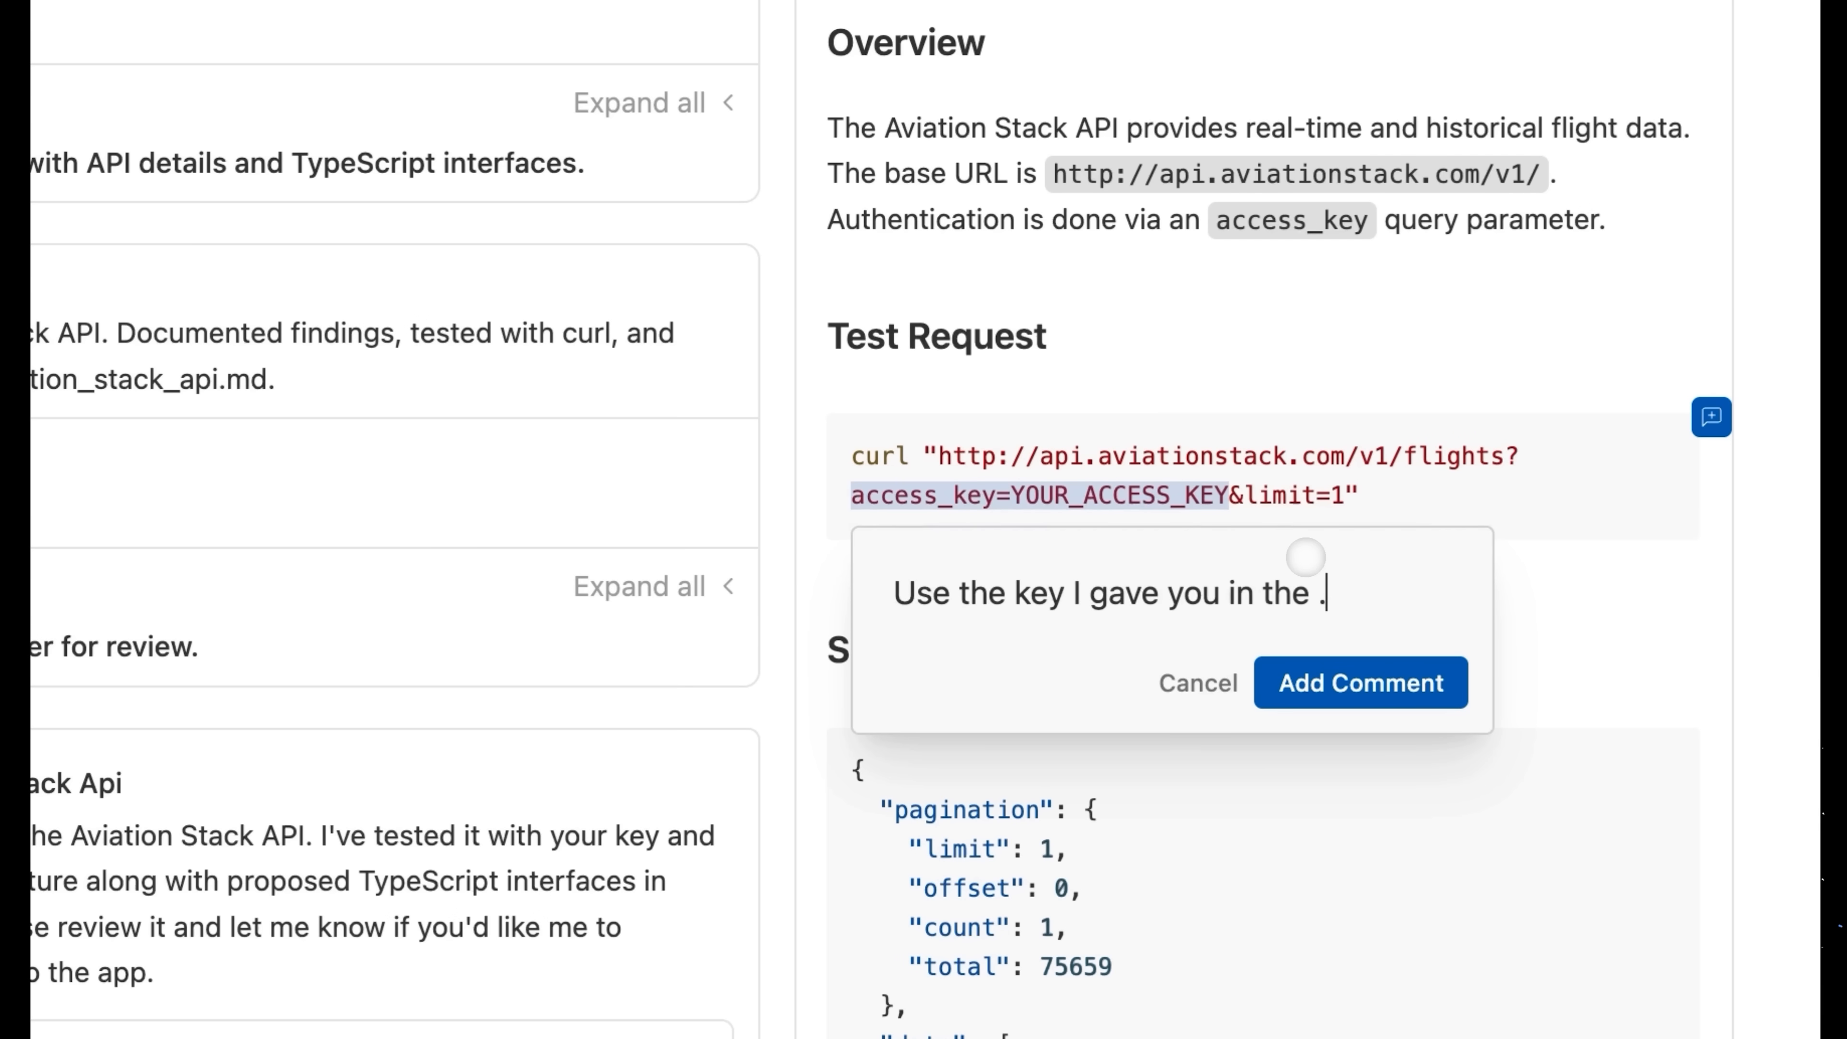
Post the key comment and begin a review of the research document
click(1359, 683)
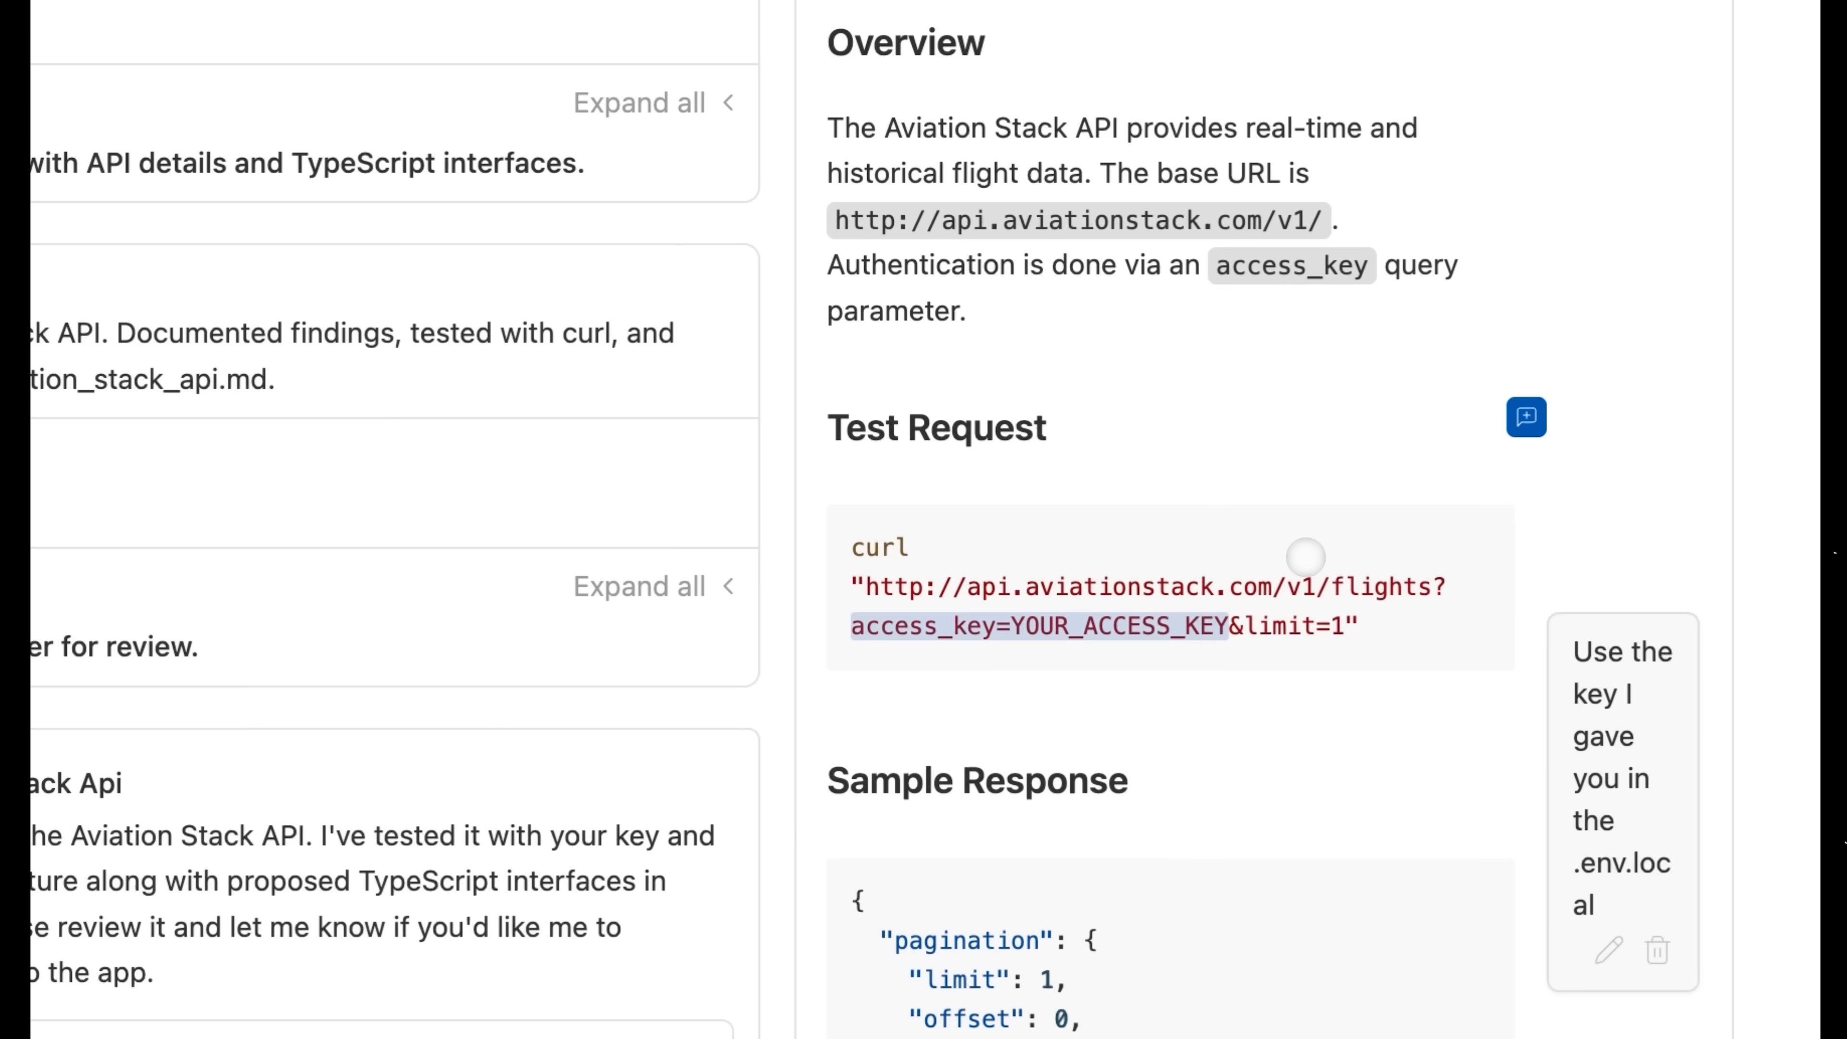
scroll(down, 3)
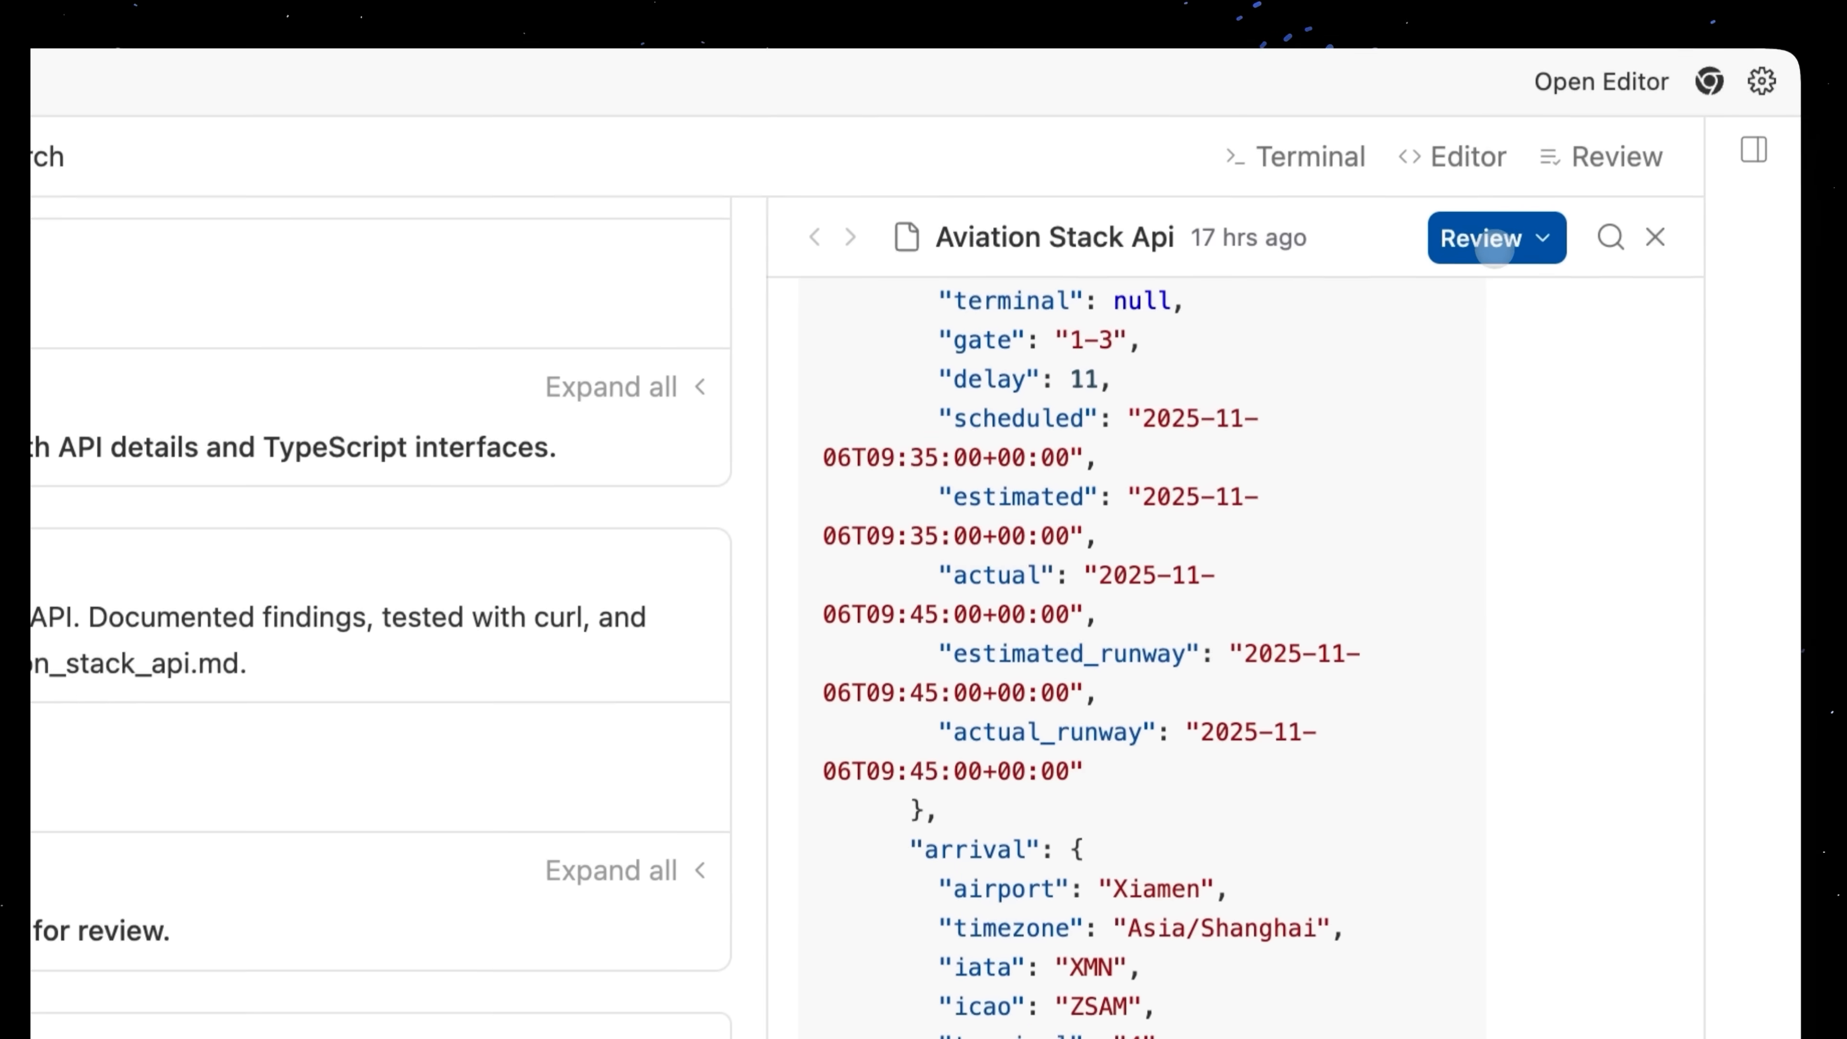
click(1494, 237)
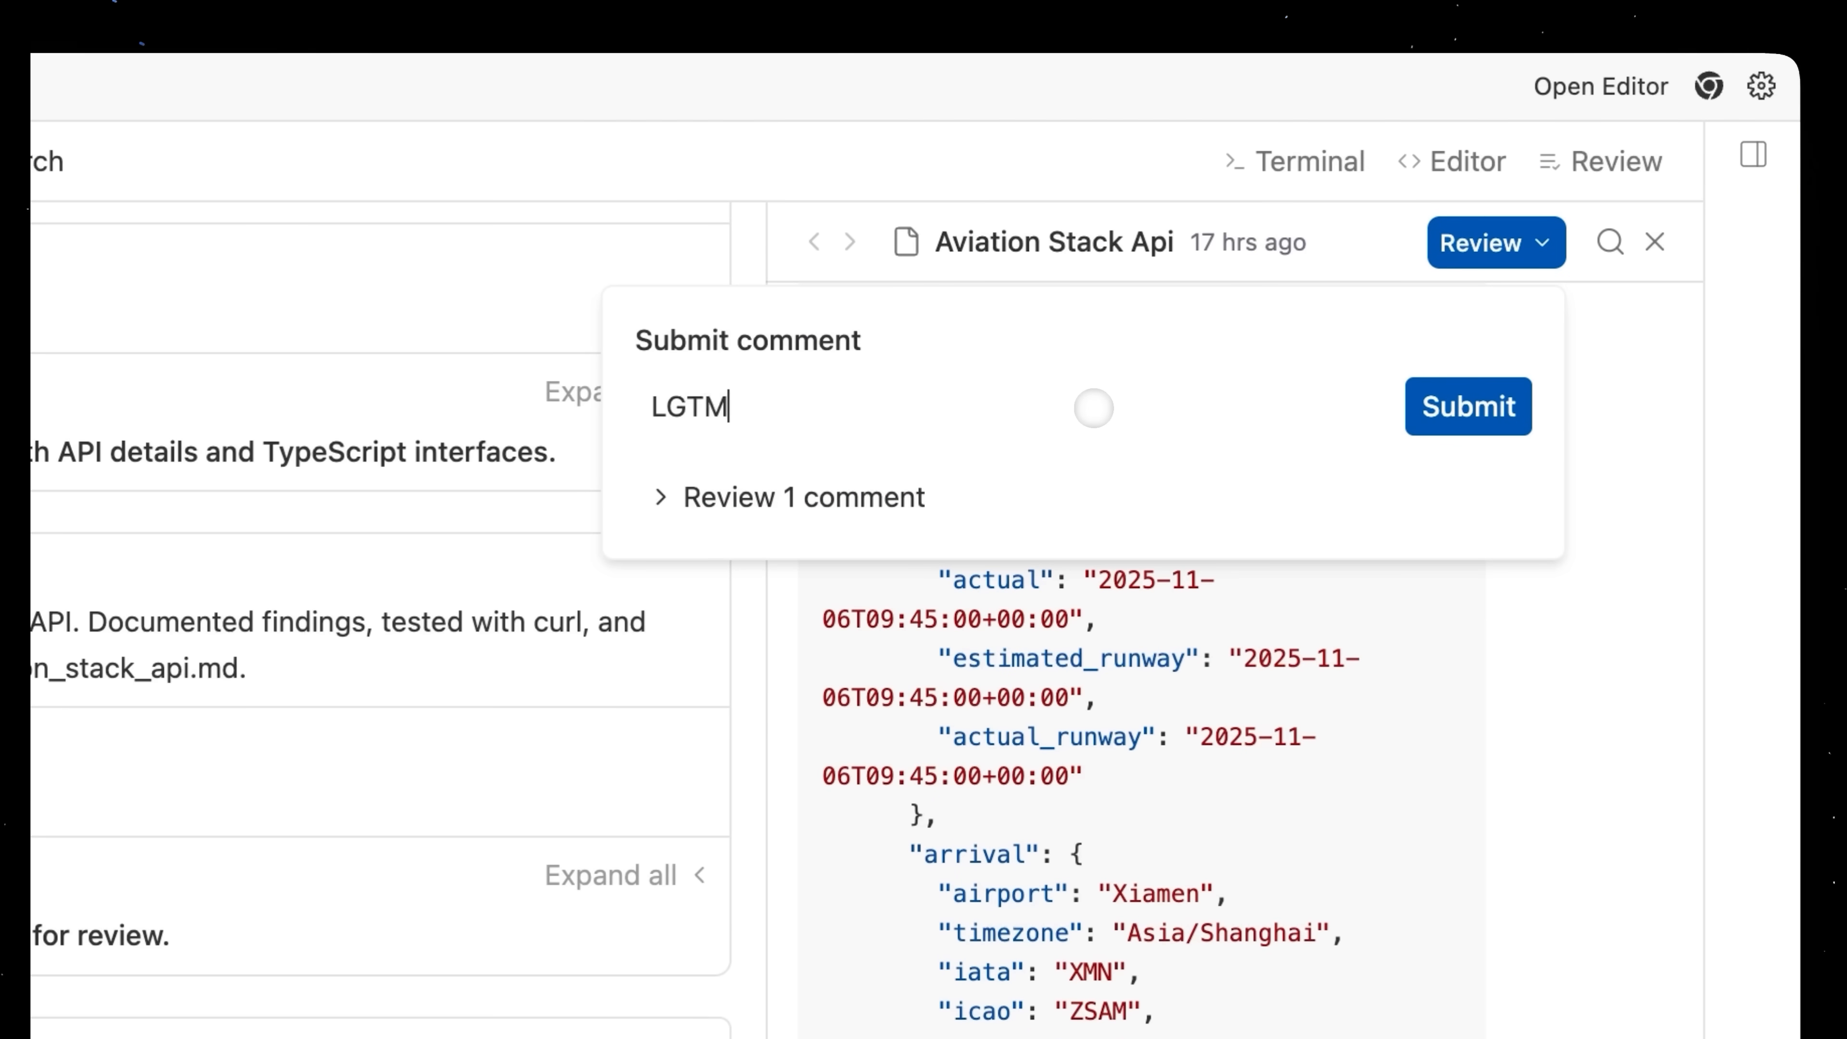
Submit an LGTM review asking for a util-folder implementation without changing the route yet
text(. Implement this in)
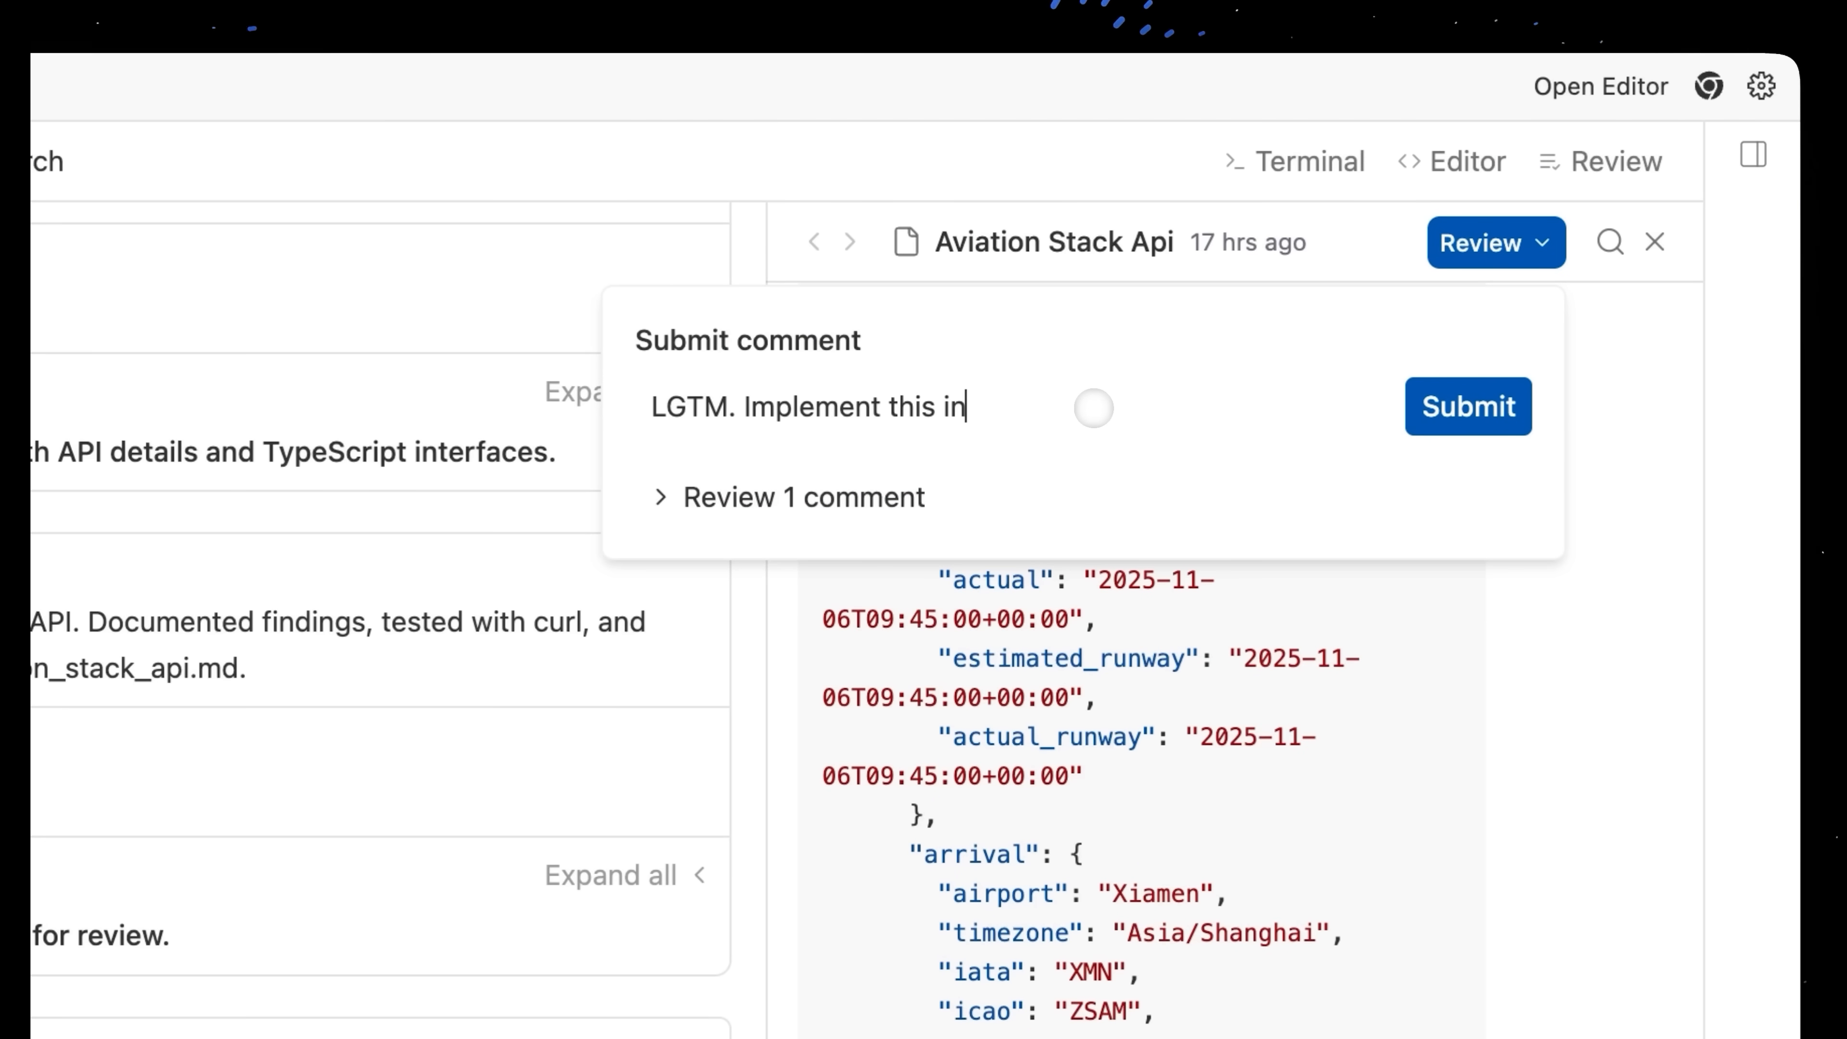
text(a util folder so)
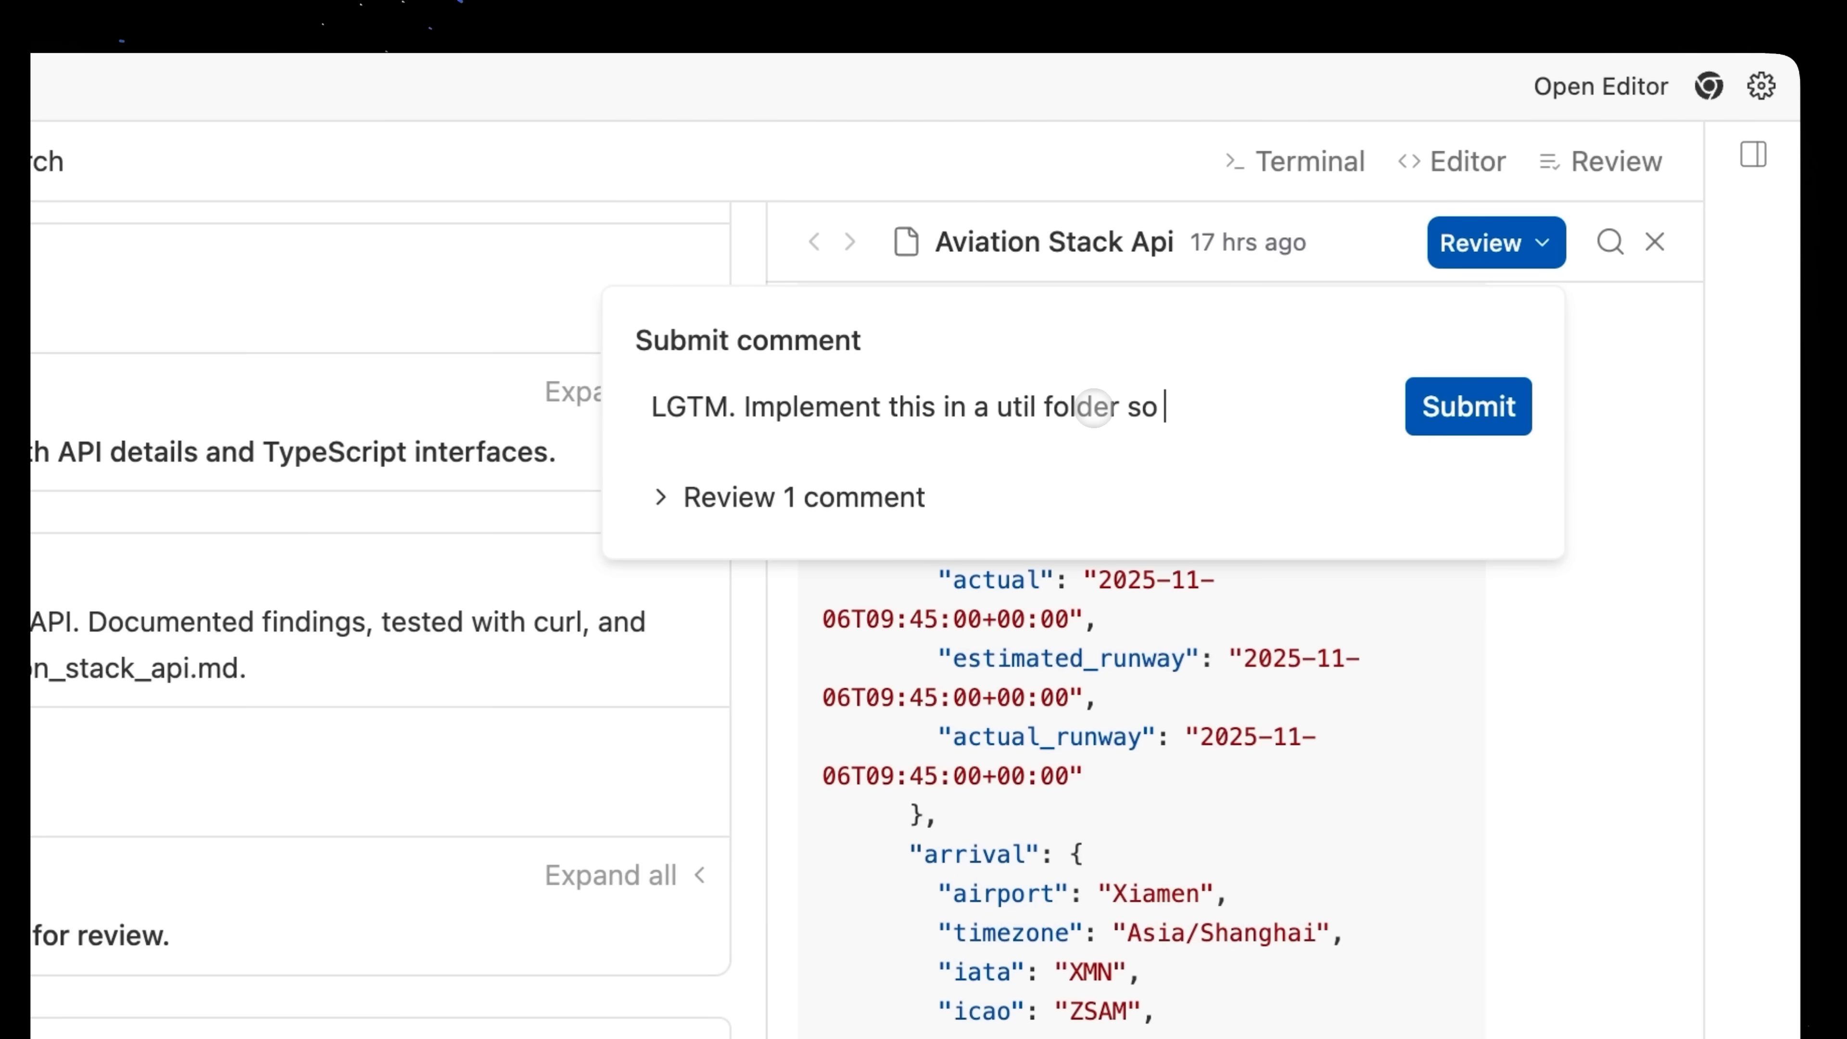
text(that I can apply)
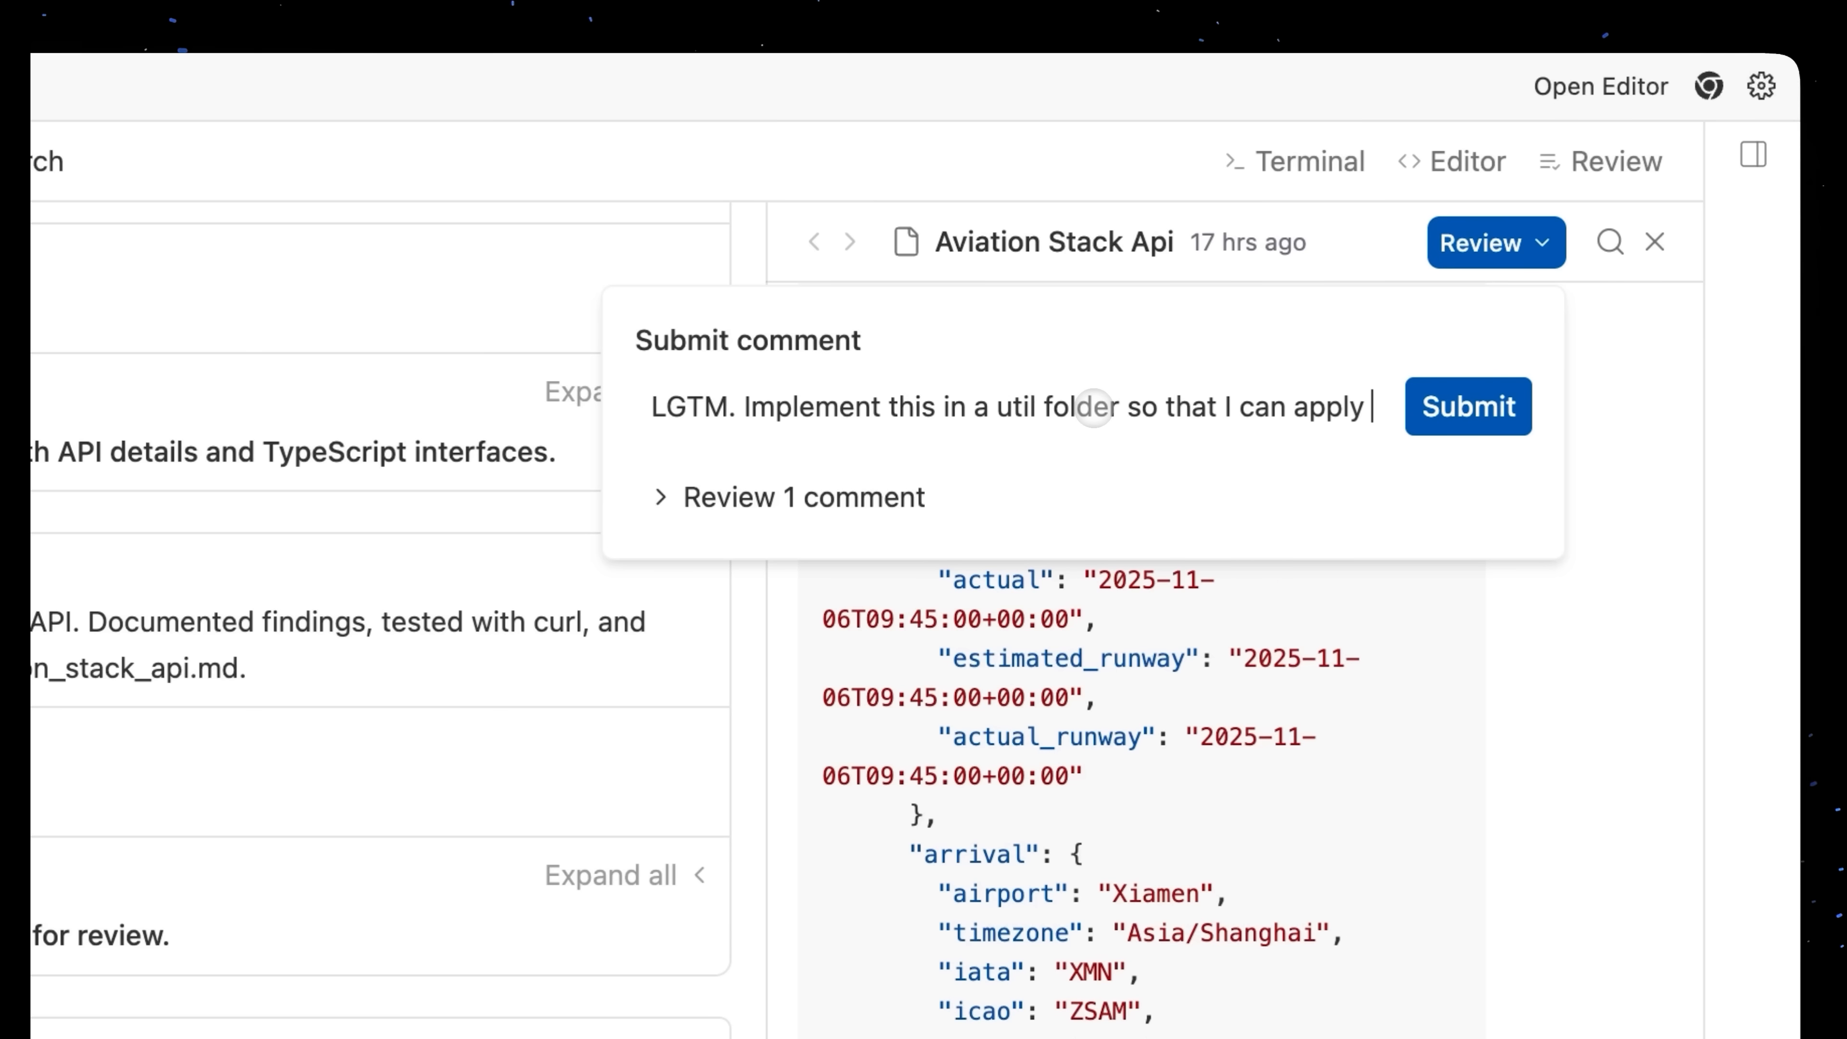
text(it to the route. Don)
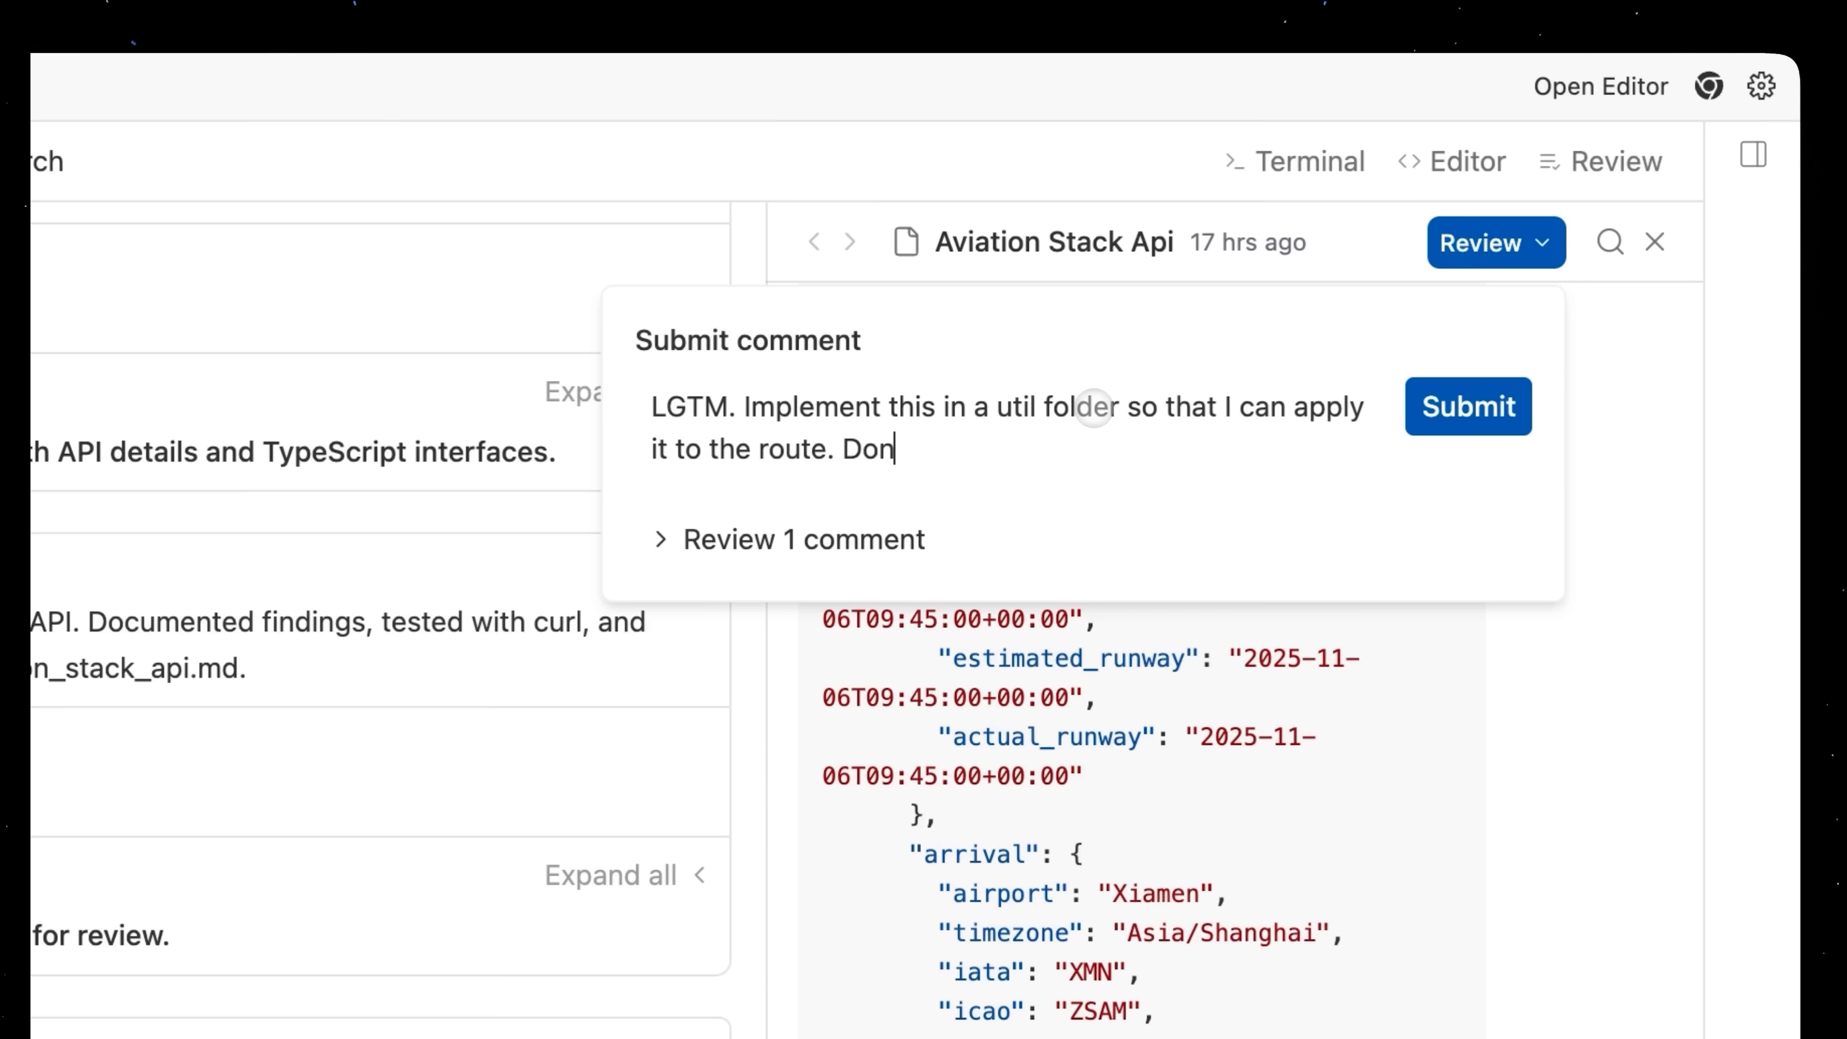
text('t change the route yet)
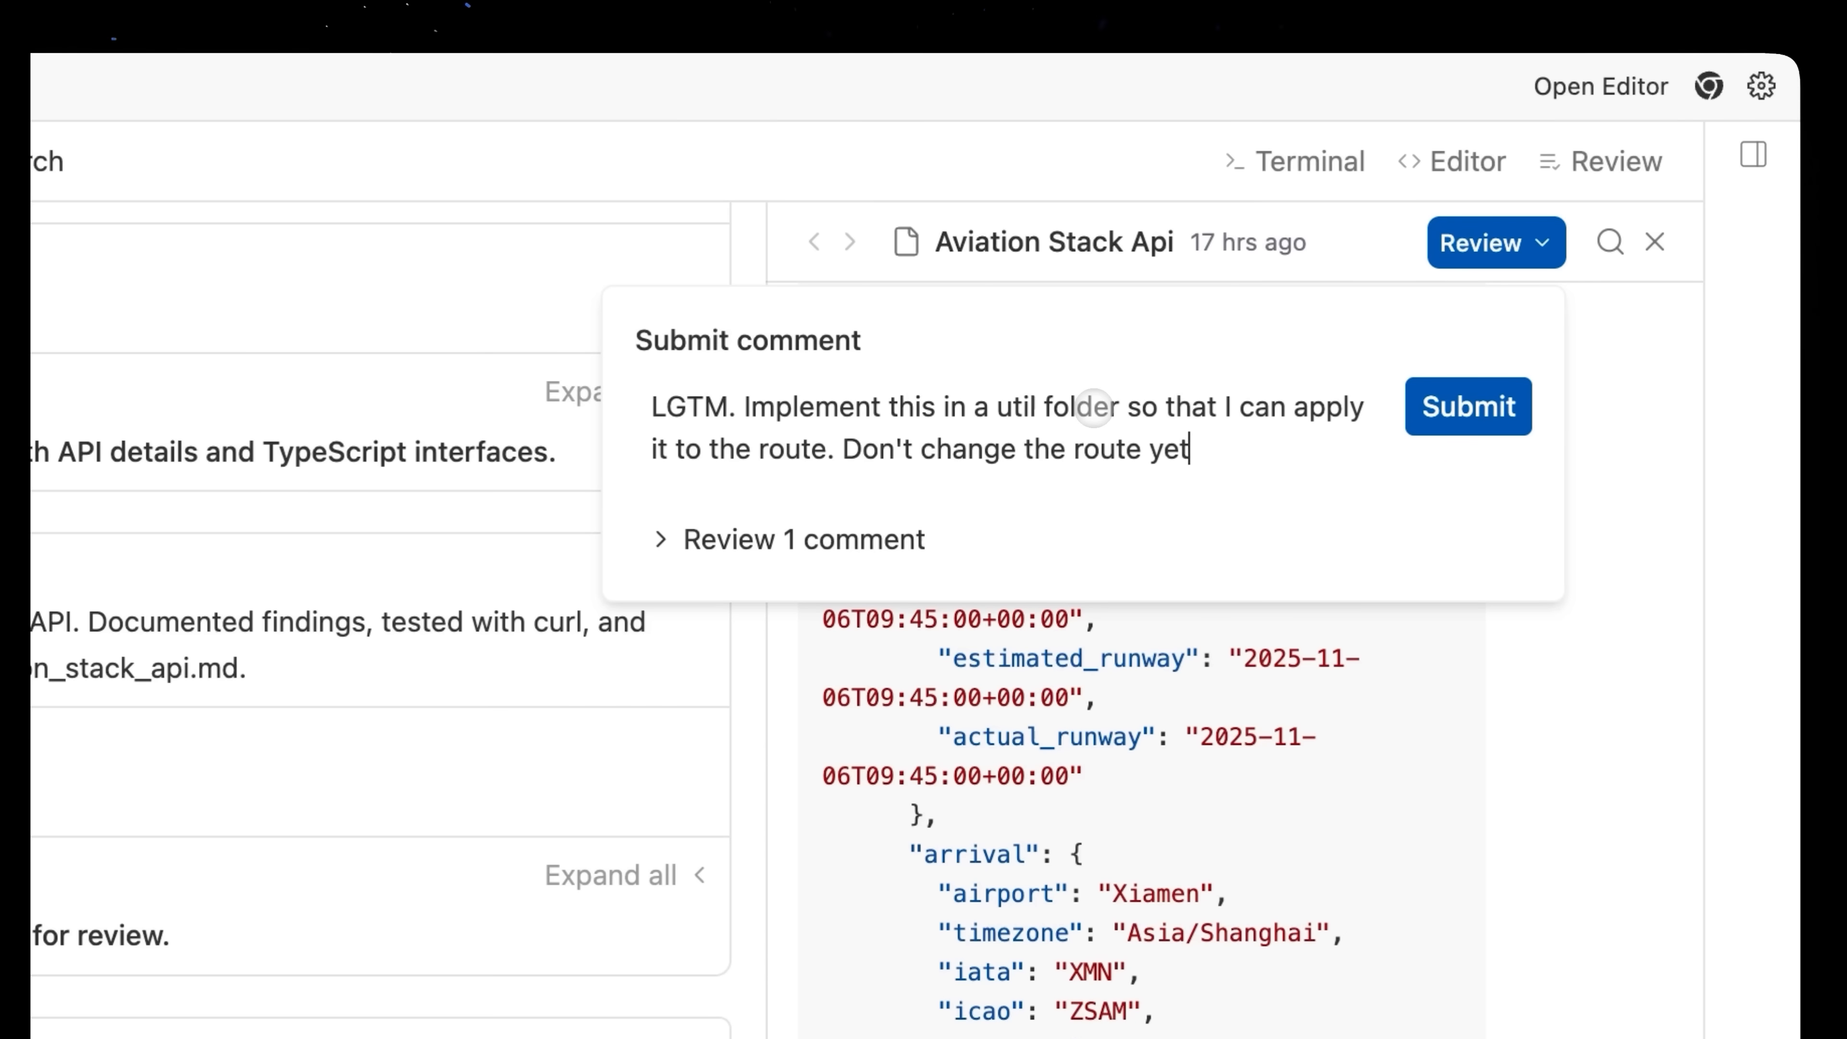
click(1466, 406)
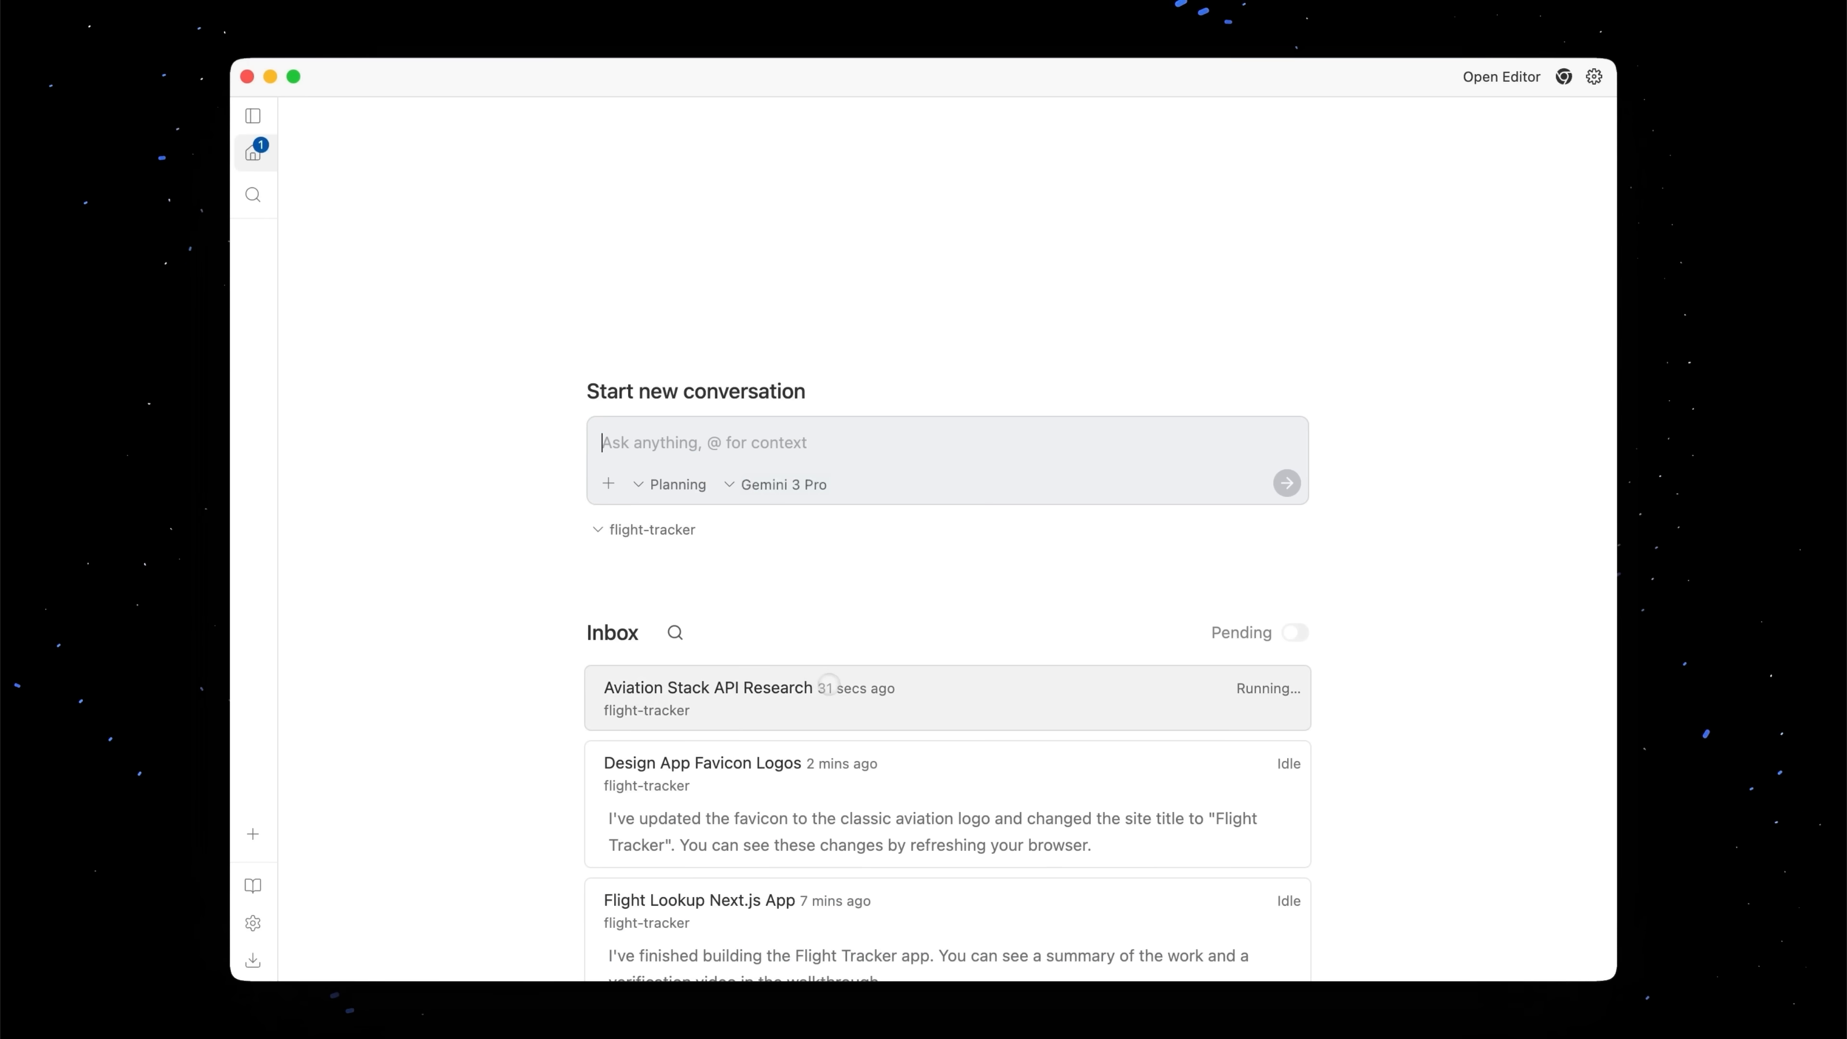
Open the Aviation Stack API Research conversation from the Agent Manager inbox
click(708, 696)
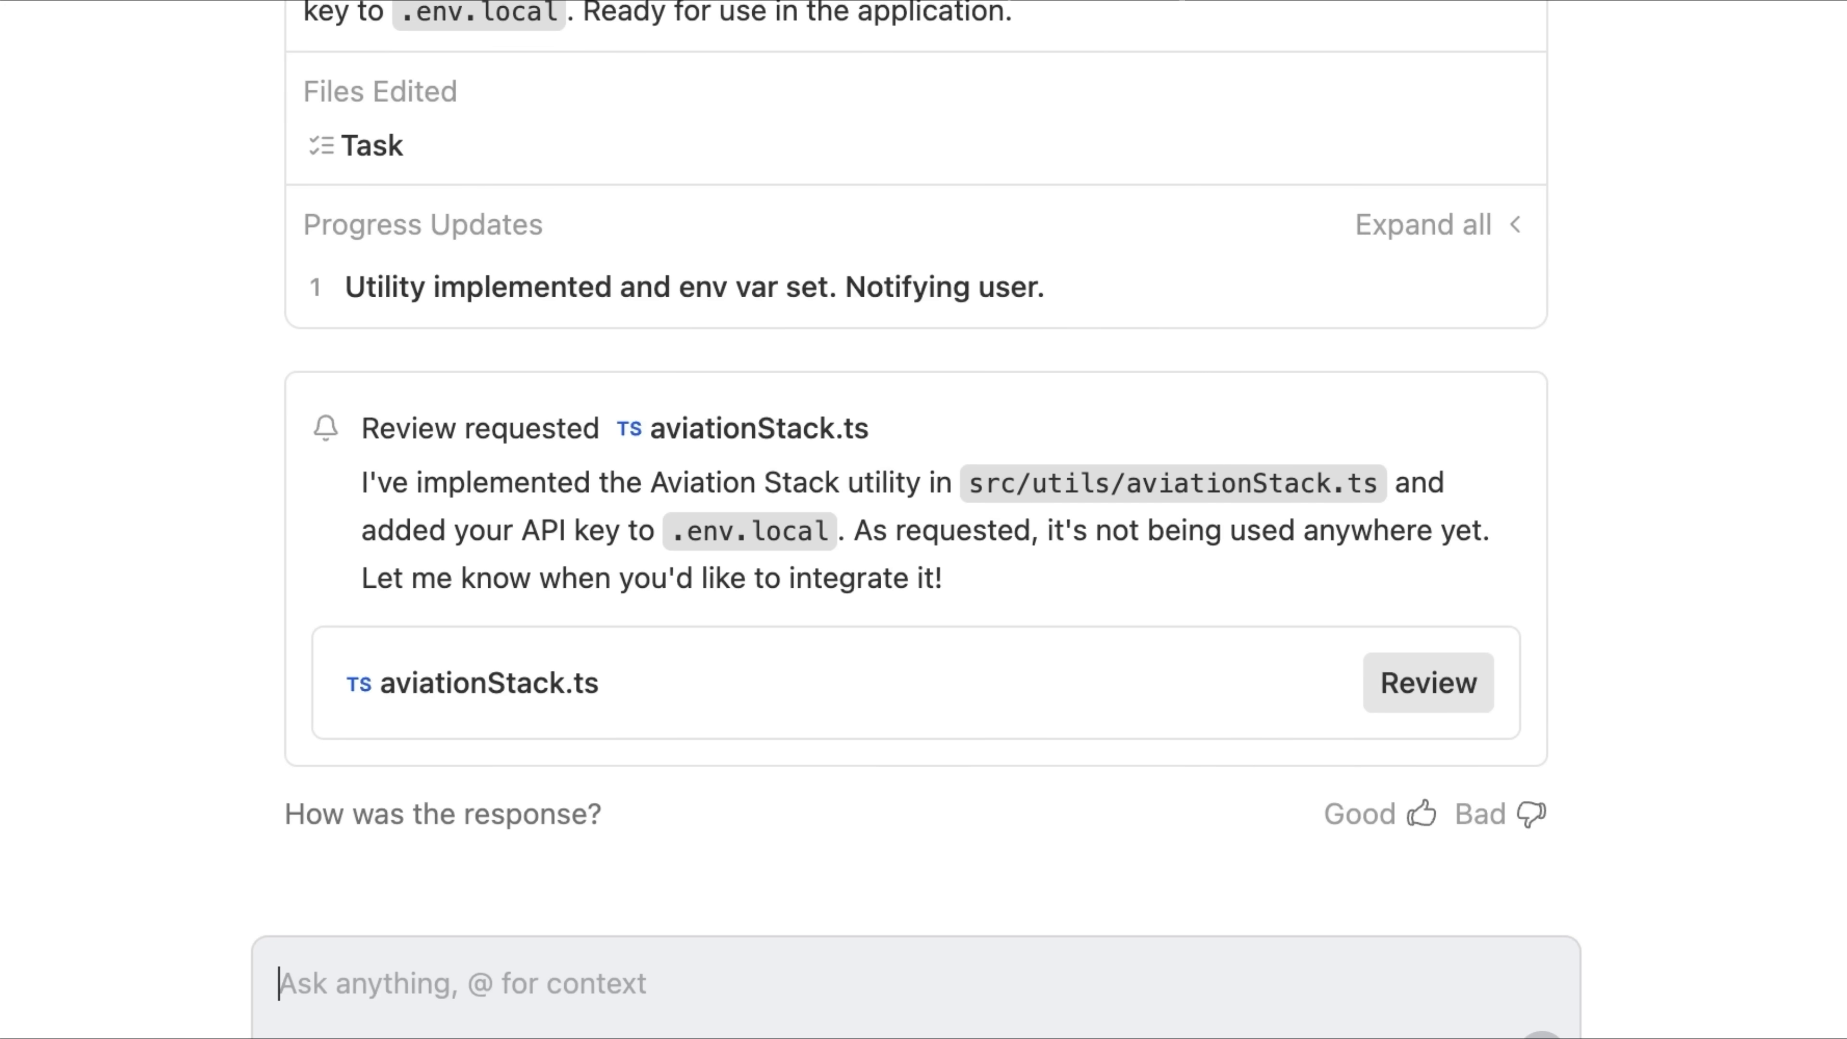
Review the new src/utils/aviationStack.ts utility in the side panel, reading through its code
click(1426, 682)
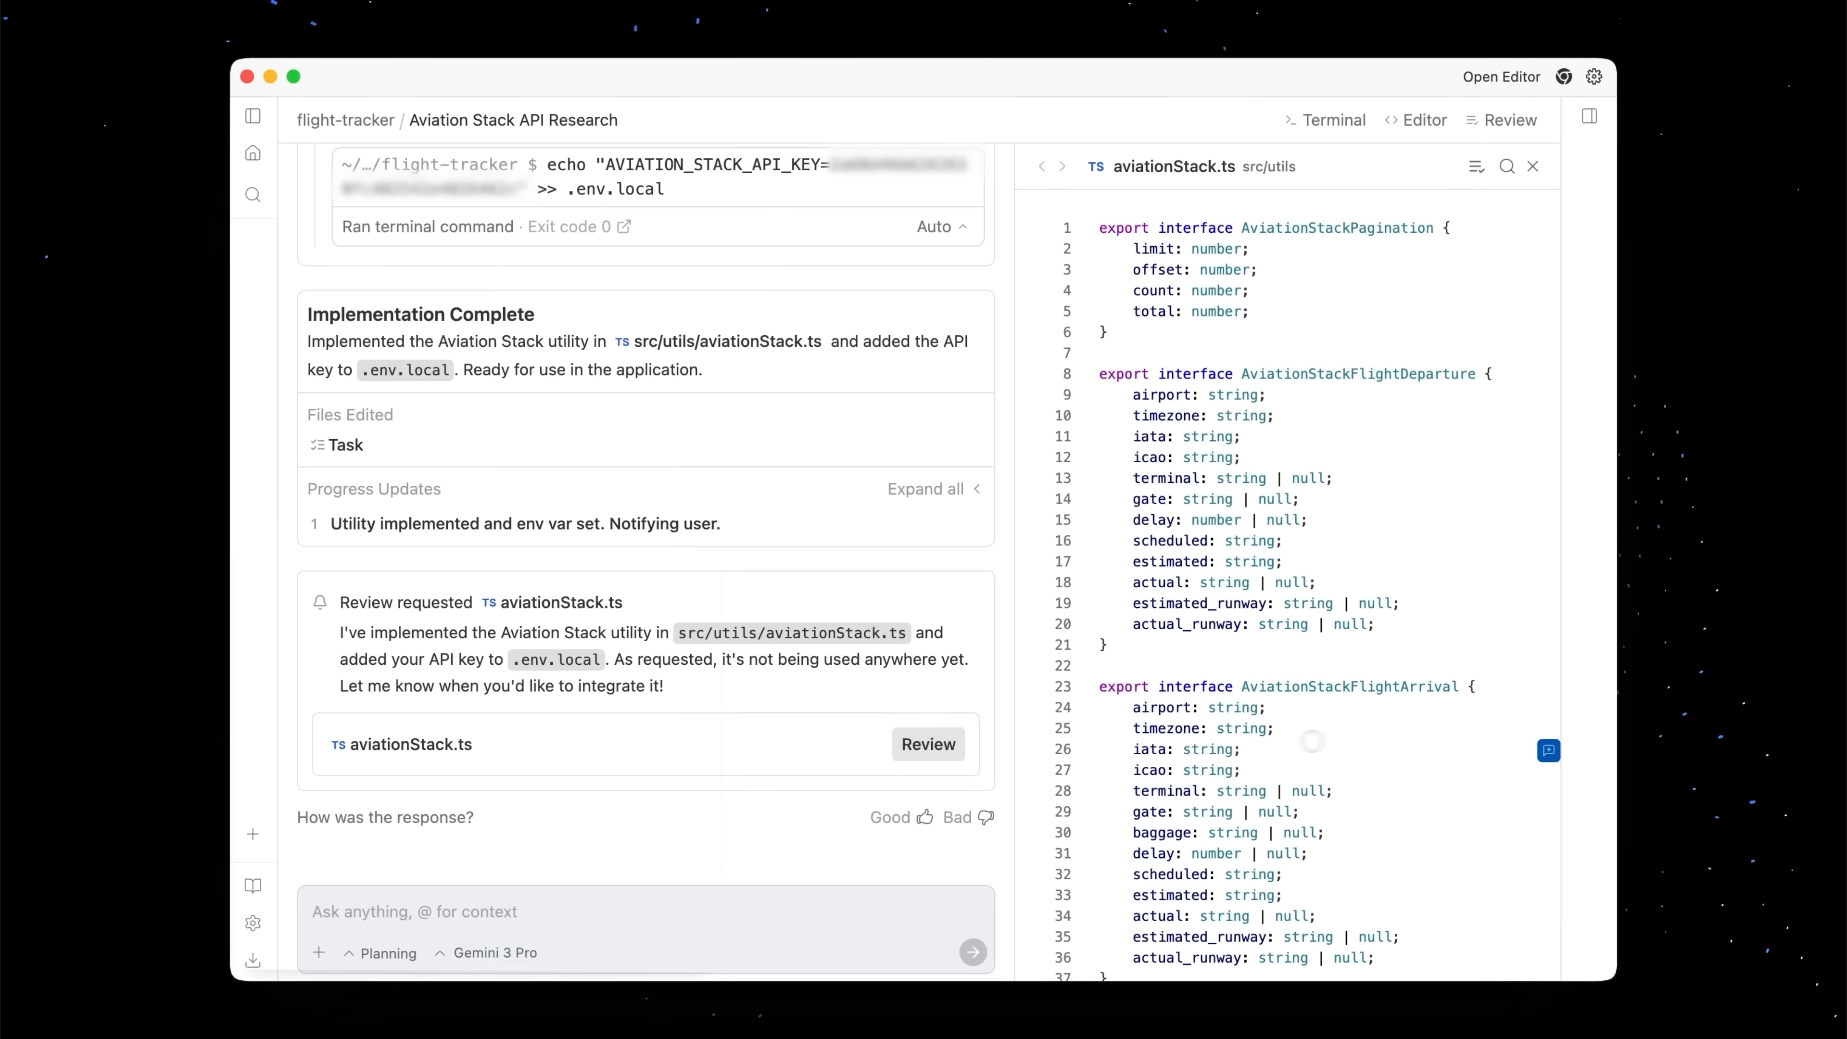
scroll(down, 3)
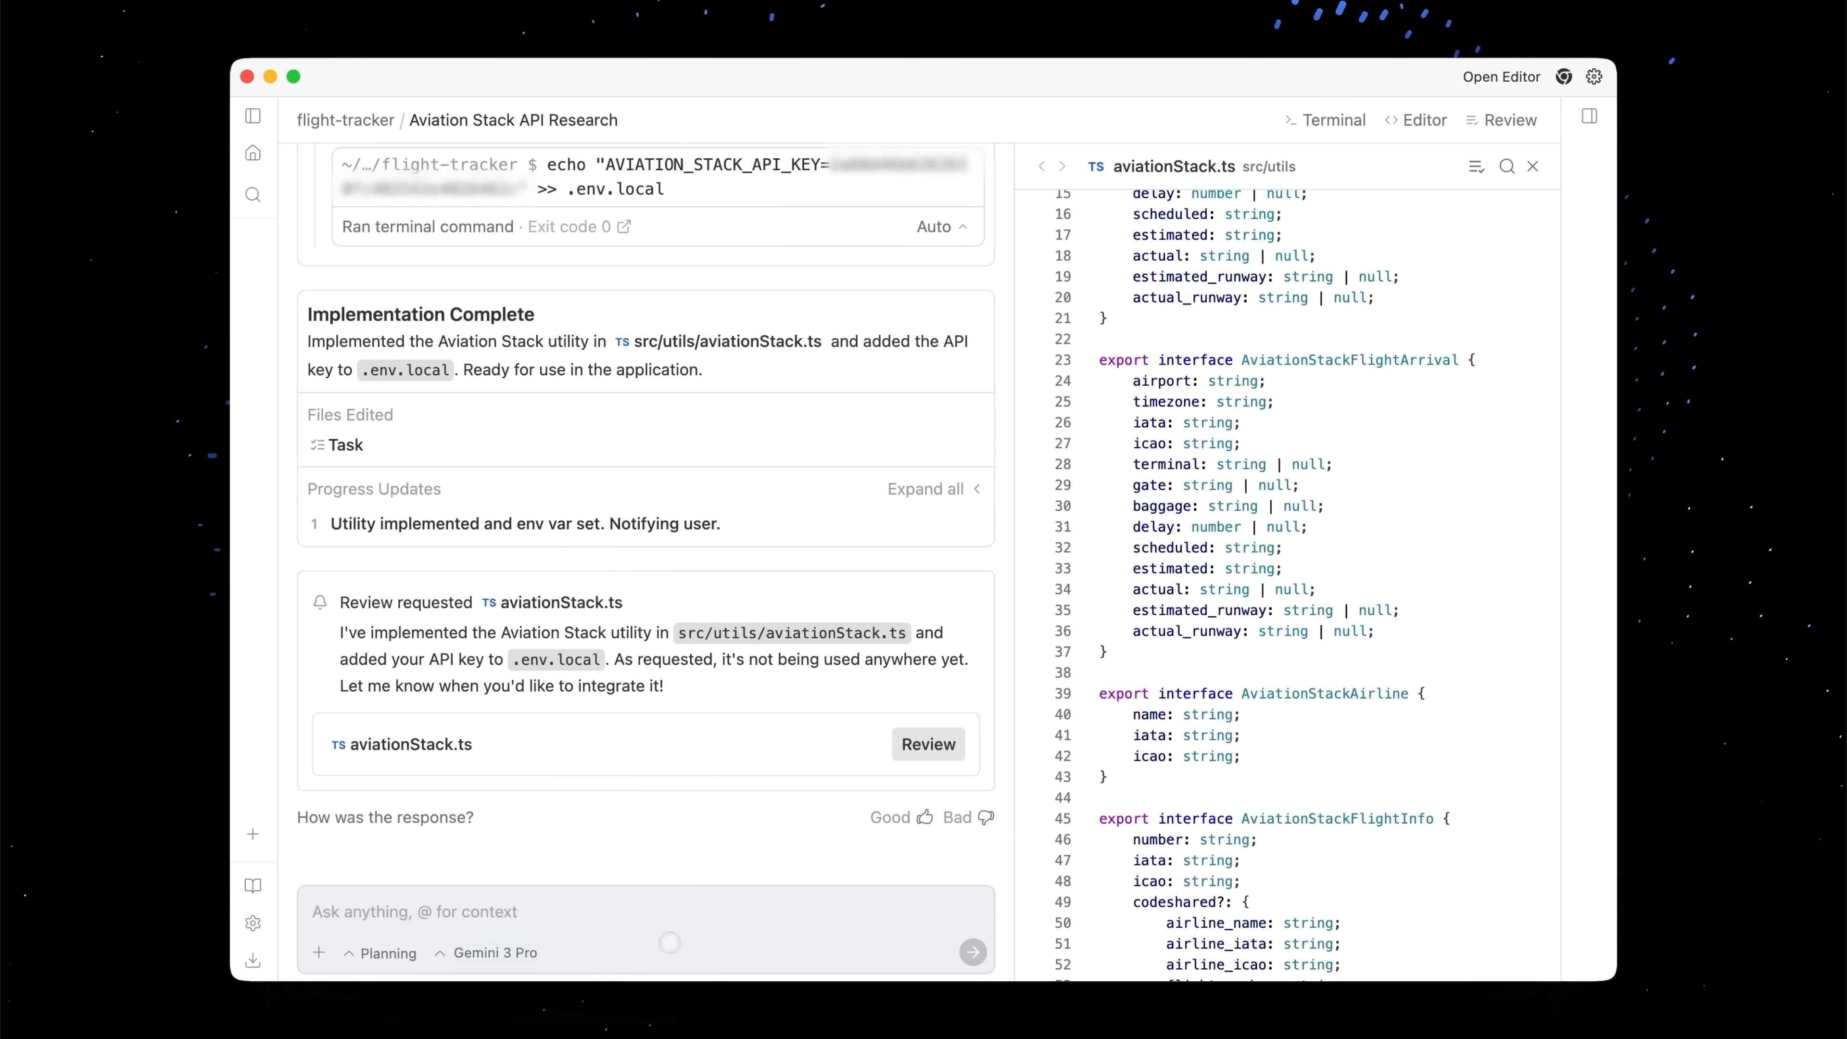
scroll(down, 3)
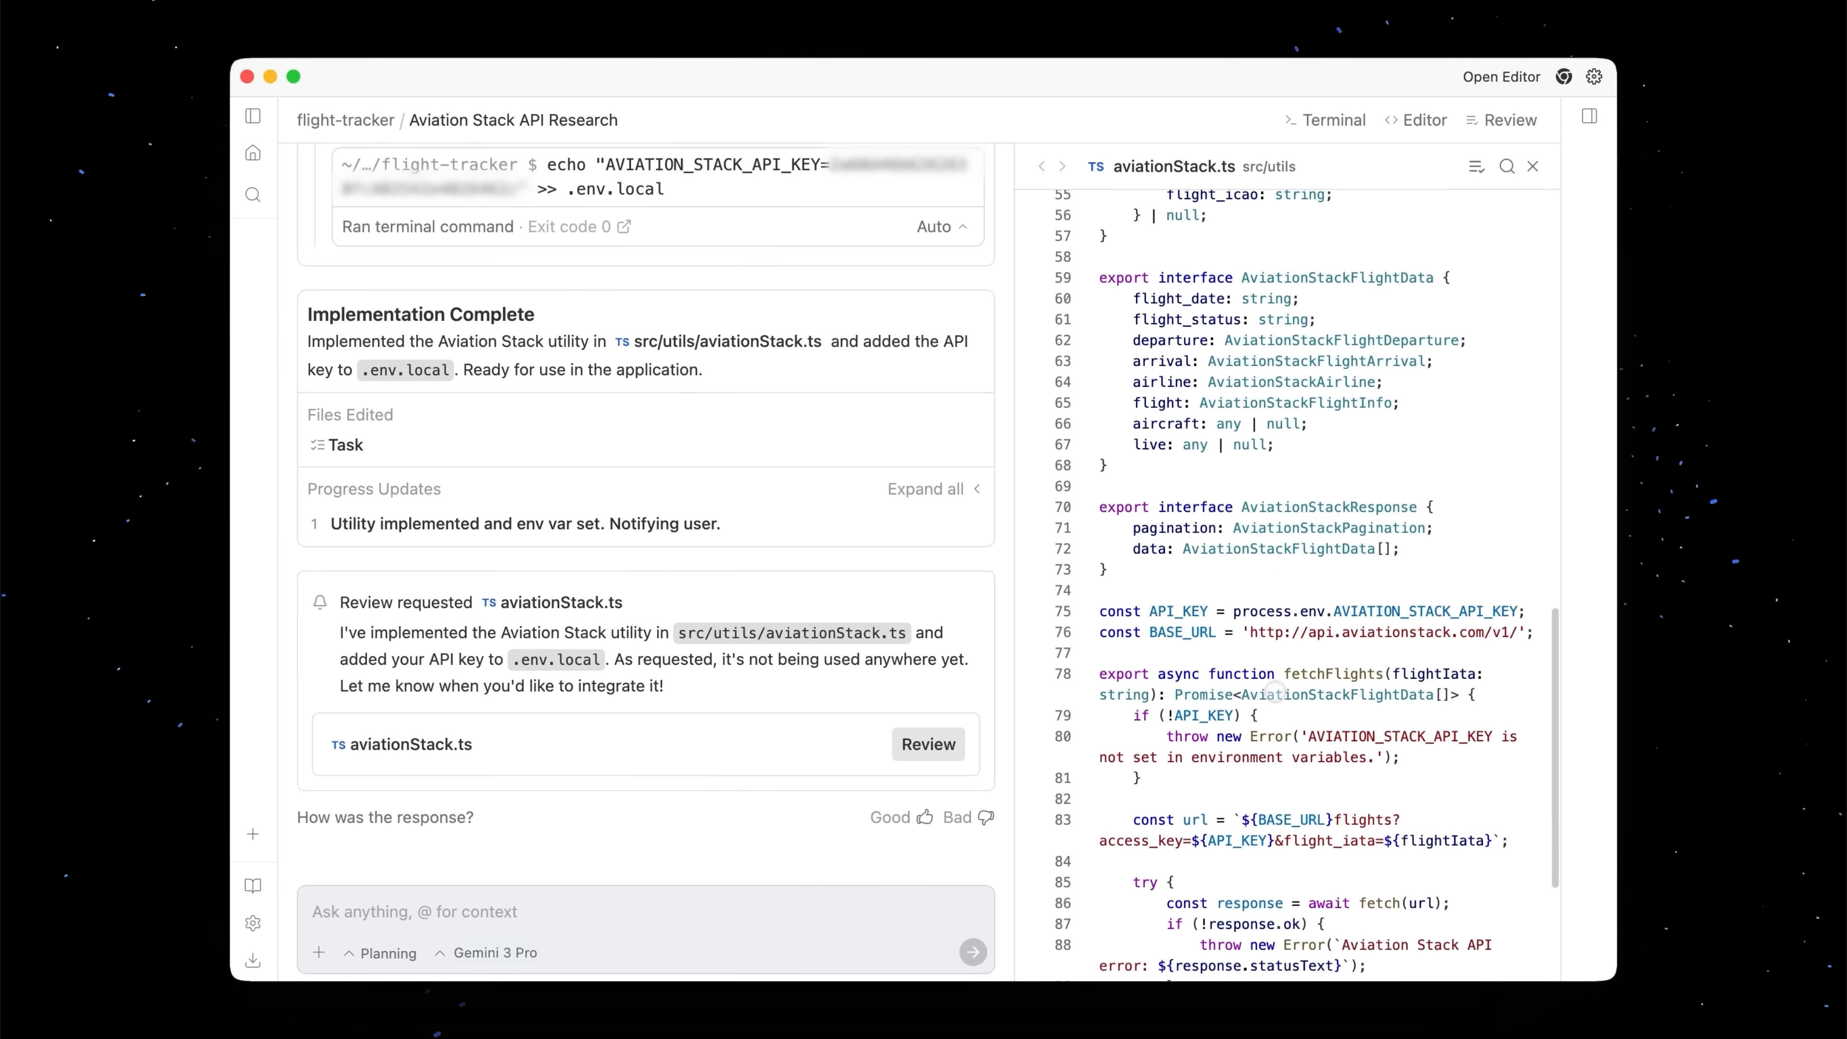
scroll(down, 3)
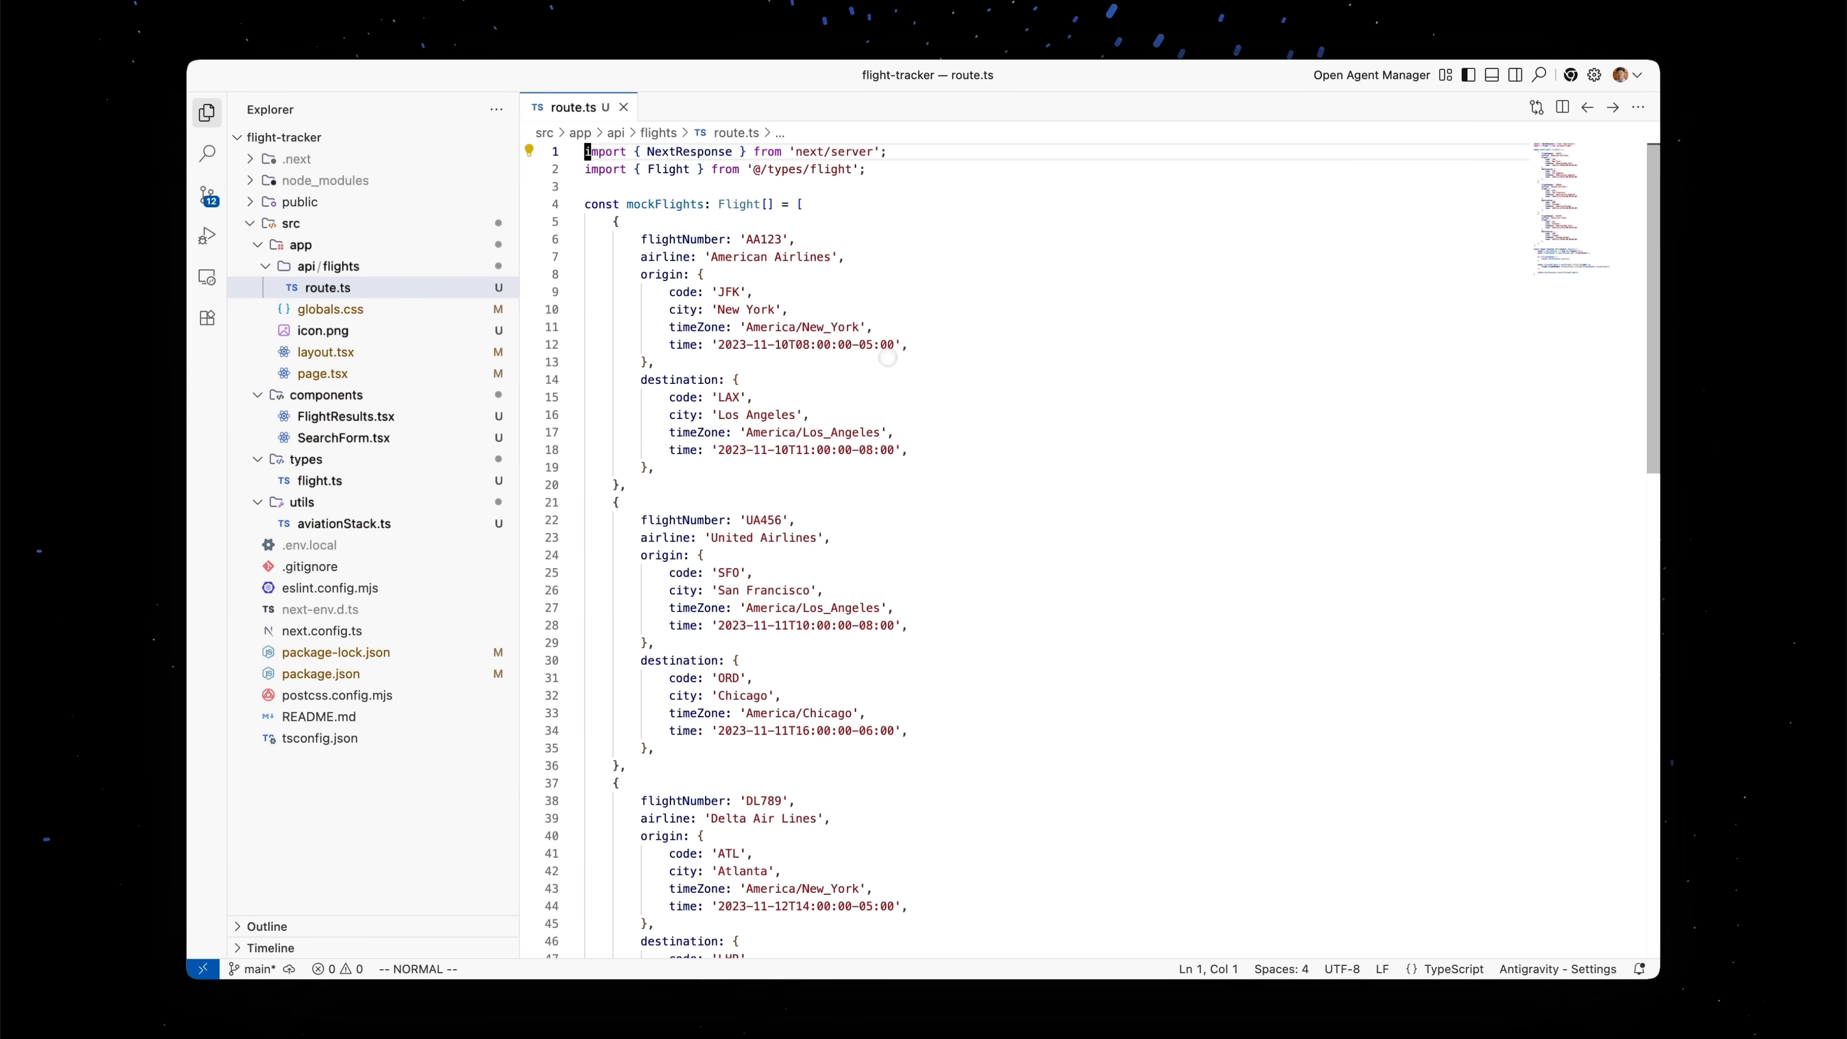
Scroll through the mock-data route.ts in the editor before moving to page.tsx
scroll(down, 3)
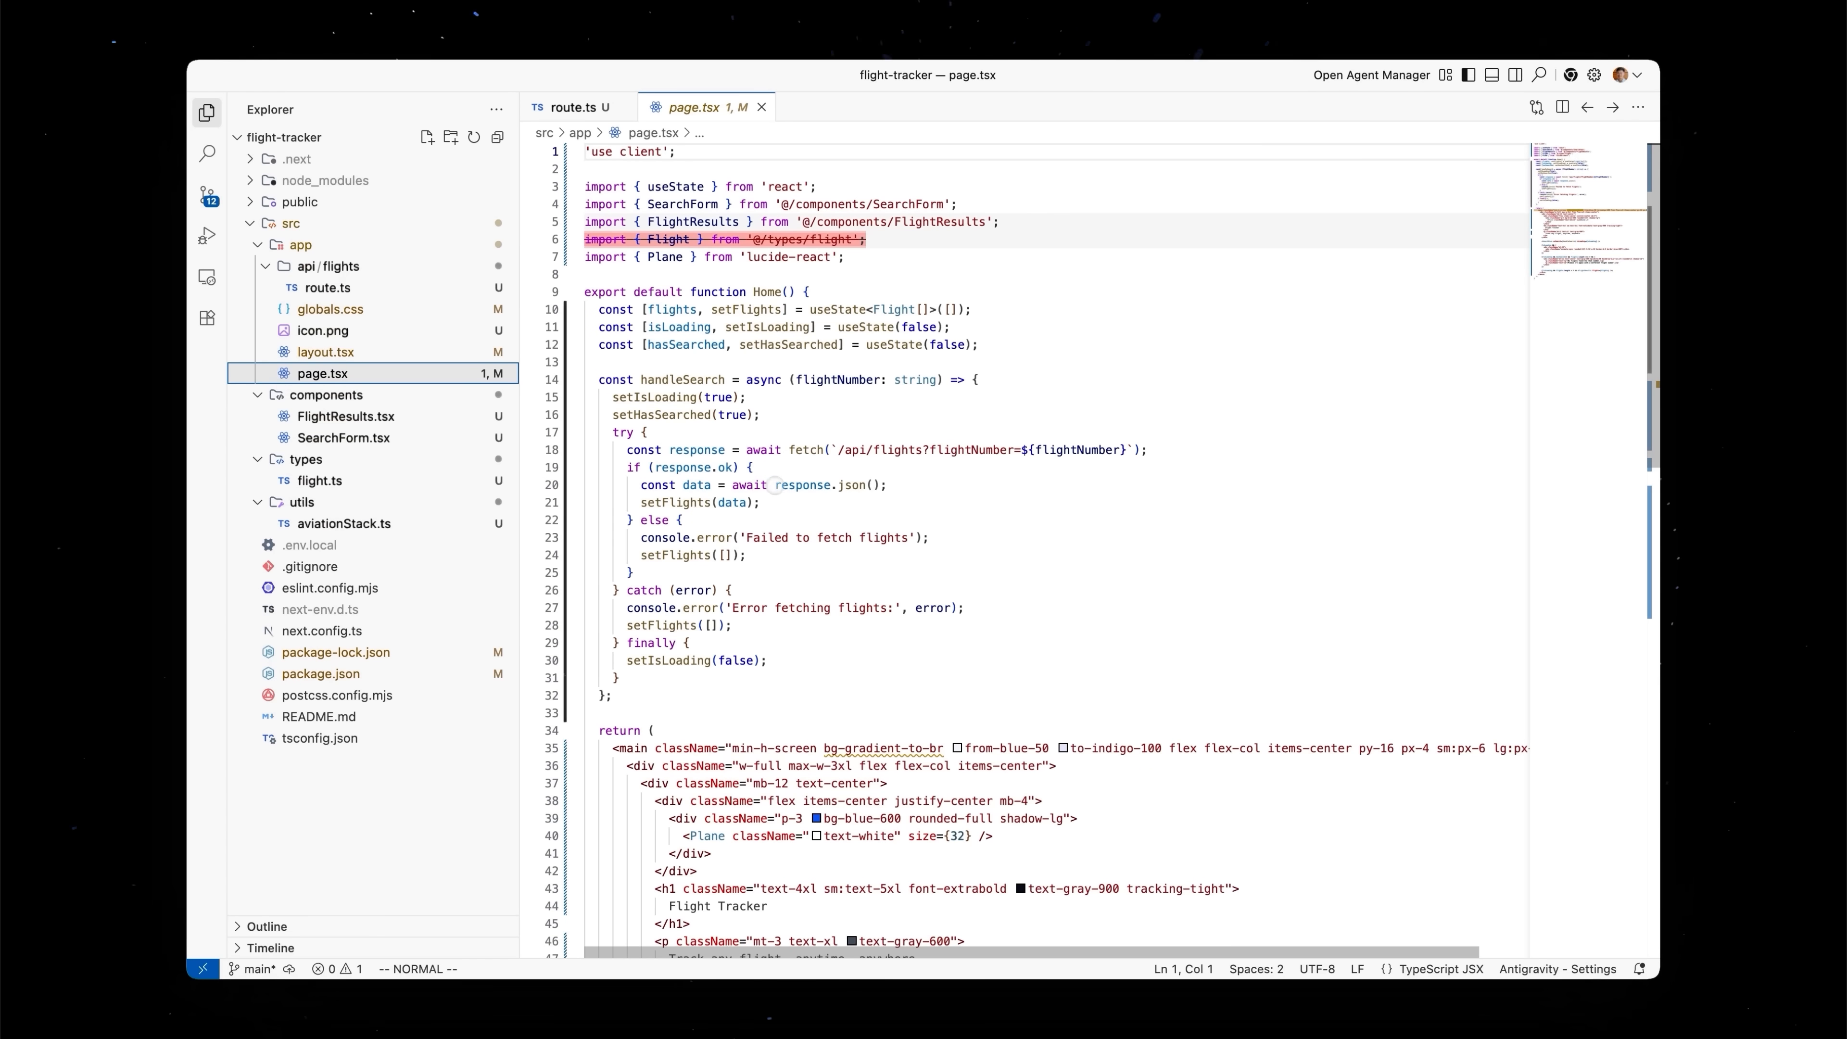
mouse_move(724, 483)
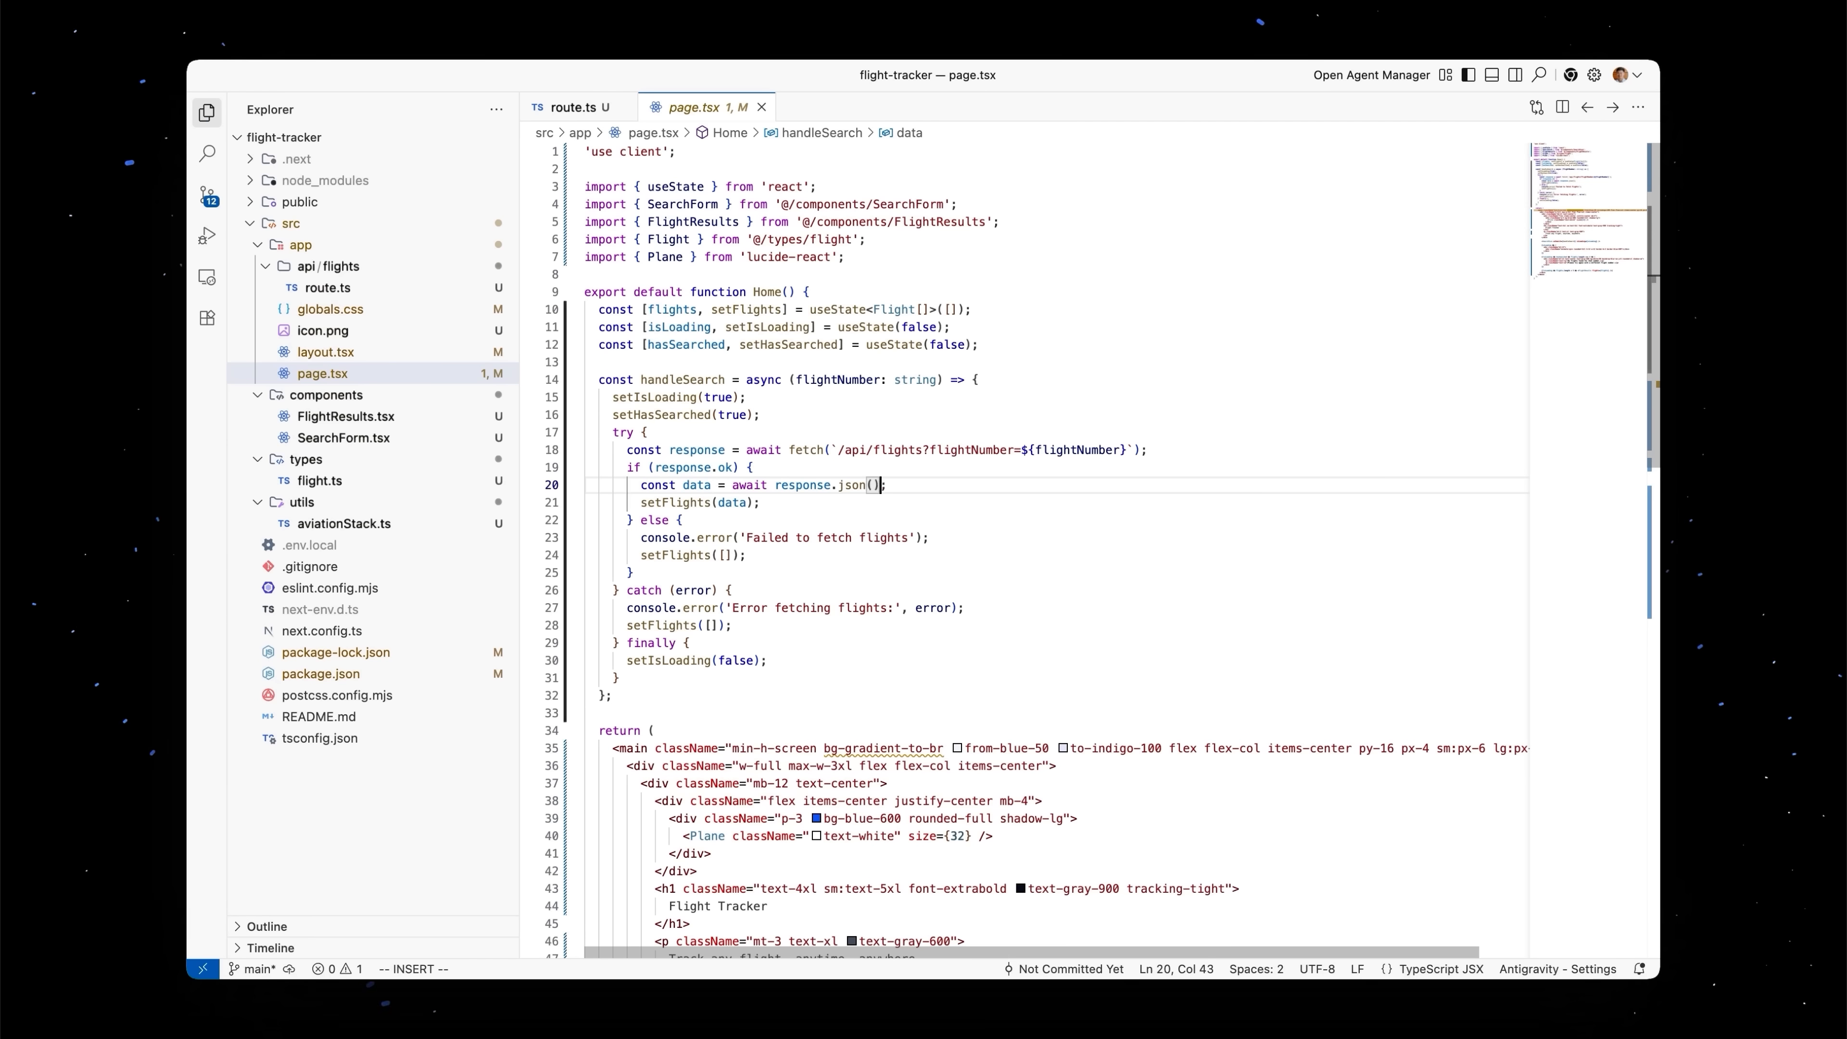
Cast response.json() results in page.tsx, checking fetchFlights in route.ts and aviationStack.ts for the AviationStackFlightData type
text(as Flight[])
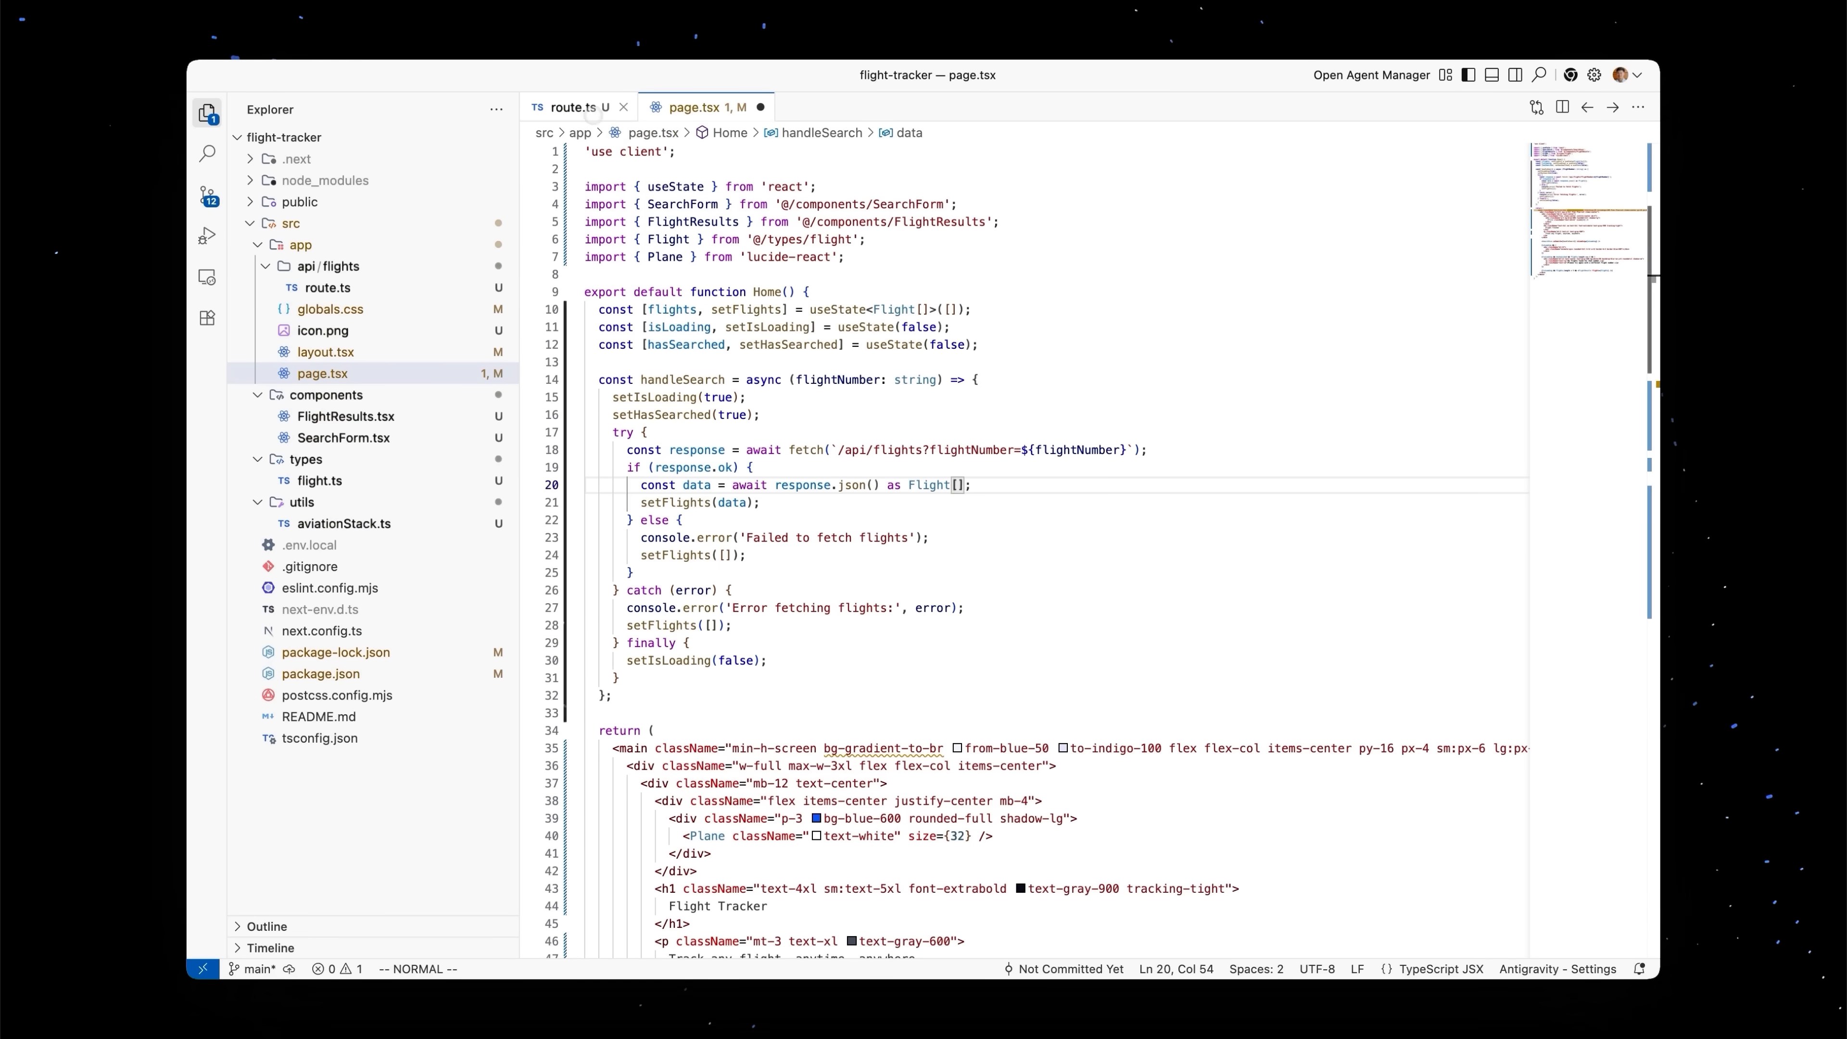
click(576, 106)
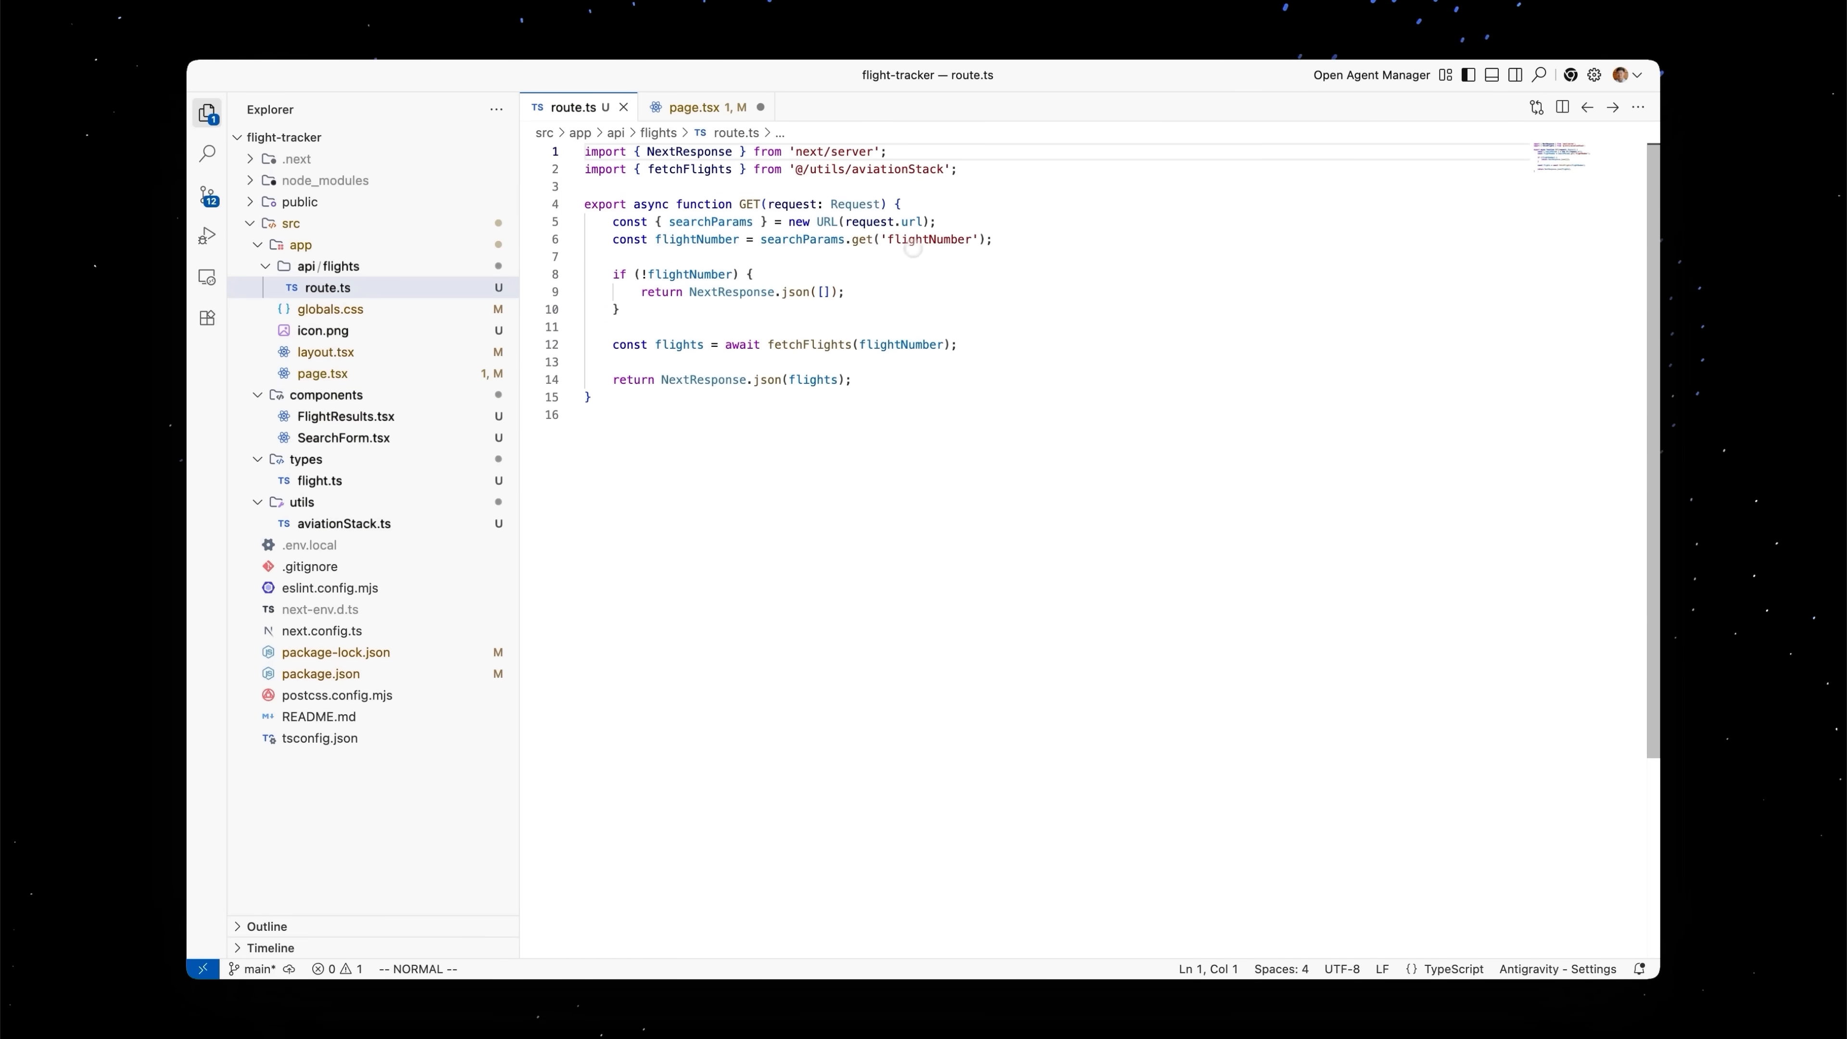
click(344, 524)
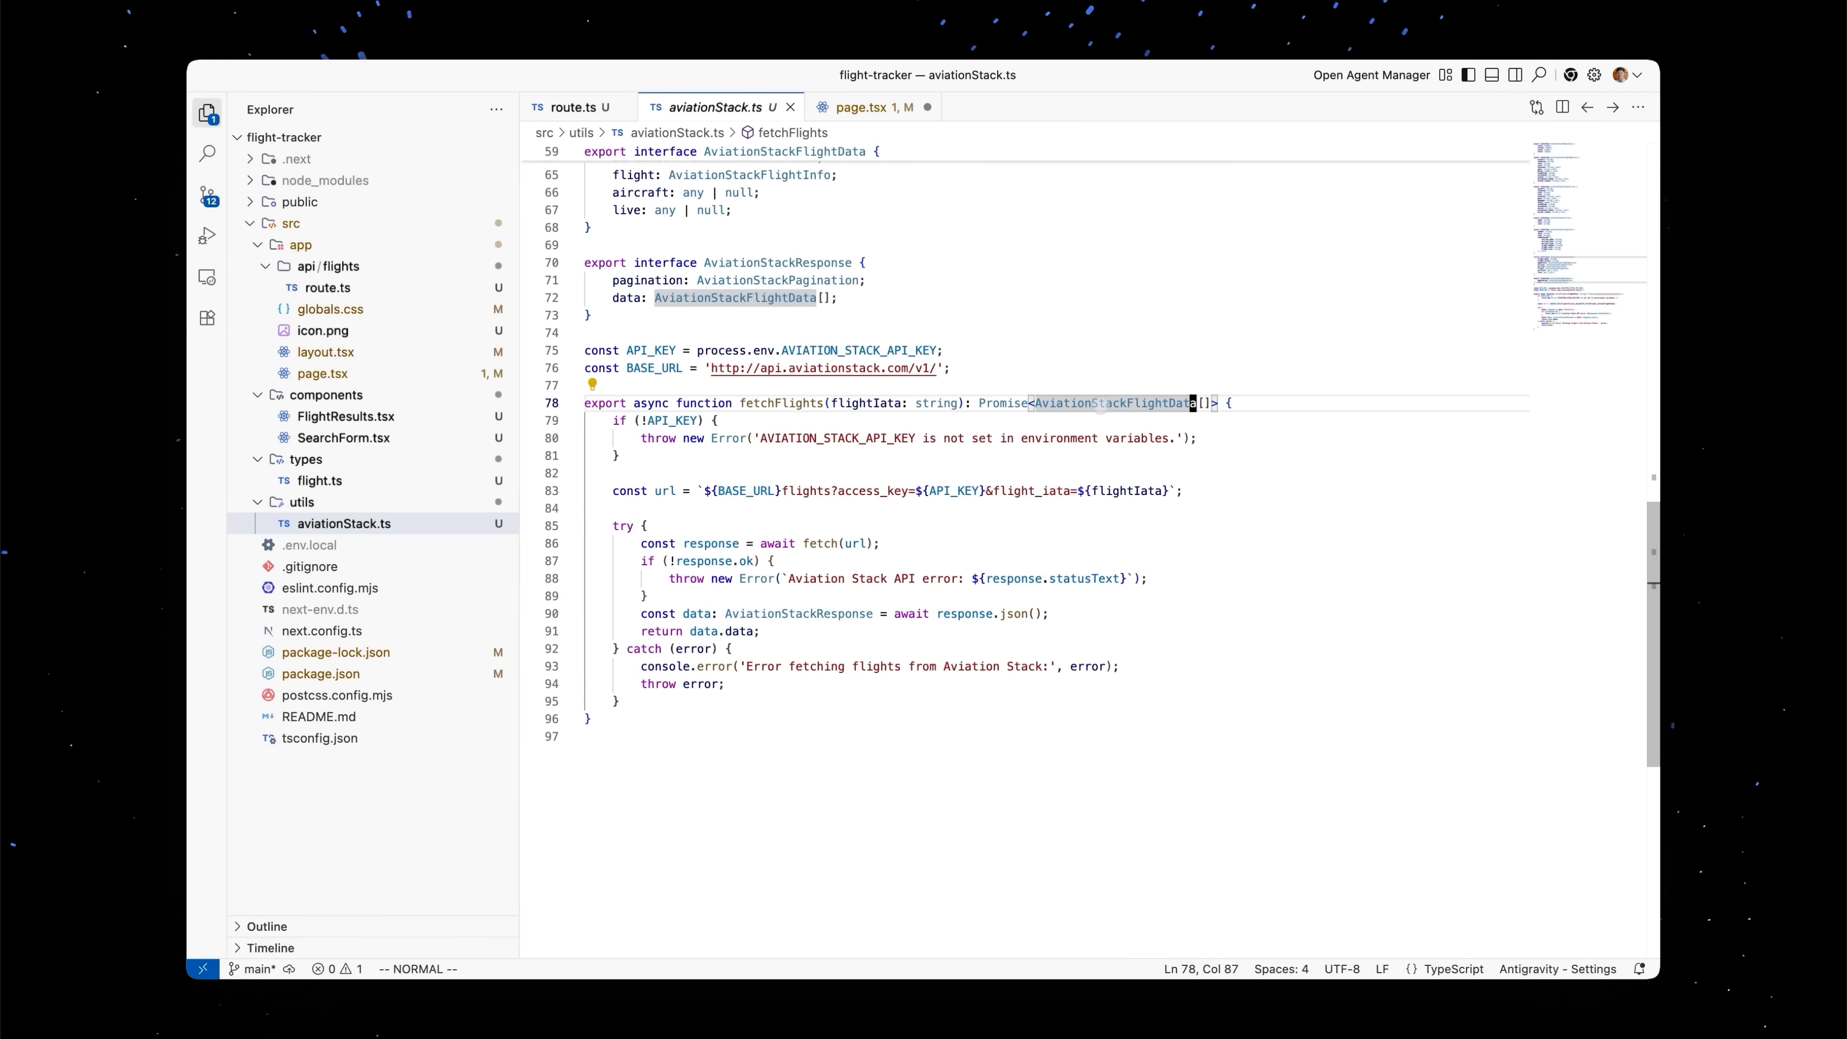
click(866, 106)
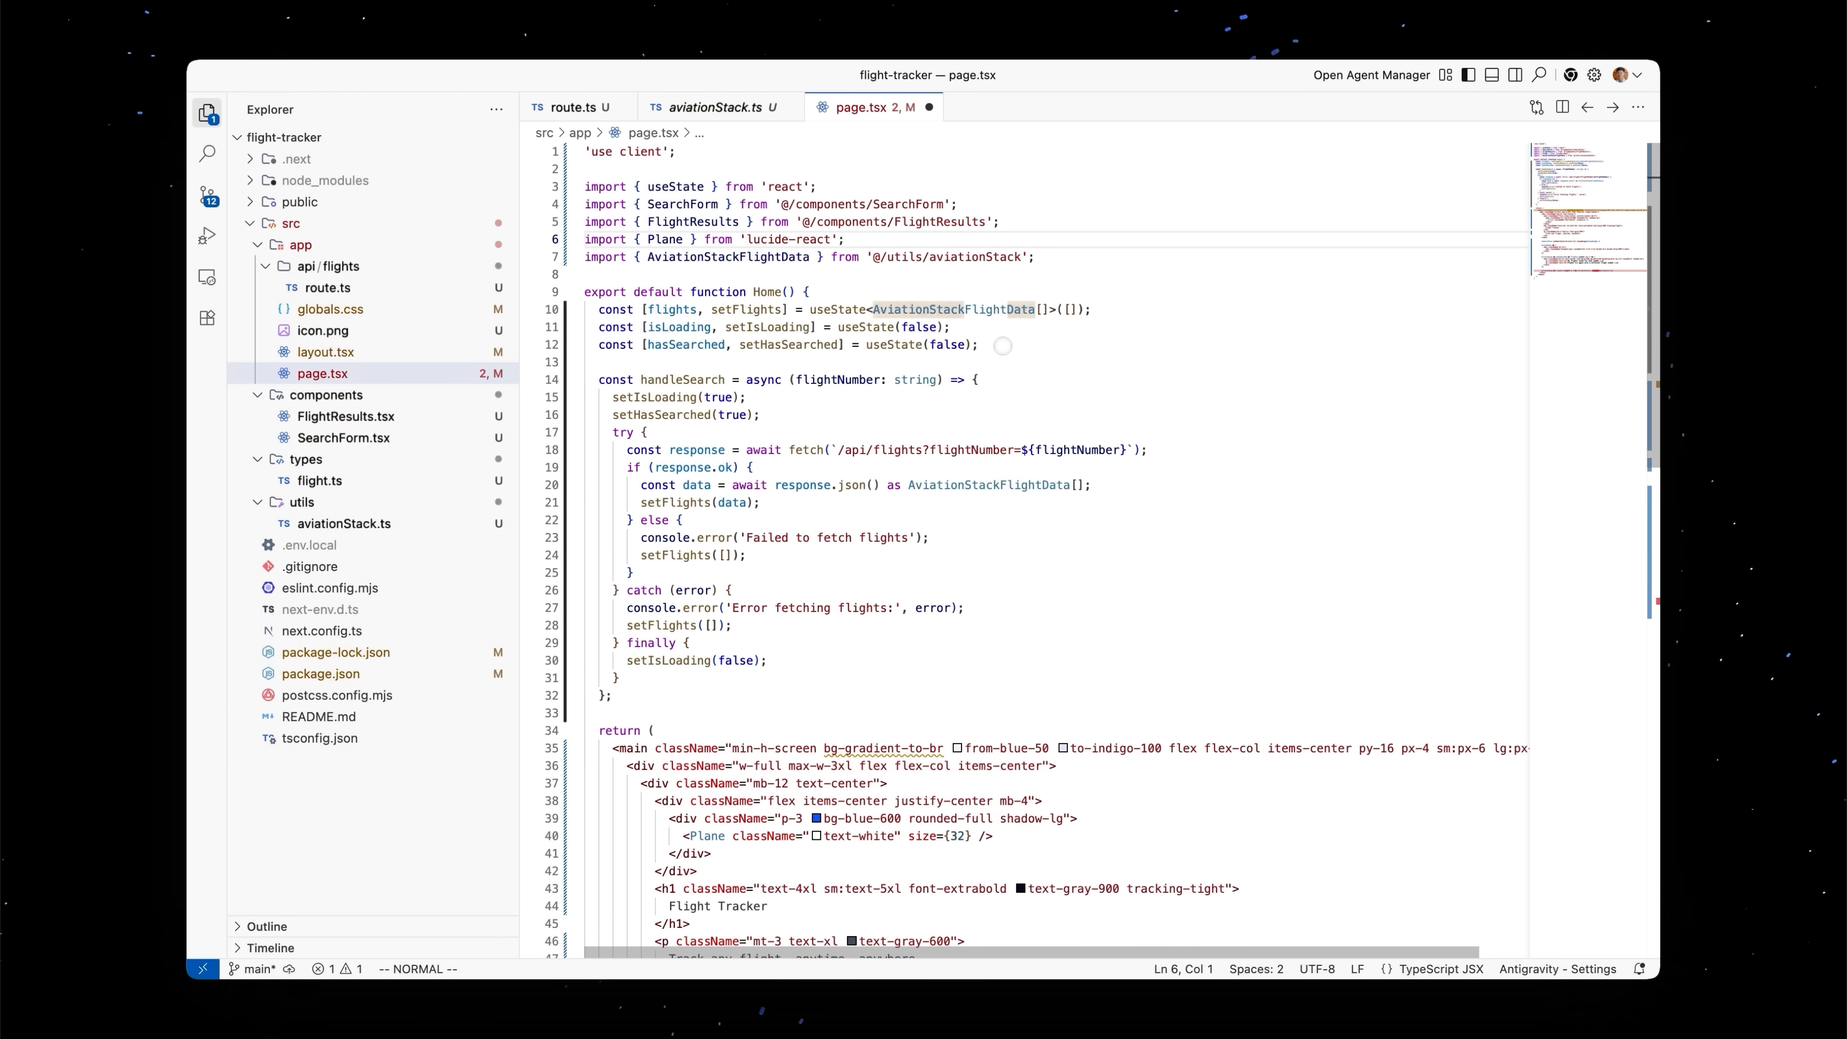
scroll(down, 3)
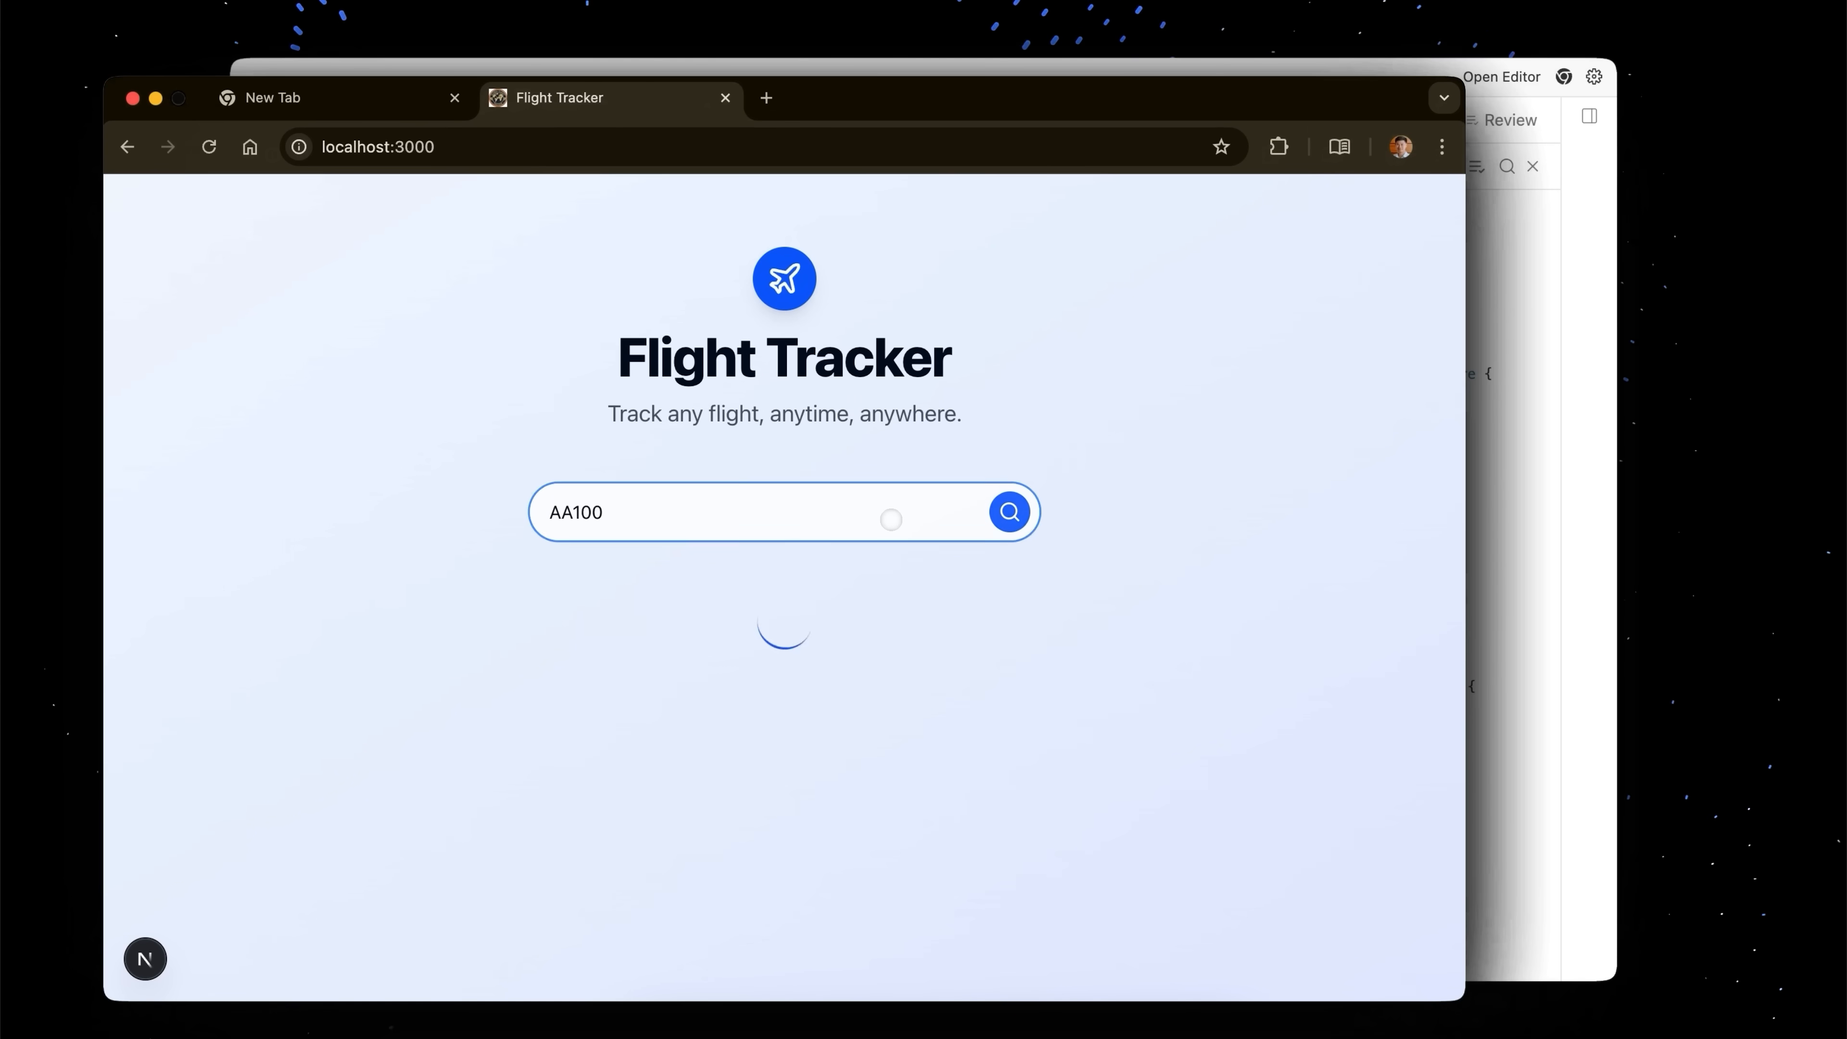
Search Flight Tracker at localhost:3000 for flight AA100 to test live data
click(1008, 510)
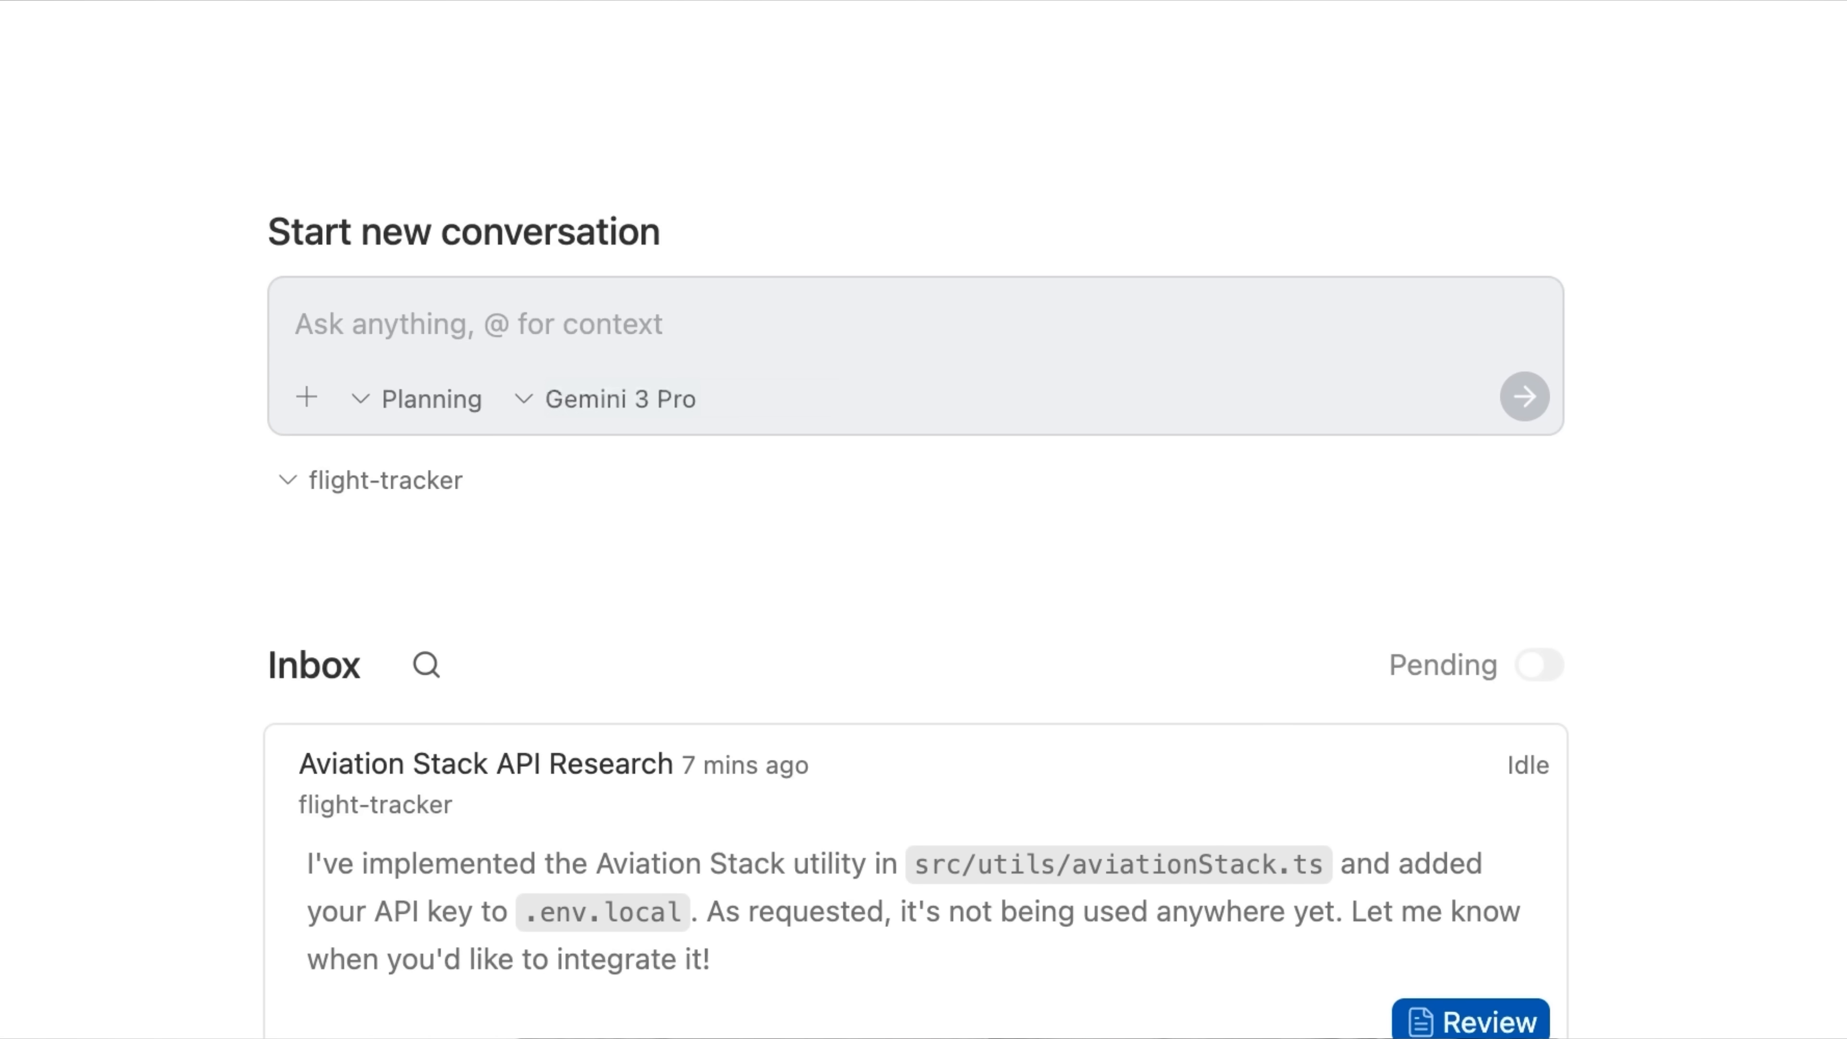
Send the agent a request for clickable flight cards opening Google Calendar events with times and locations, tested in the browser
text(For each flight result,)
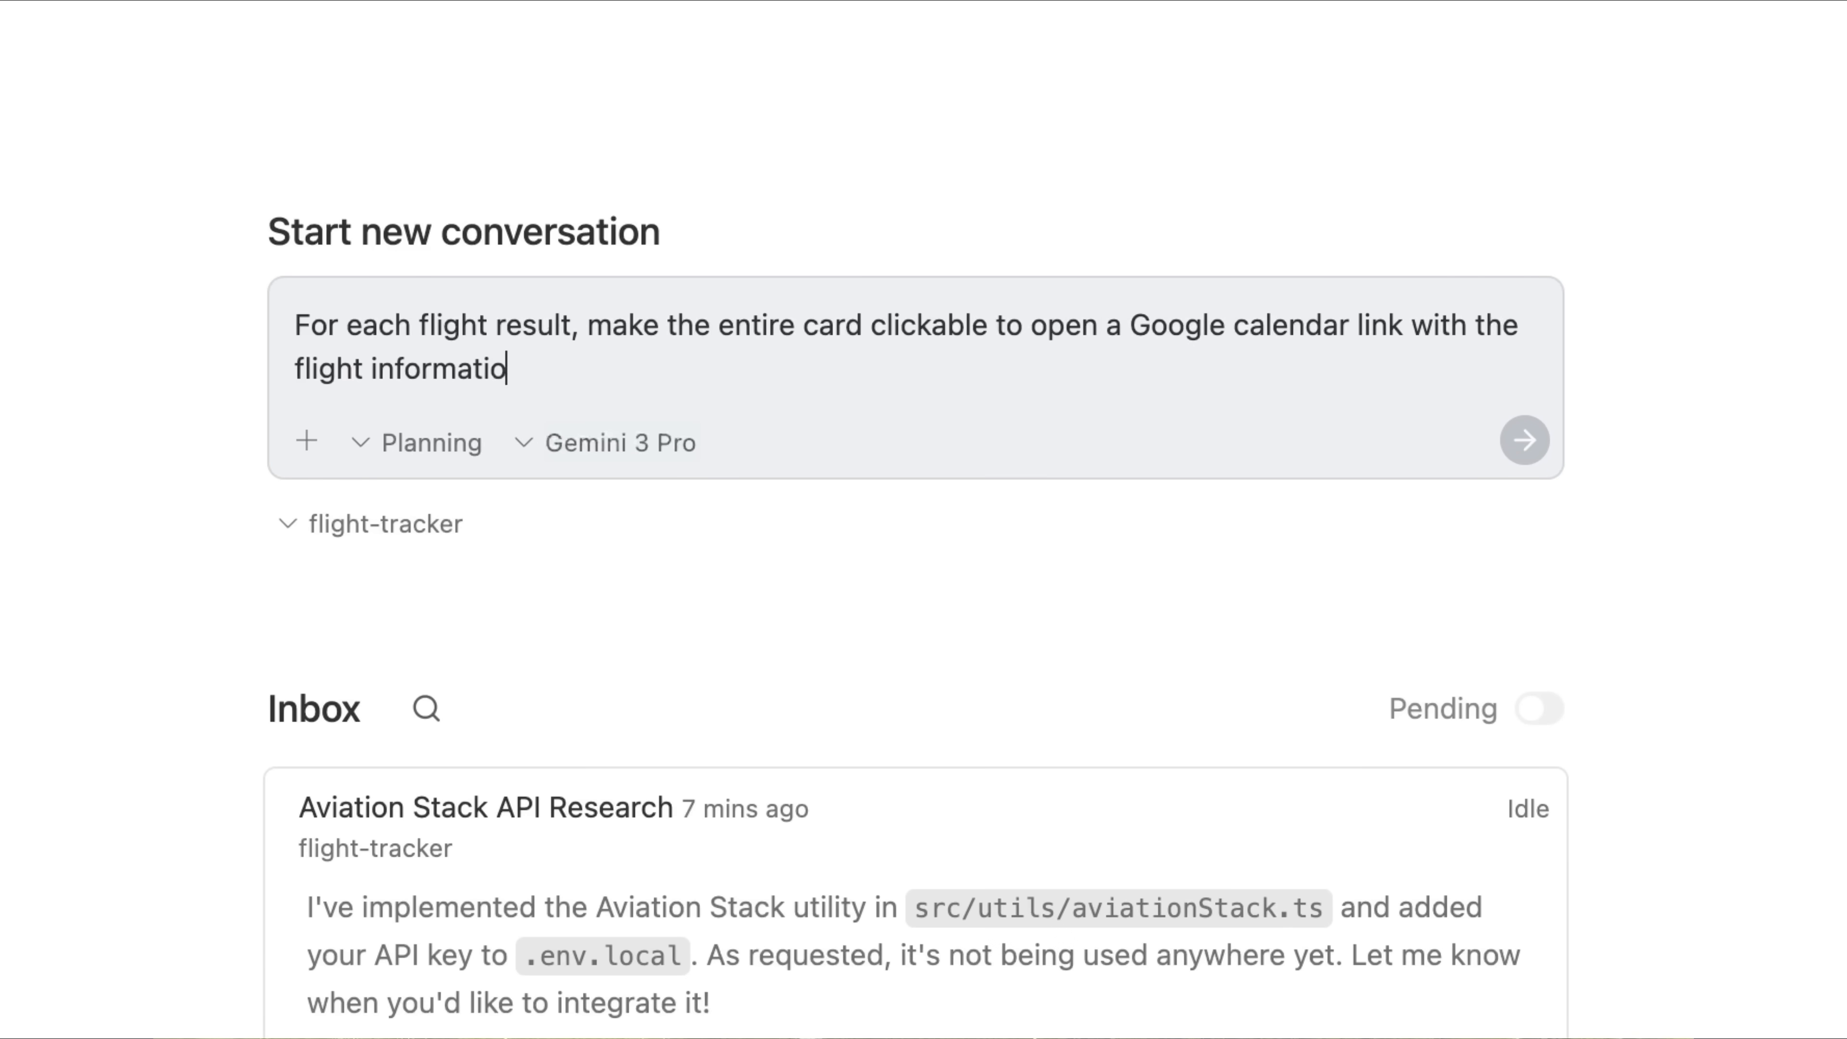
text(n (notably the times and lo)
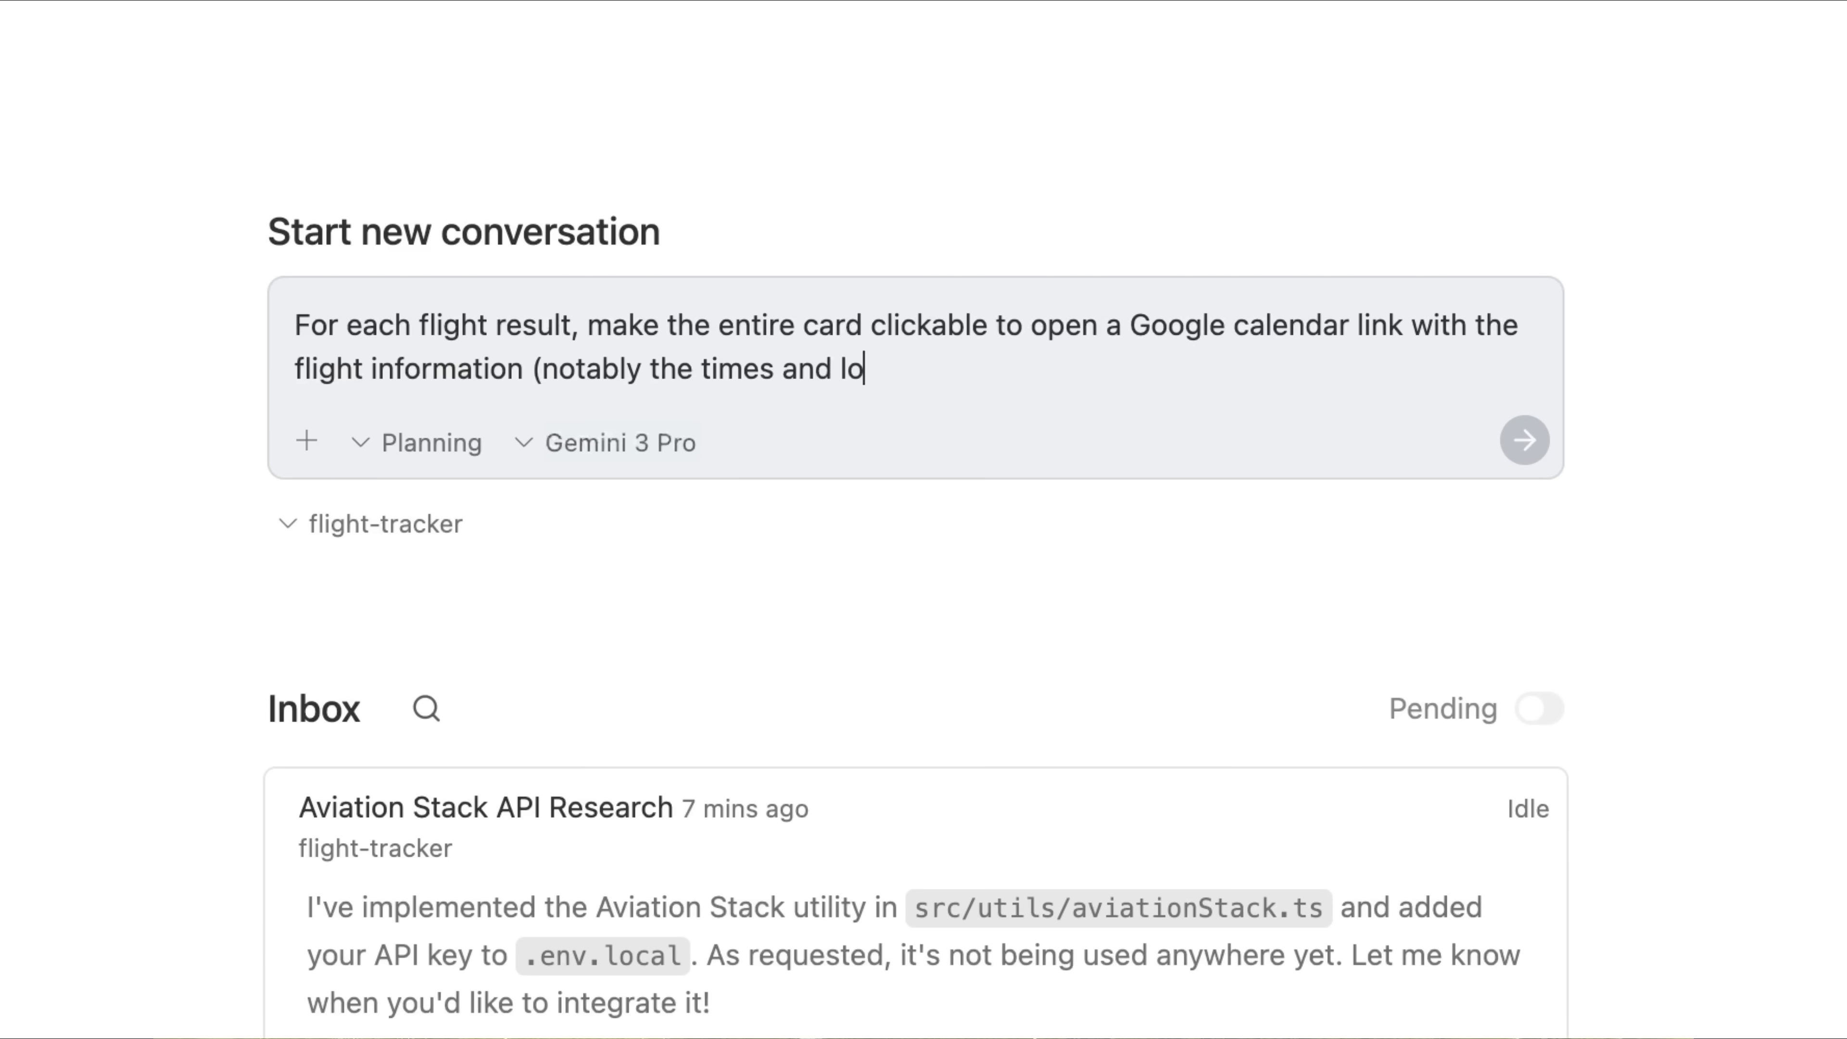
text(cations). Test this with the browser and show m)
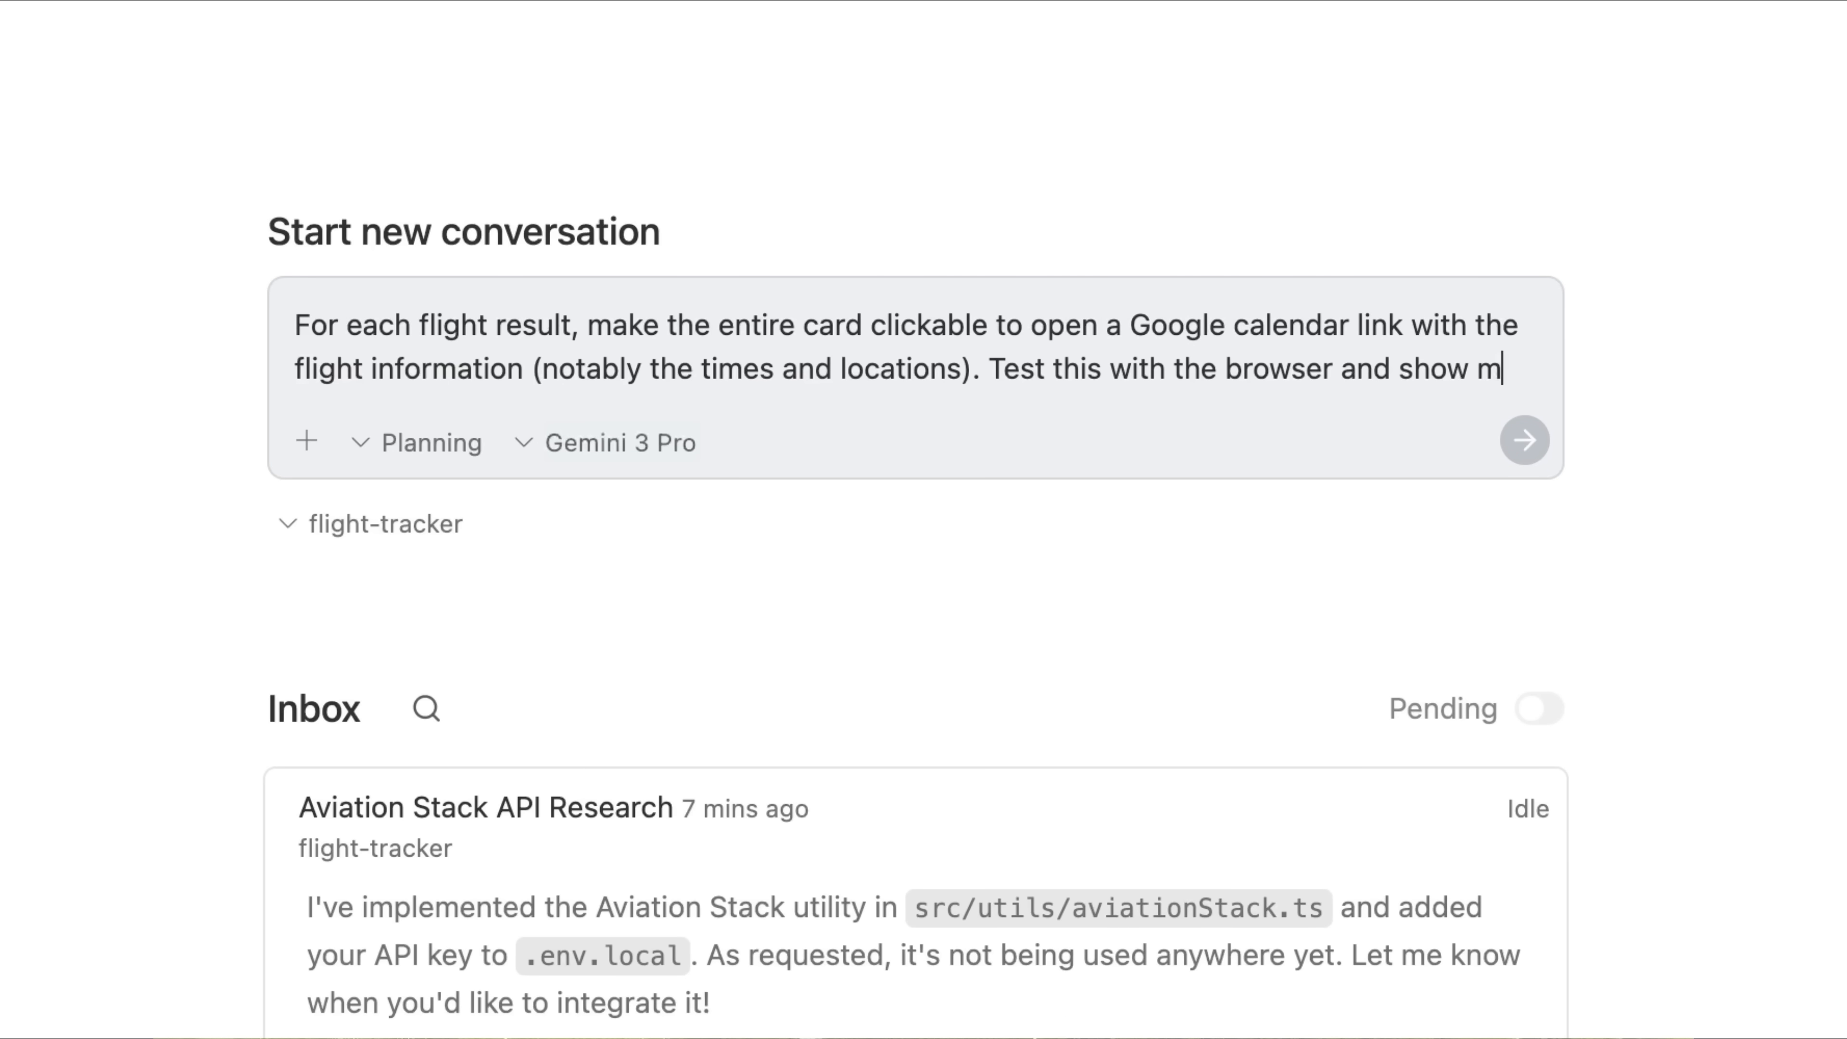
click(1524, 440)
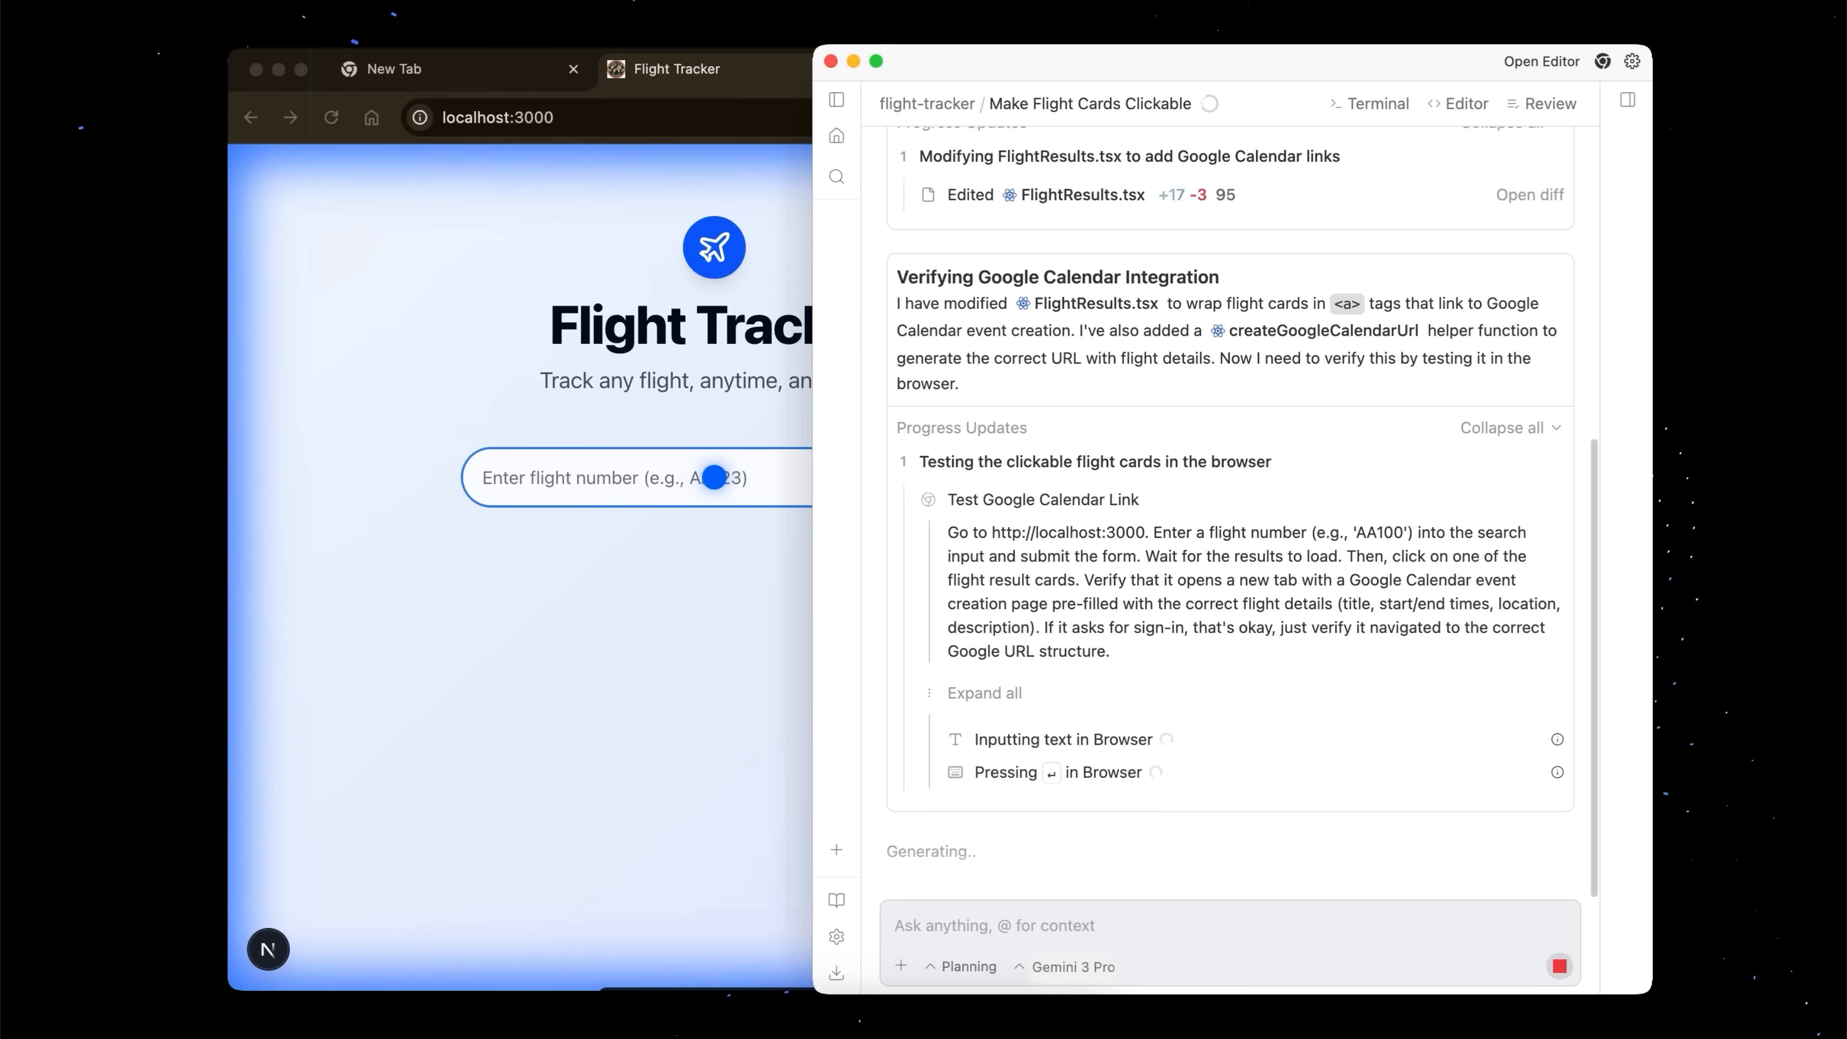
Let the agent test AA100 calendar cards in the browser, then bring up its Walkthrough for review
text(AA100)
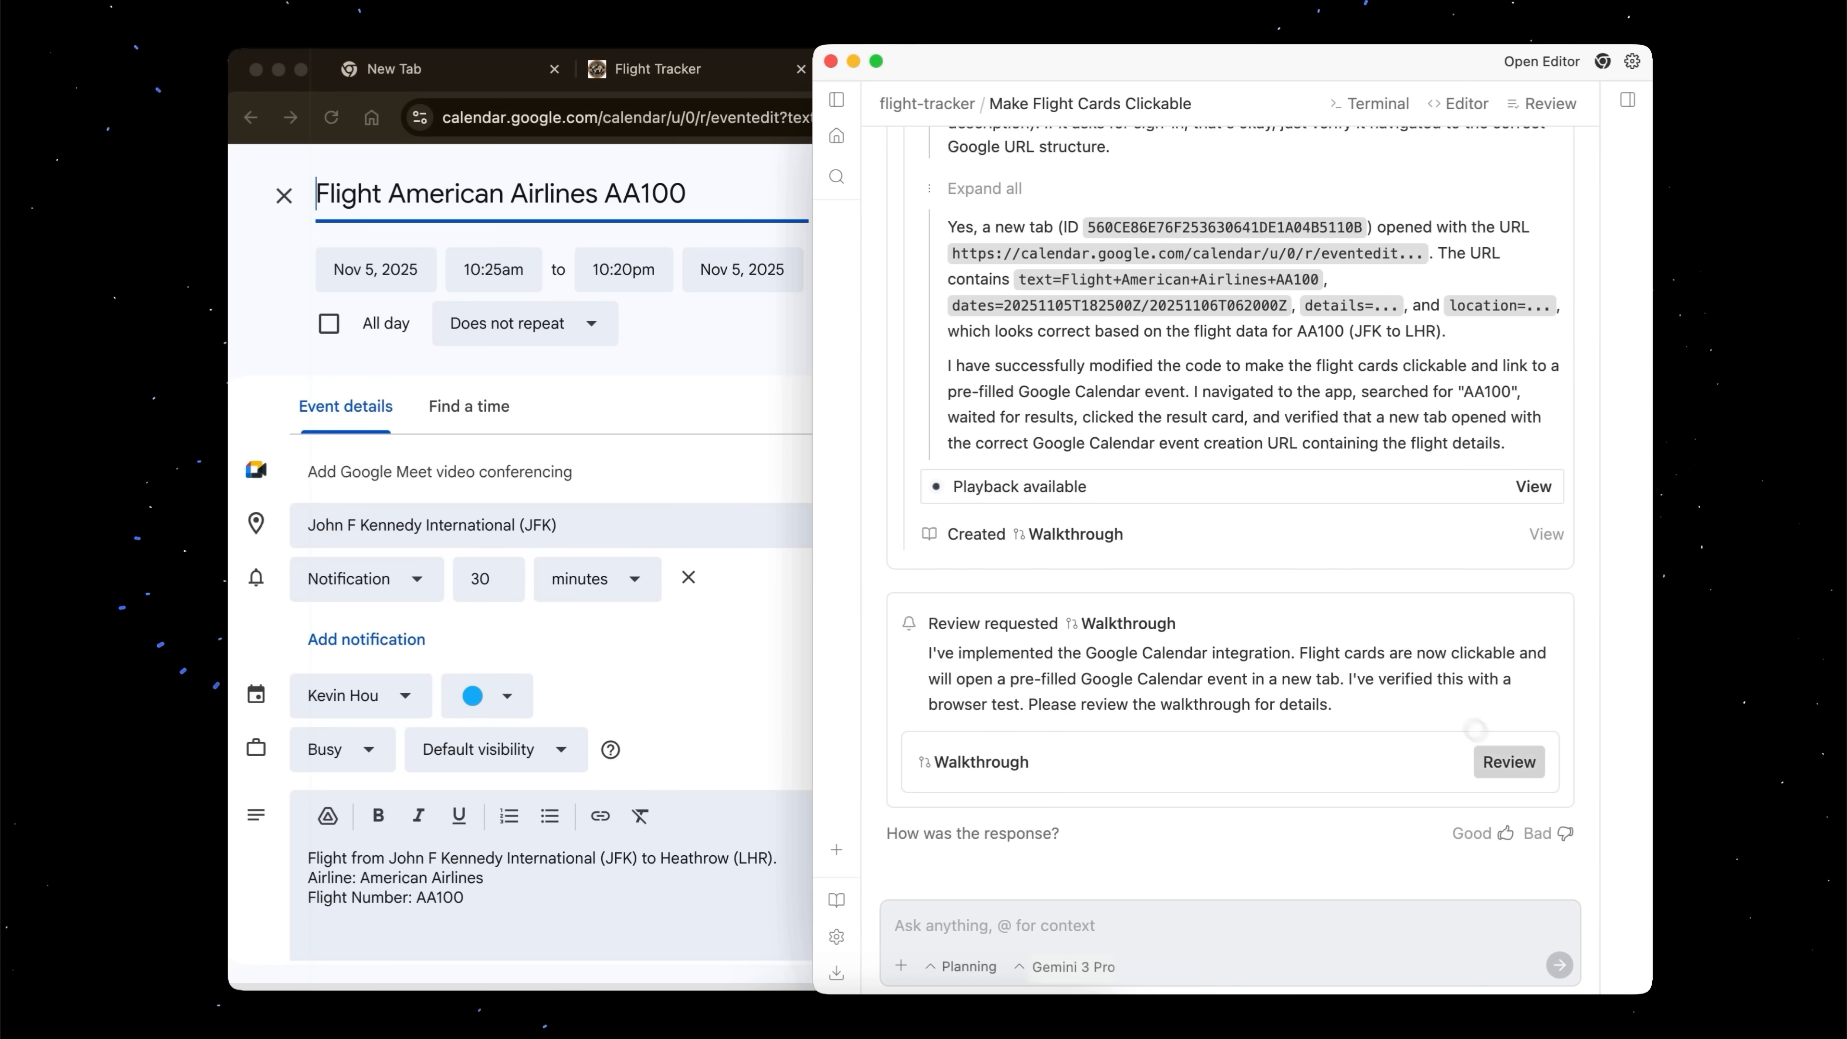
click(1509, 761)
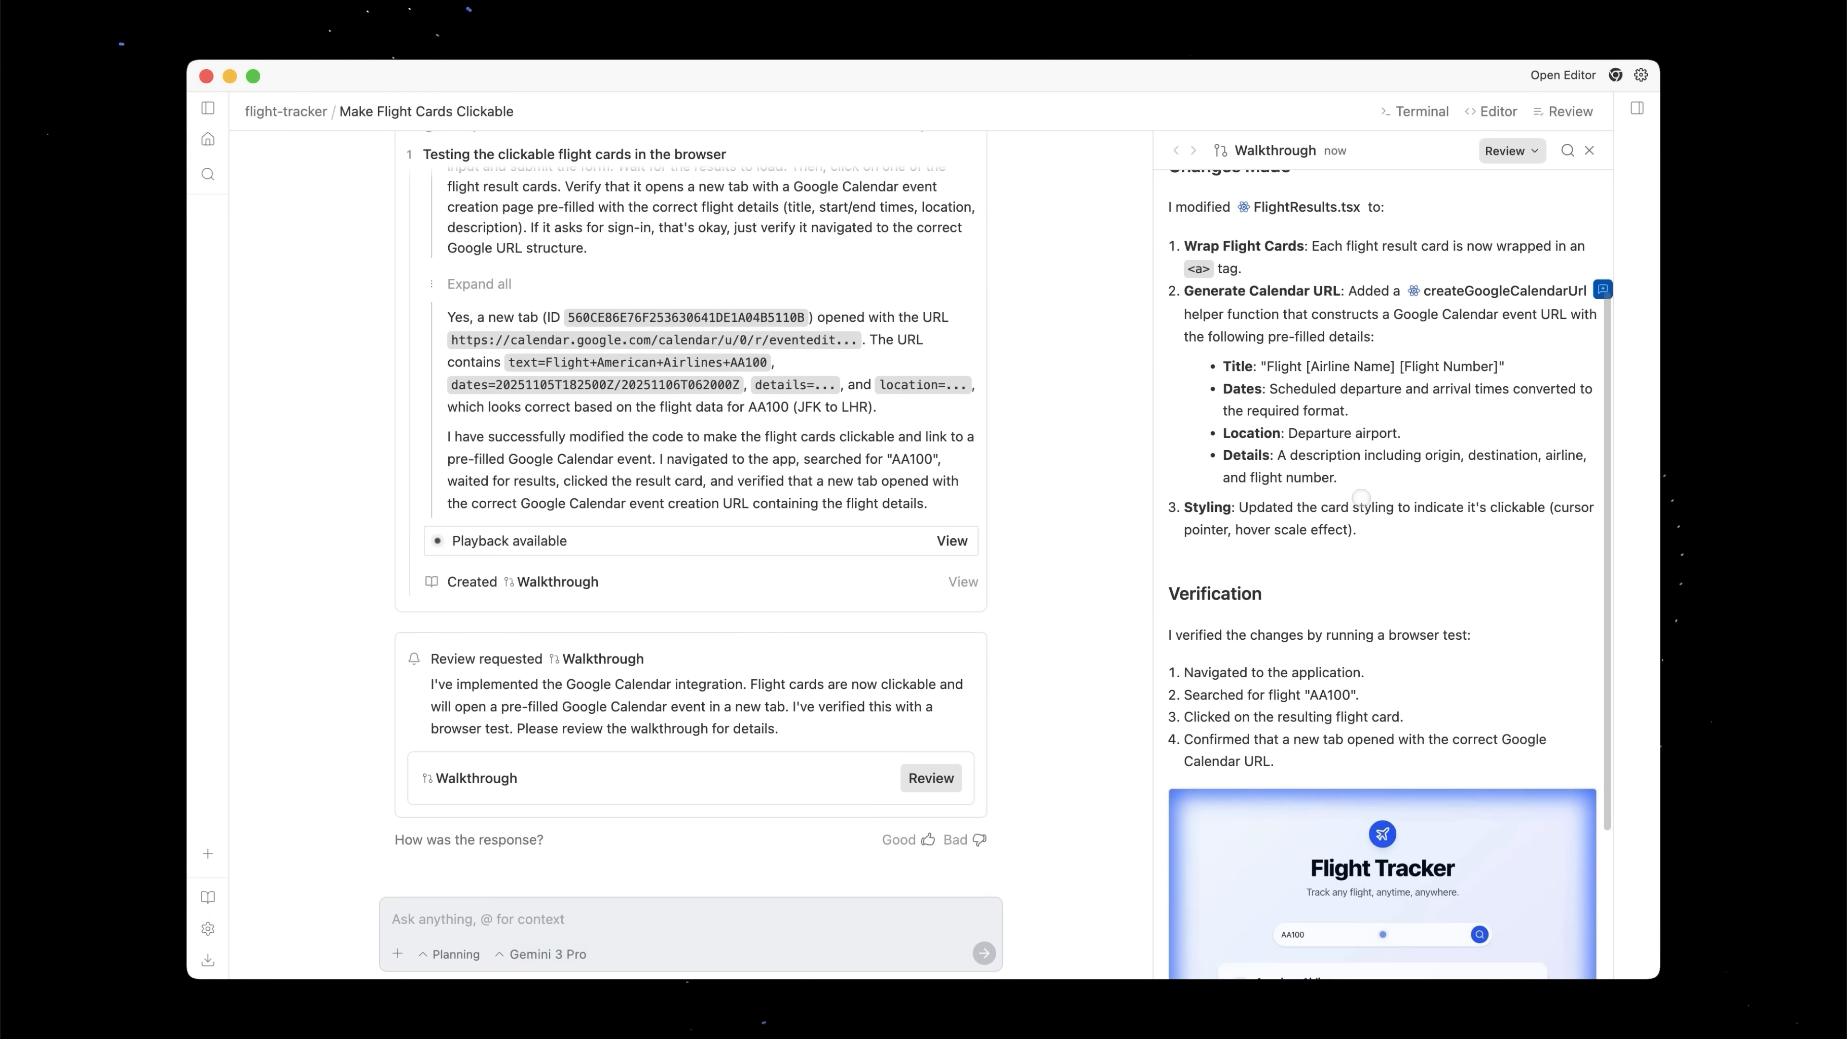
Read further down the walkthrough of the calendar integration changes
scroll(down, 3)
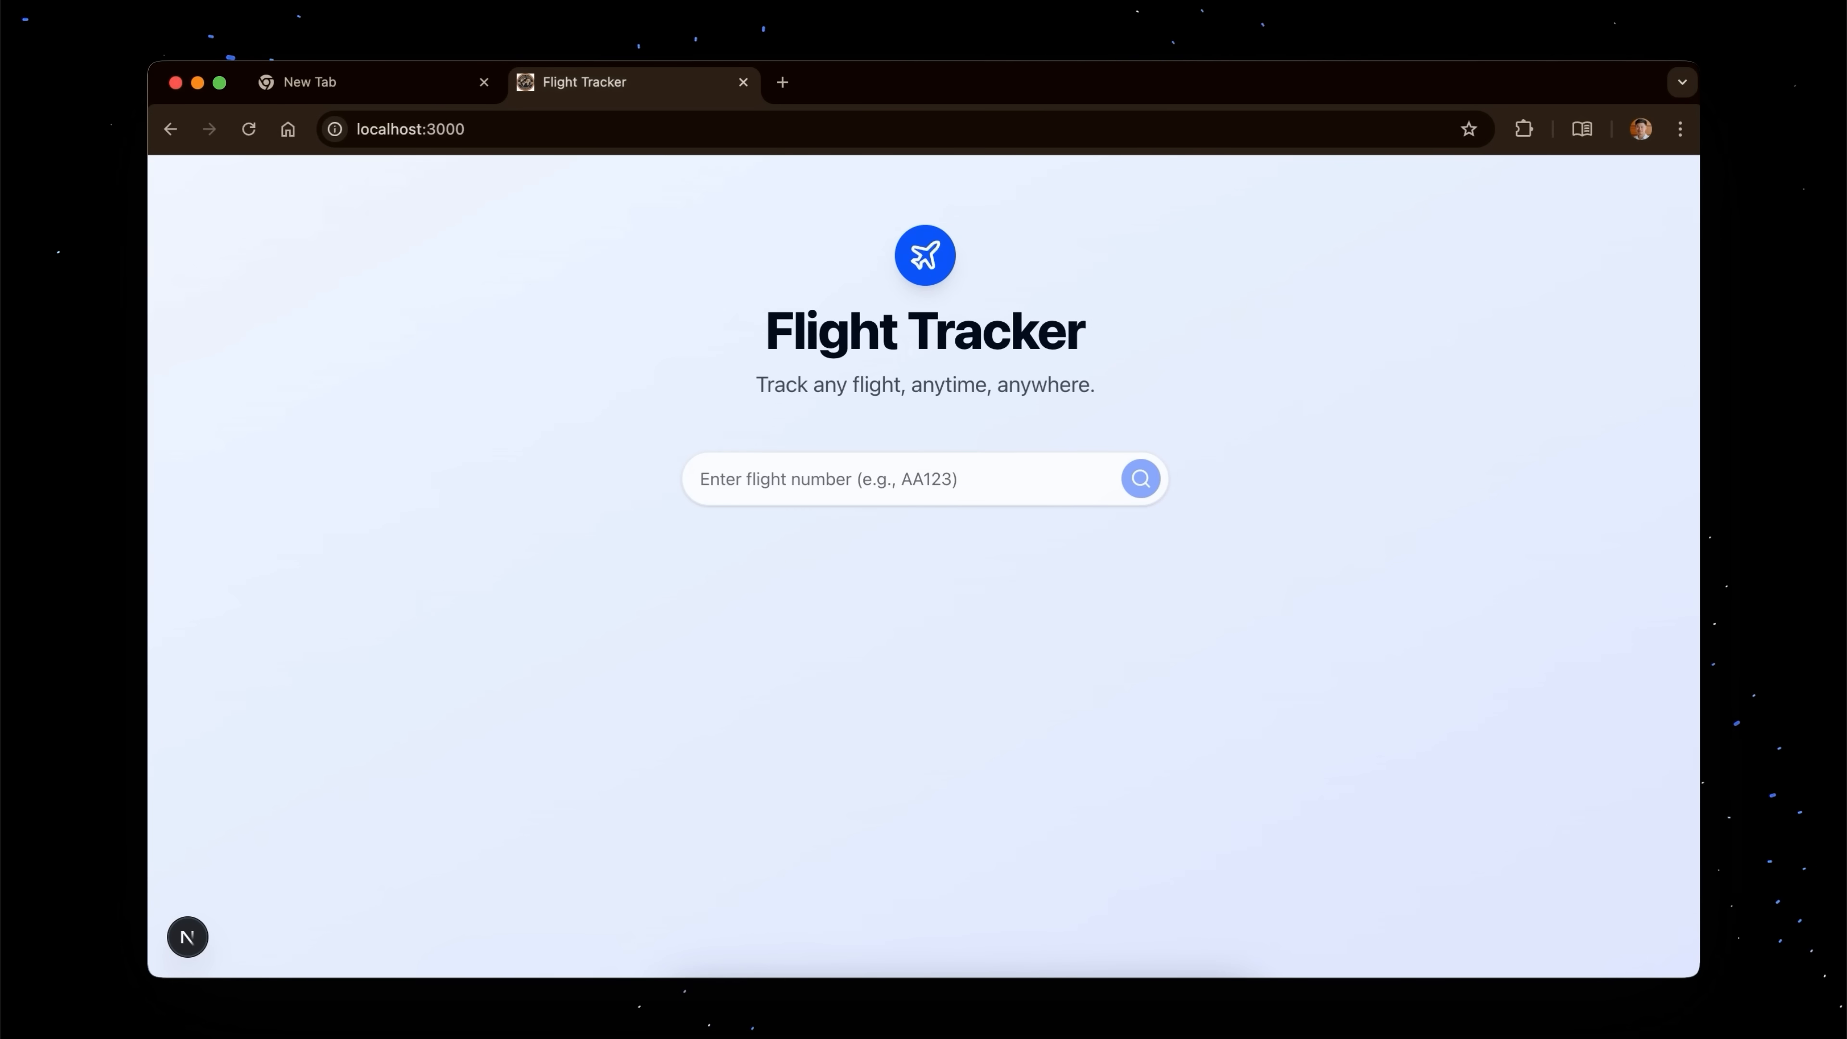
Open an AA100 result card's prefilled Google Calendar event and allow Calendar to handle web calendar links
click(896, 478)
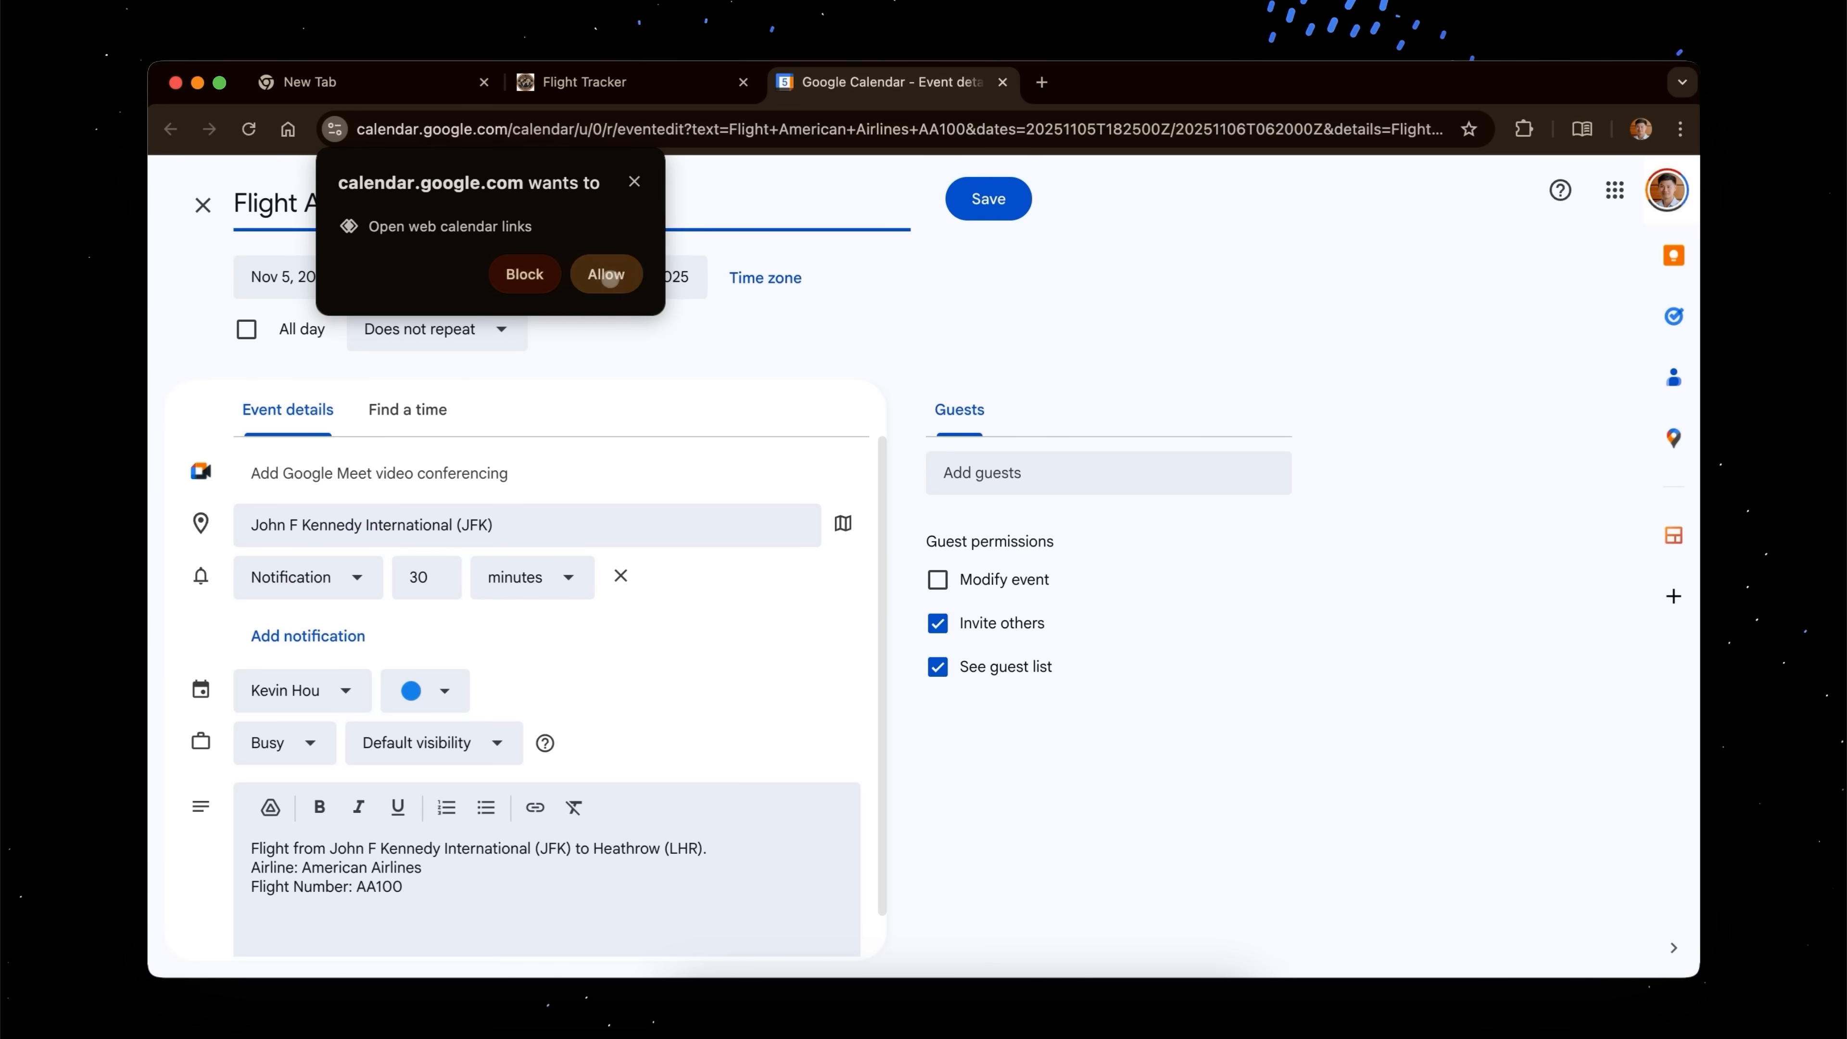
click(987, 199)
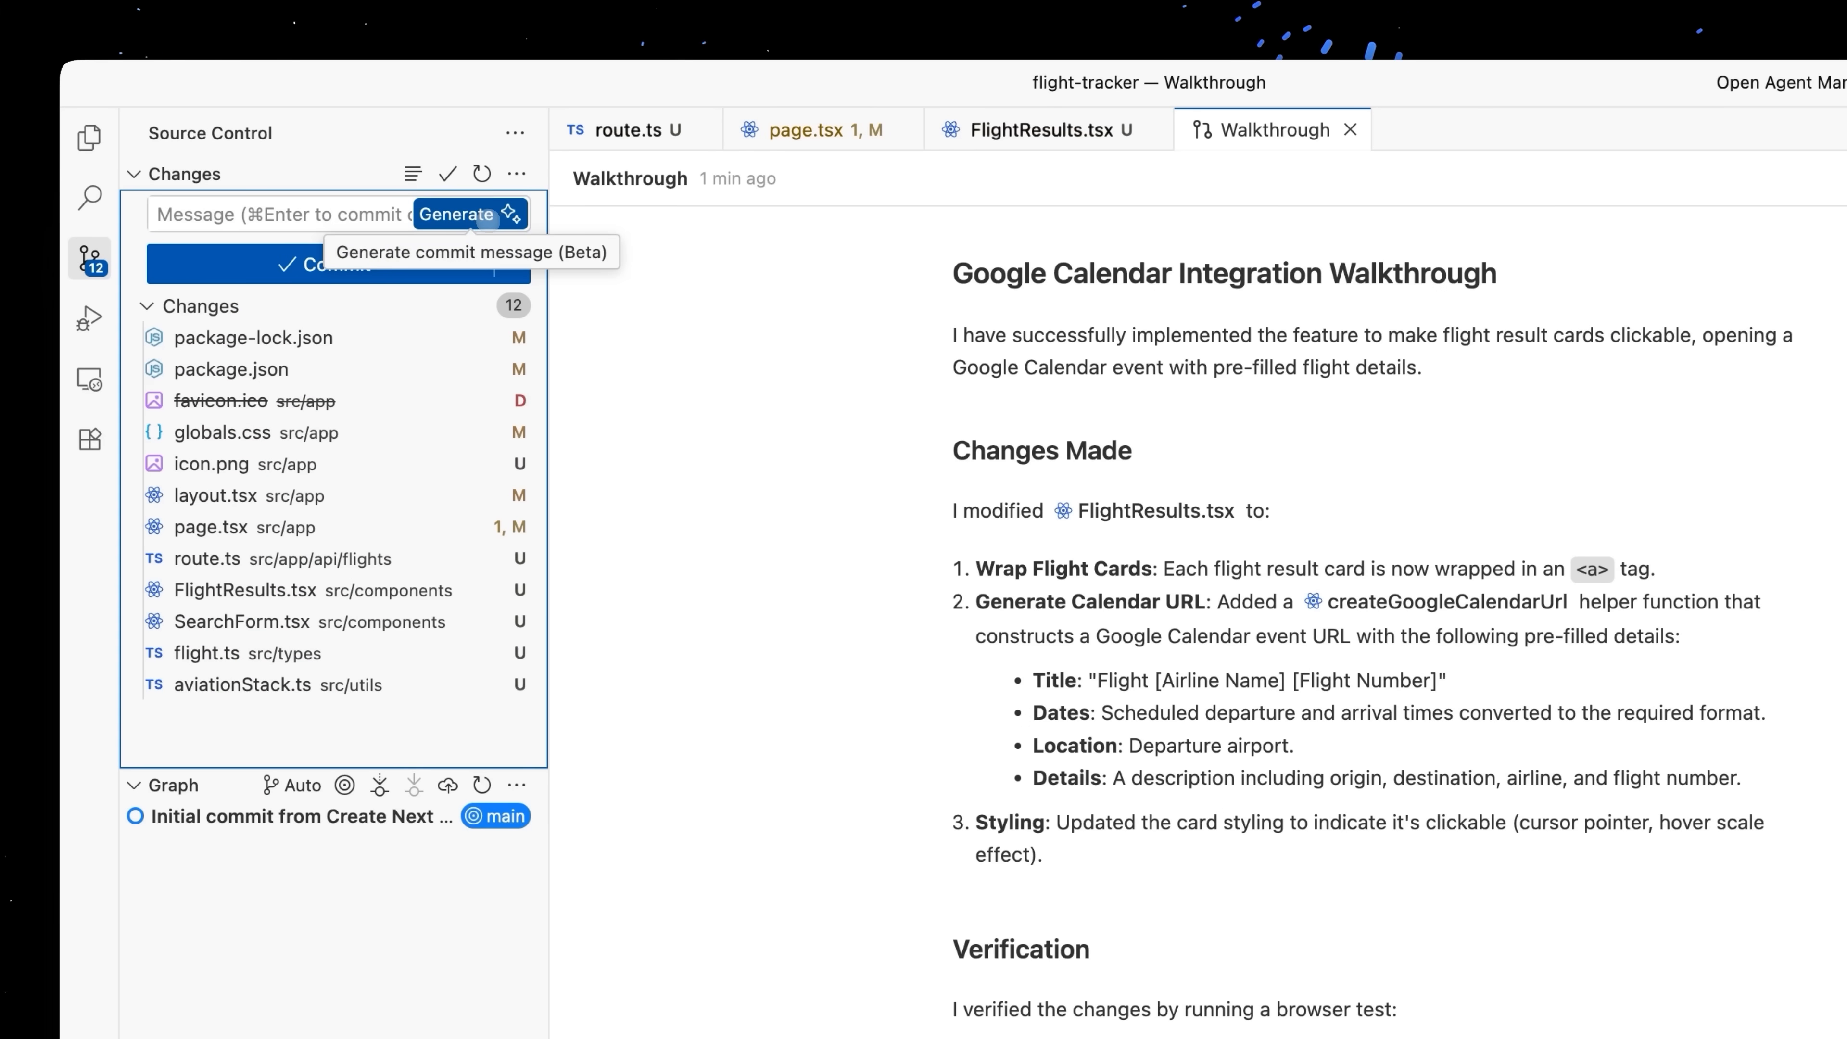
Commit the twelve changed files to main with a generated flight-search feature commit message
click(457, 213)
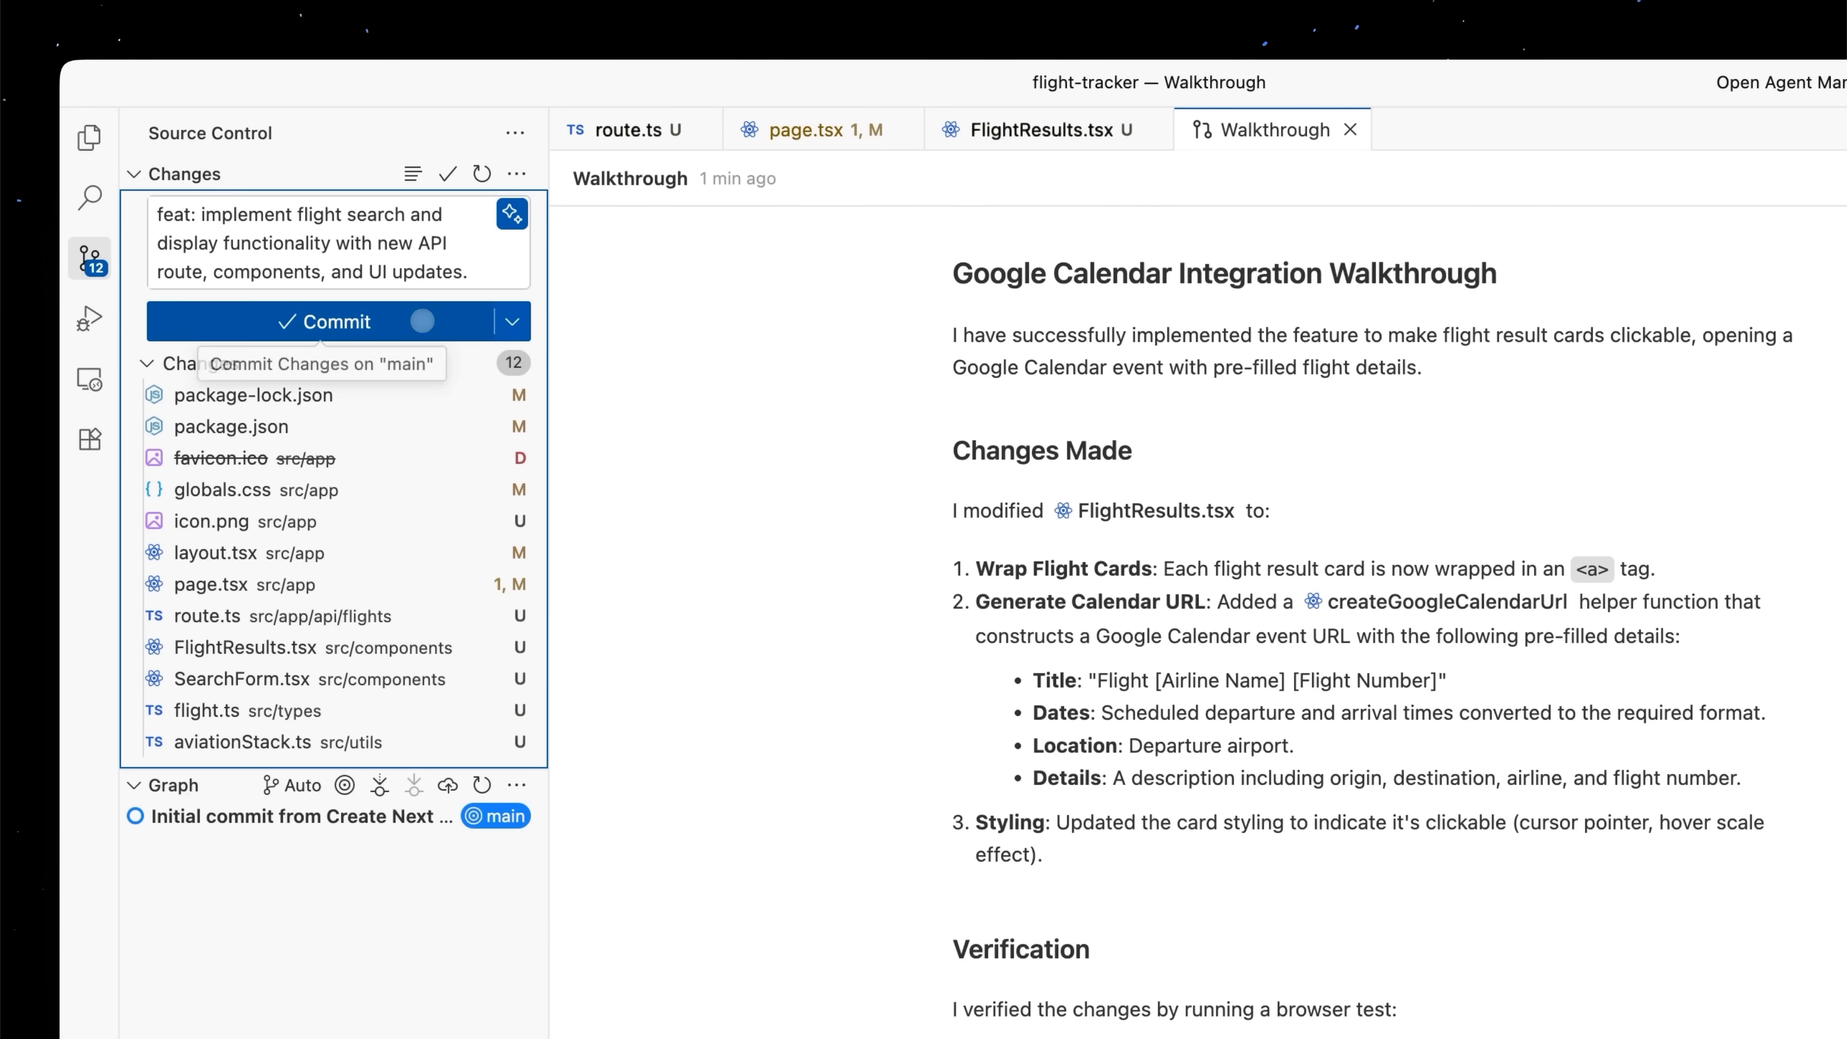
click(340, 321)
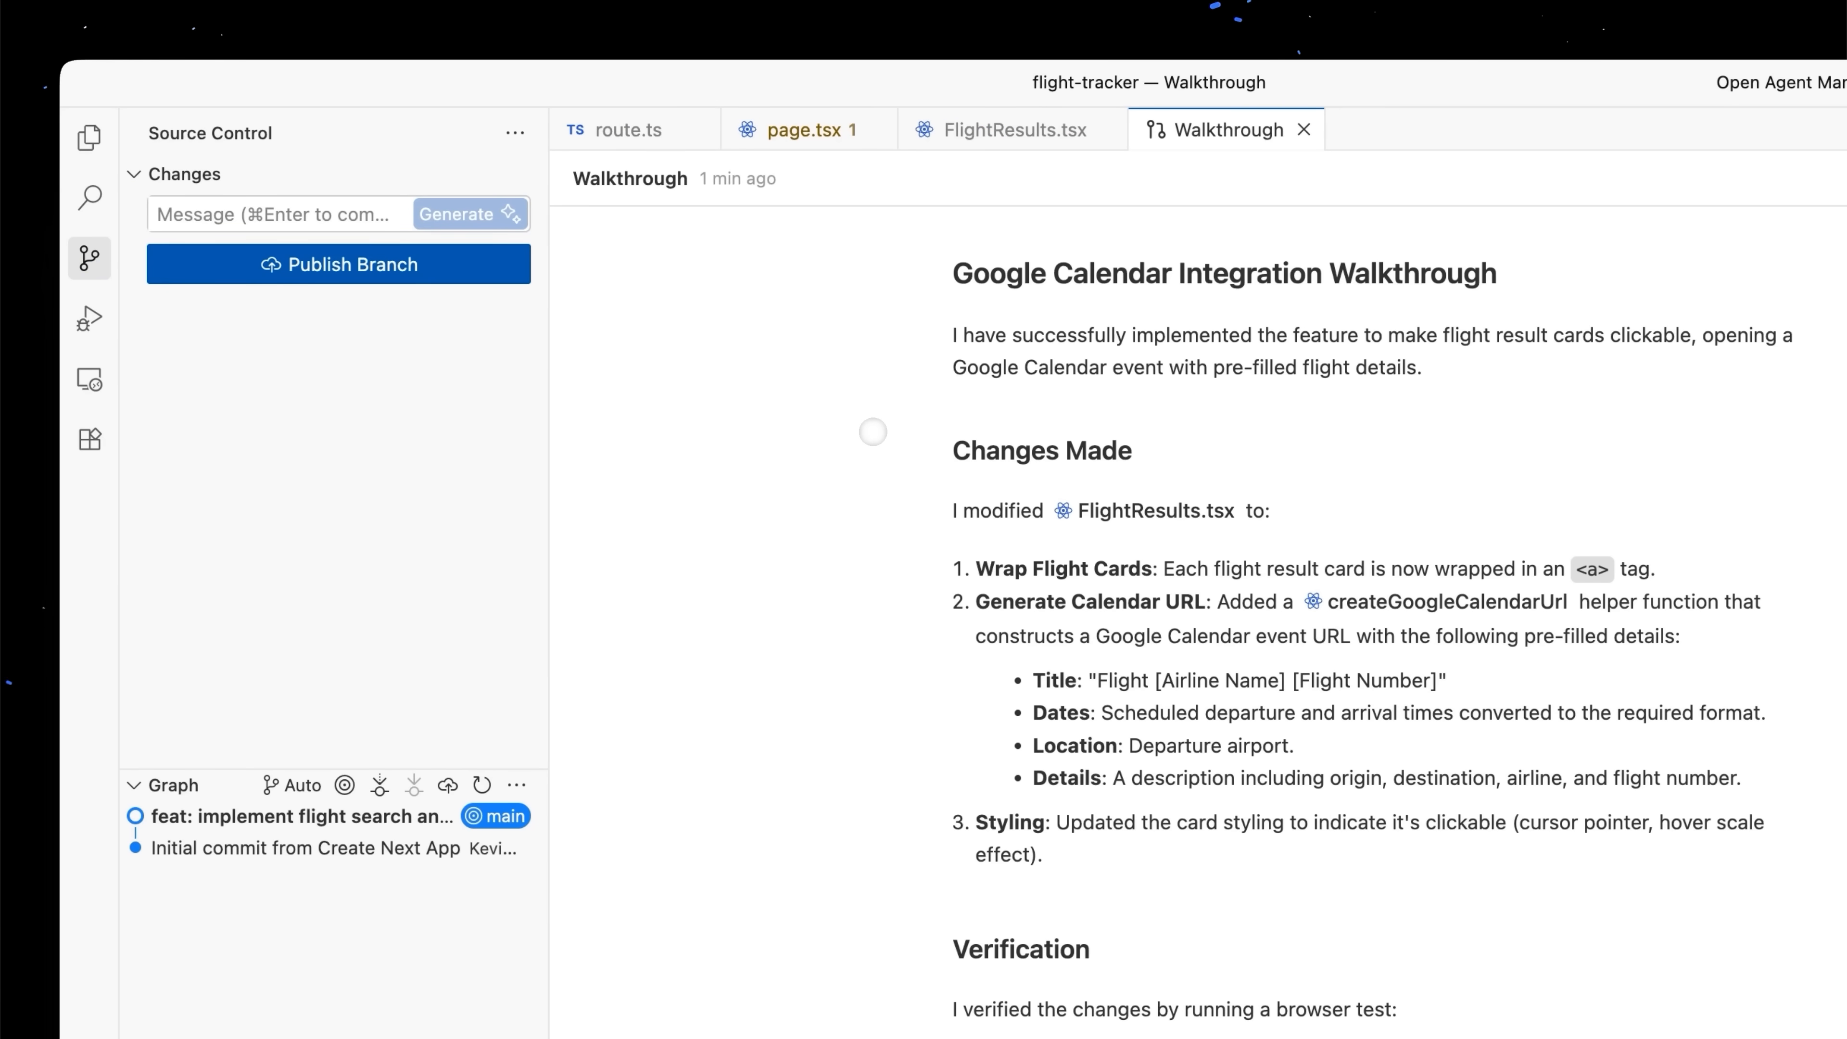